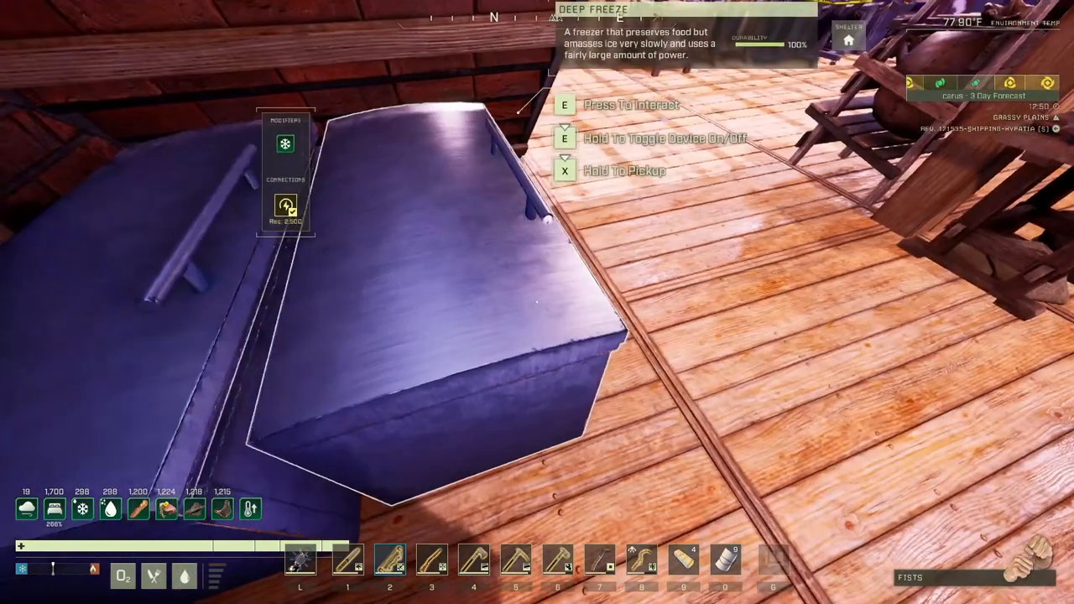
Step: View the Deep Freeze inventory, then start crafting the jerky recipe at the salting station
key("e")
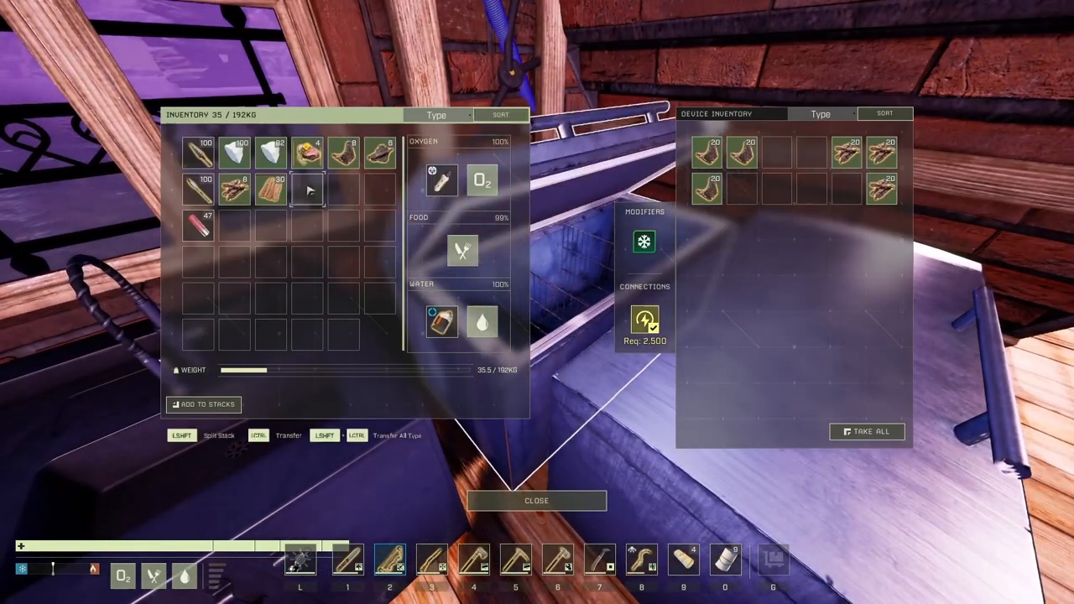
left_click(537, 500)
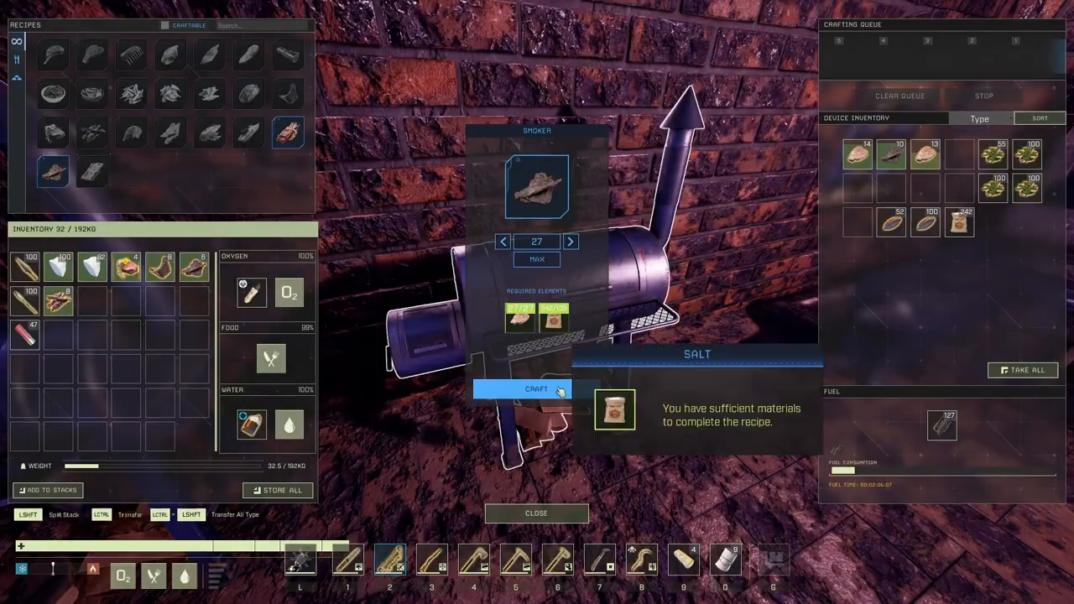
left_click(536, 514)
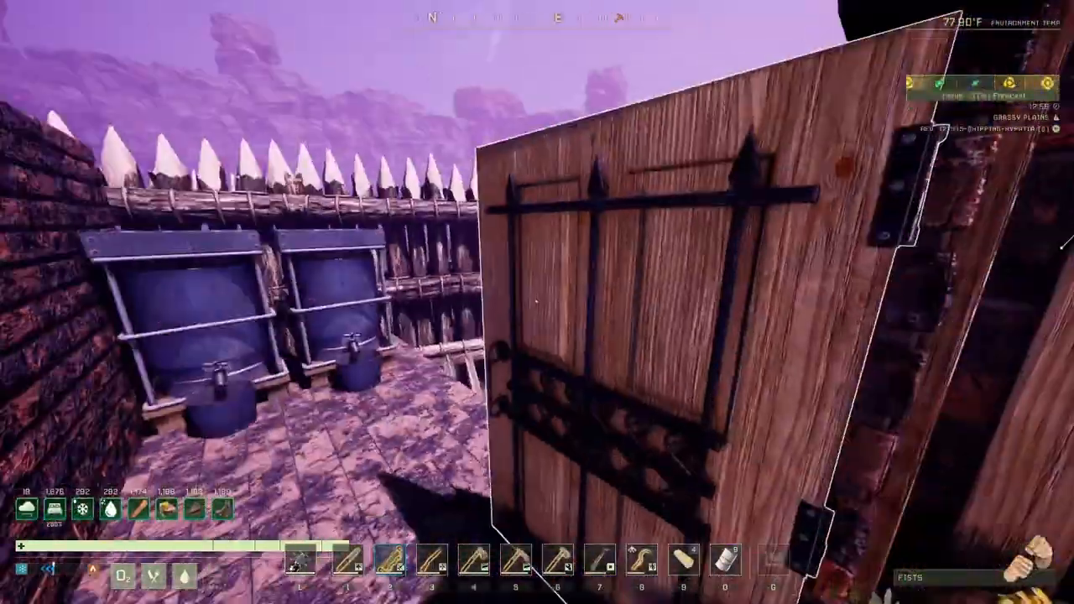
mouse_move(537, 302)
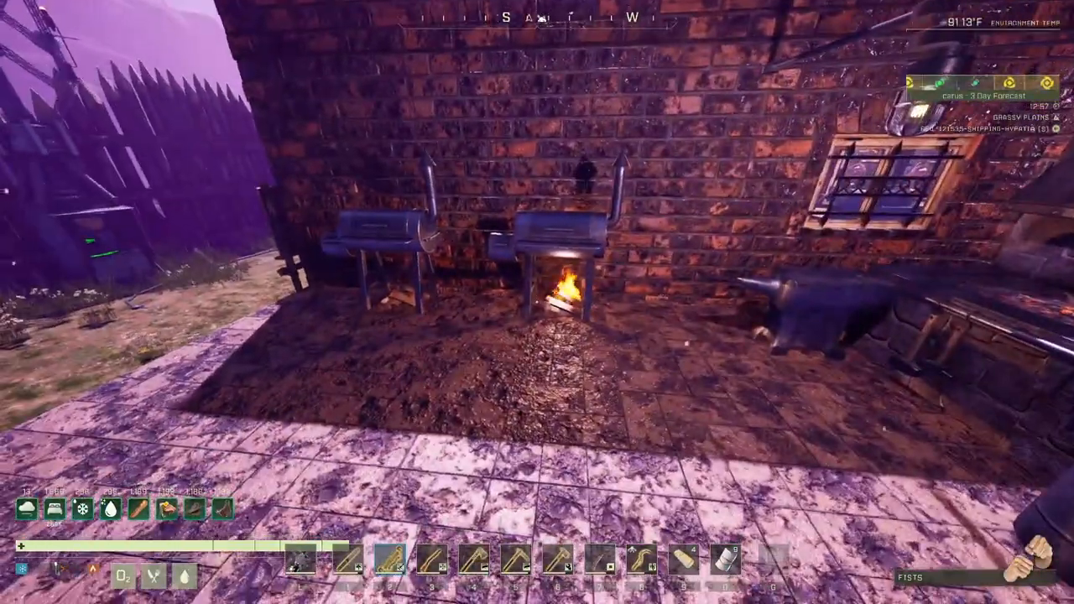
Step: Bring up the inventory while heading out toward the smokers
key("i")
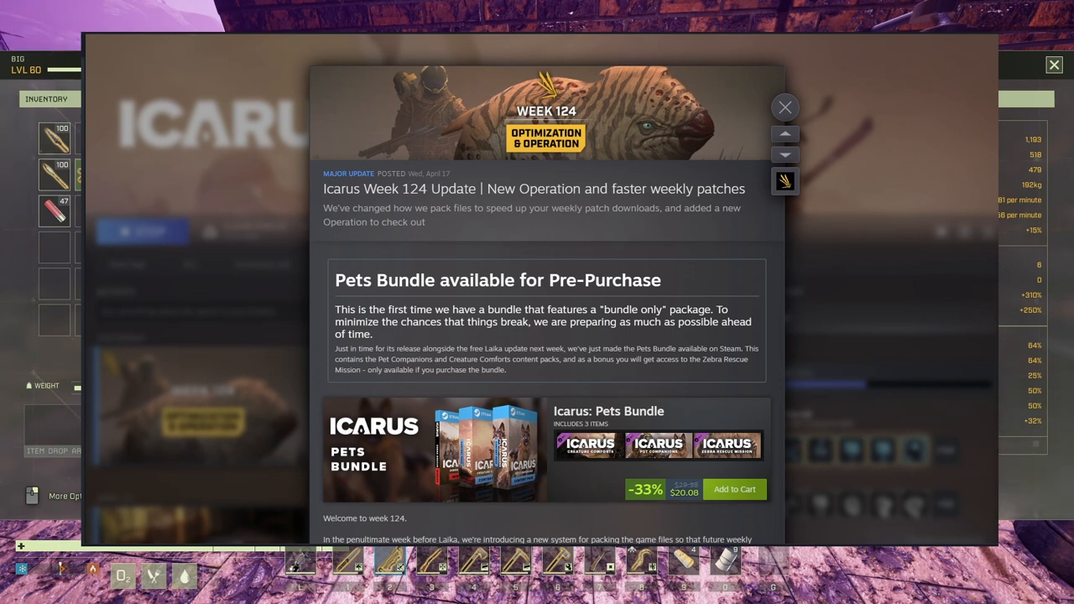
mouse_move(490, 124)
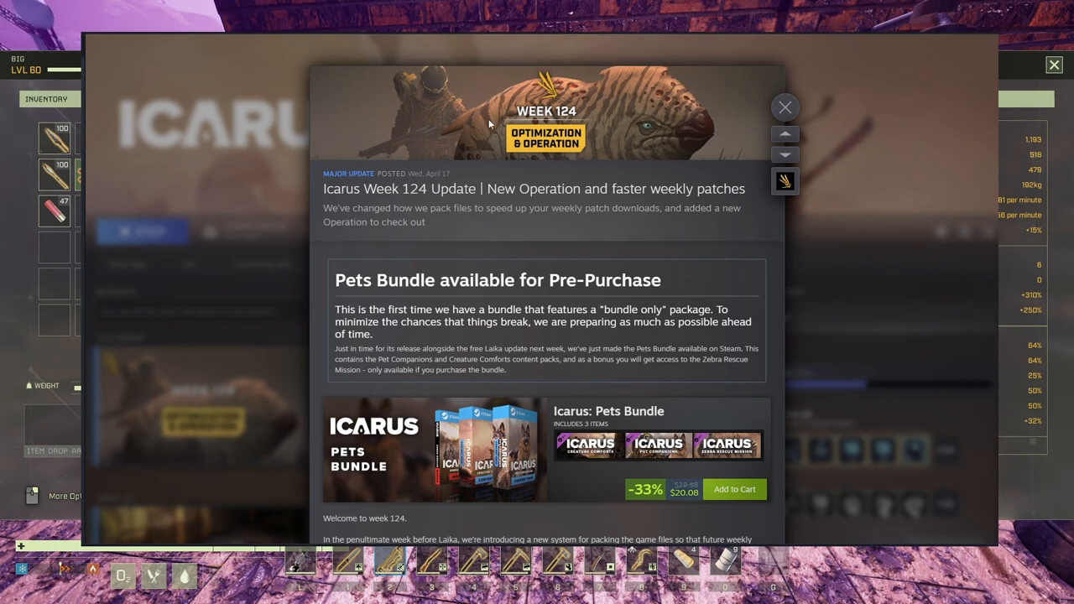
mouse_move(514, 162)
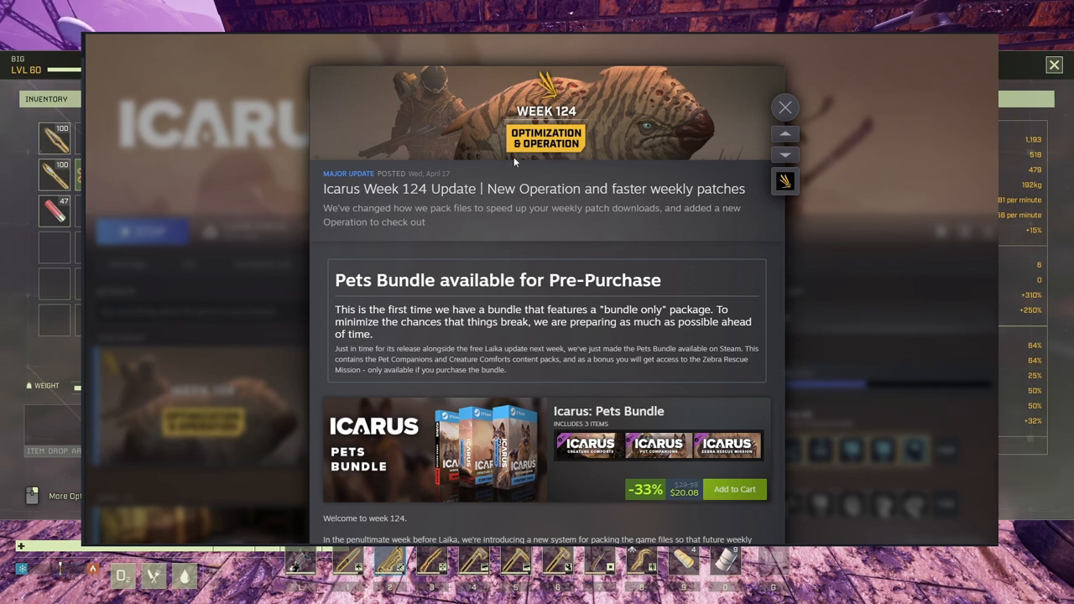
mouse_move(437, 215)
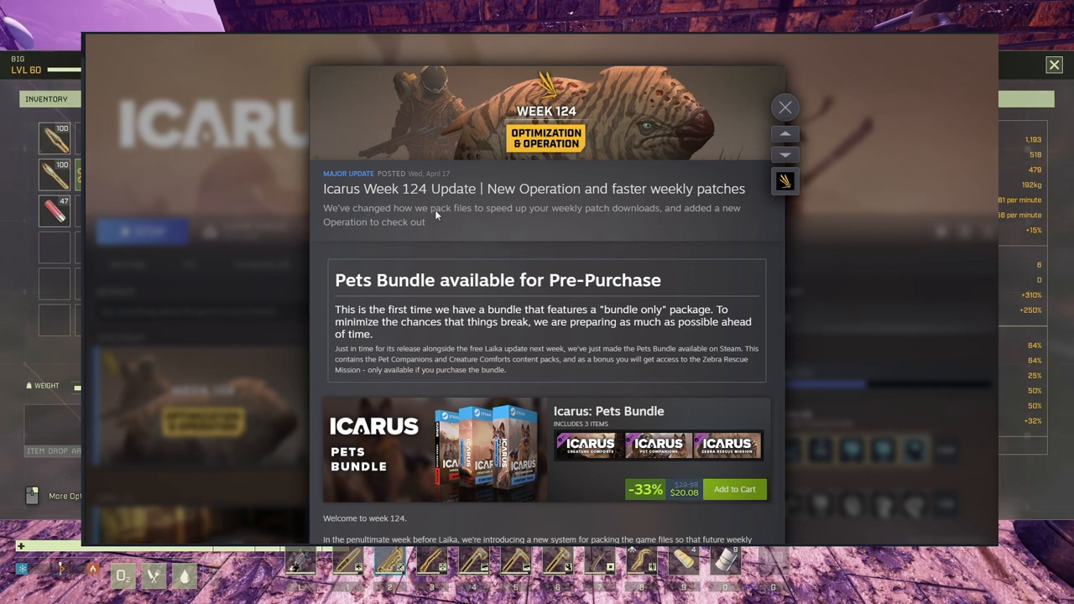
mouse_move(554, 216)
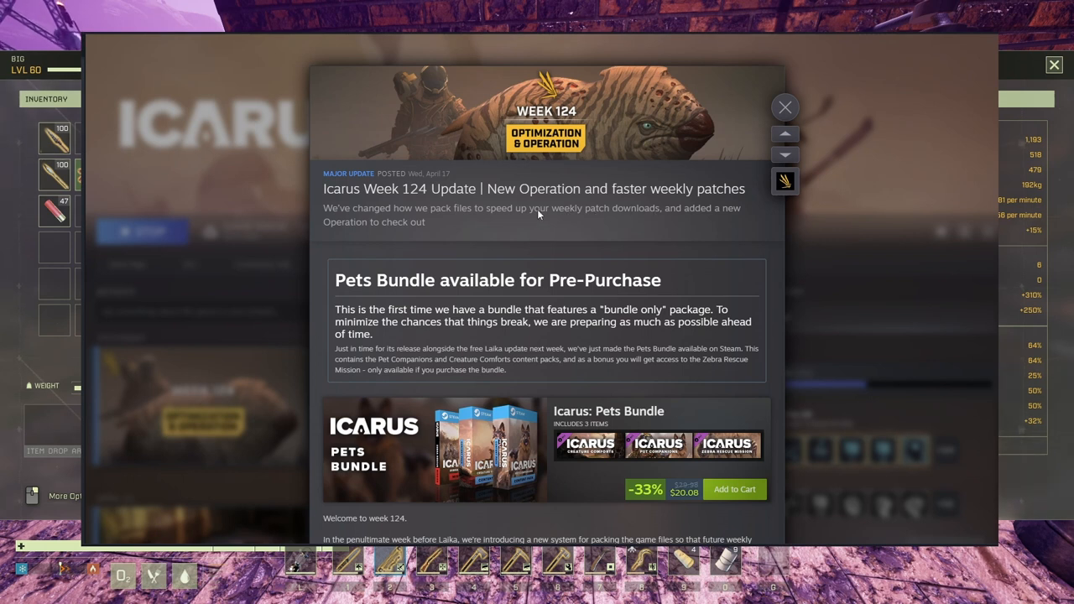
mouse_move(420, 235)
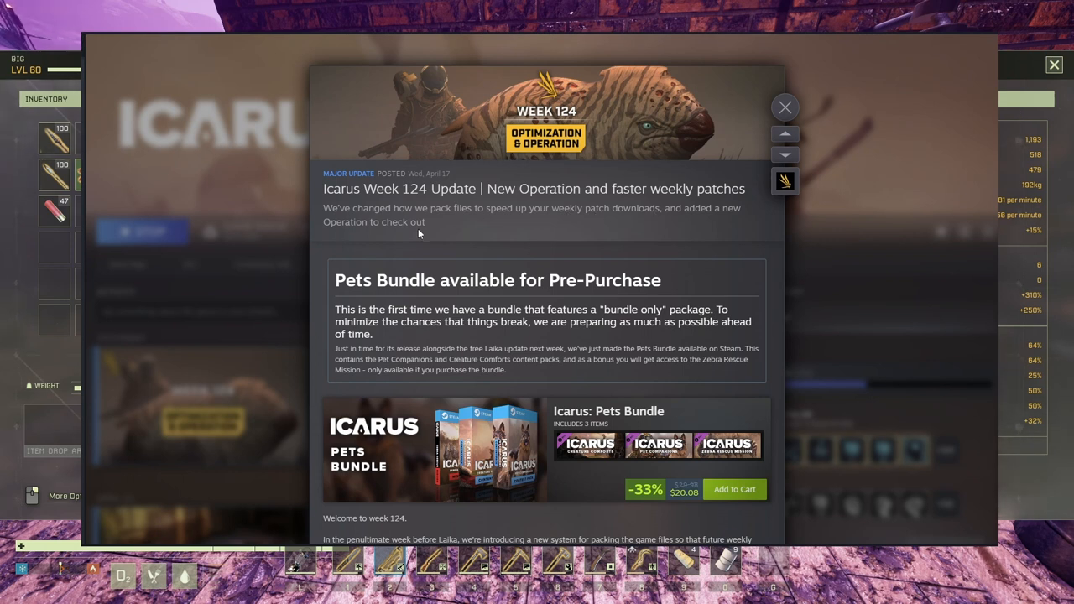
mouse_move(544, 395)
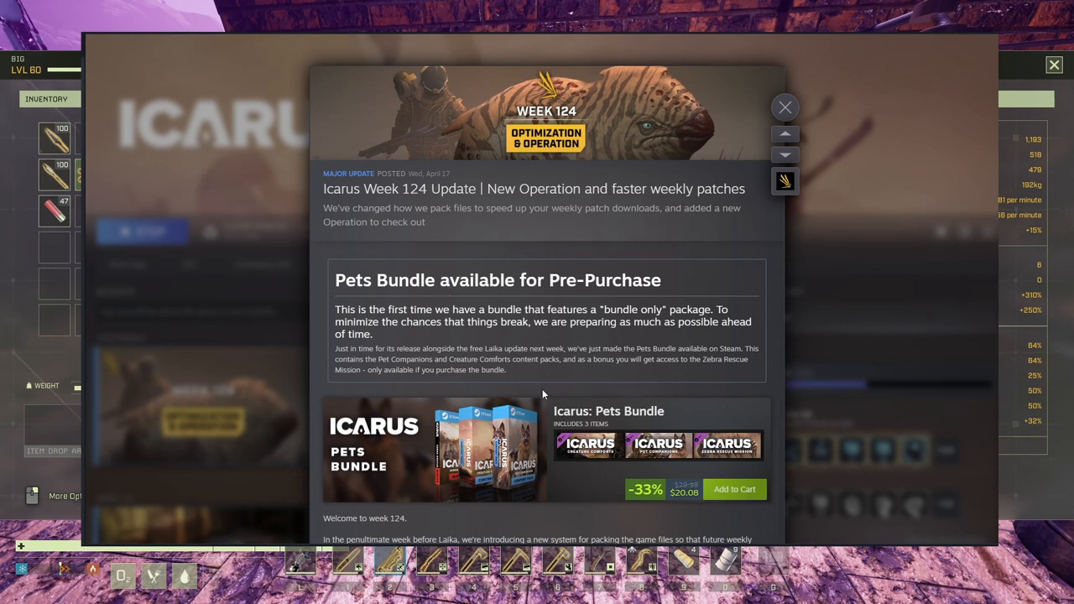
Step: Read down the Week 124 post, highlighting the sentence about quicker patch downloads
scroll("down", 3)
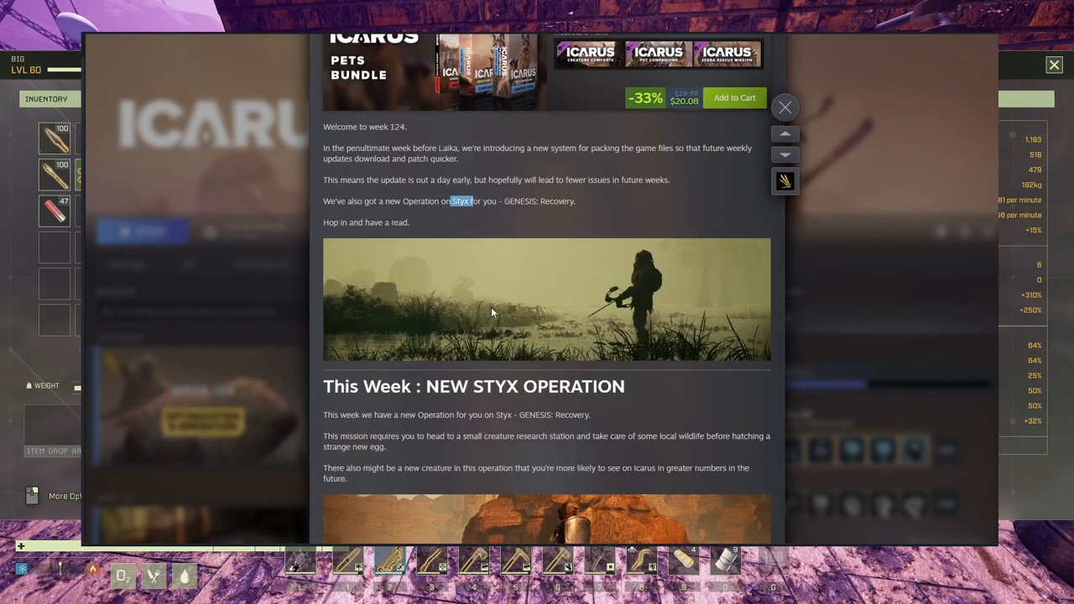
mouse_move(407, 149)
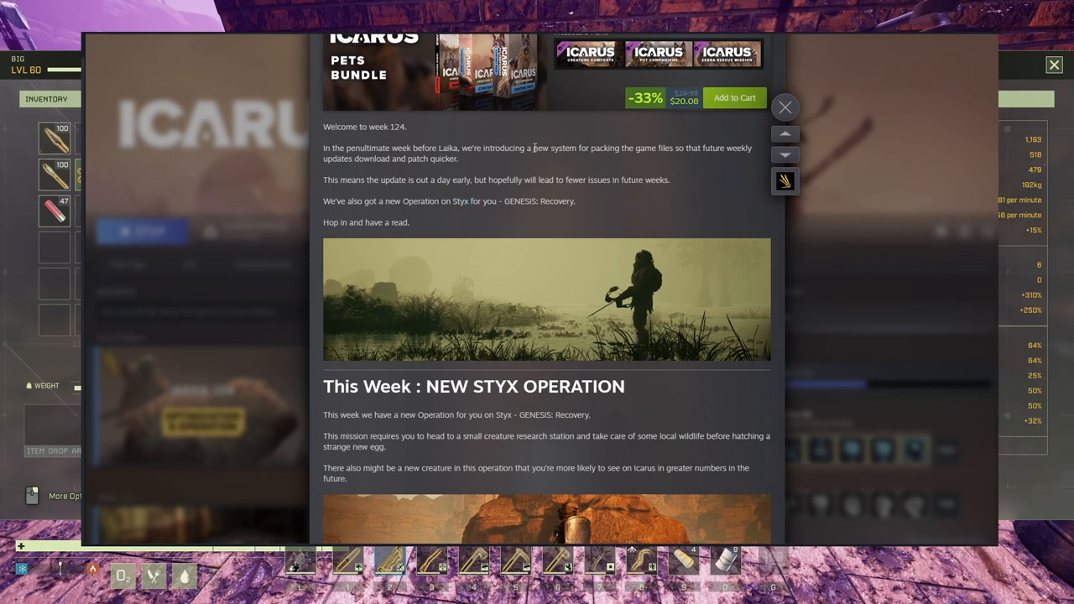
left_click_drag(523, 147, 460, 158)
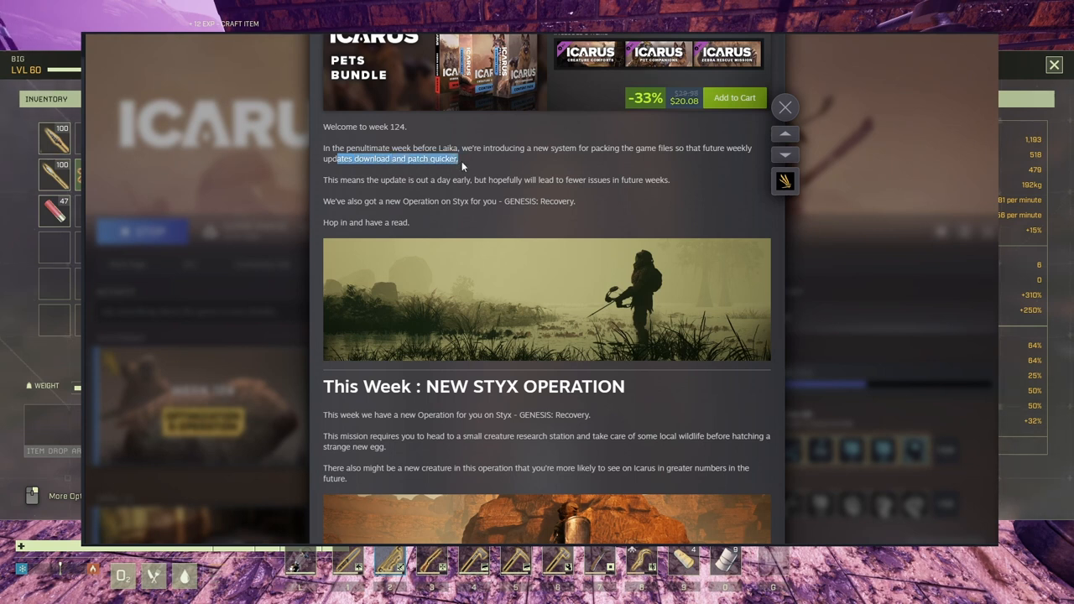
mouse_move(561, 232)
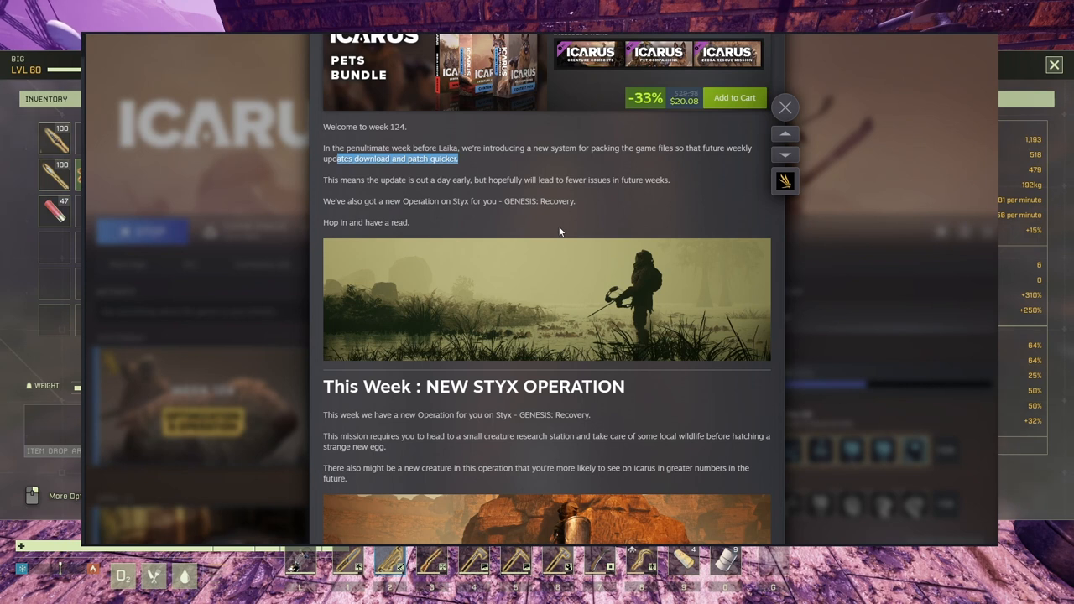
mouse_move(577, 222)
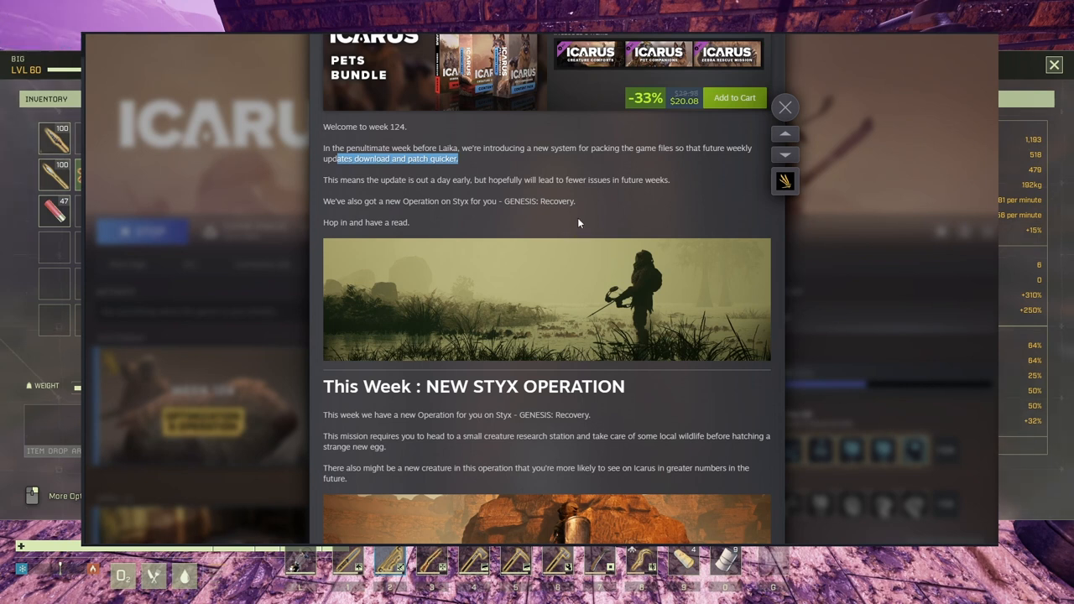
mouse_move(581, 225)
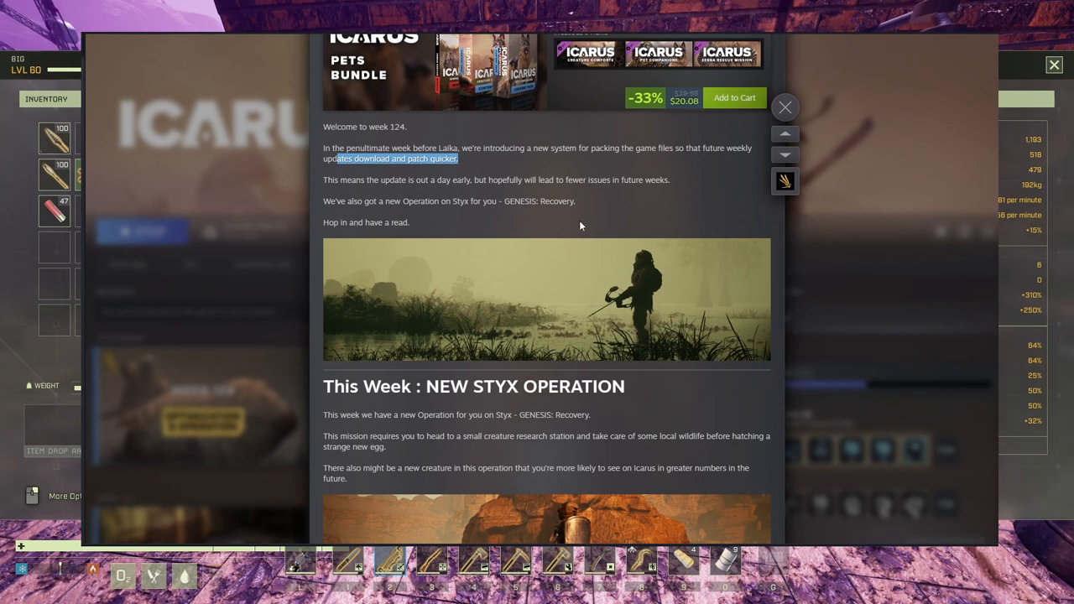
mouse_move(588, 219)
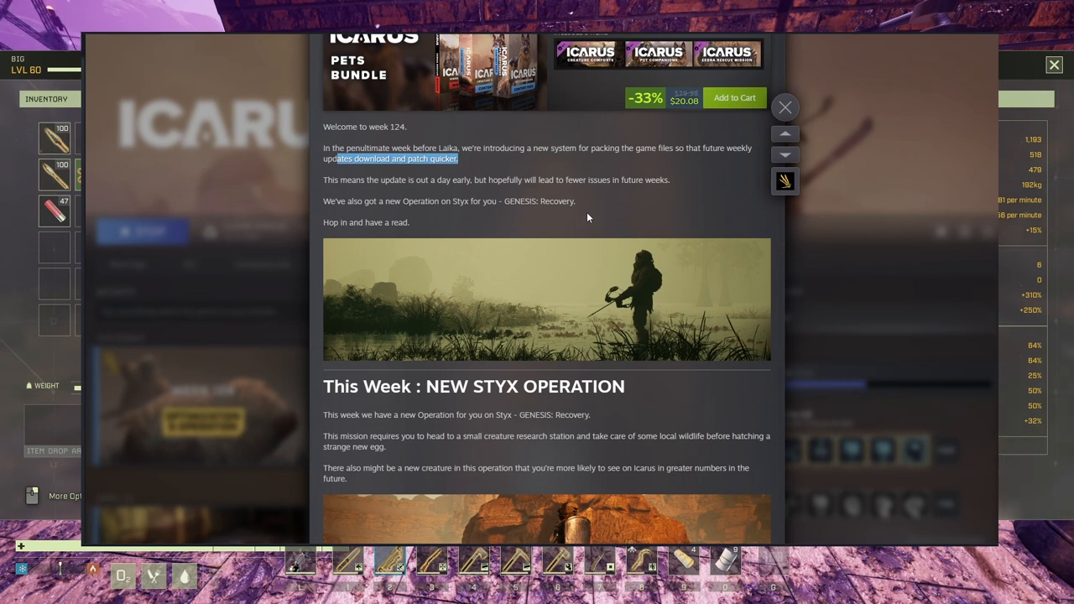
mouse_move(409, 203)
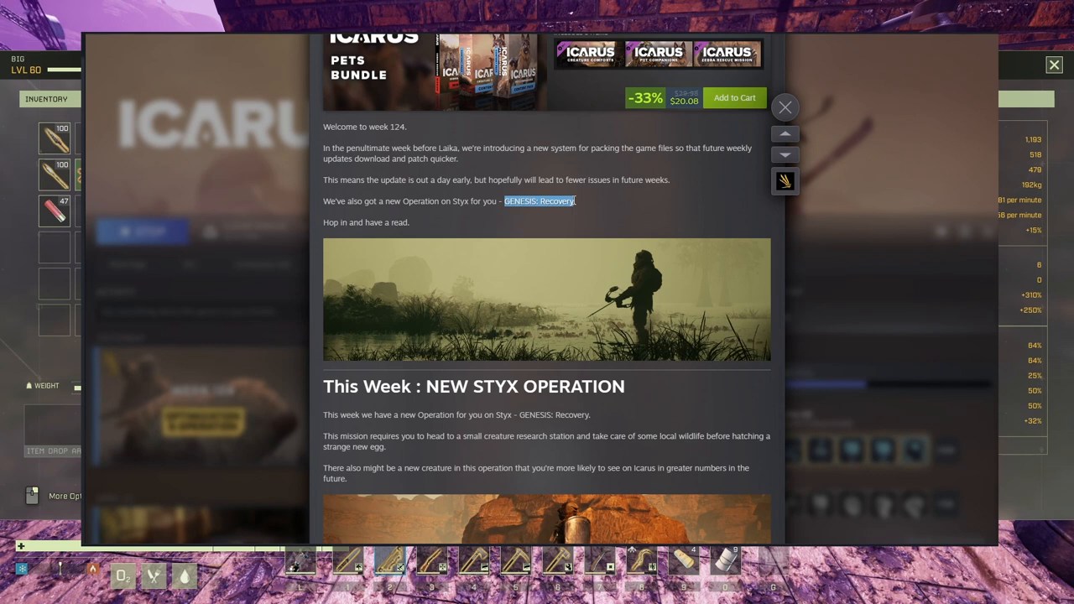
mouse_move(507, 260)
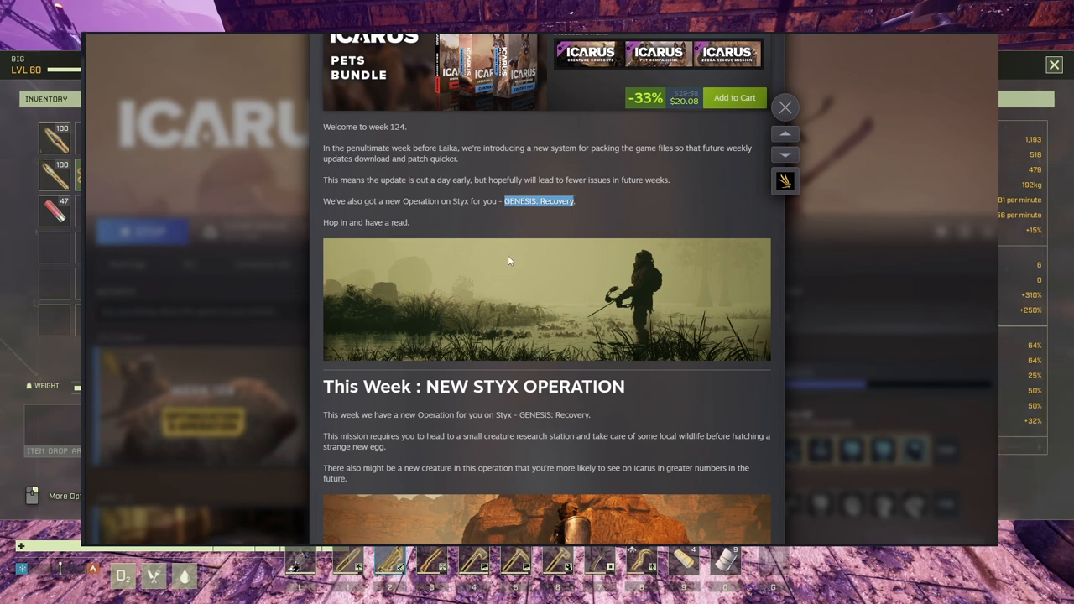
mouse_move(588, 298)
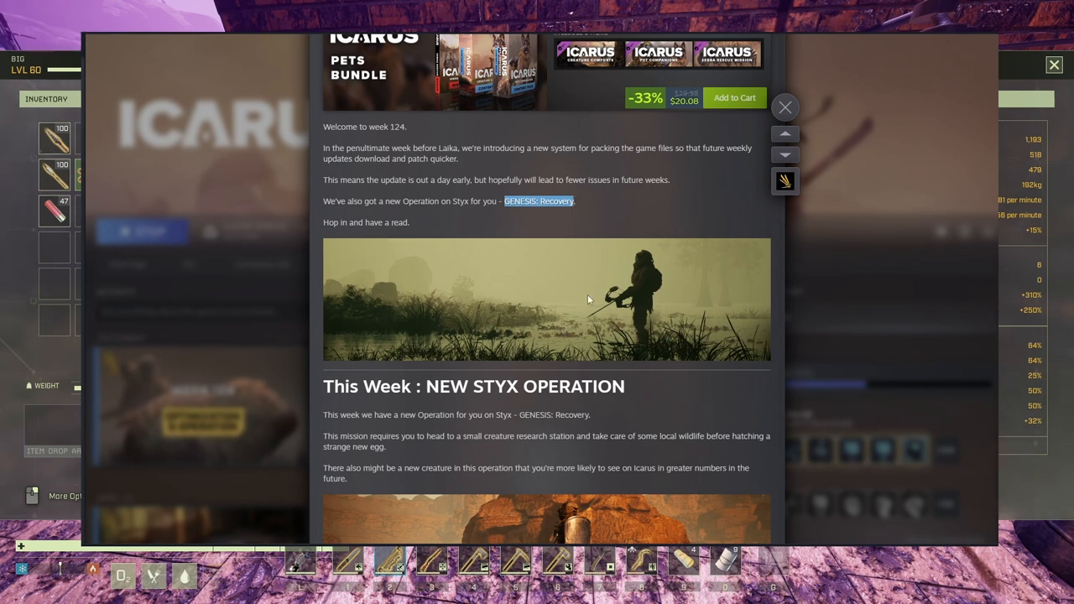
mouse_move(564, 310)
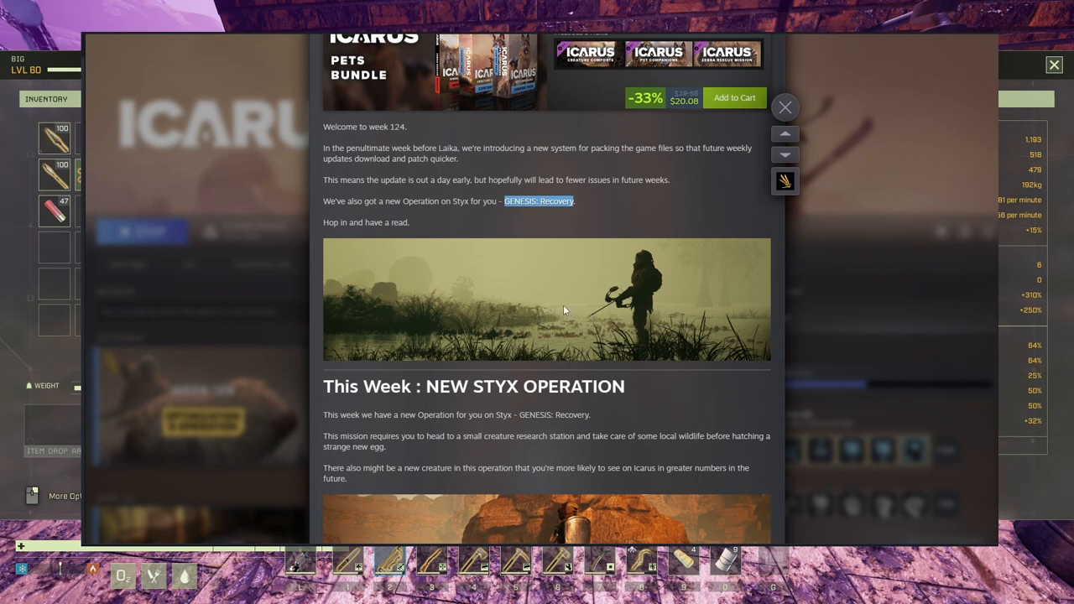
Step: Read down to the Patching Optimizations heading, highlighting a line of its text
scroll("down", 3)
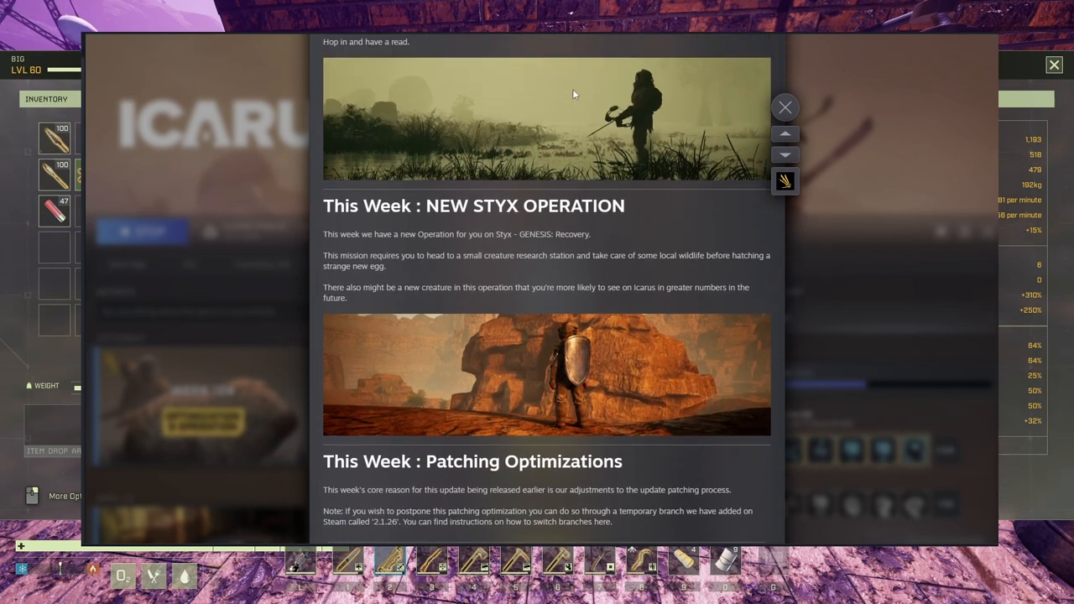
scroll("up", 3)
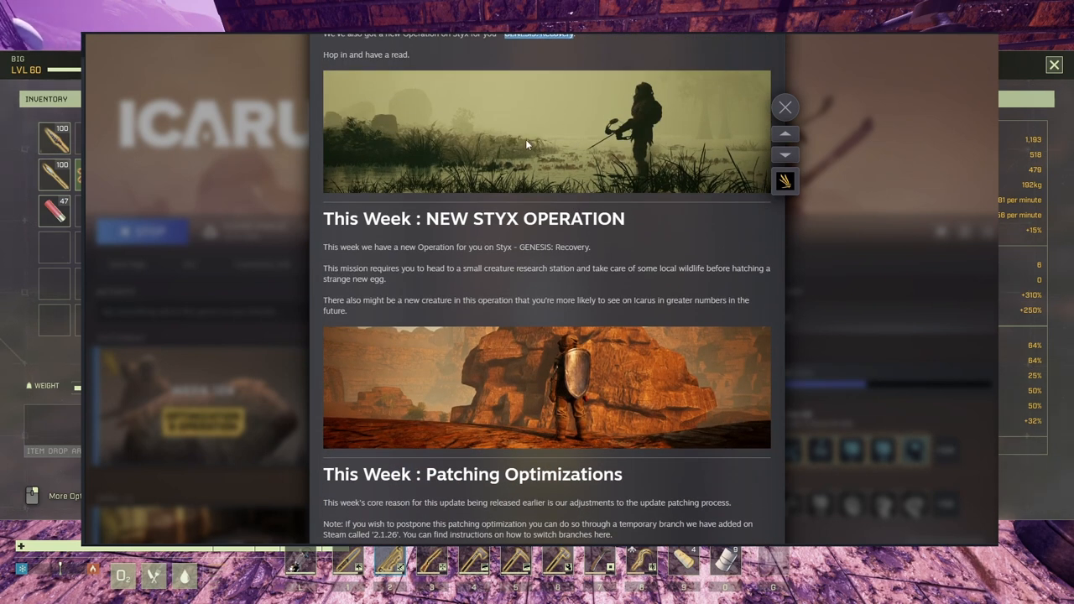
scroll("down", 3)
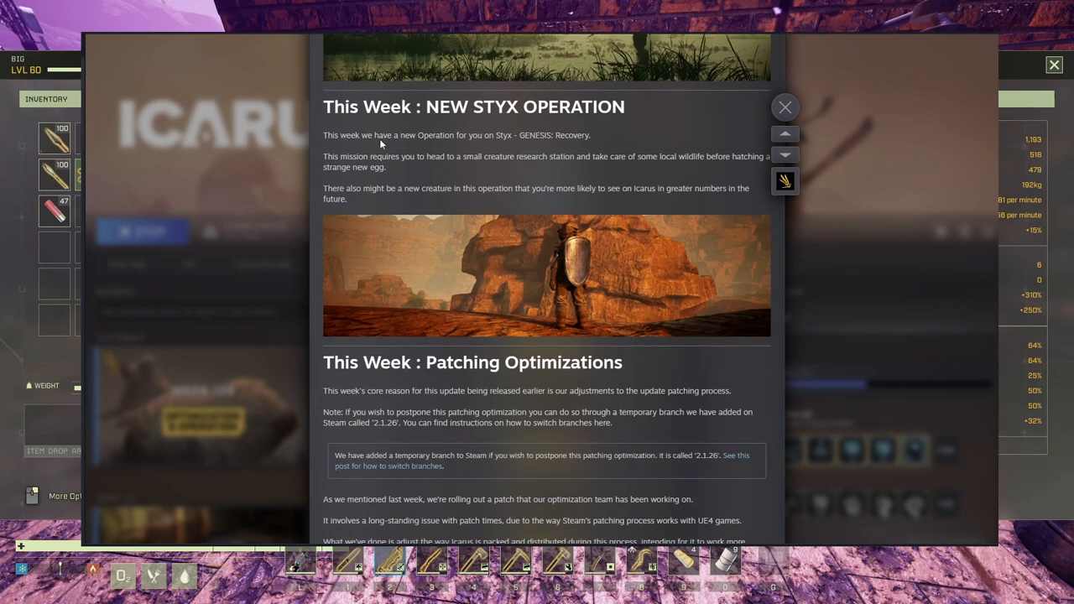
mouse_move(442, 159)
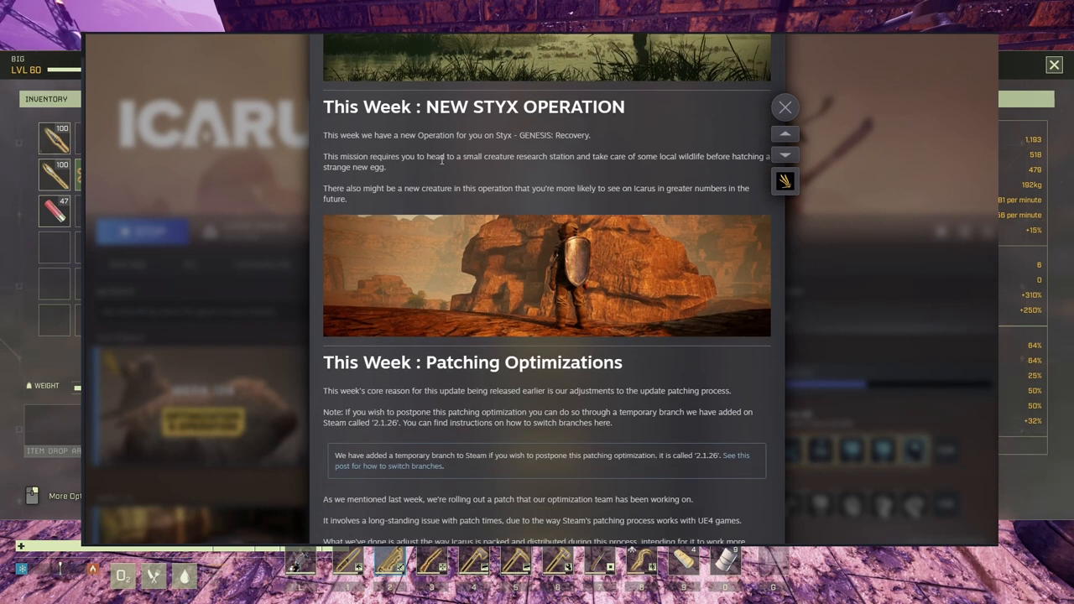
left_click_drag(447, 156, 558, 156)
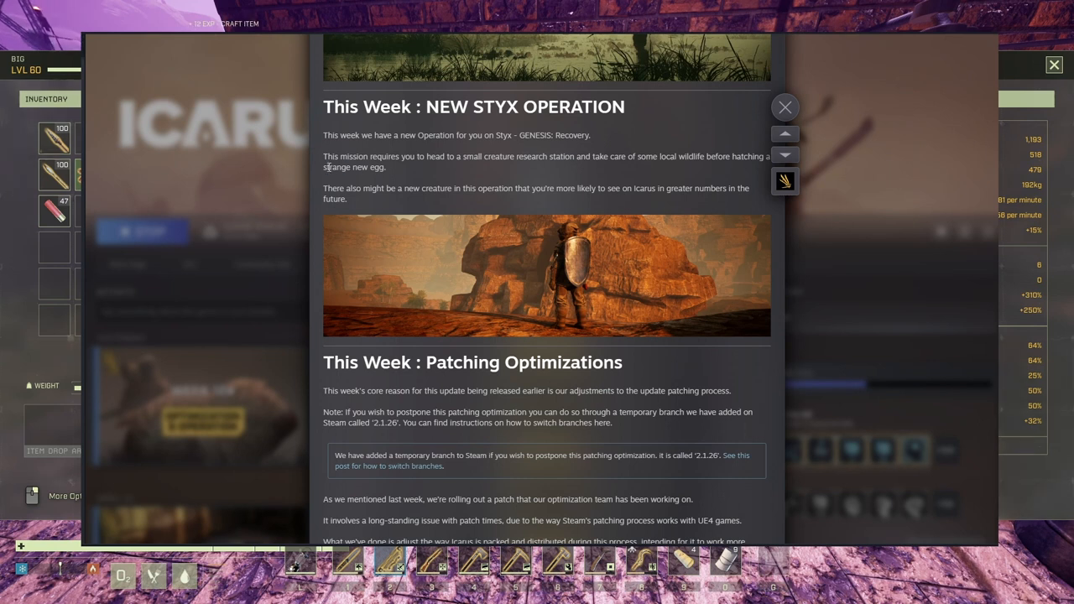
Step: Return to the top of the post and scroll back down past the Pets Bundle box toward the Styx operation
left_click(786, 134)
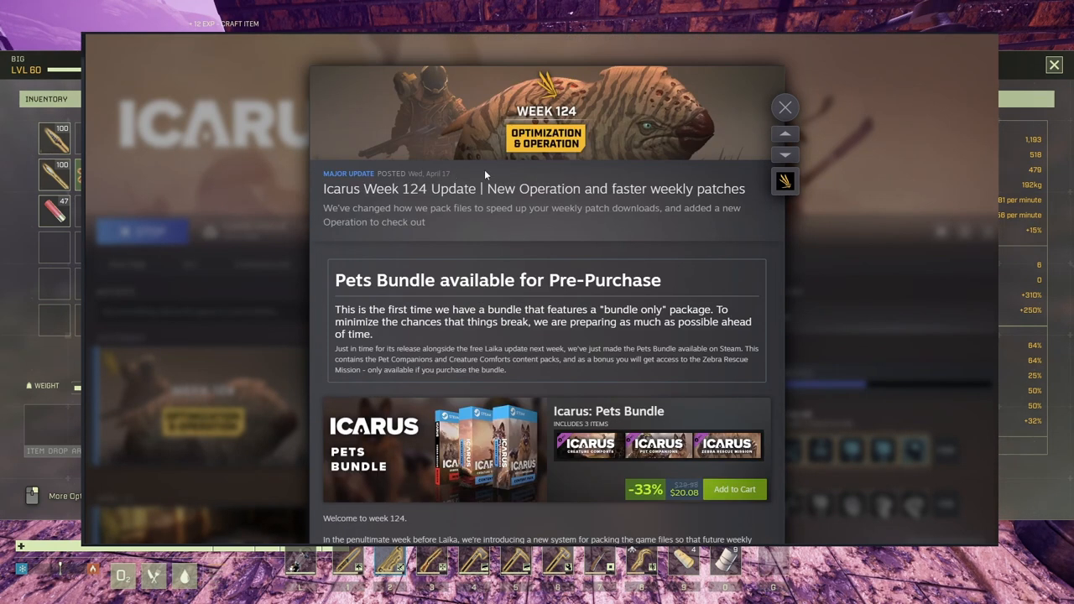
mouse_move(643, 158)
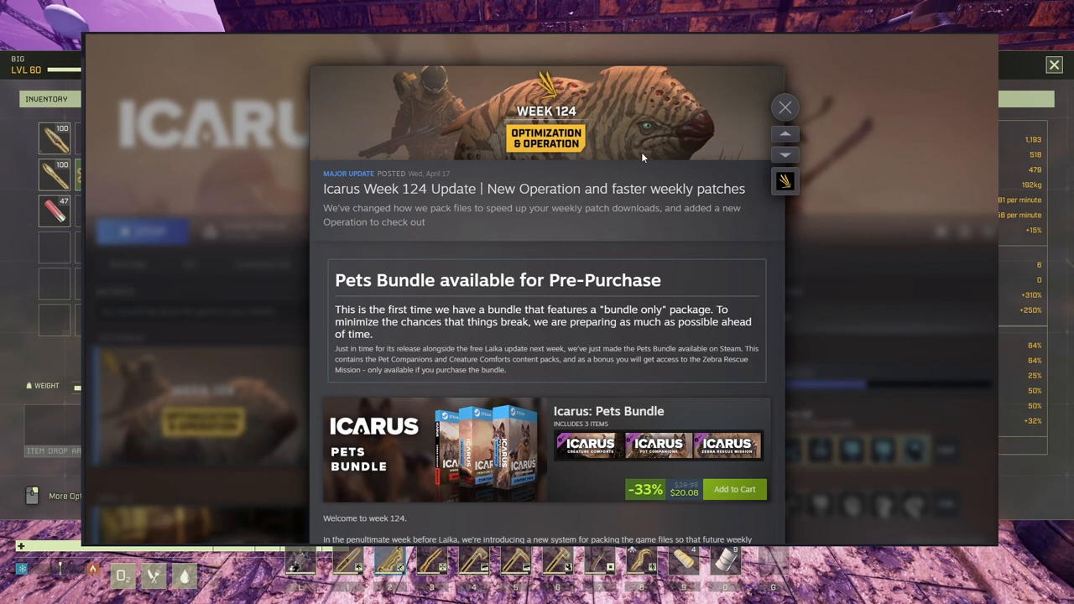
mouse_move(625, 152)
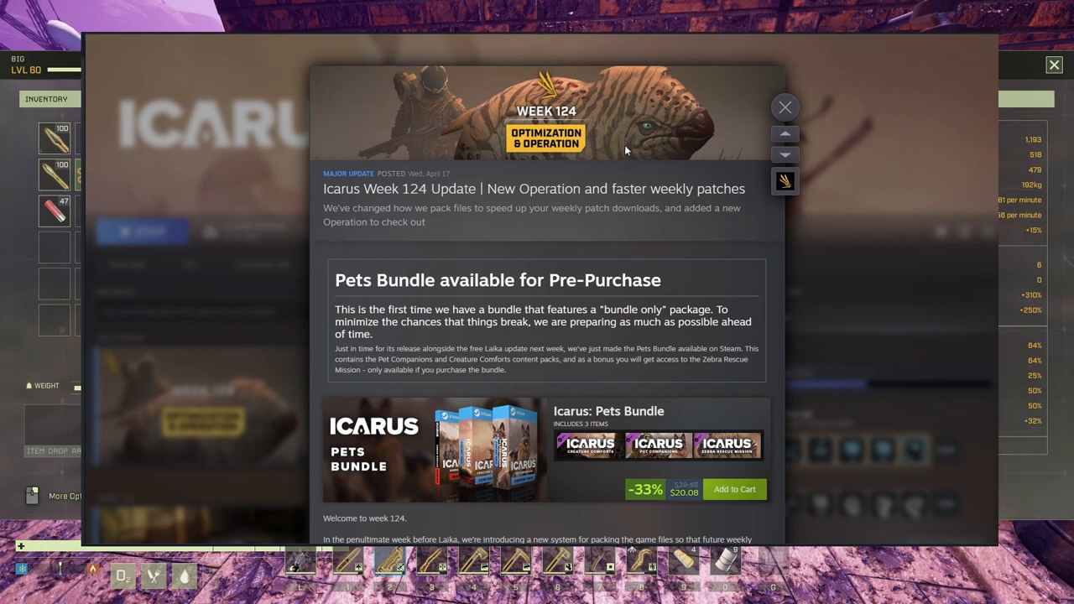
mouse_move(652, 155)
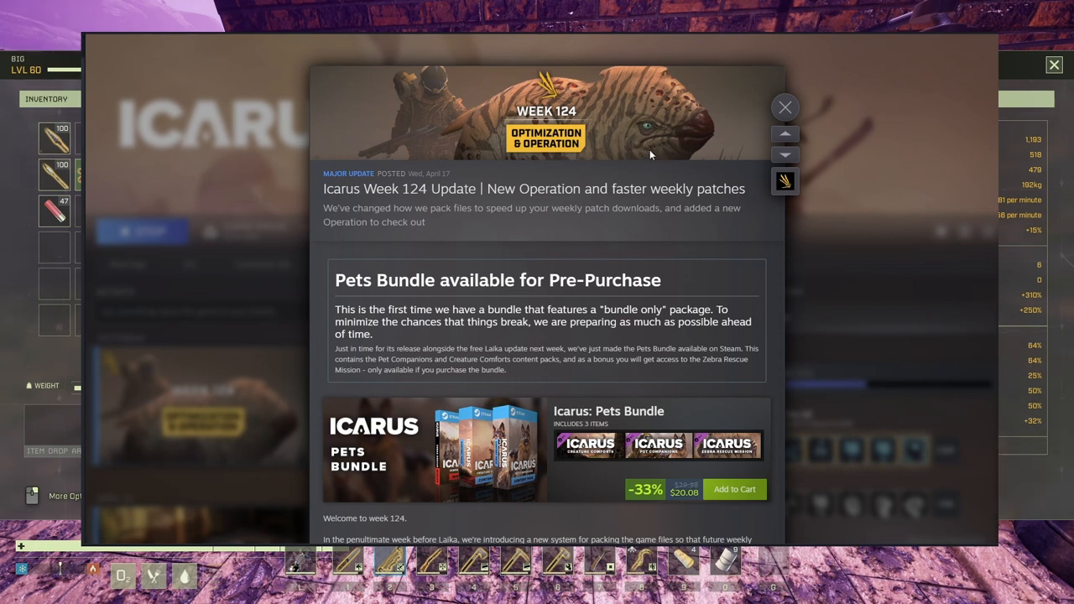
mouse_move(663, 125)
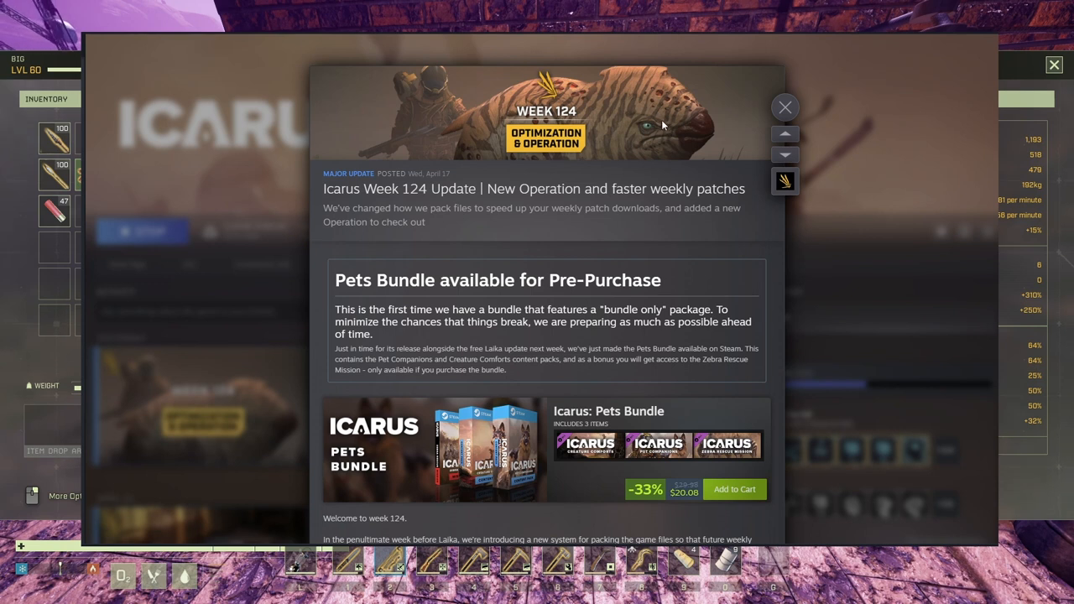
scroll("down", 3)
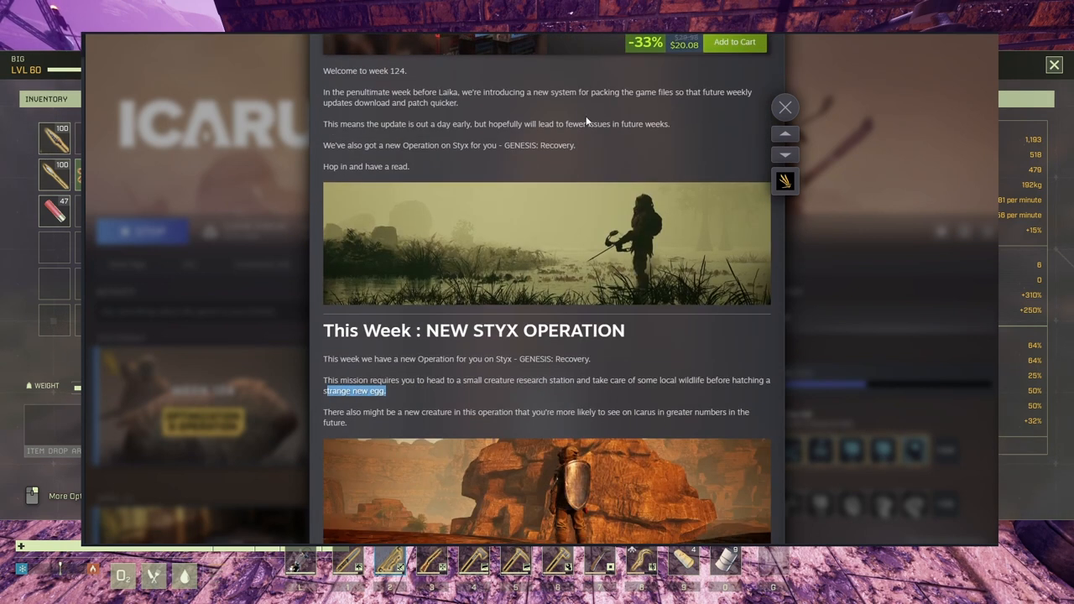
scroll("up", 3)
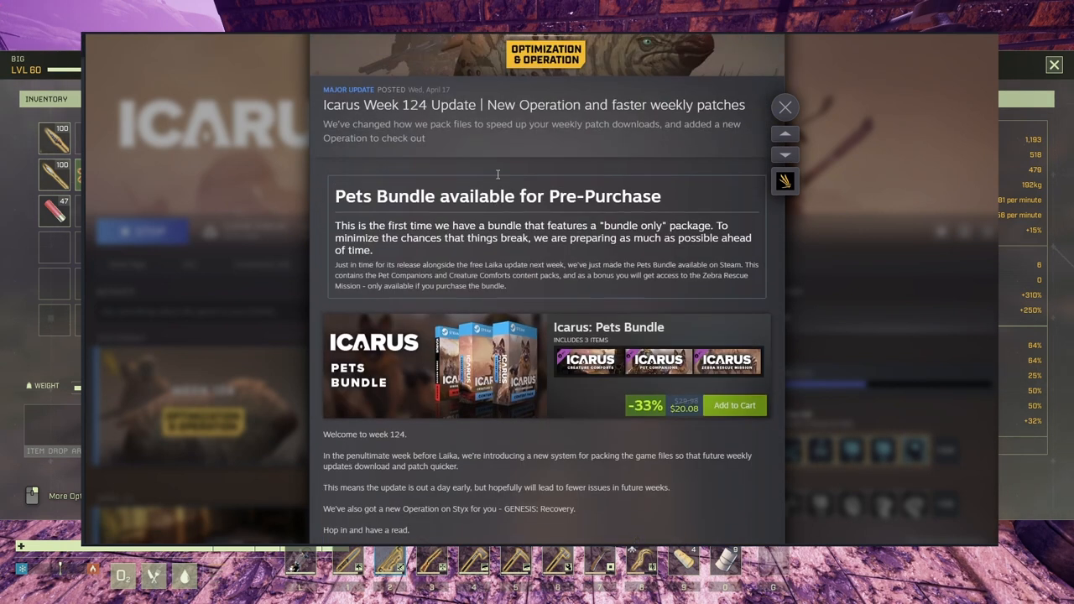
scroll("up", 3)
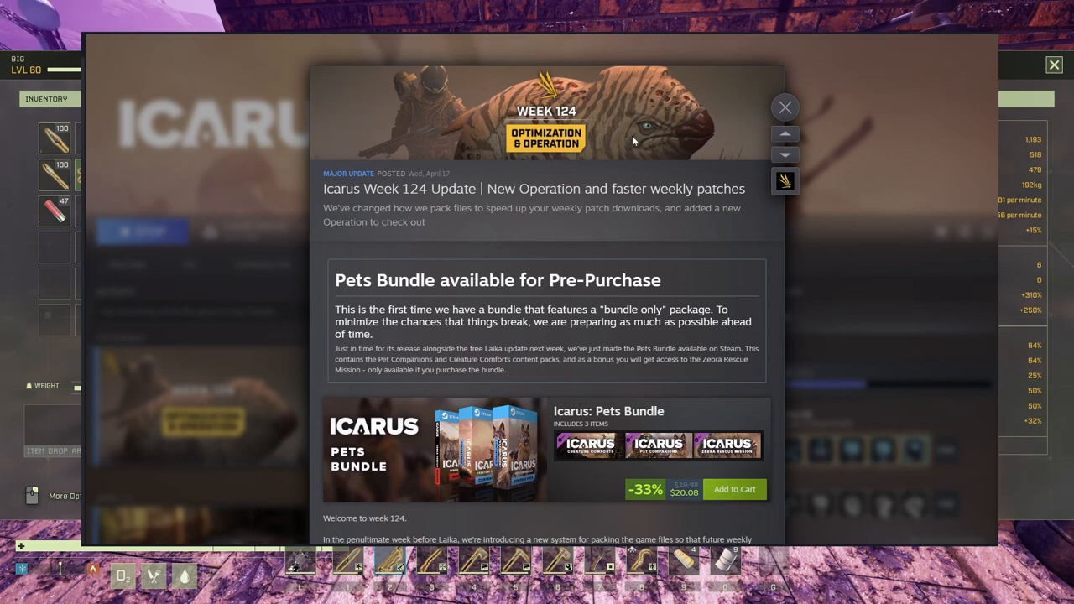
scroll("down", 3)
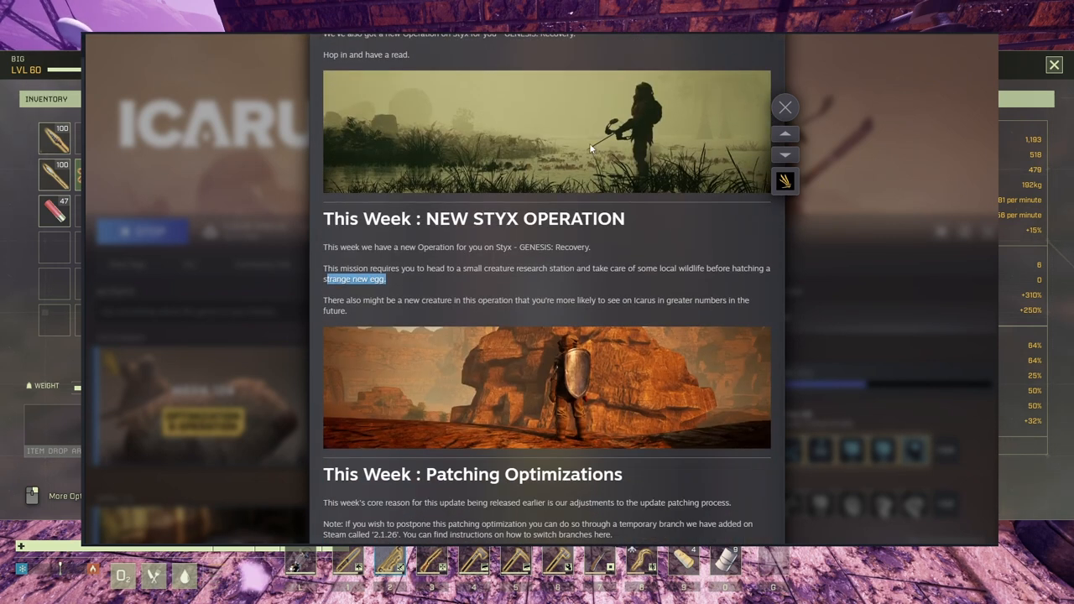
Step: Scroll on through Patching Optimizations until the Next Week: The LAIKA Update feature list appears
scroll("down", 3)
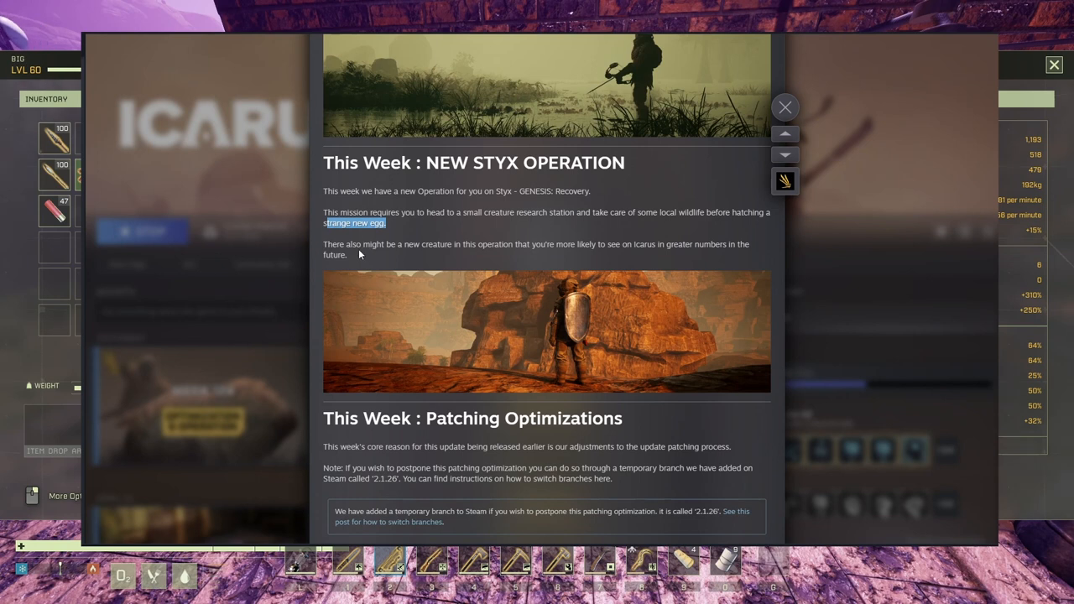
mouse_move(450, 245)
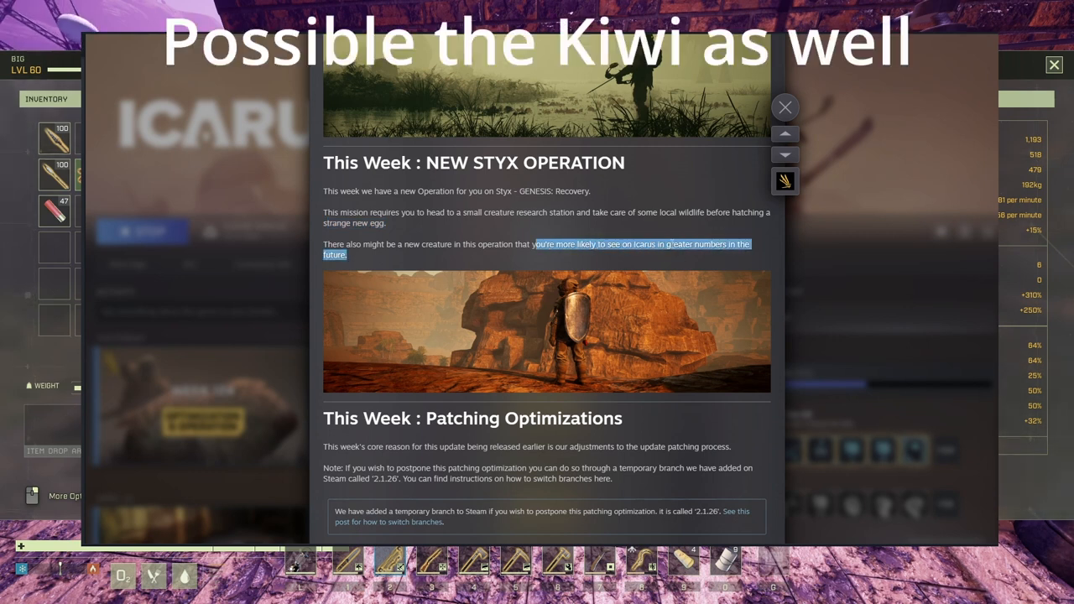
scroll("up", 3)
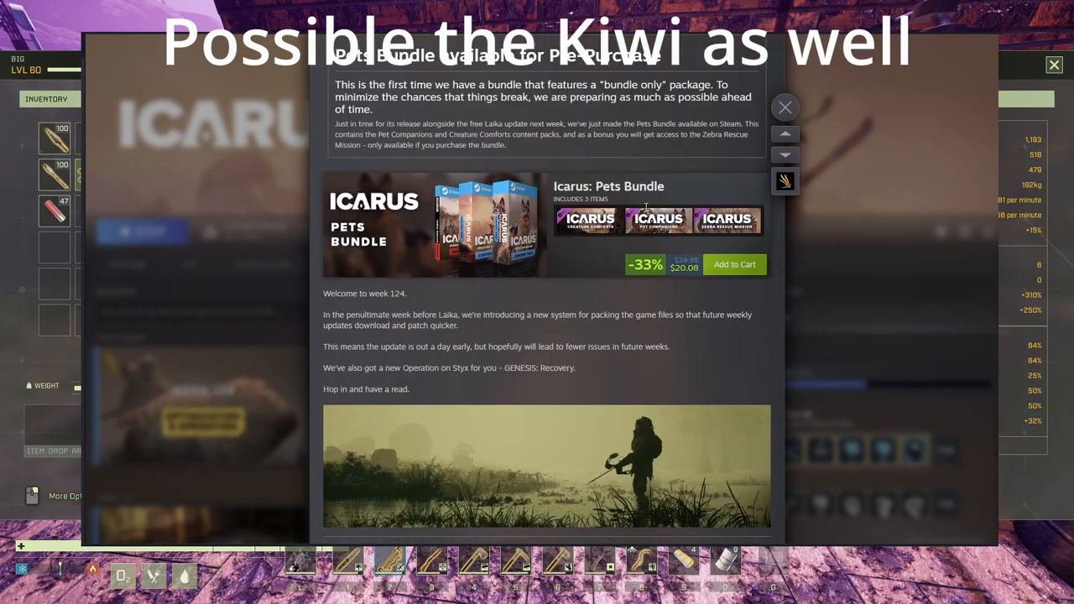
scroll("down", 3)
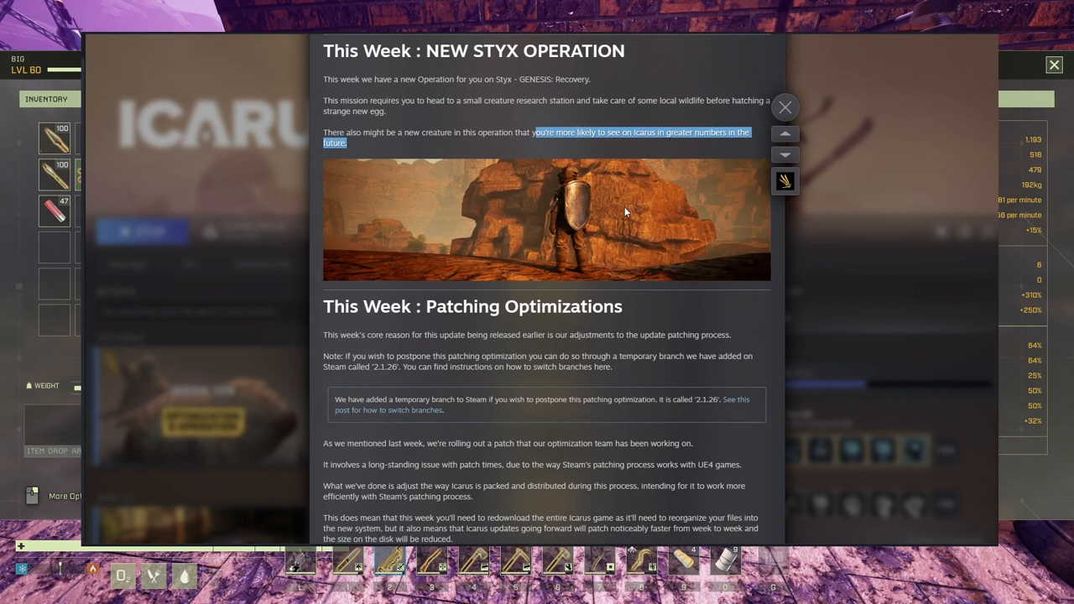
scroll("down", 3)
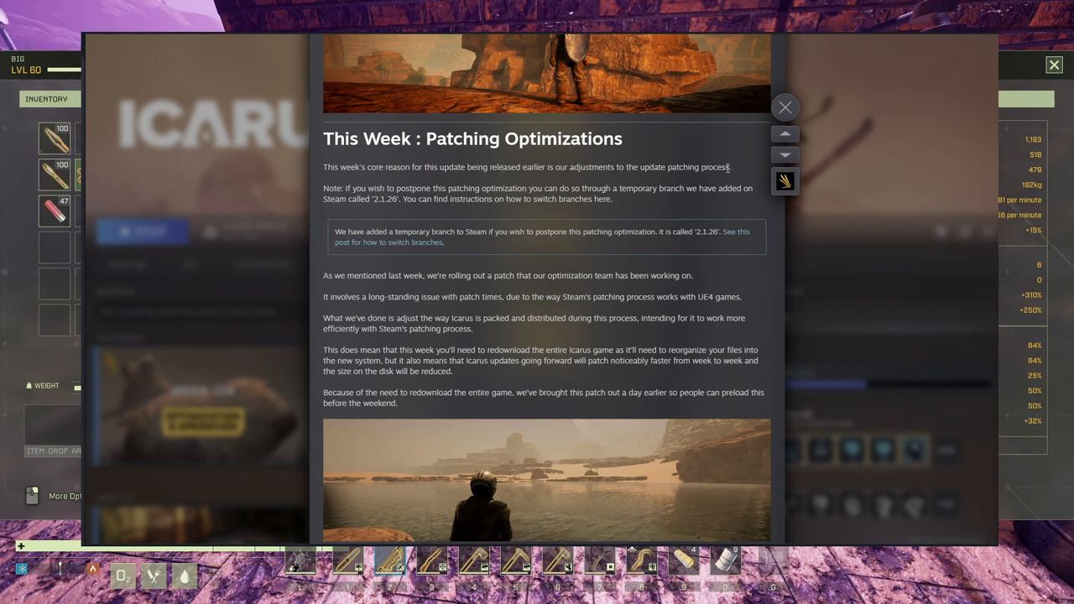
mouse_move(453, 292)
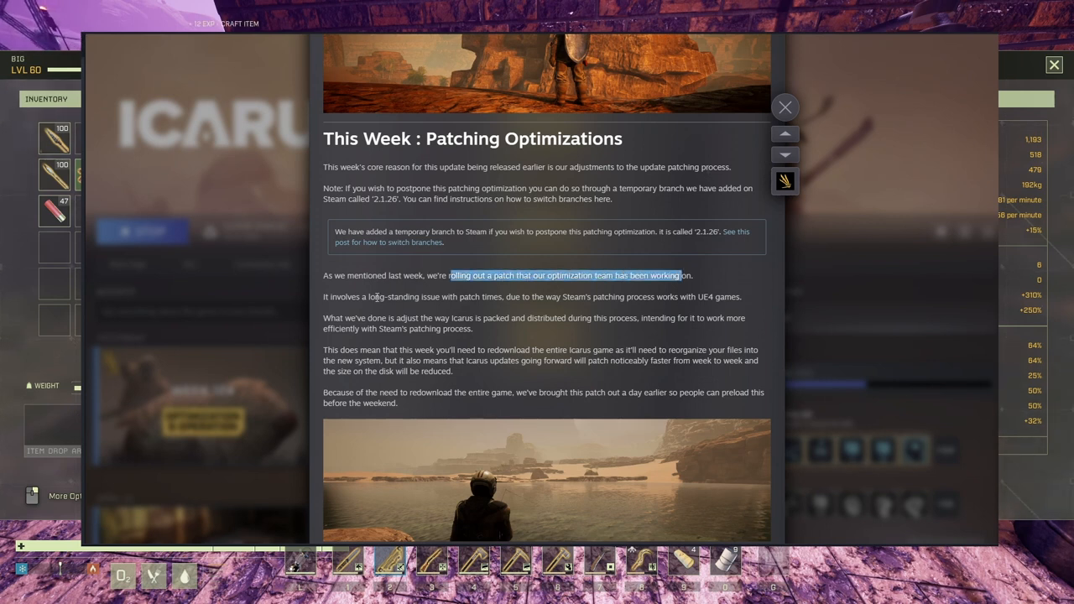
scroll("down", 3)
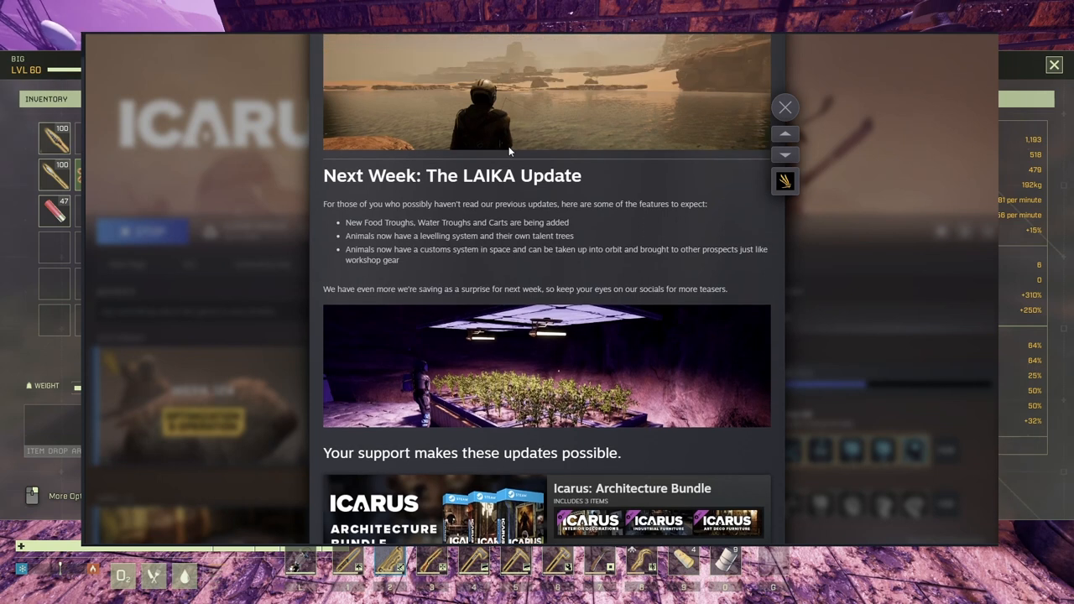
mouse_move(428, 181)
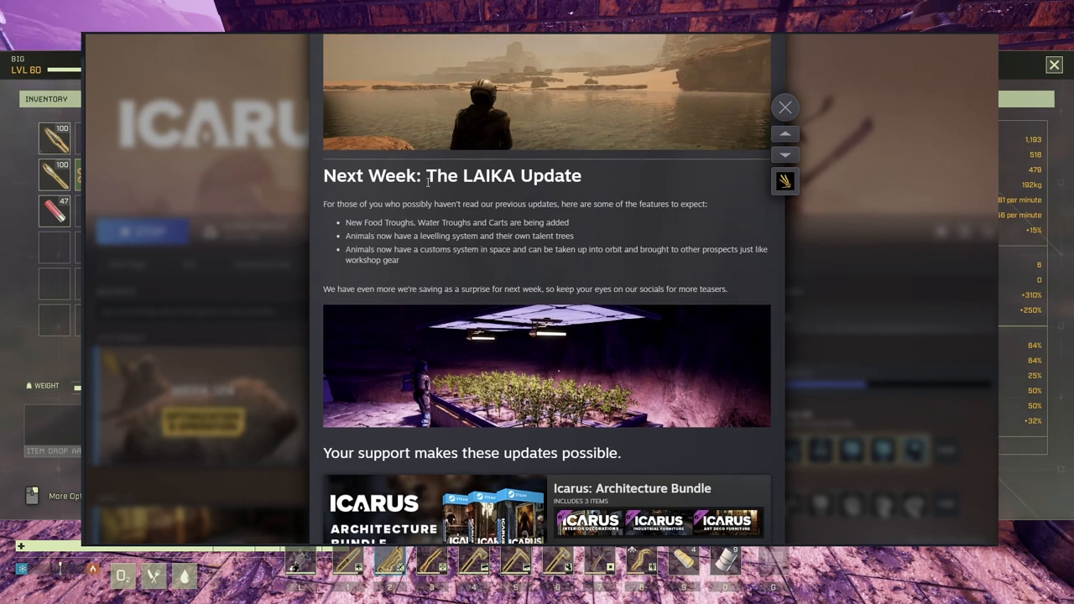
mouse_move(591, 181)
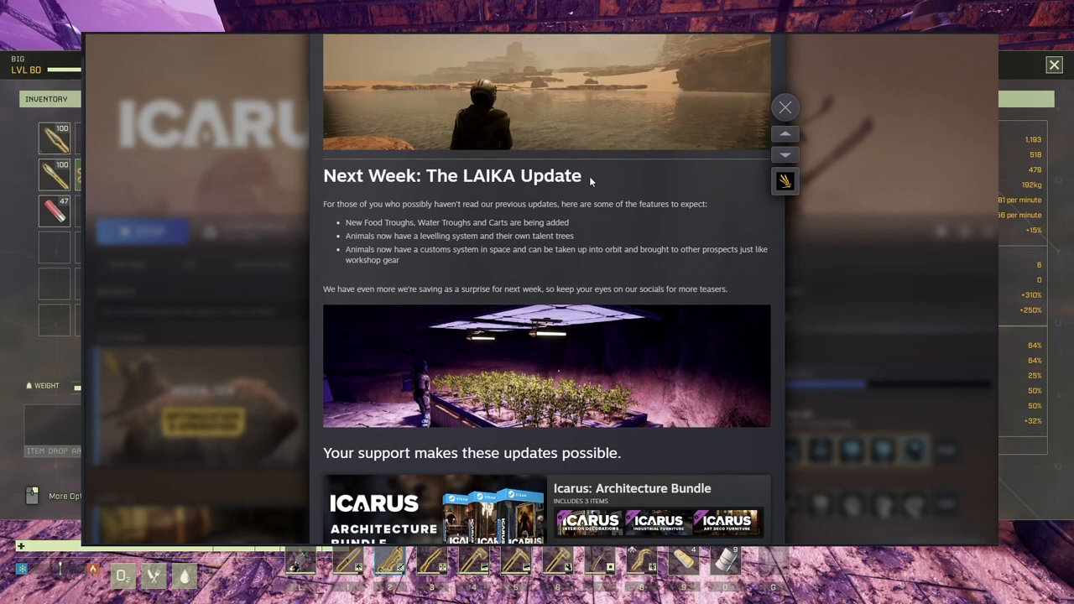
scroll("up", 3)
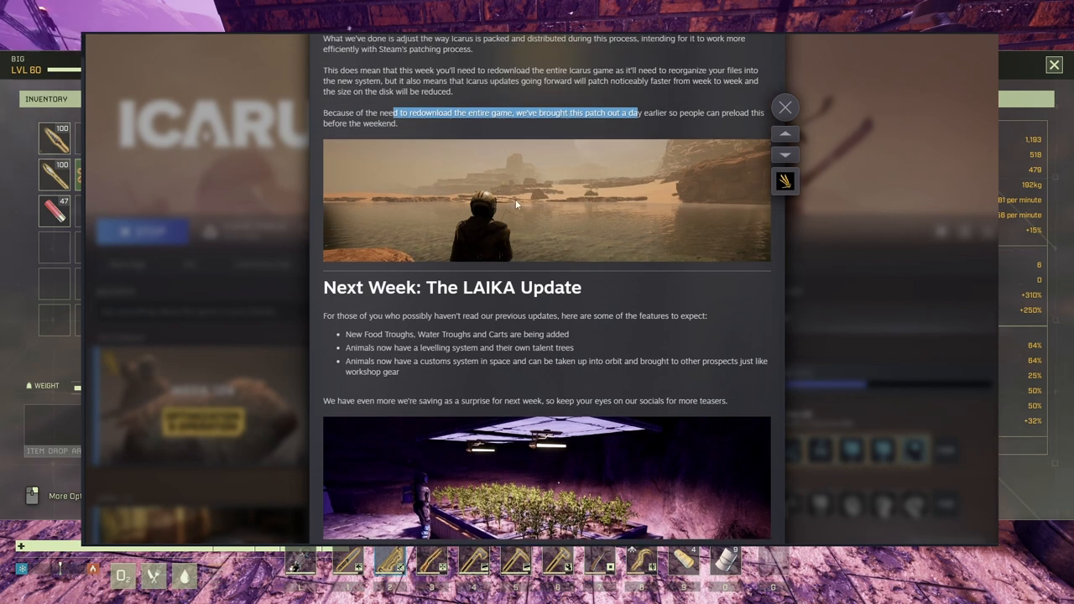
mouse_move(531, 205)
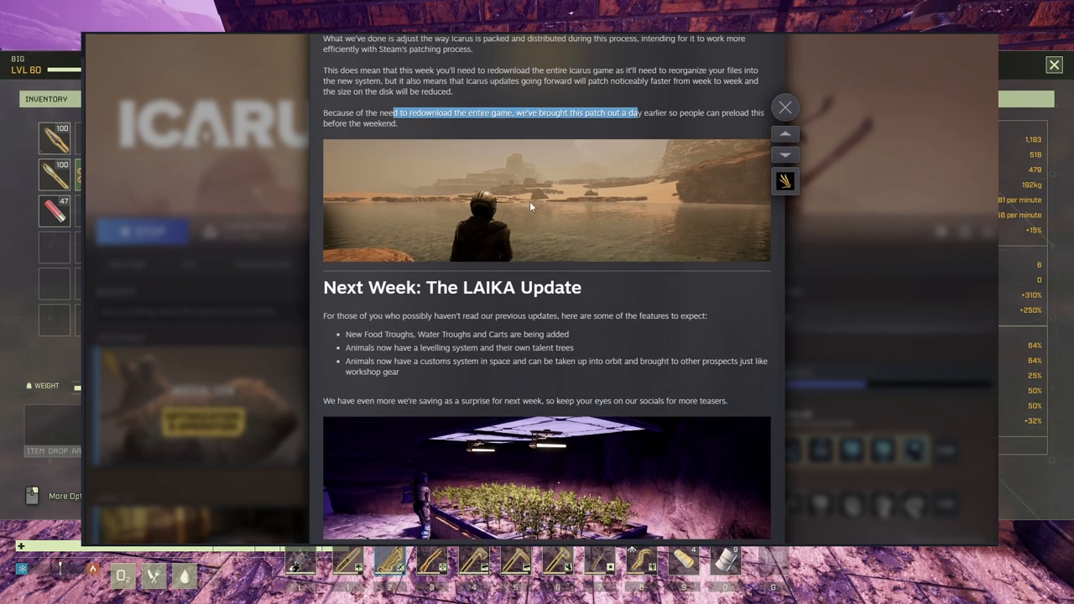
mouse_move(540, 211)
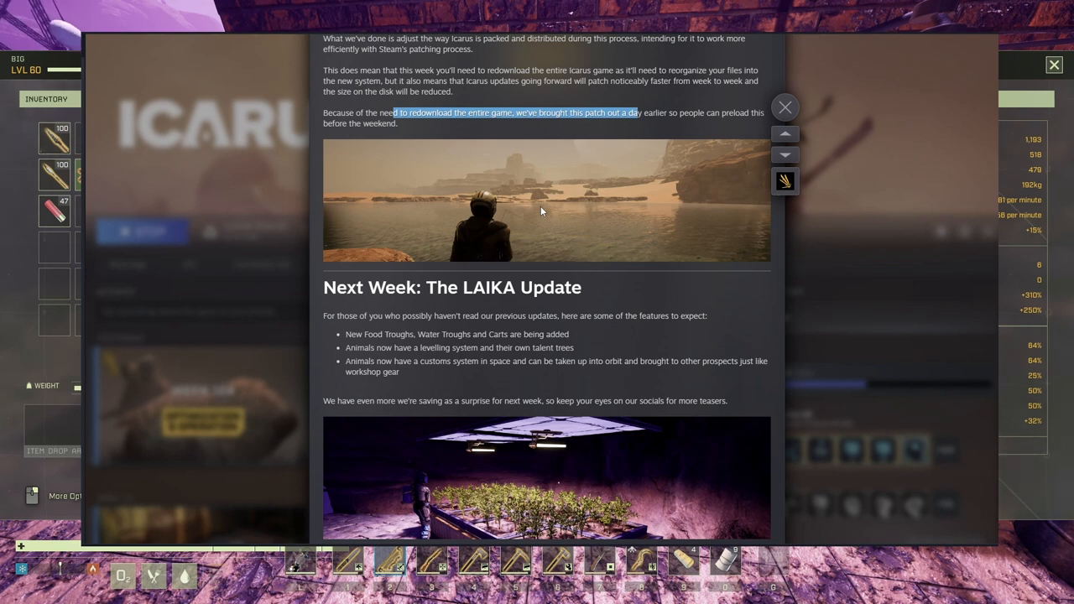
scroll("down", 3)
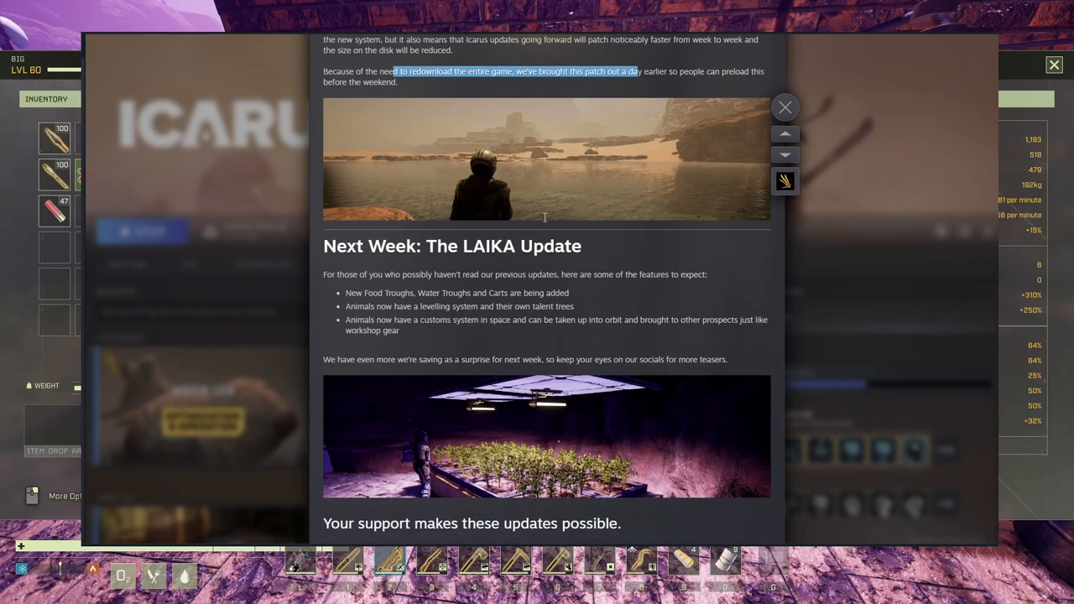
scroll("down", 3)
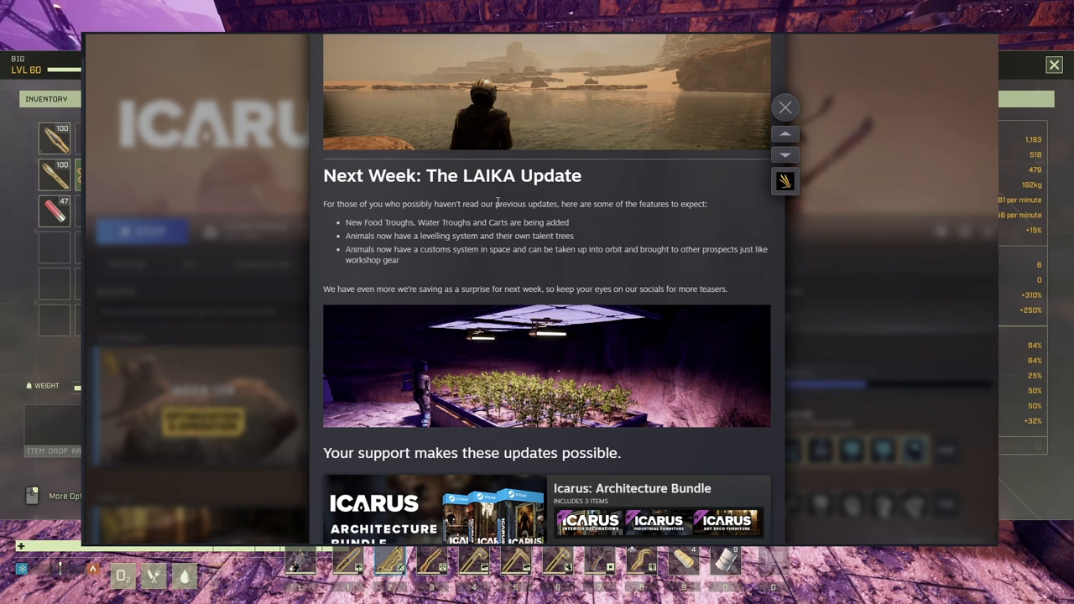
mouse_move(368, 221)
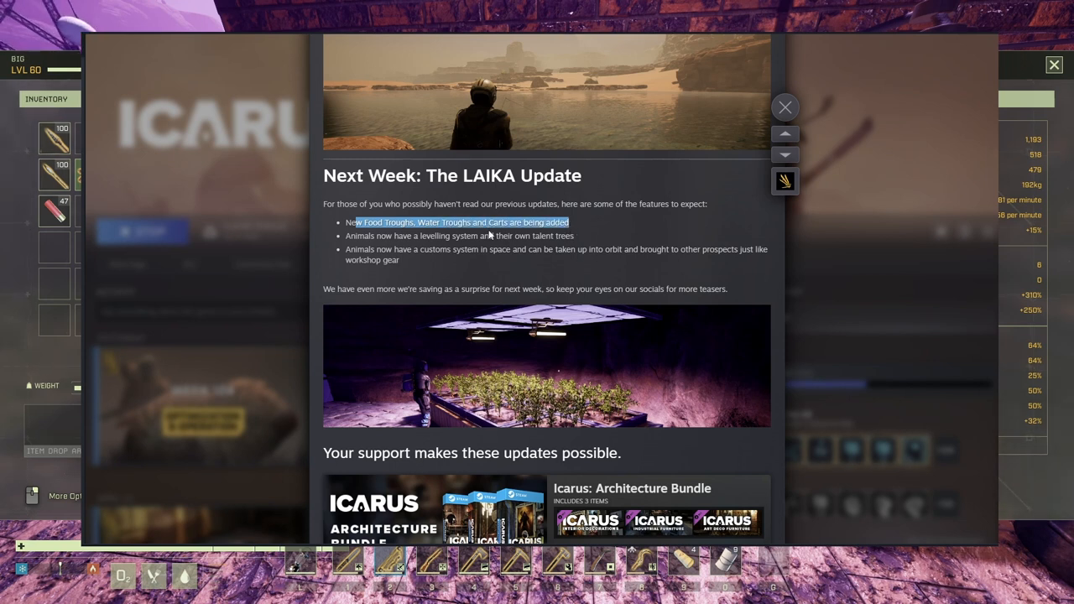
Step: Select a line in the LAIKA Update teaser's feature list while reading it
double_click(450, 235)
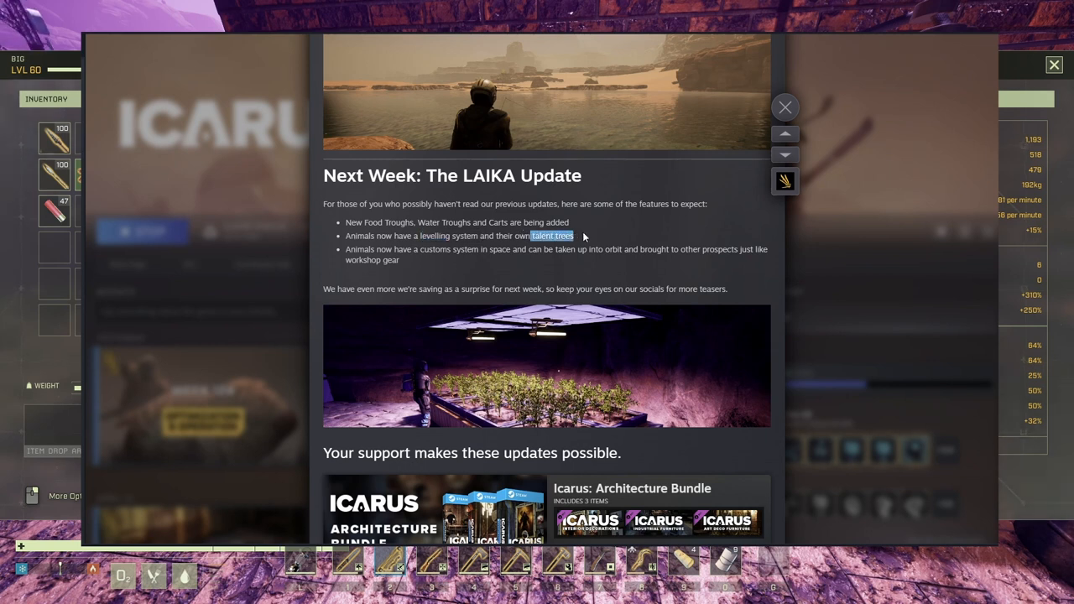
mouse_move(406, 250)
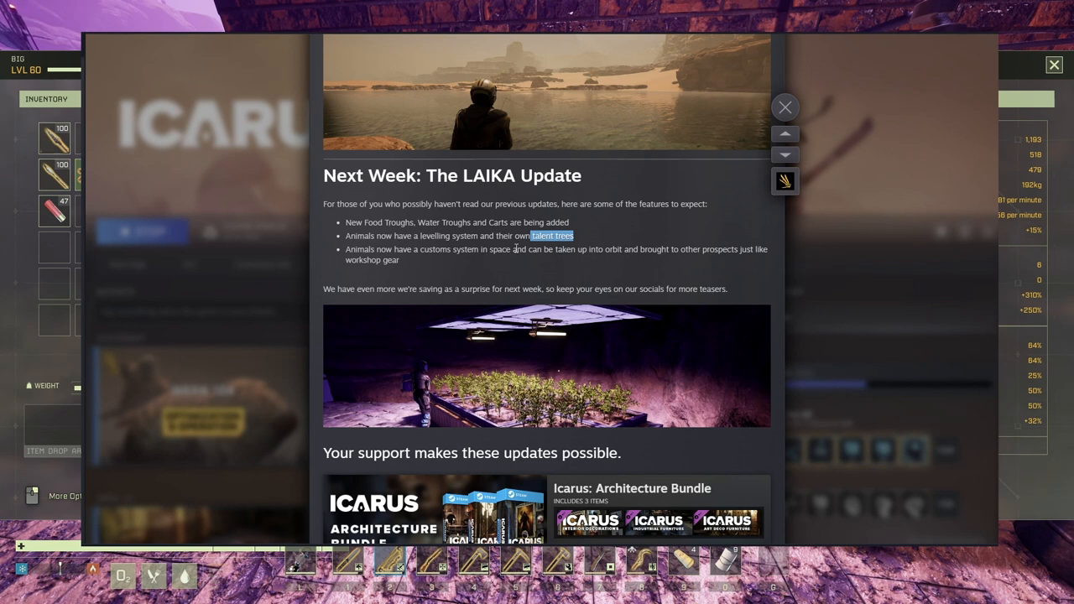
mouse_move(651, 248)
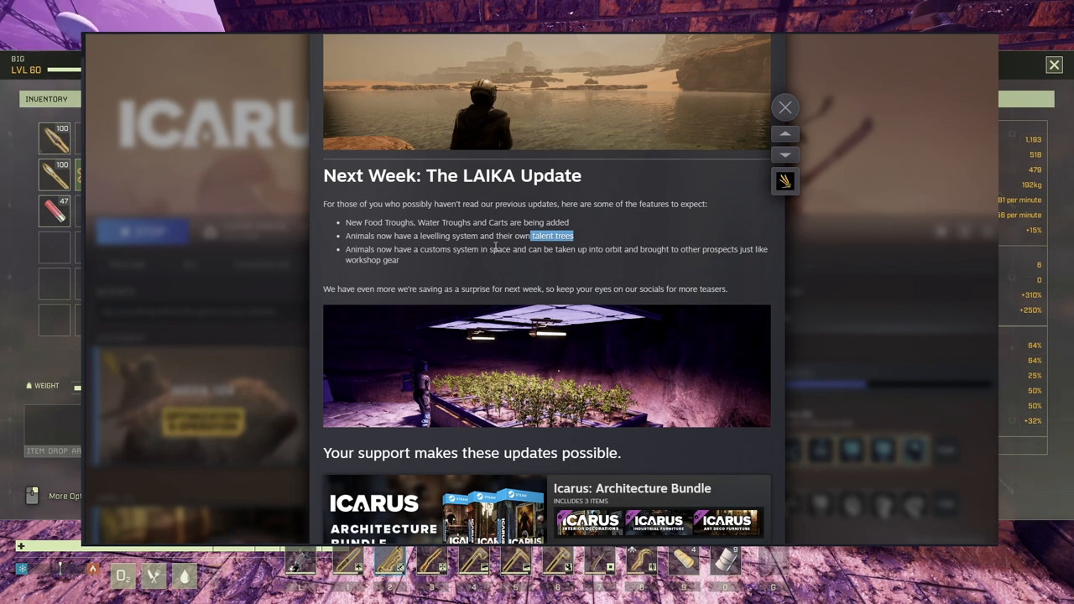
mouse_move(431, 272)
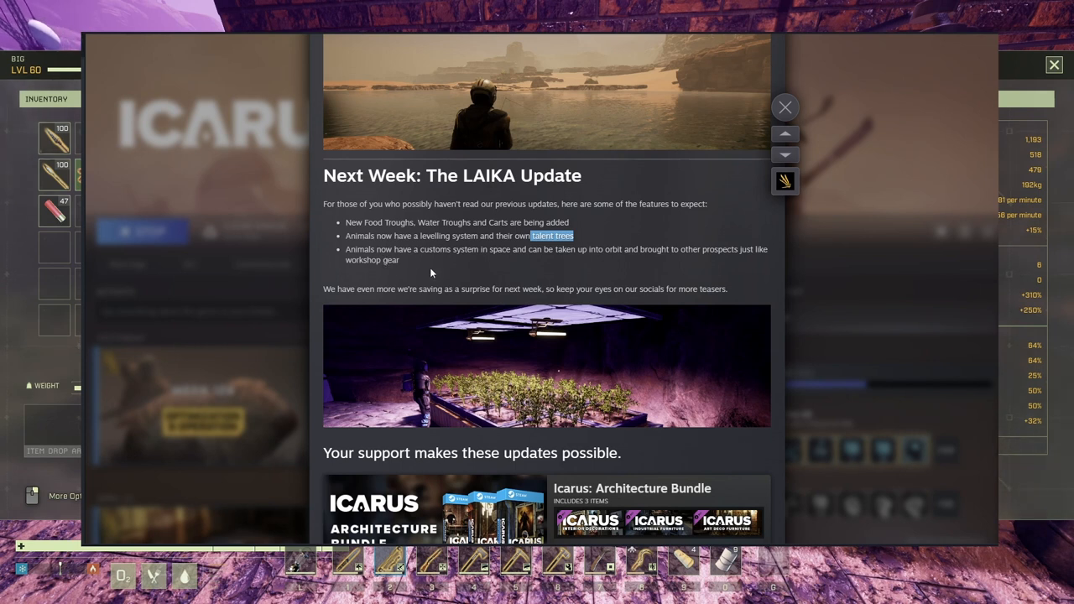
mouse_move(443, 267)
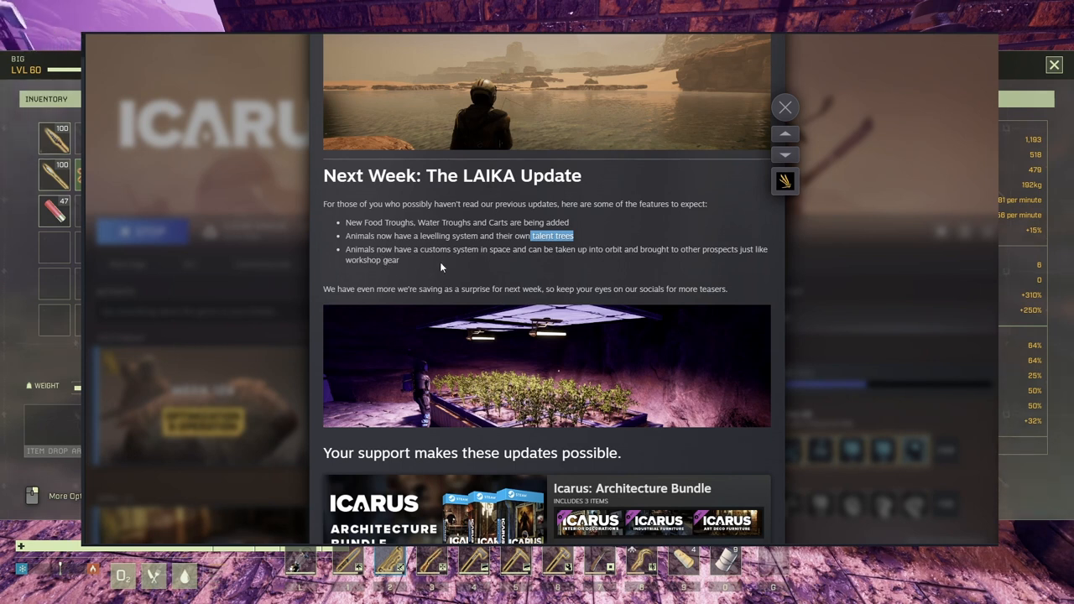
mouse_move(484, 235)
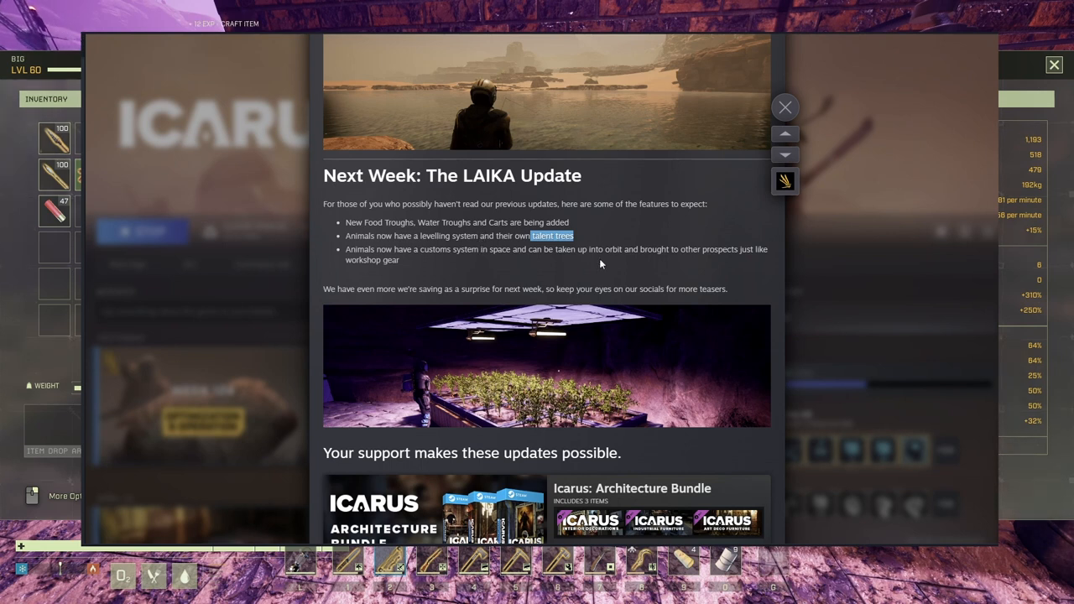
mouse_move(598, 262)
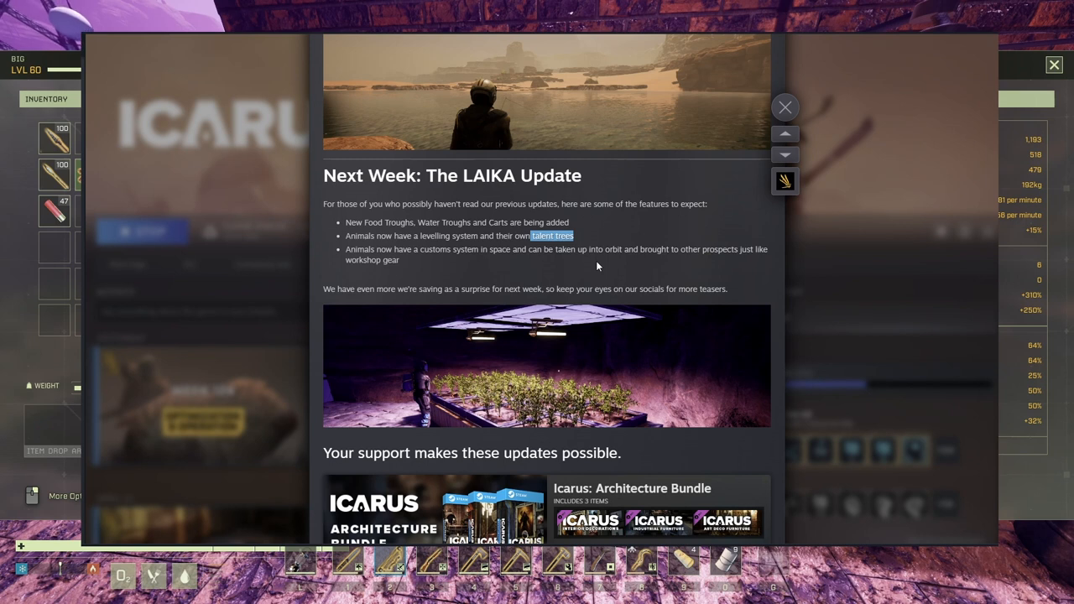
mouse_move(599, 275)
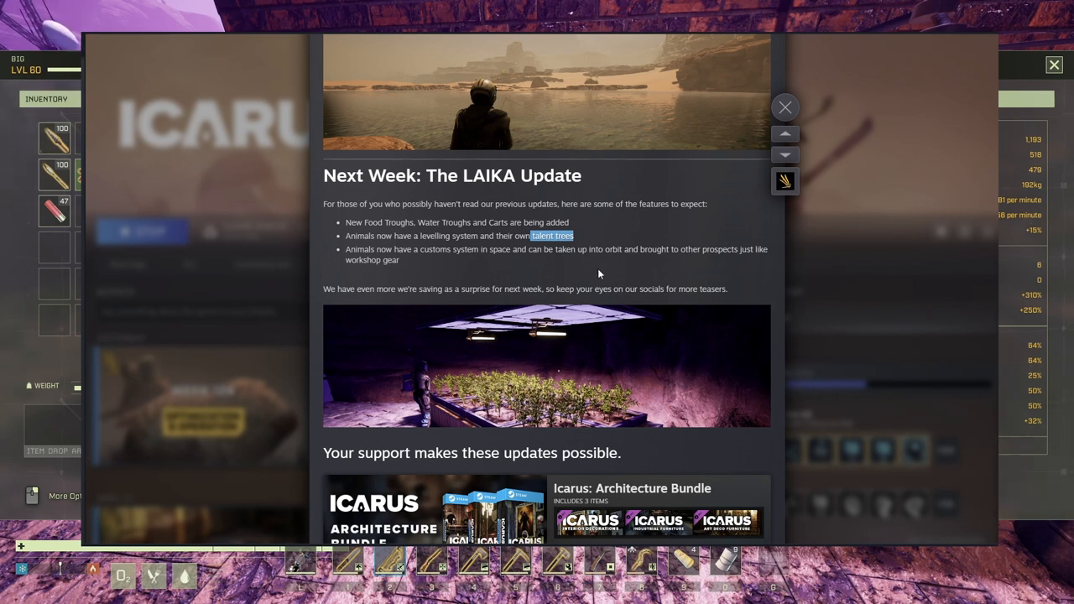
mouse_move(527, 268)
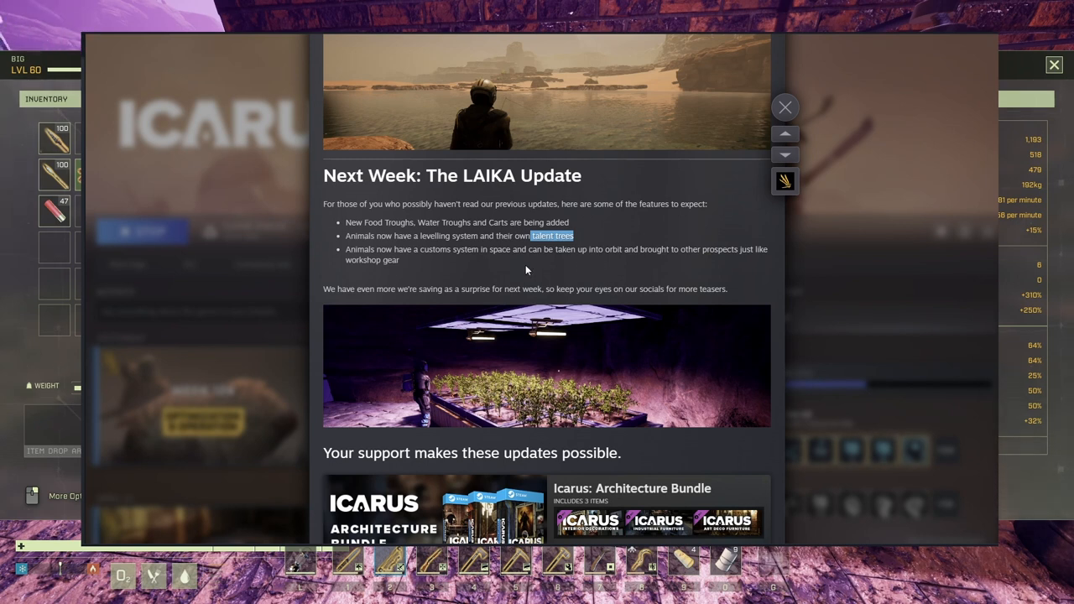
mouse_move(554, 265)
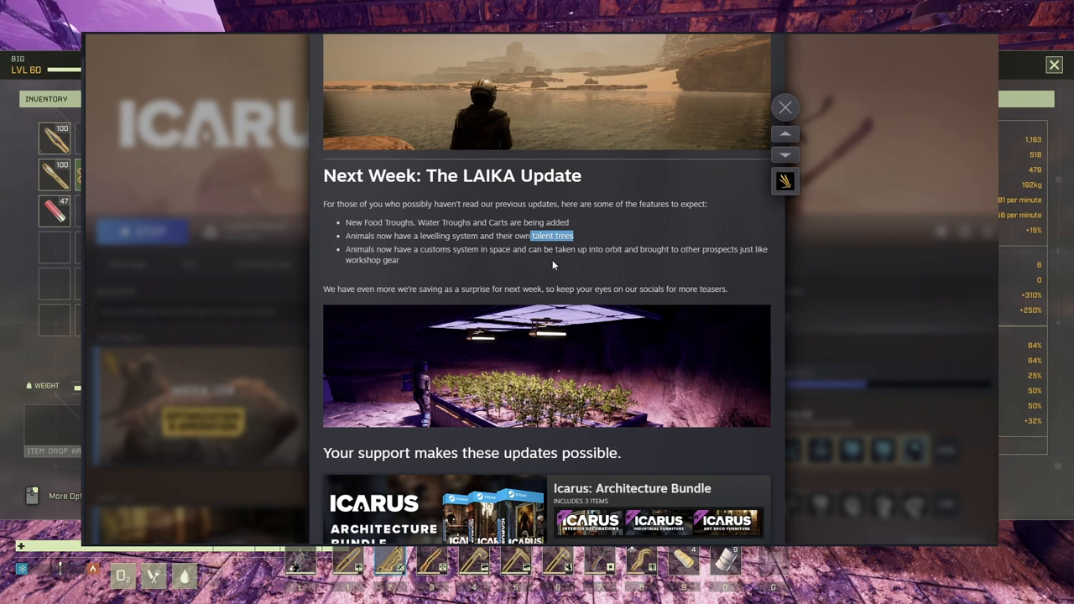
mouse_move(475, 265)
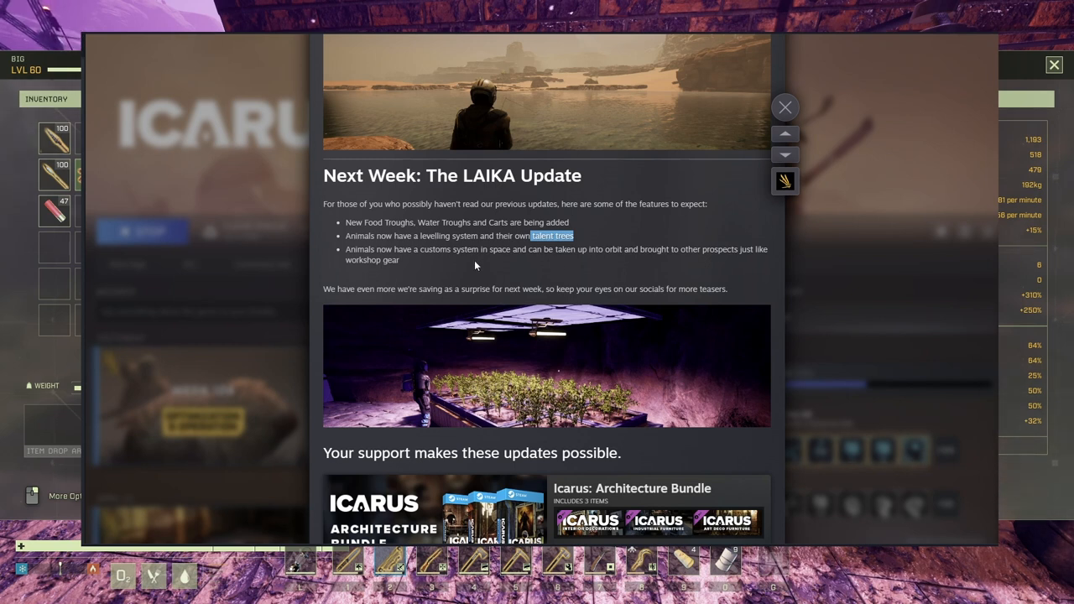
mouse_move(520, 266)
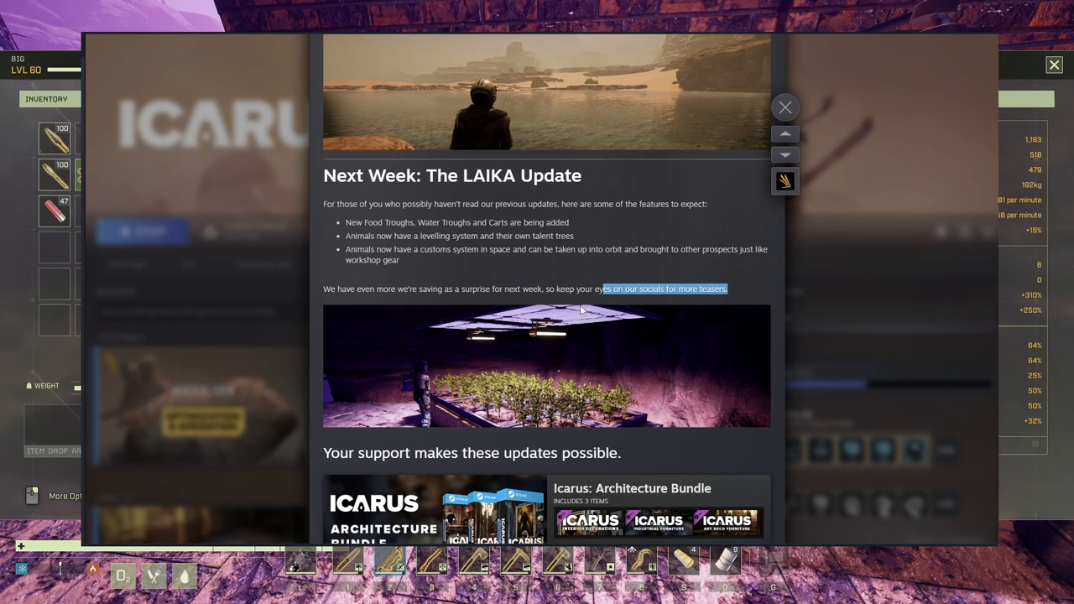
mouse_move(566, 353)
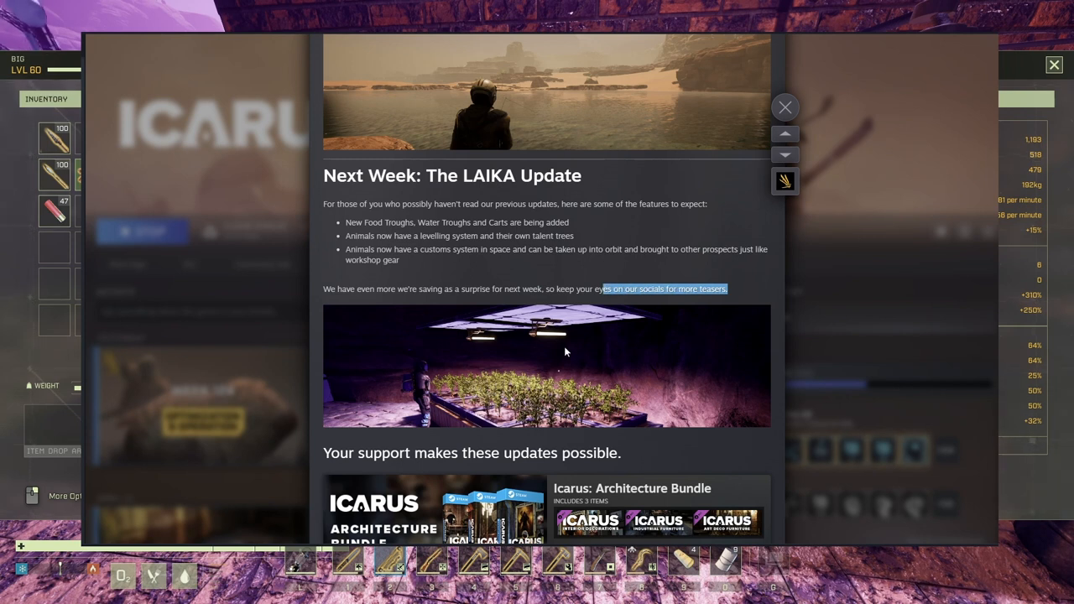
scroll("down", 3)
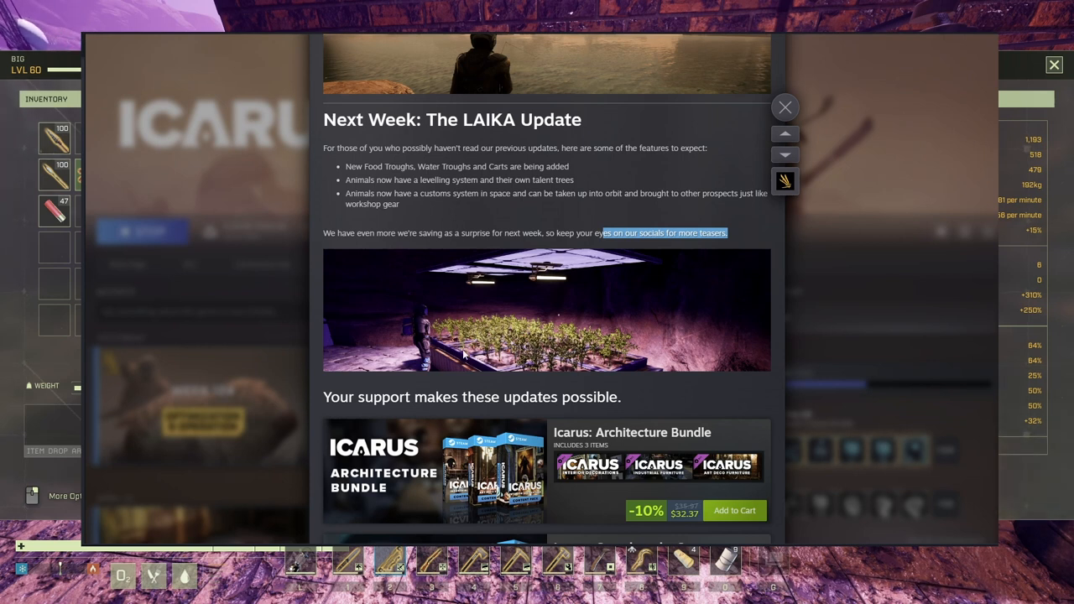
mouse_move(581, 361)
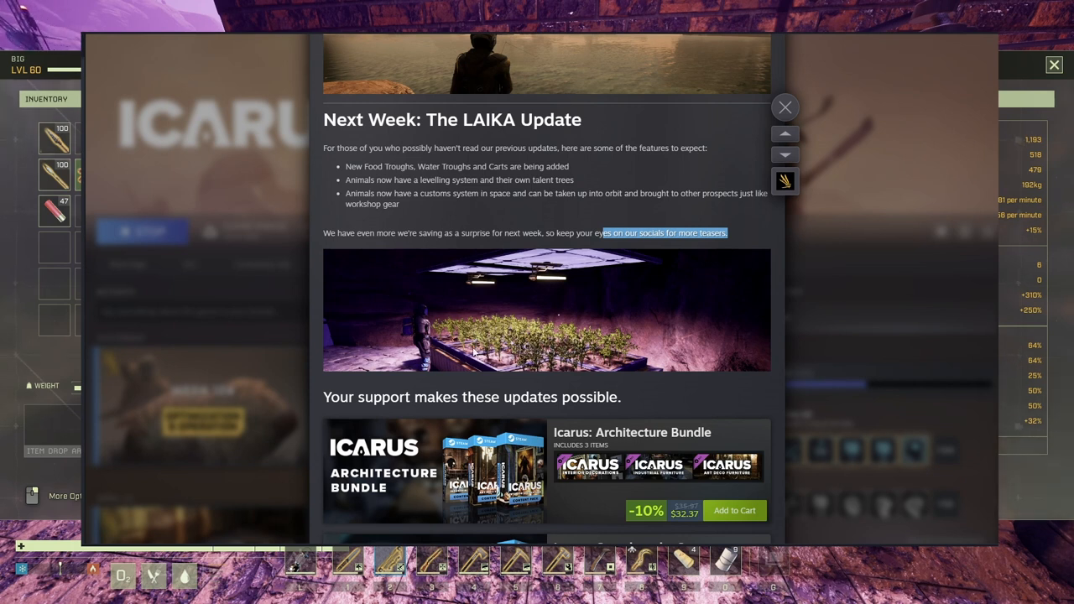
mouse_move(403, 332)
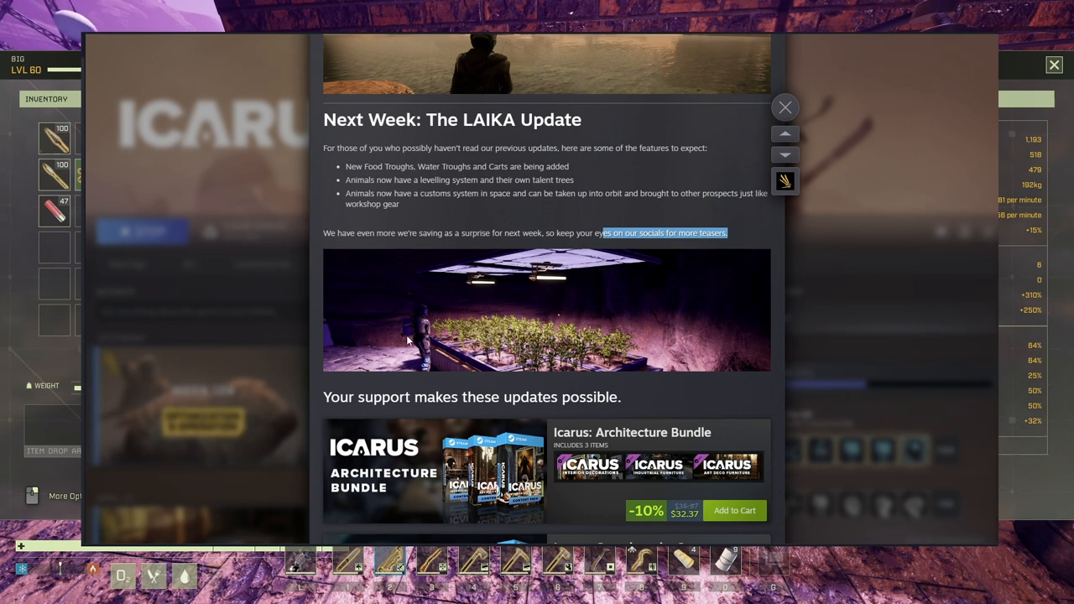
mouse_move(493, 285)
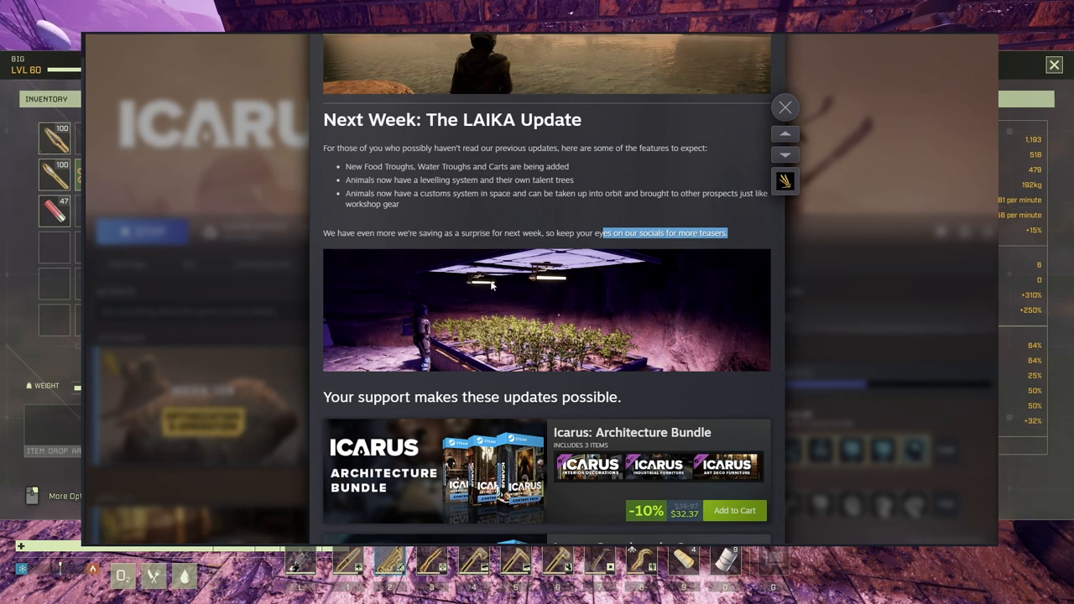
mouse_move(570, 260)
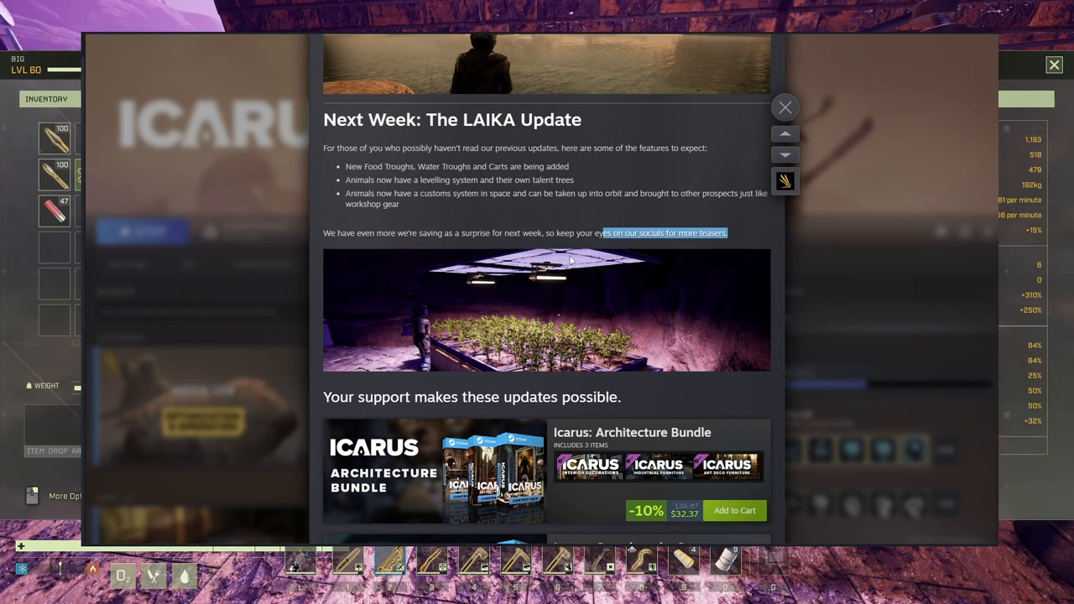
mouse_move(597, 256)
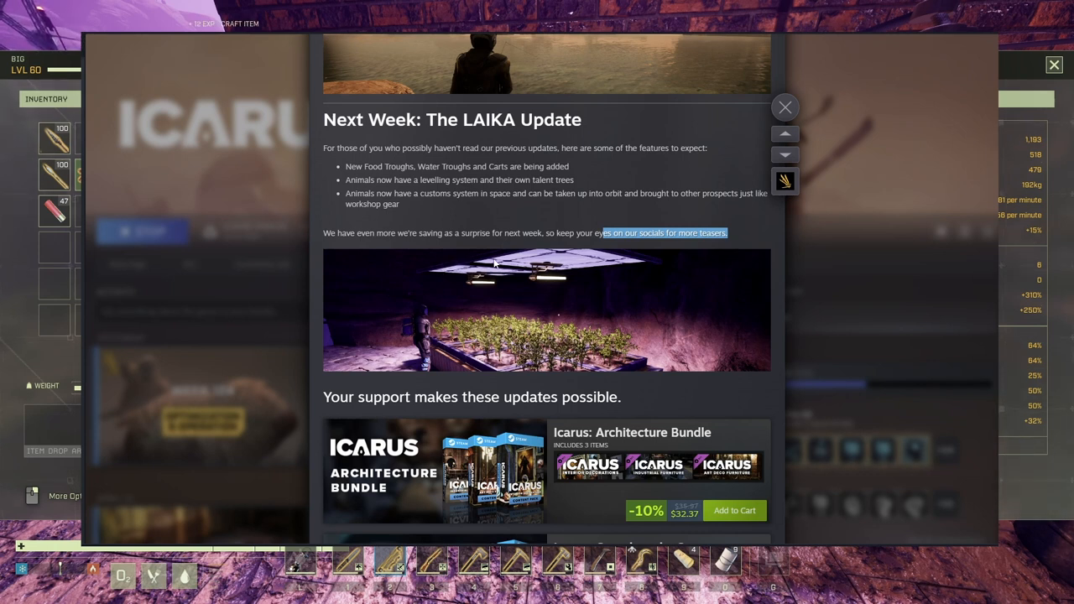
mouse_move(503, 329)
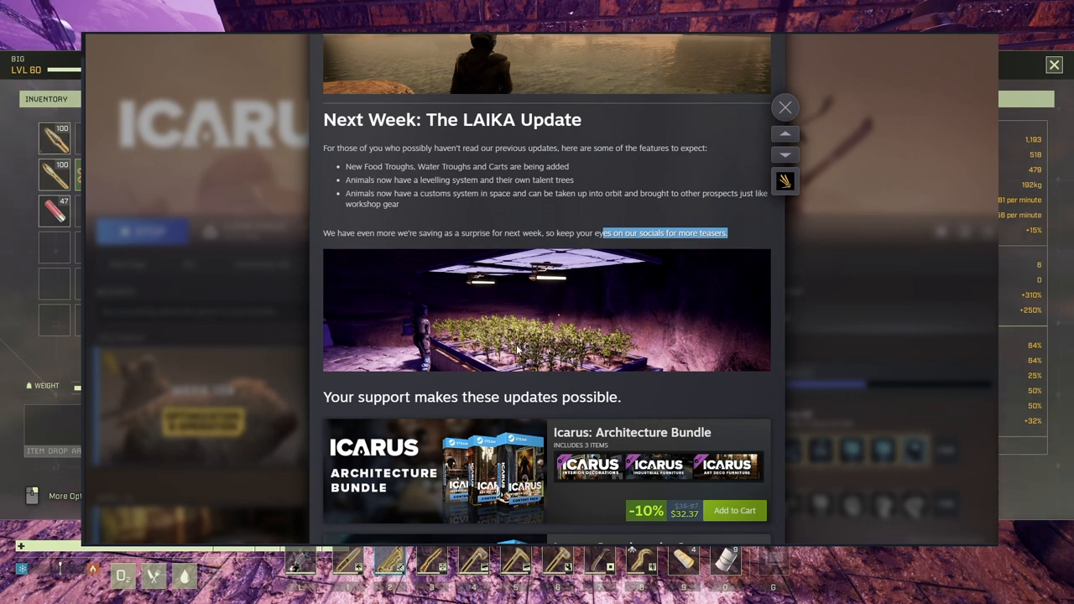
mouse_move(359, 353)
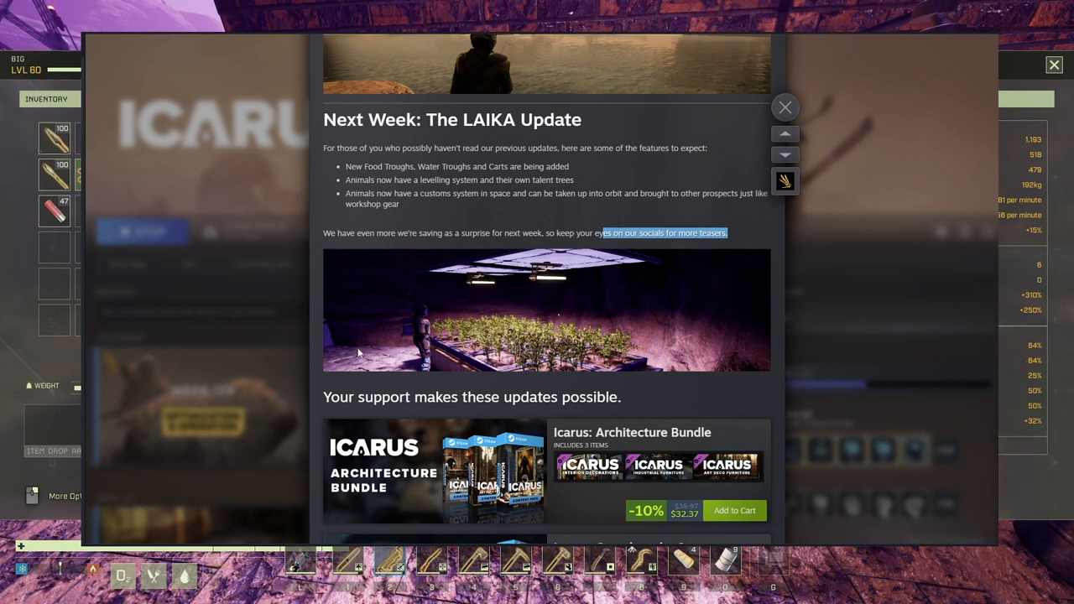
mouse_move(332, 348)
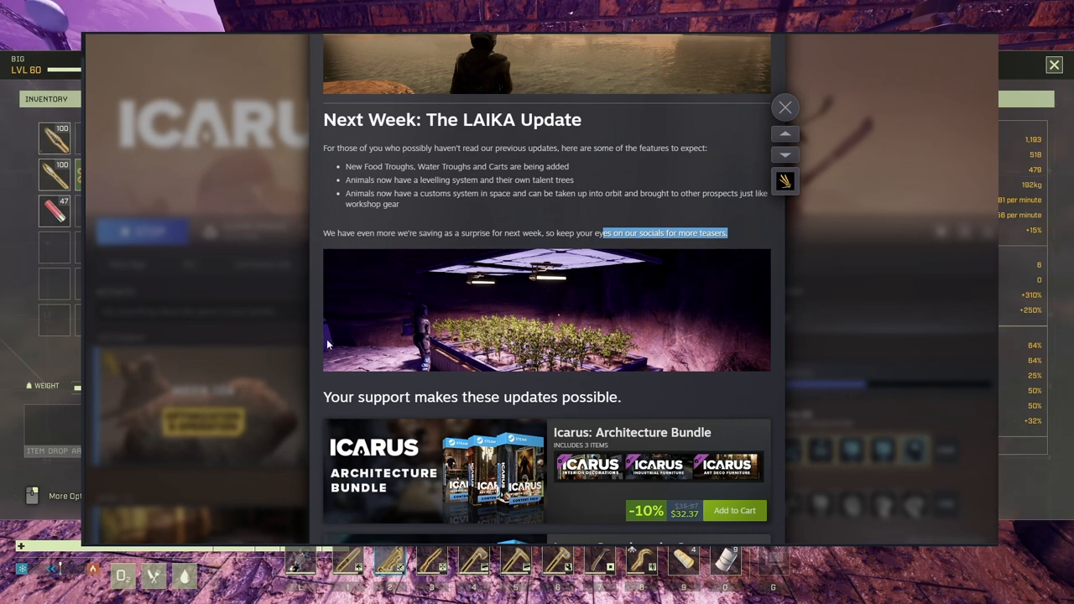
mouse_move(545, 332)
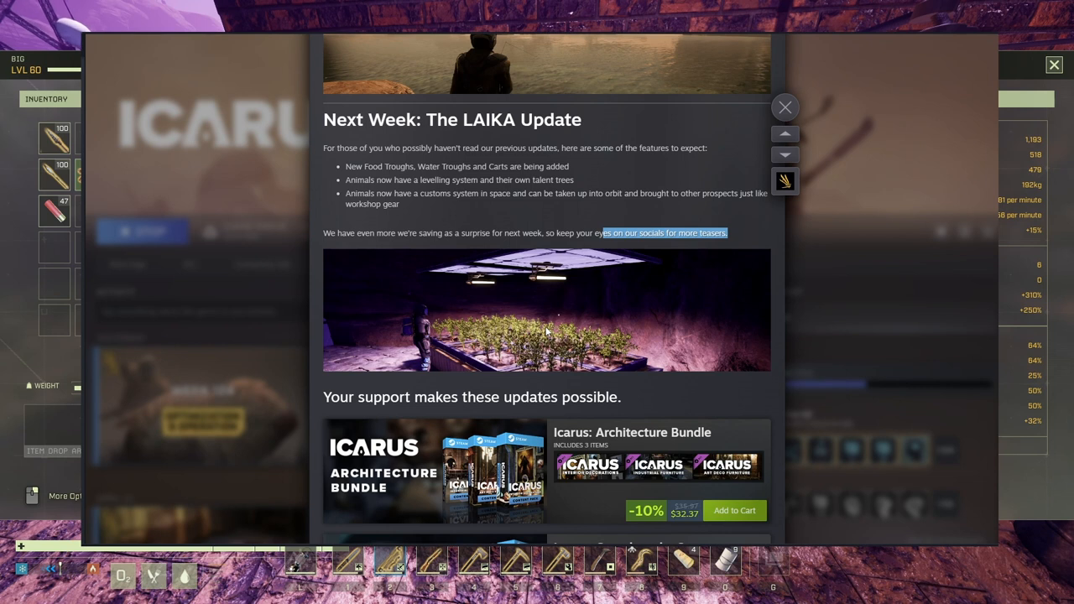
mouse_move(554, 327)
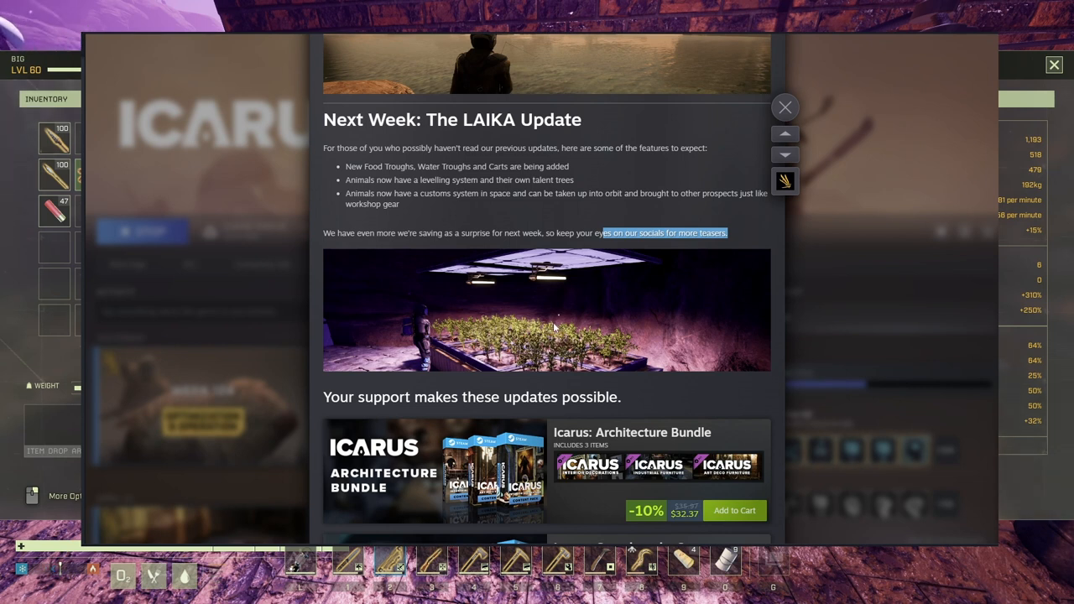
Step: Scroll back up past the Styx operation to the Pets Bundle pre-purchase announcement
scroll("up", 3)
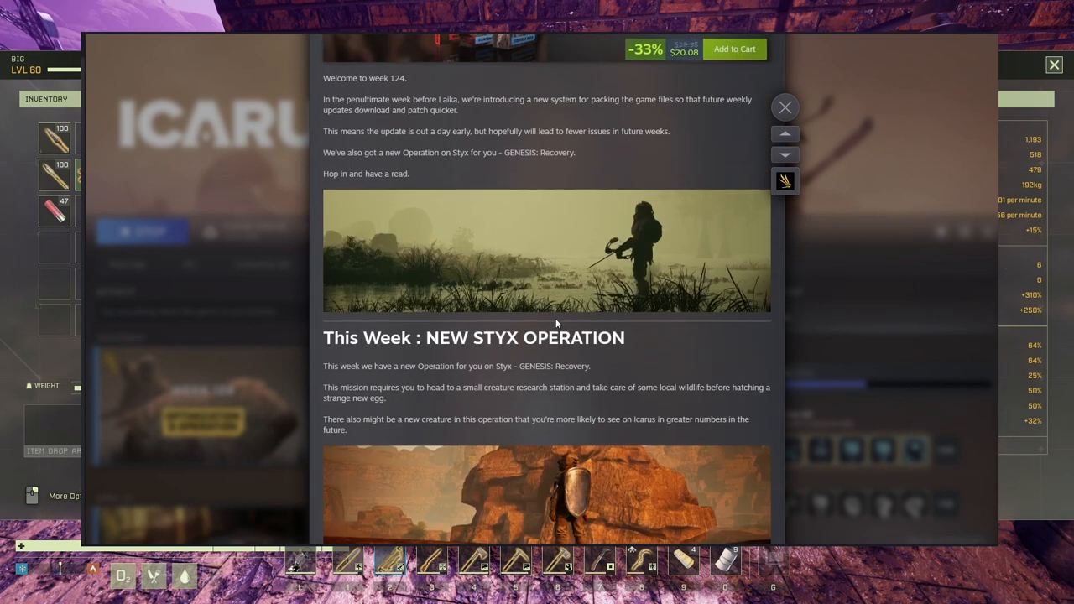
scroll("up", 3)
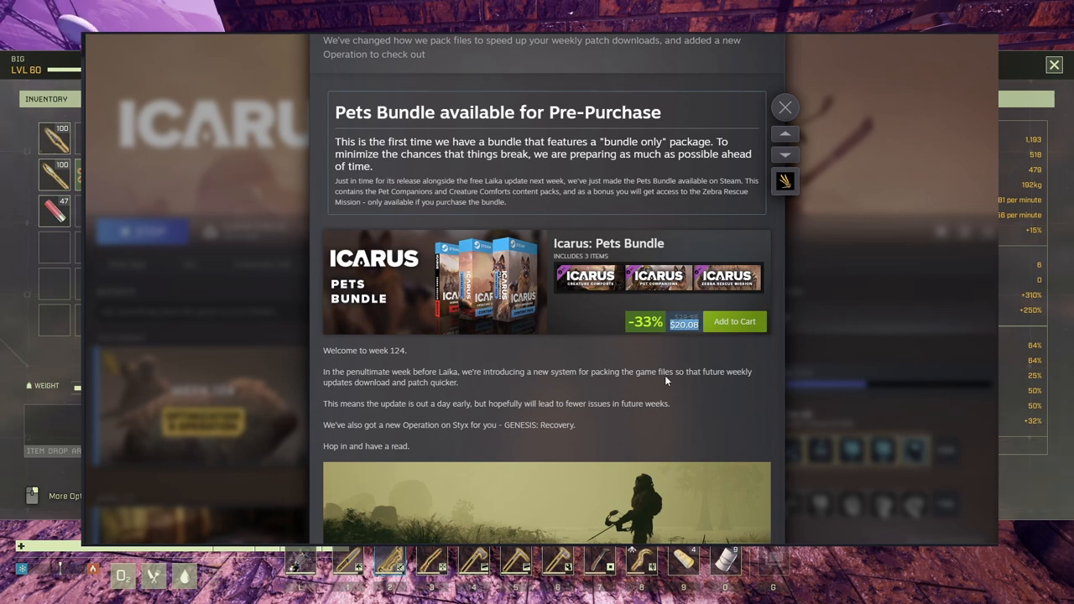
mouse_move(594, 383)
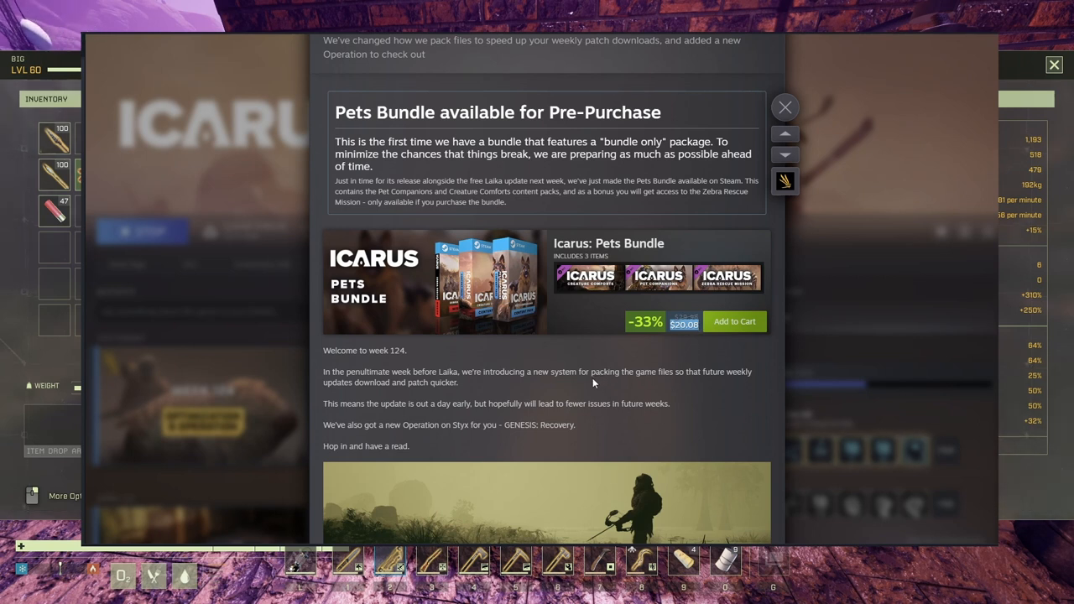
mouse_move(545, 361)
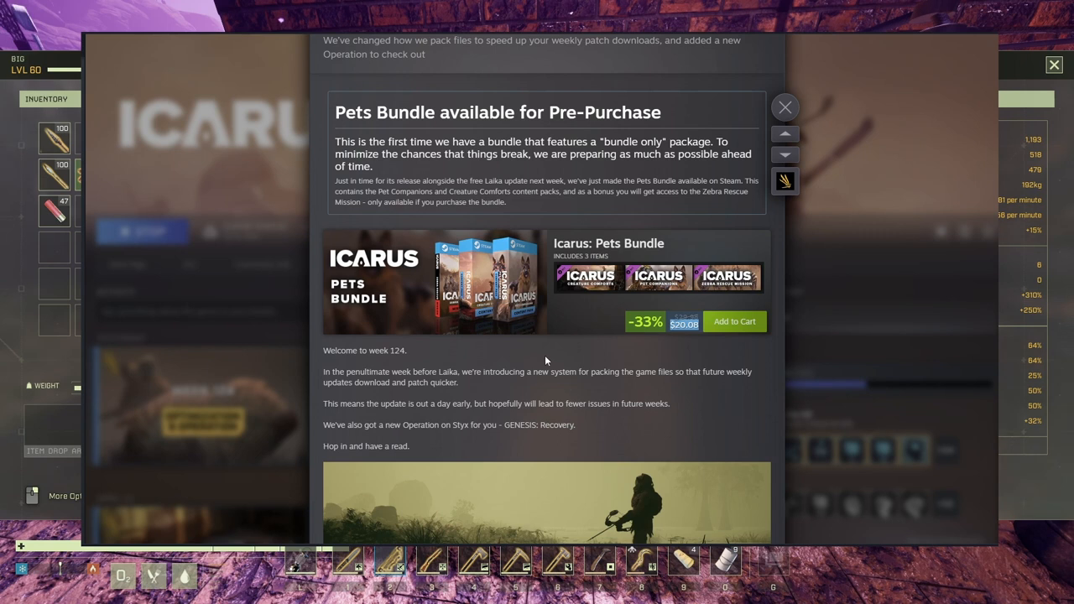
mouse_move(585, 292)
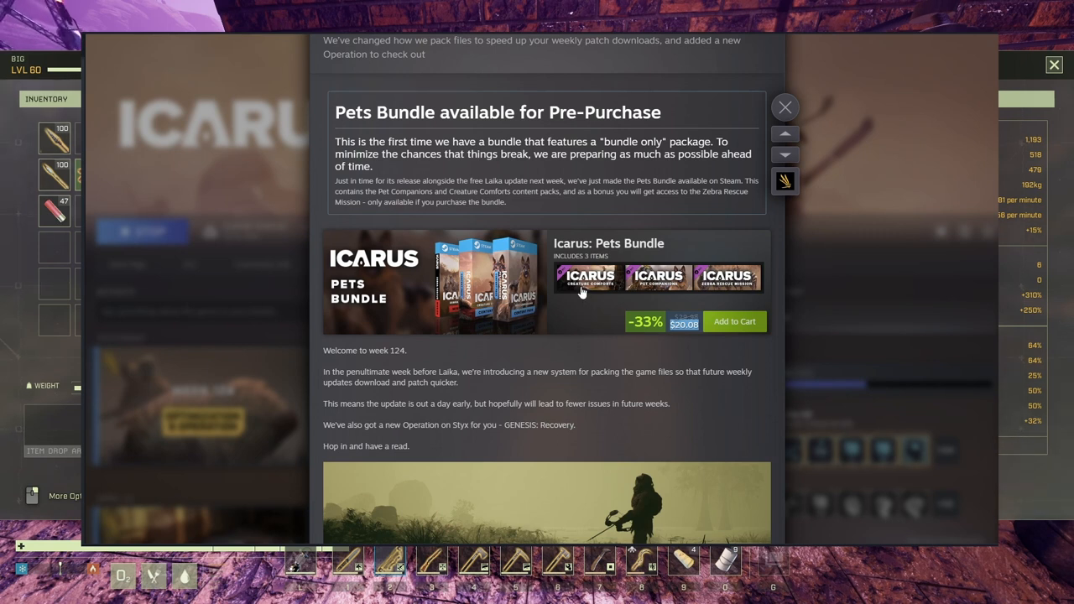
mouse_move(696, 292)
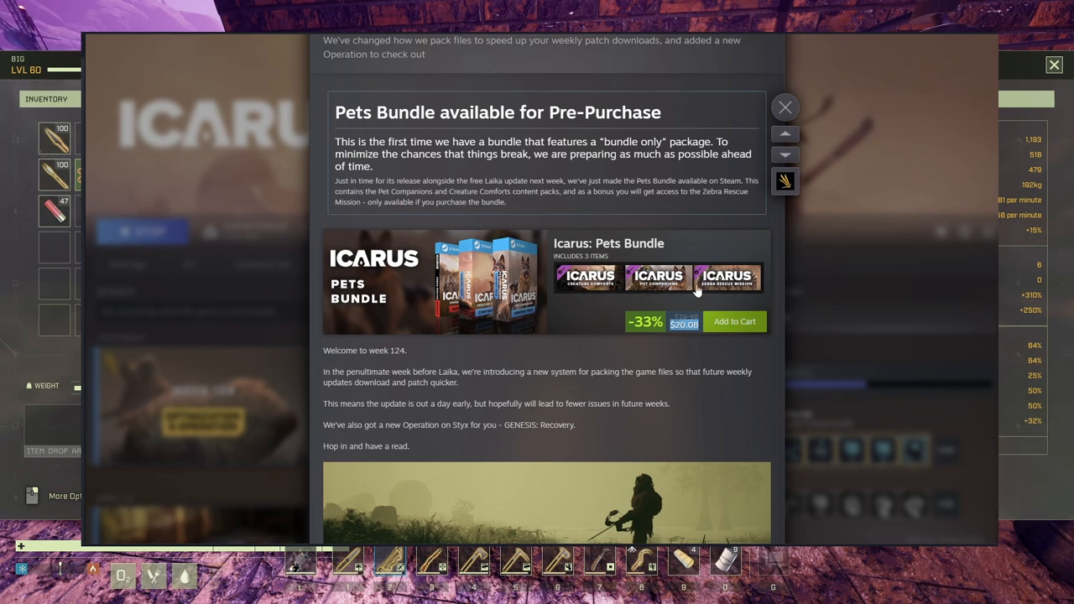
mouse_move(708, 292)
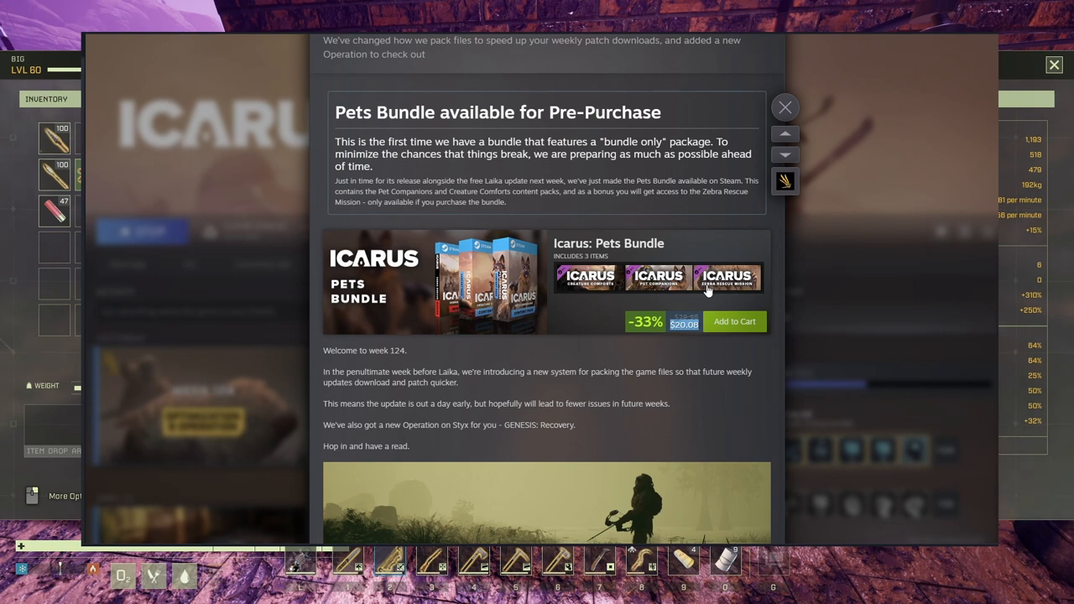
mouse_move(517, 249)
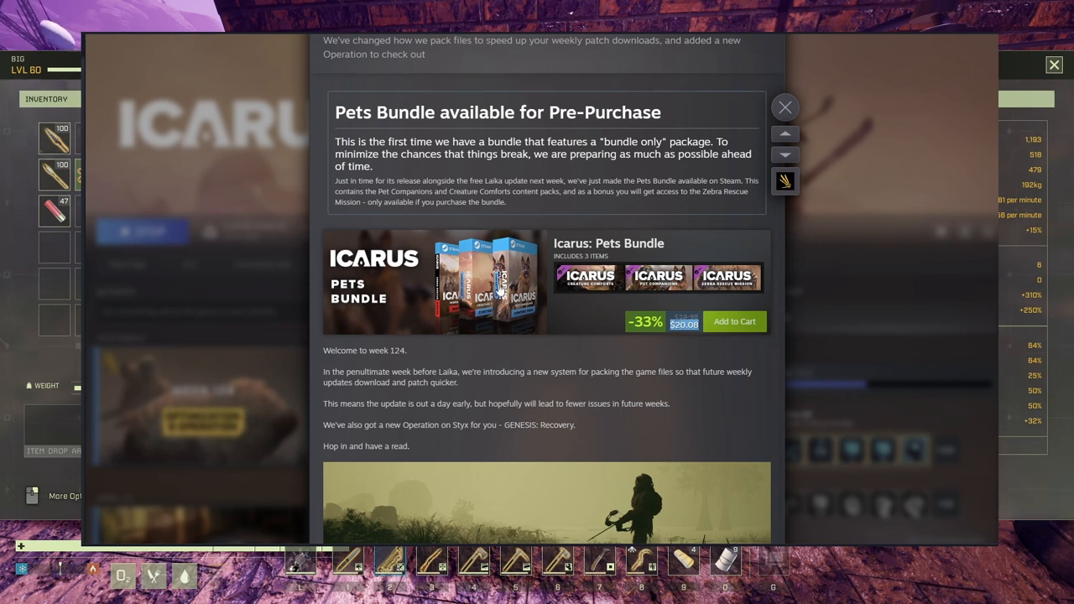
mouse_move(747, 288)
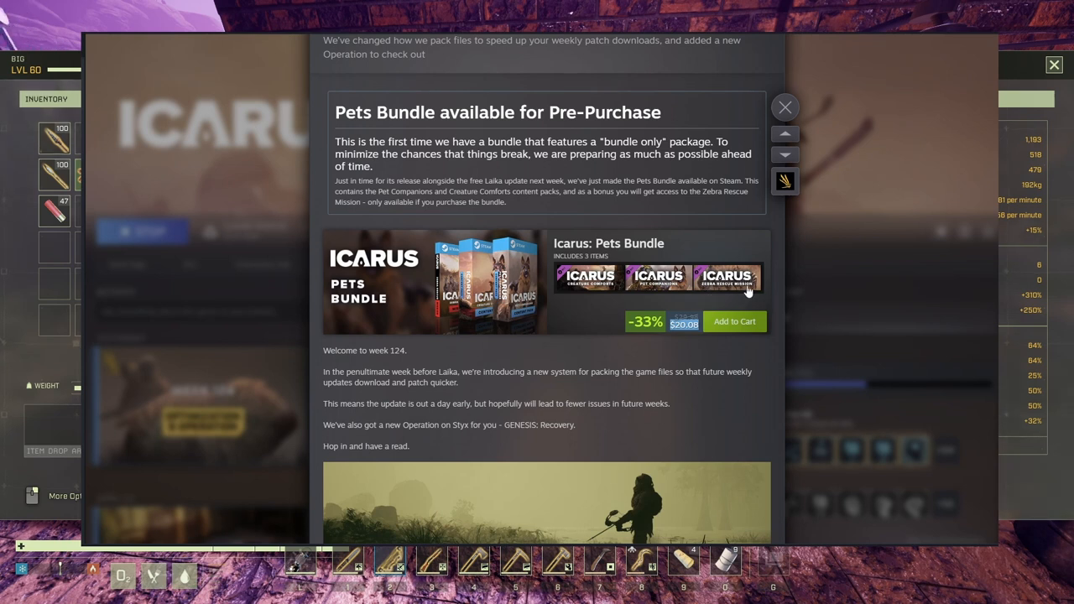
mouse_move(723, 292)
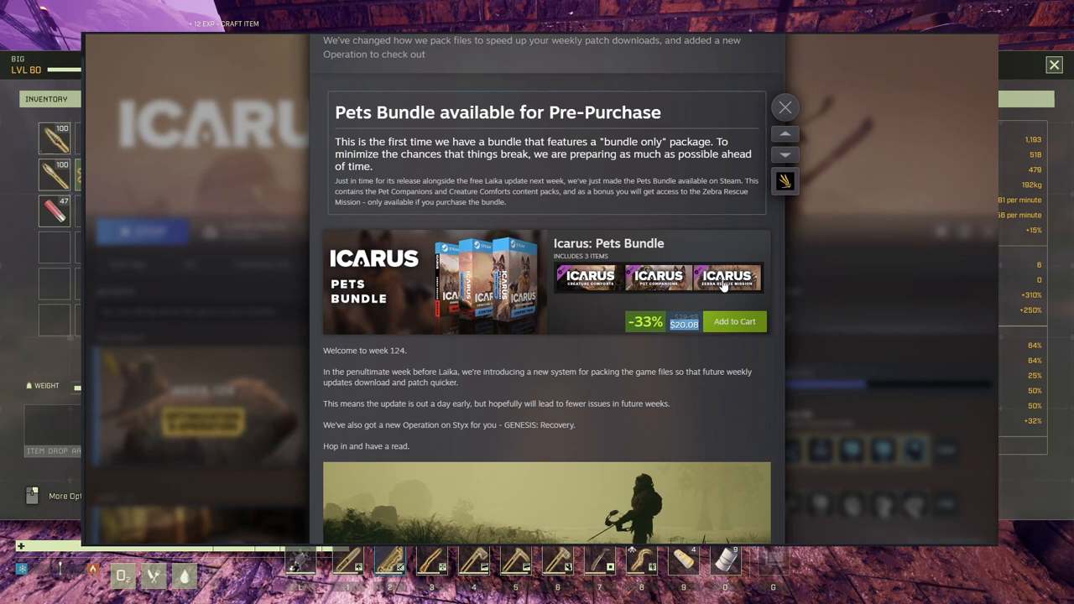
mouse_move(618, 289)
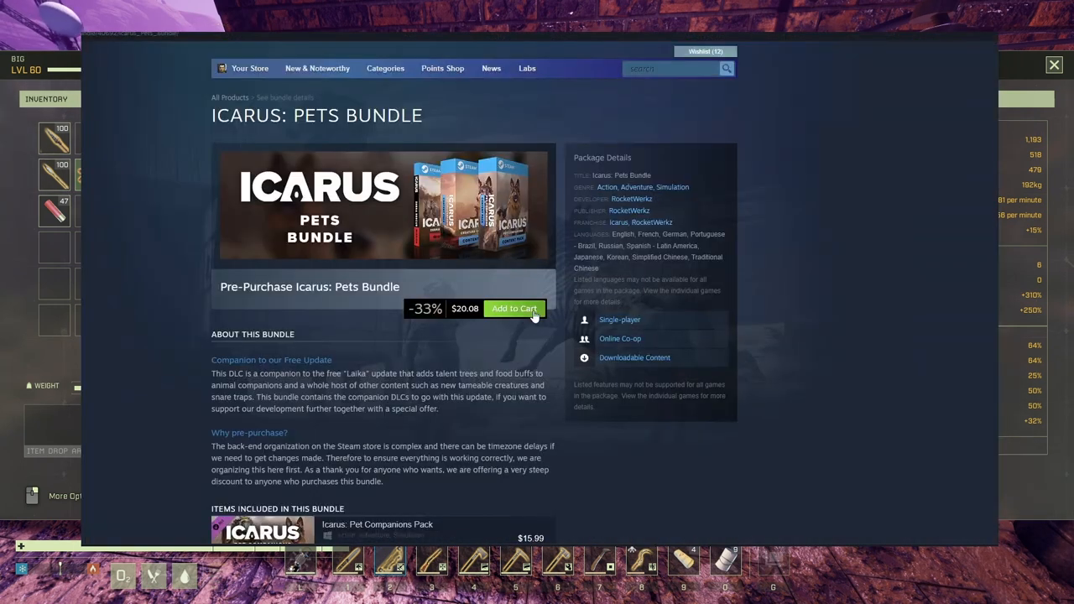
mouse_move(317, 352)
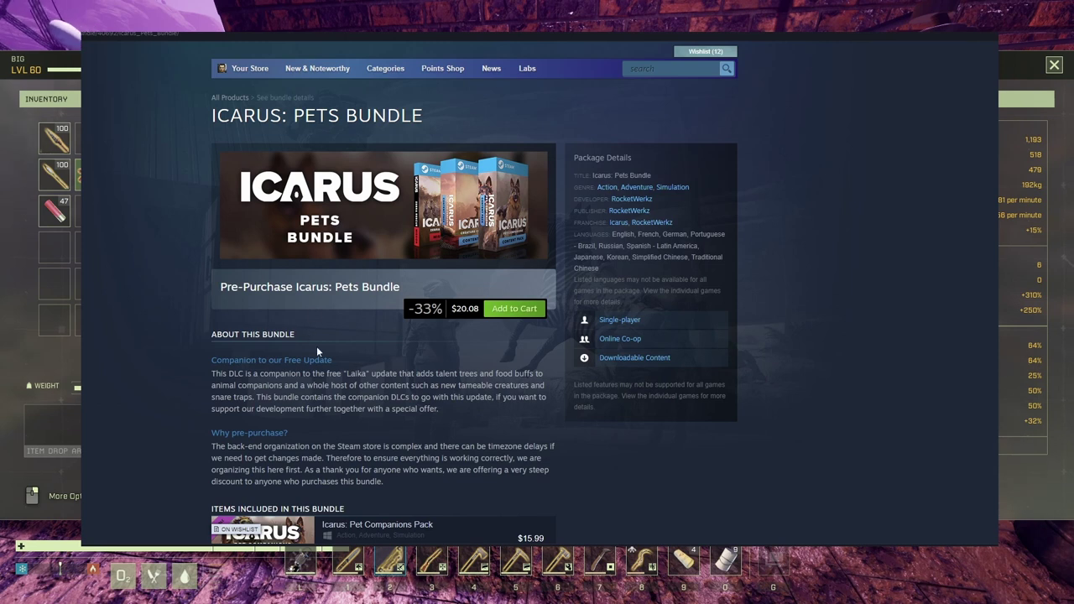
scroll("down", 3)
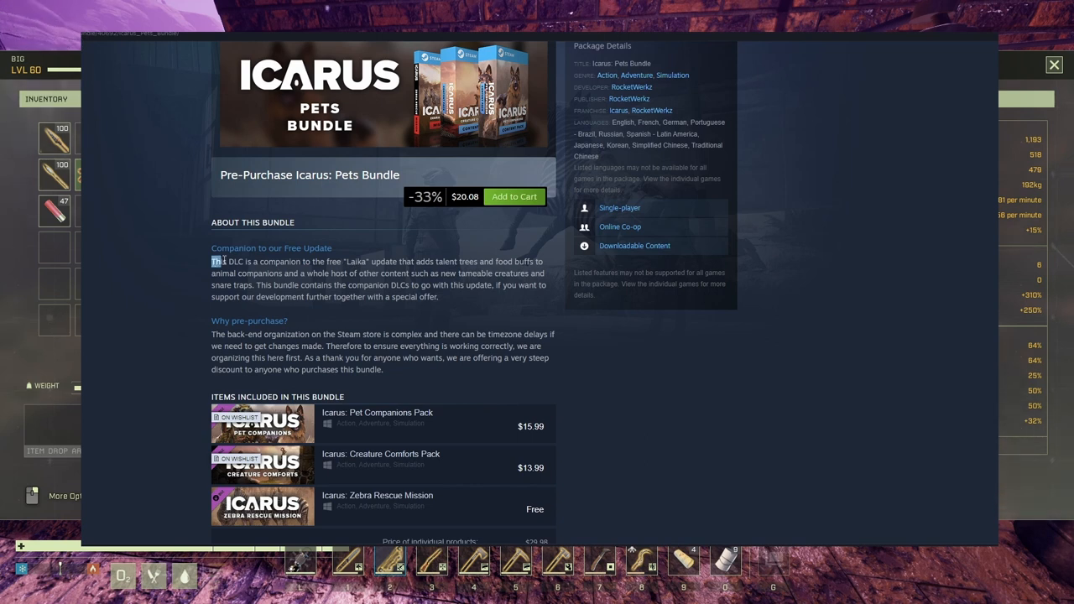
left_click_drag(211, 262, 272, 262)
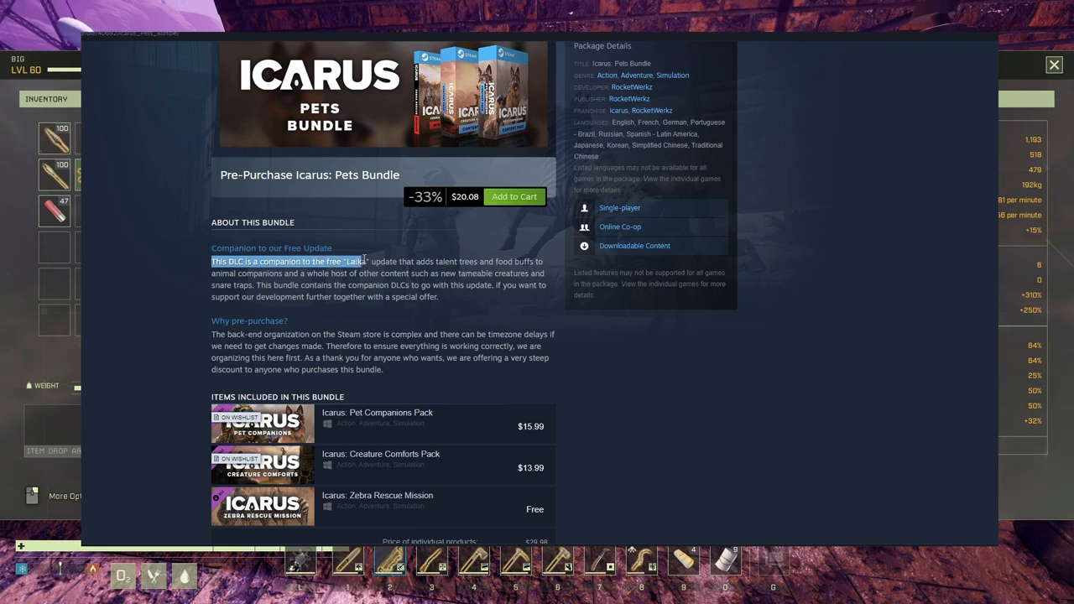
left_click_drag(366, 262, 399, 262)
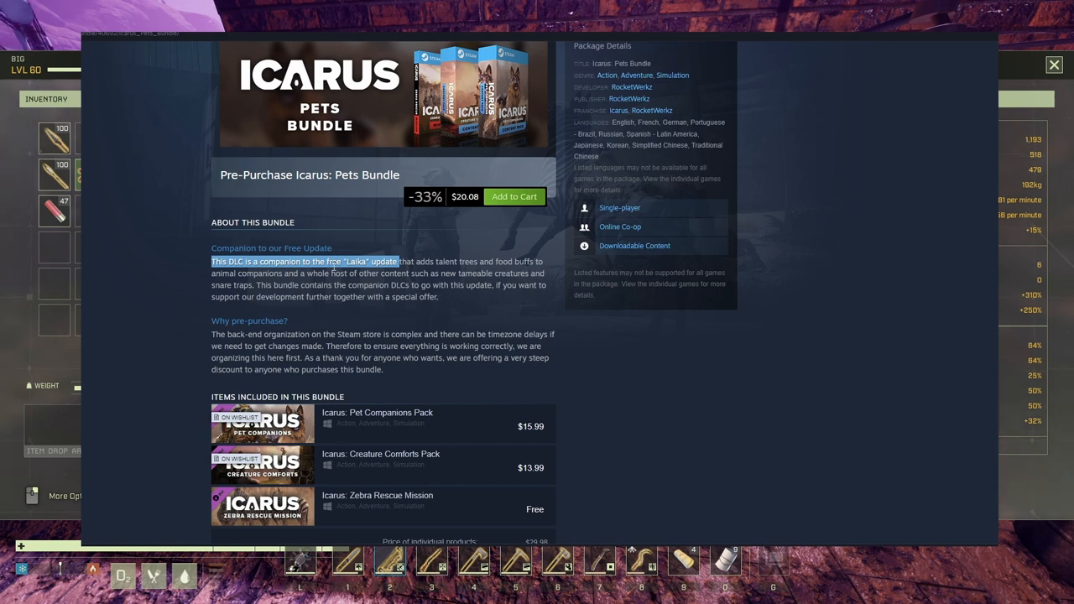
left_click(342, 262)
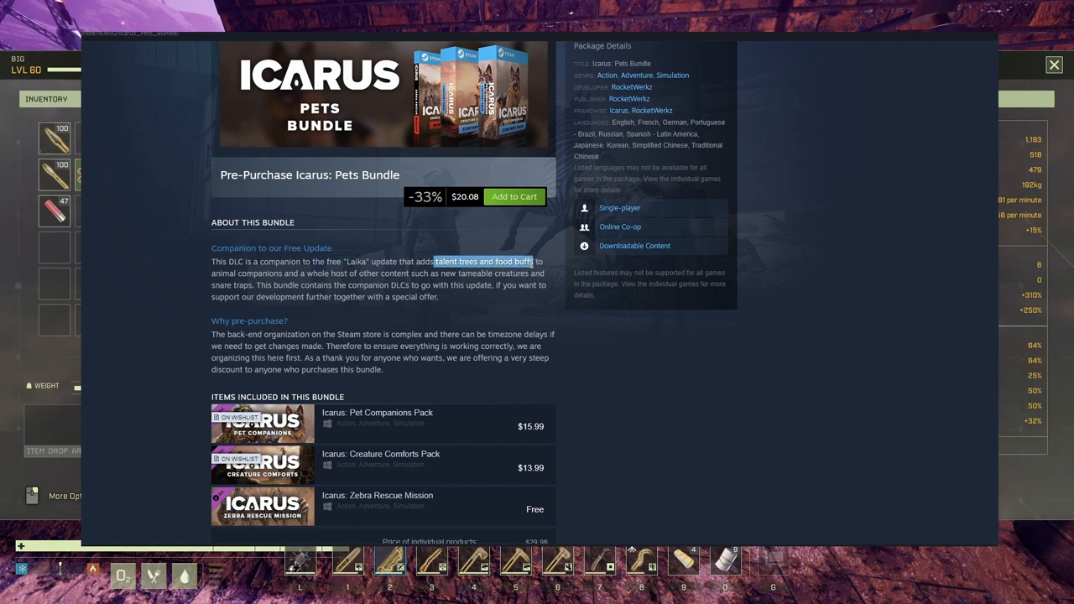
left_click_drag(531, 262, 339, 272)
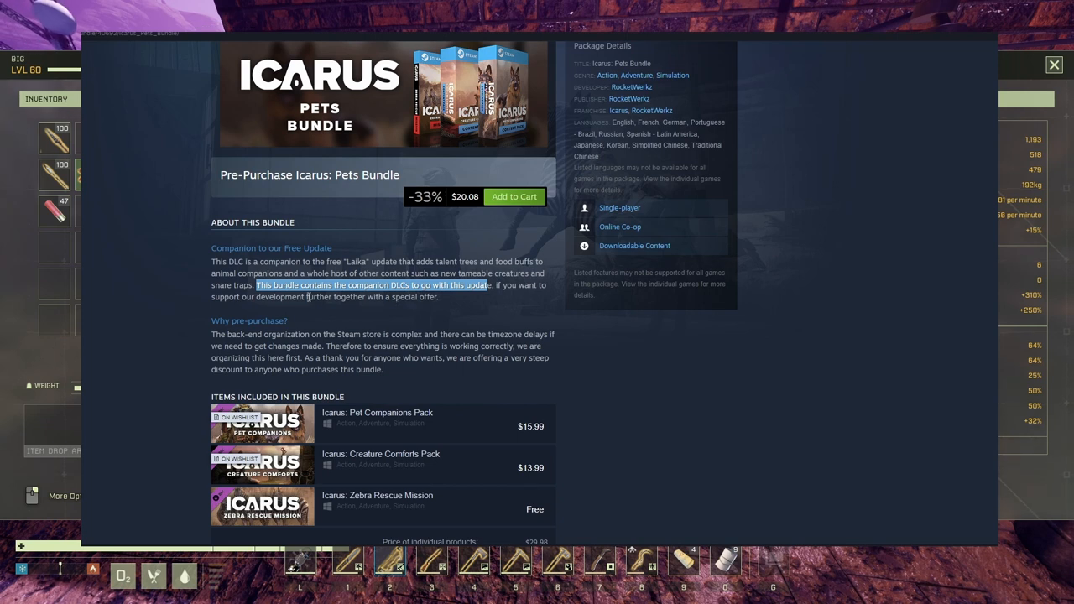
mouse_move(353, 262)
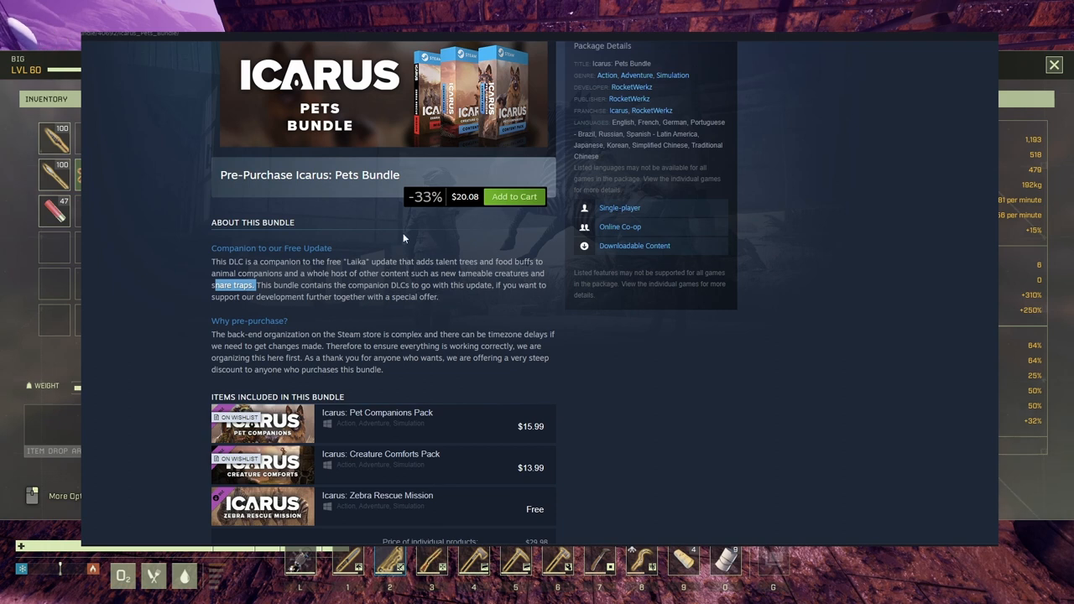
scroll("down", 3)
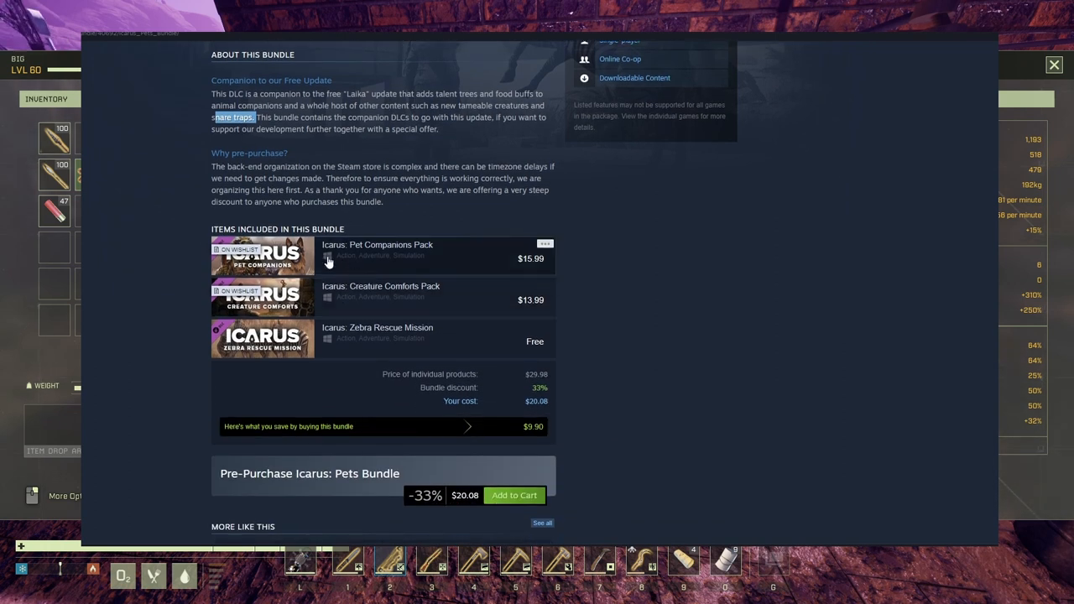
mouse_move(389, 306)
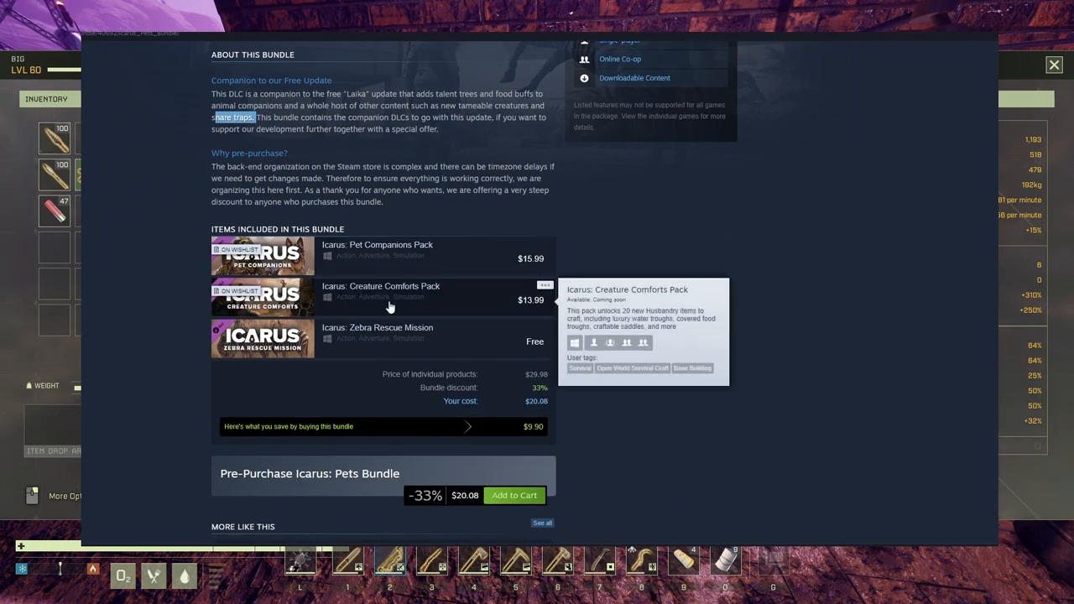
mouse_move(419, 334)
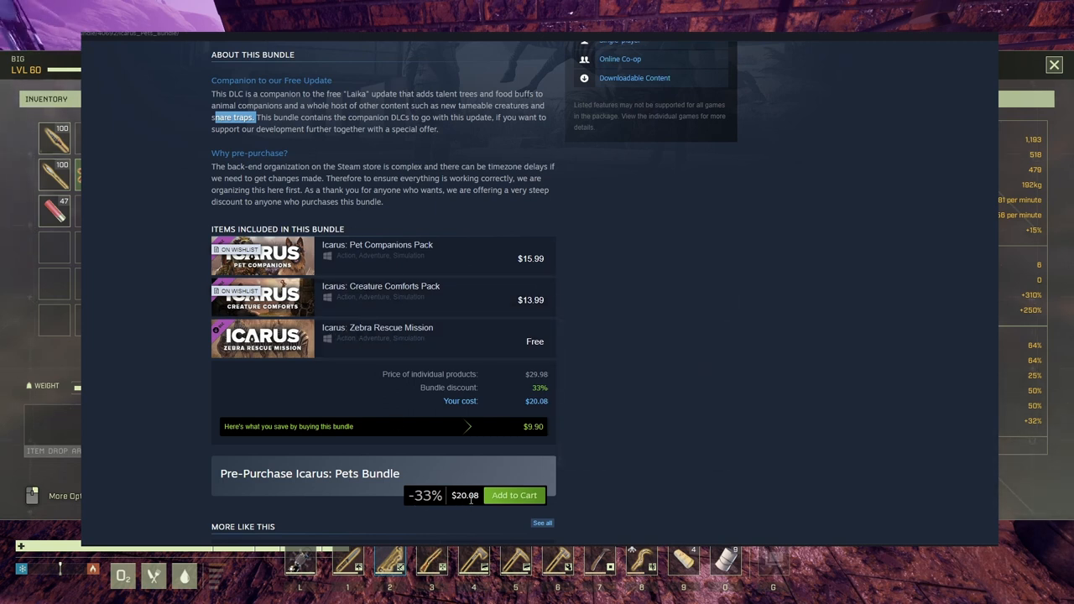
mouse_move(517, 404)
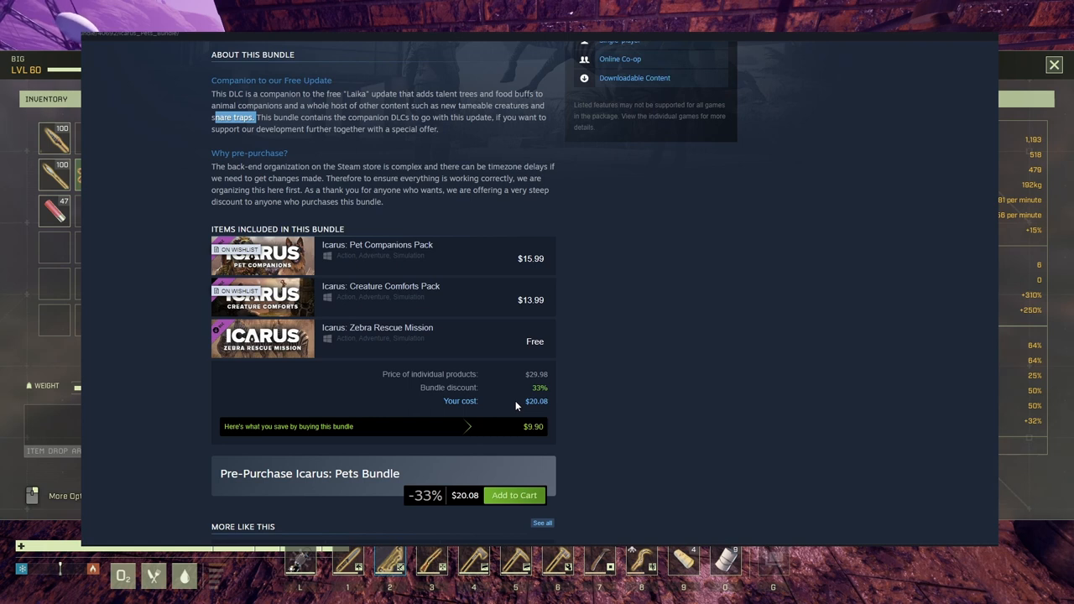
mouse_move(327, 338)
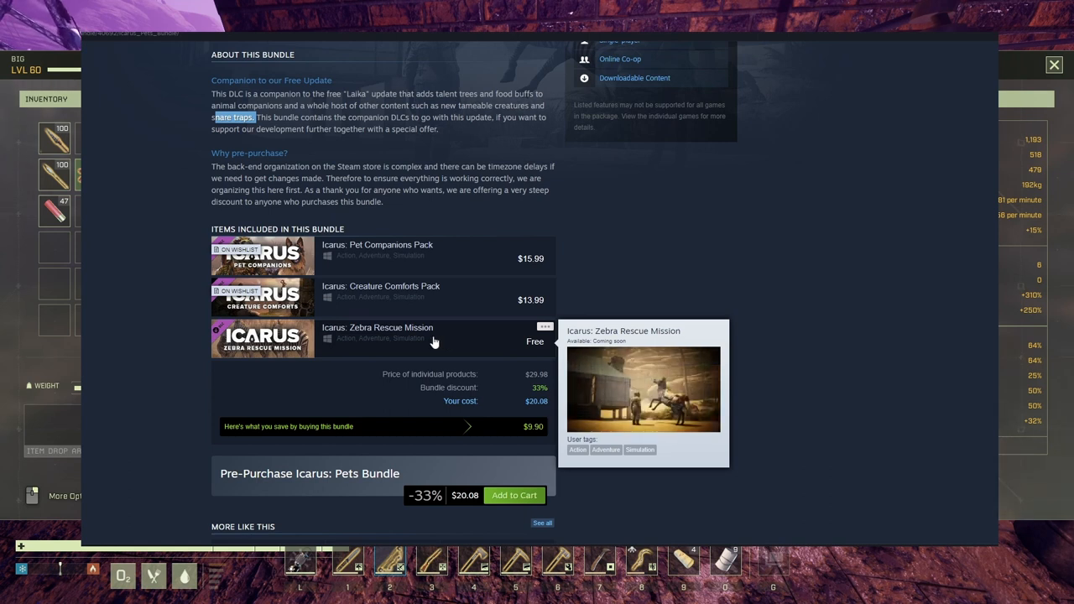
mouse_move(381, 364)
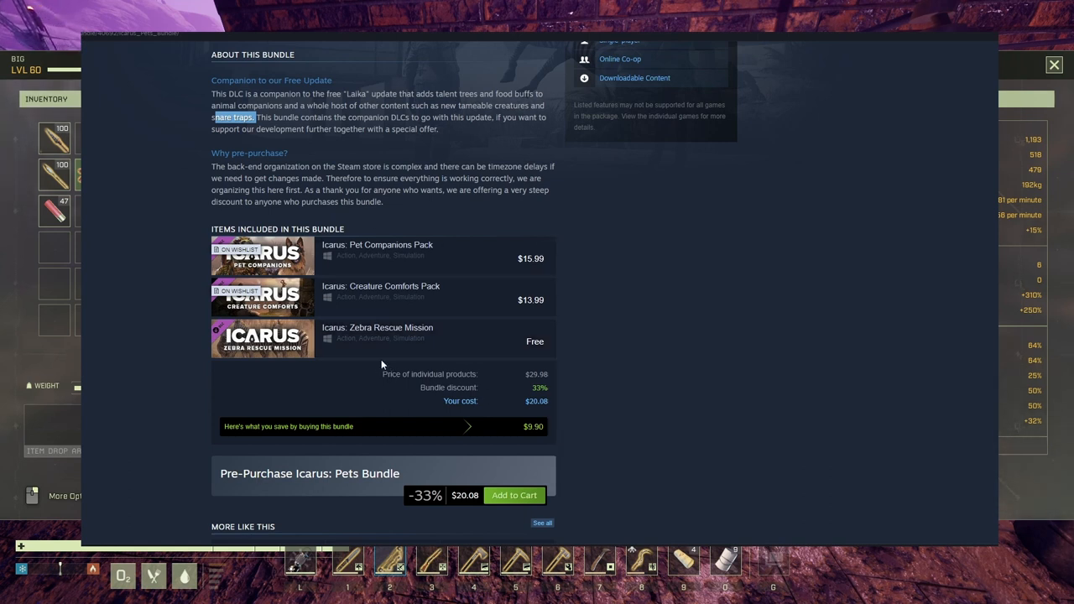
mouse_move(463, 344)
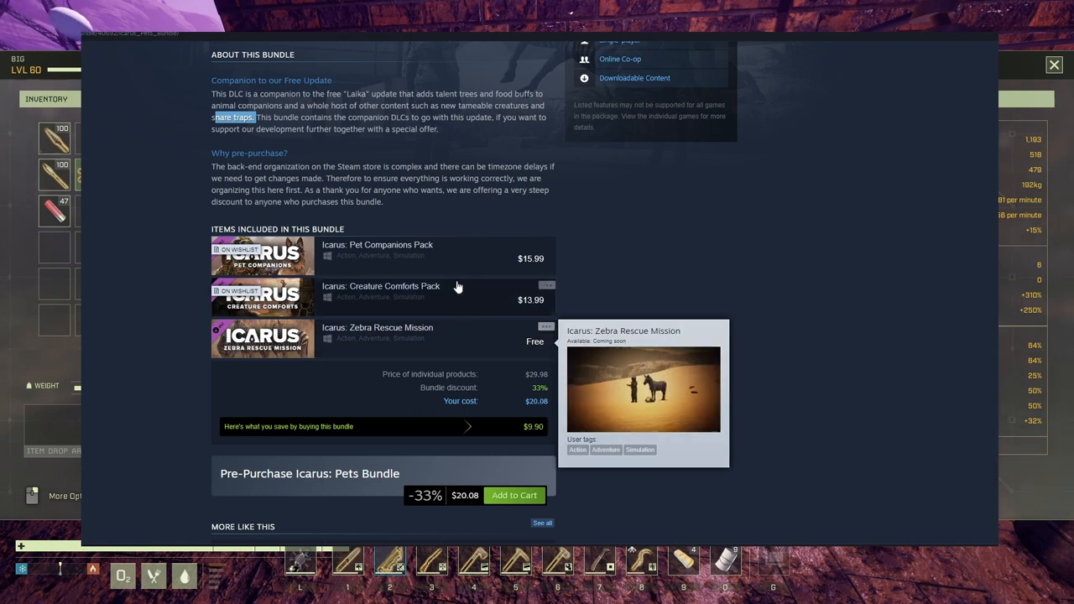
mouse_move(450, 265)
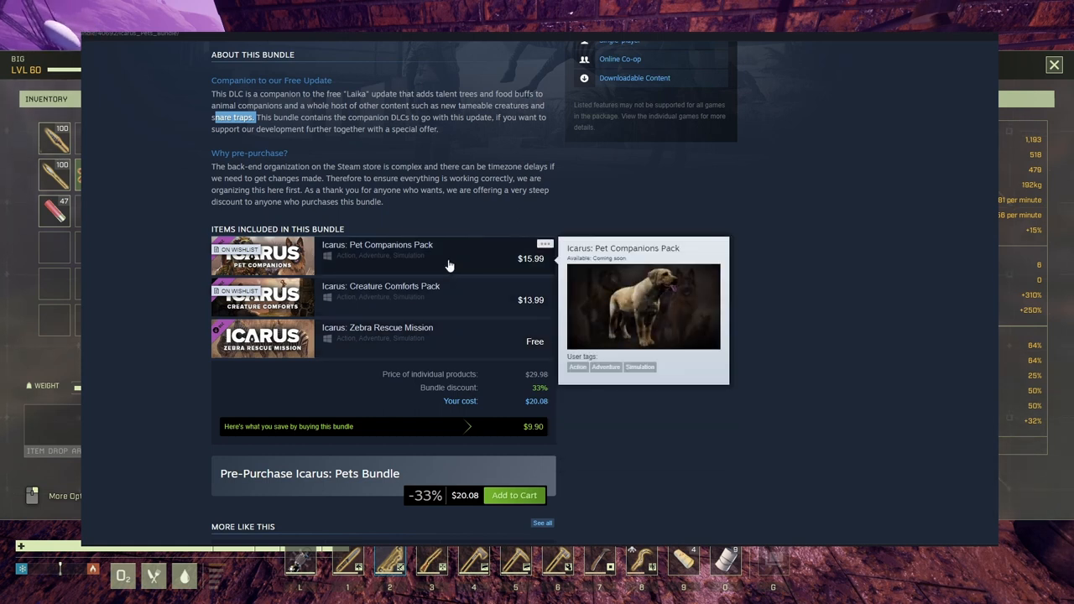
Step: View the Pet Companions Pack page's trailer, then its cat and dog screenshots and the next gallery image
left_click(376, 245)
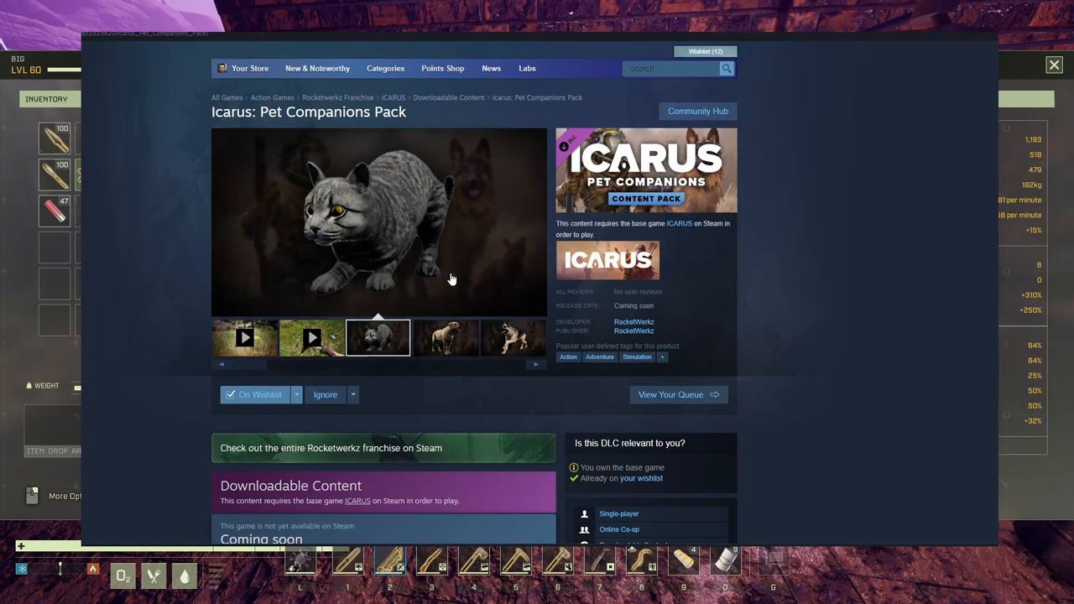
left_click(313, 338)
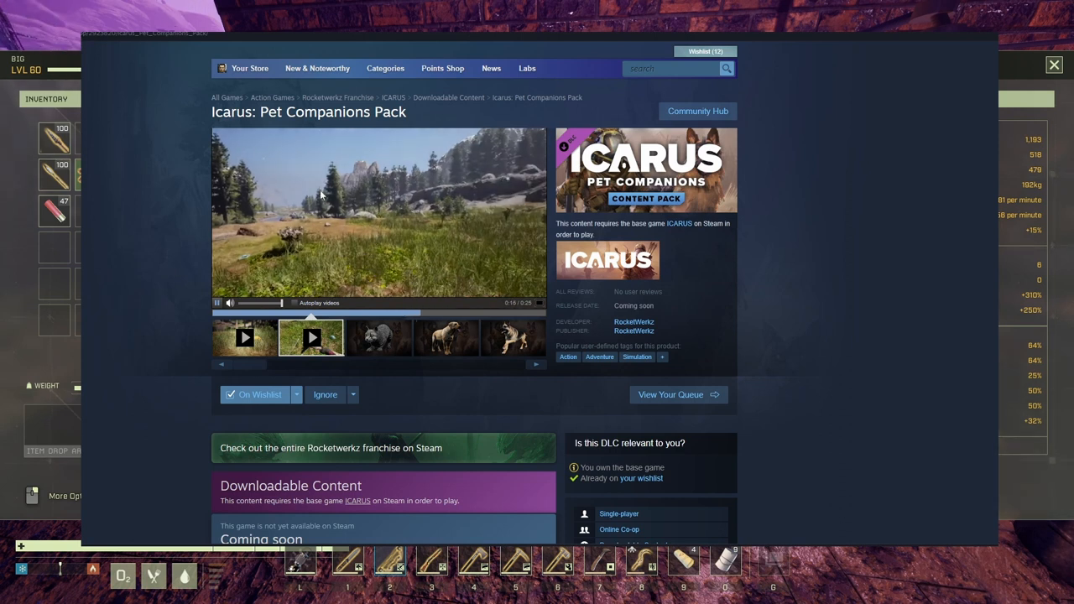
mouse_move(433, 198)
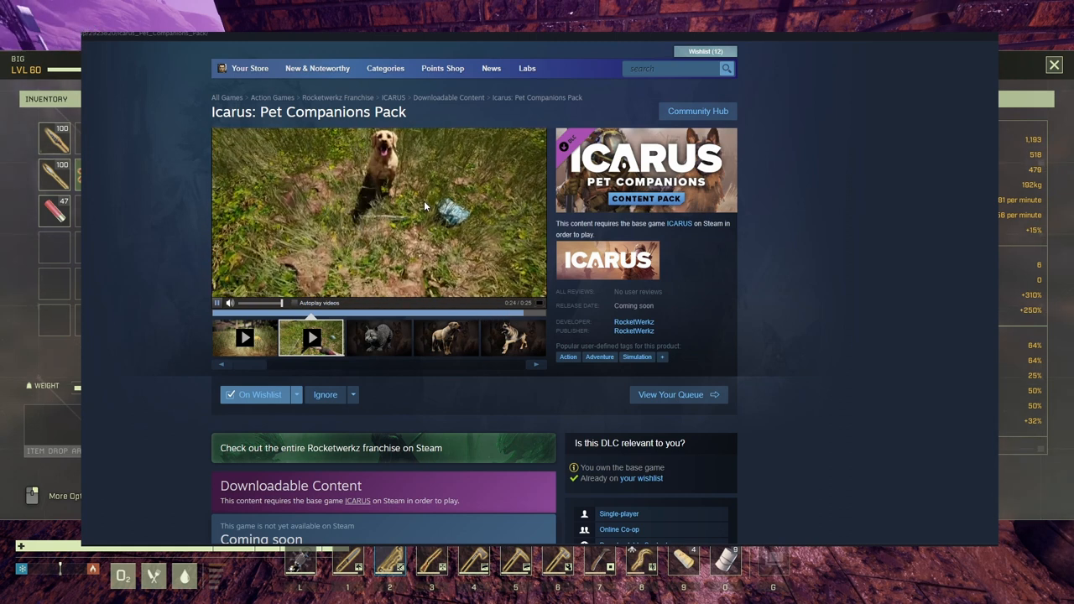
left_click(378, 338)
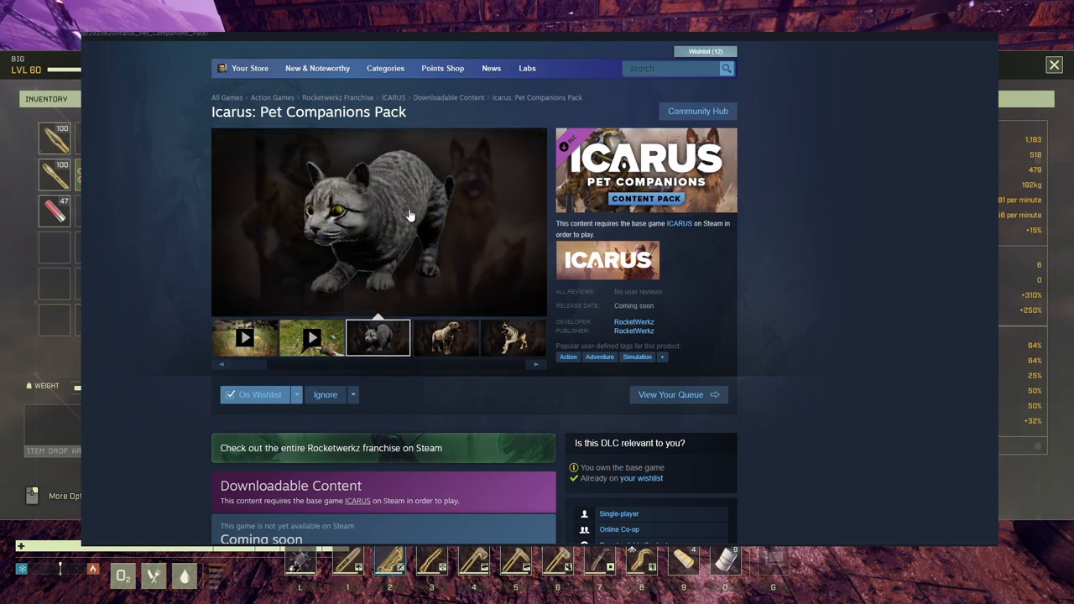
mouse_move(412, 342)
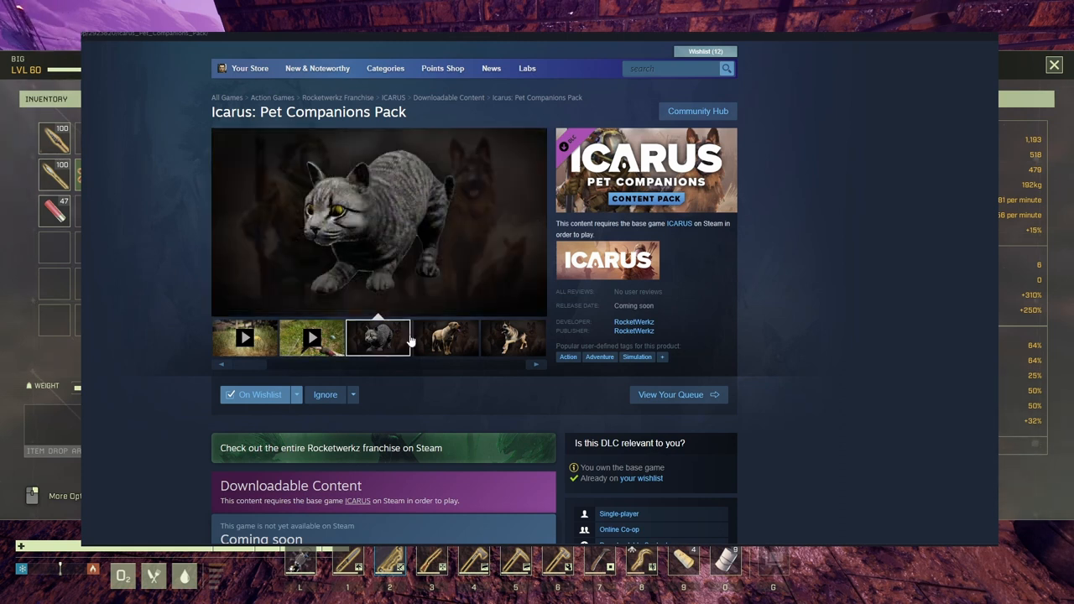
left_click(445, 338)
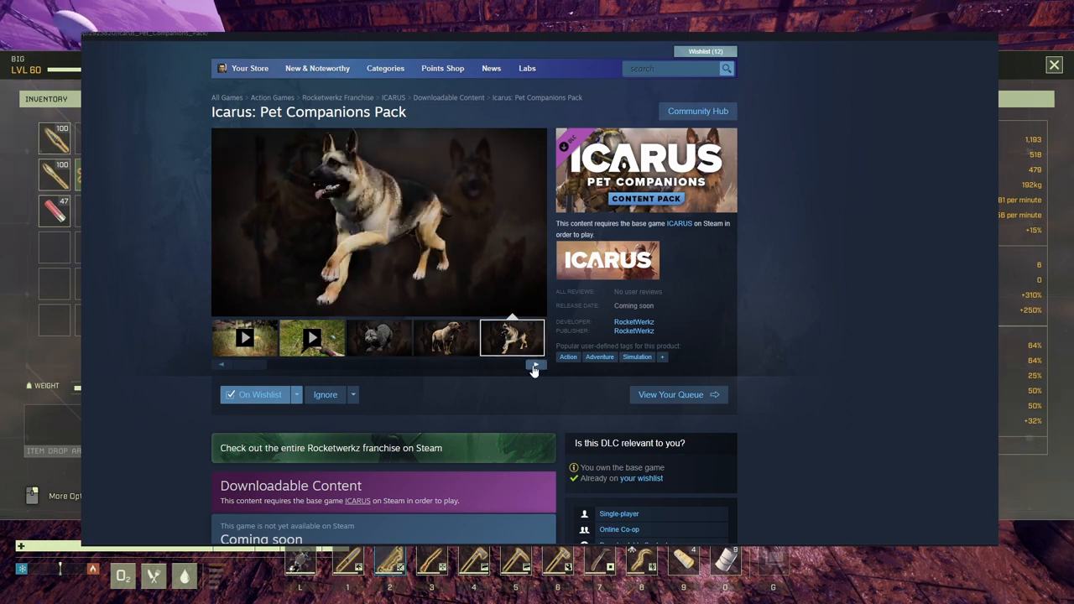
left_click(536, 365)
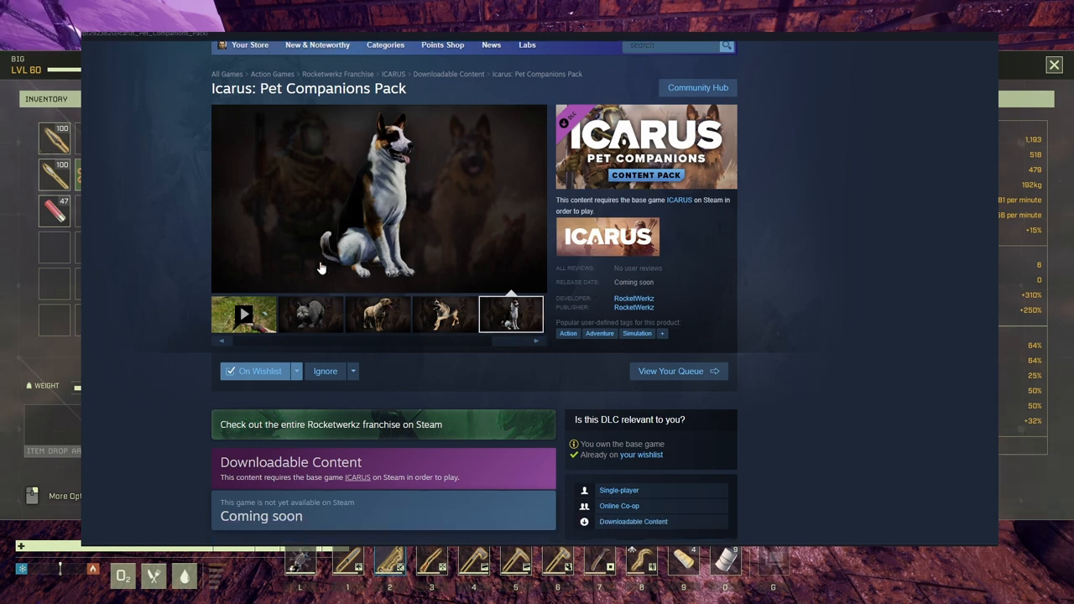
Step: Scroll to About This Content and highlight the 3 new Horses and Panda German Shepherd Dog lines
scroll("down", 3)
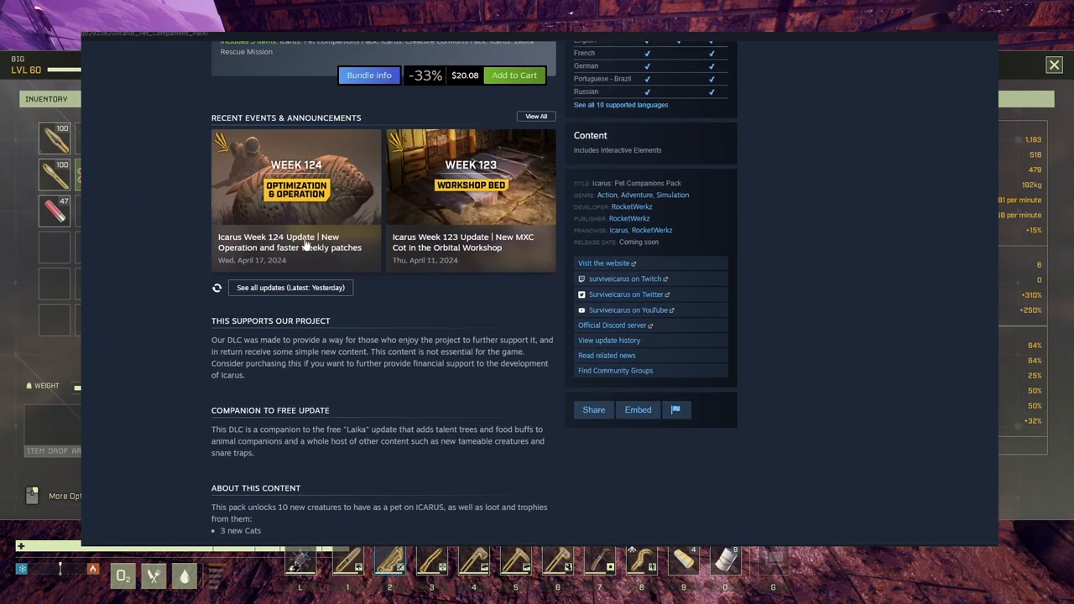
scroll("down", 3)
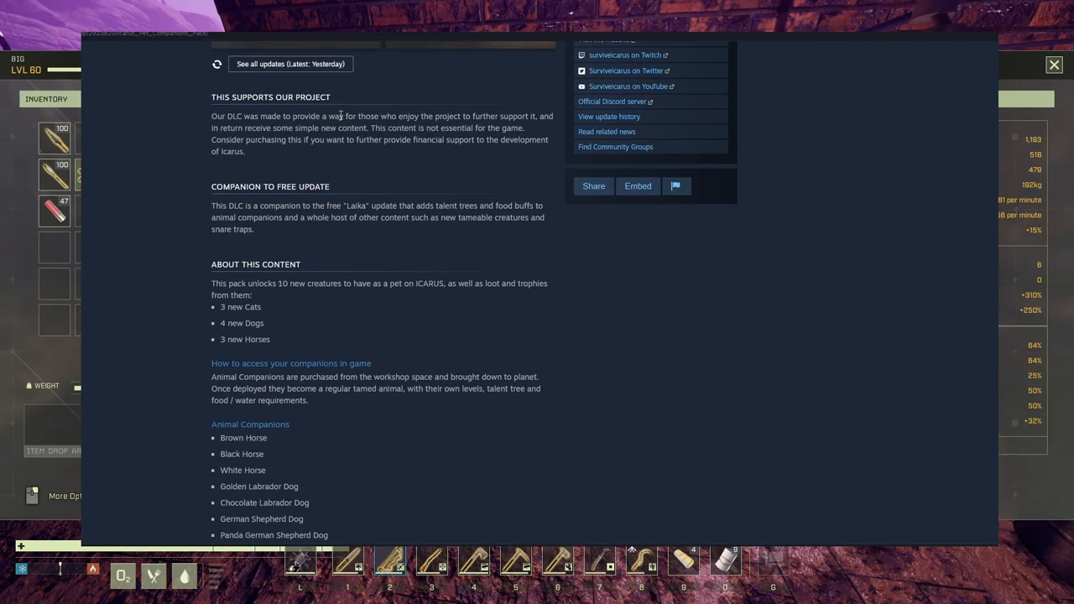
double_click(242, 307)
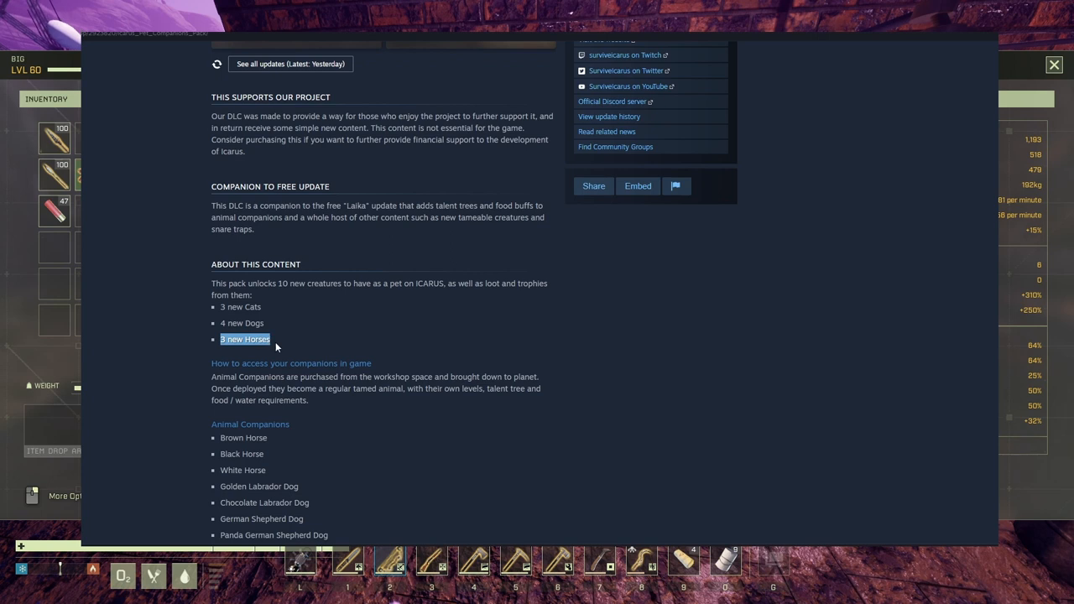
mouse_move(346, 322)
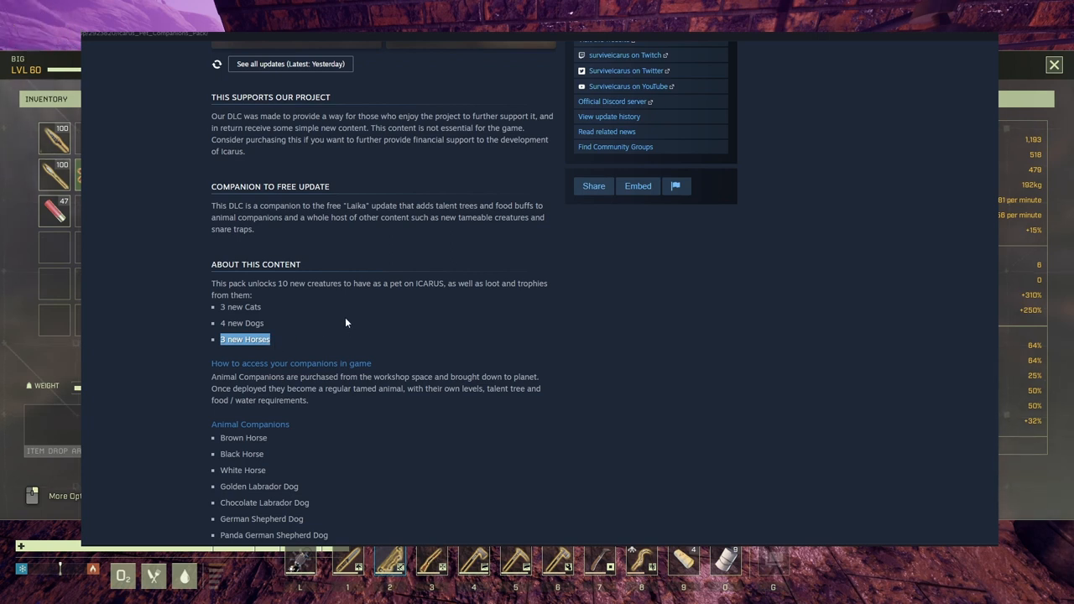
scroll("down", 3)
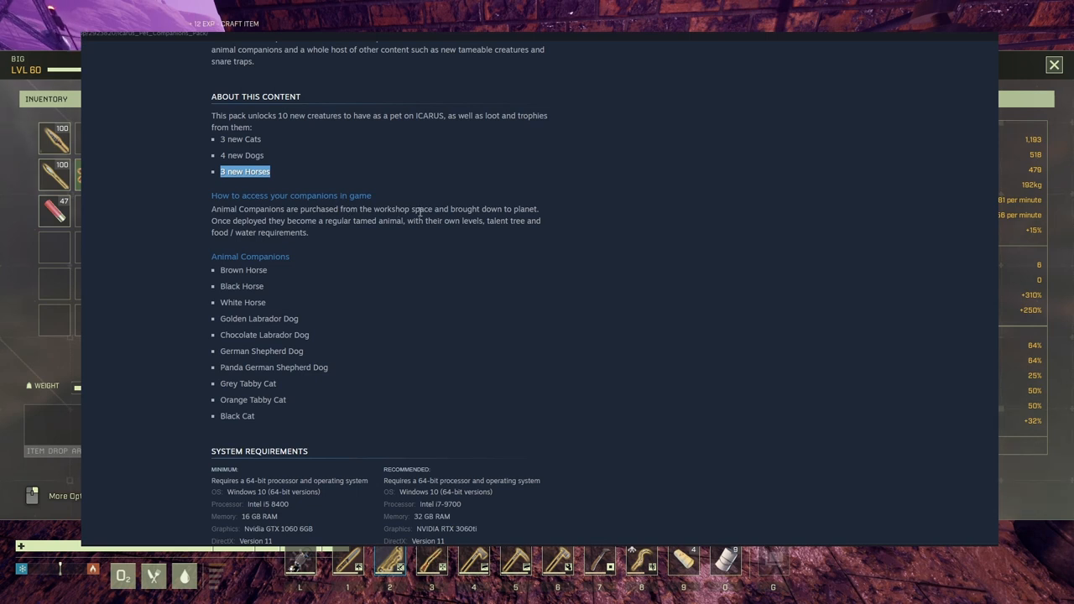
mouse_move(540, 217)
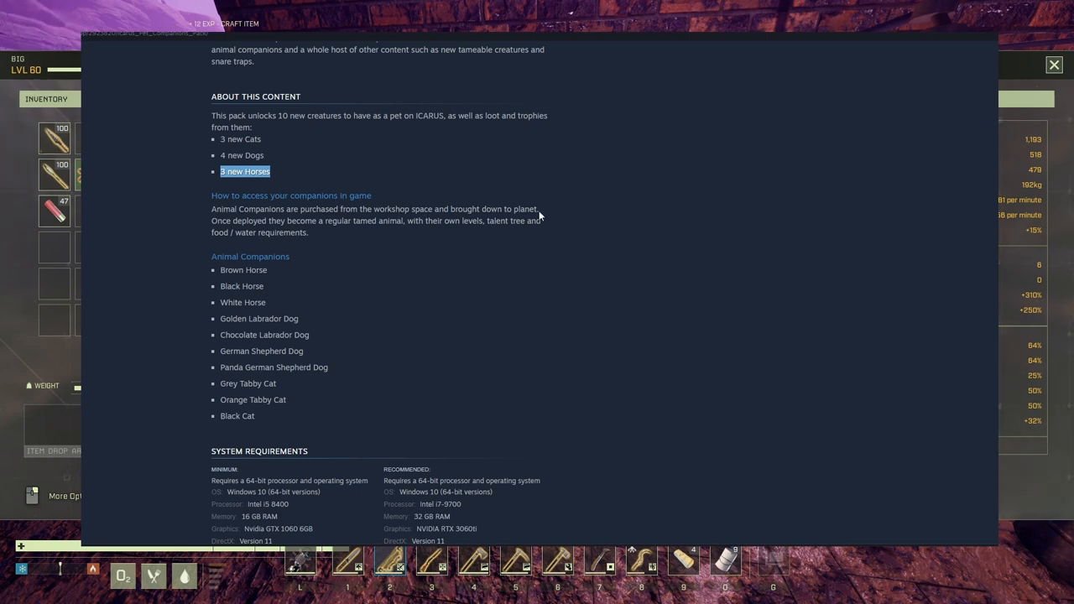
mouse_move(292, 221)
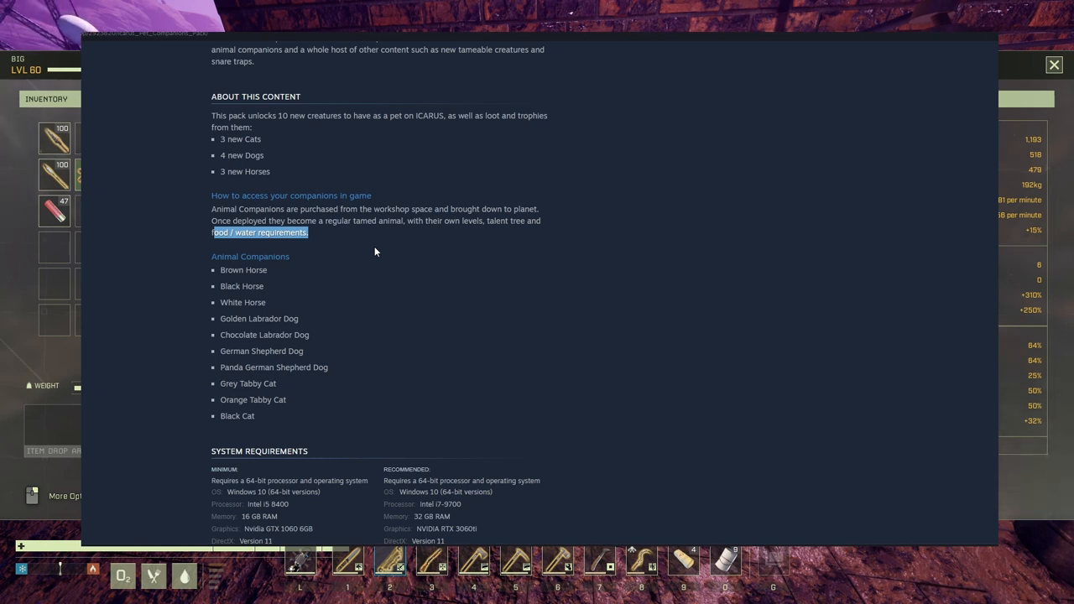
mouse_move(398, 267)
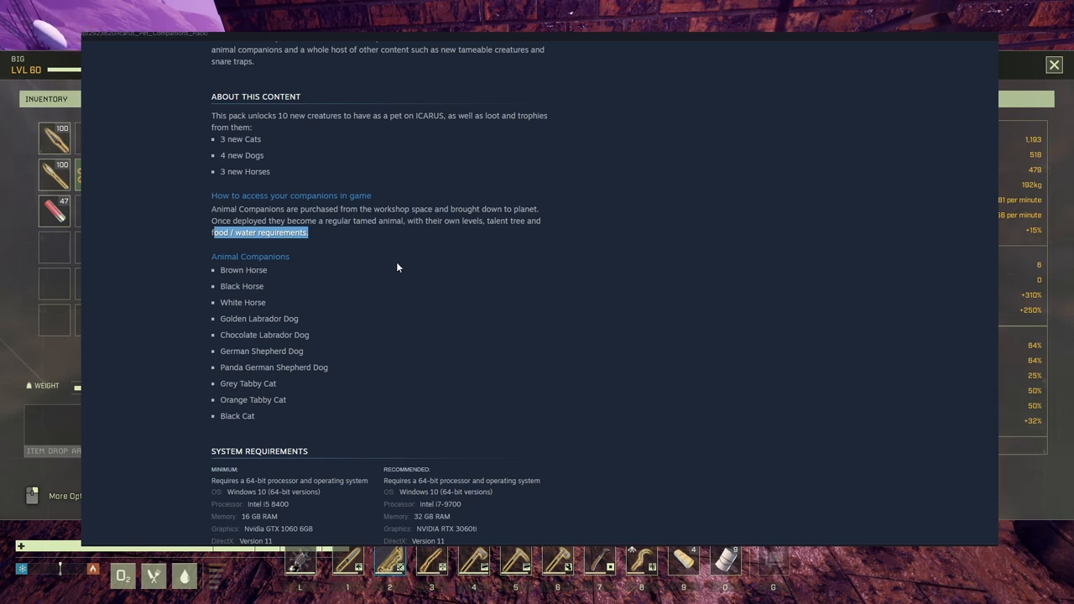
mouse_move(401, 256)
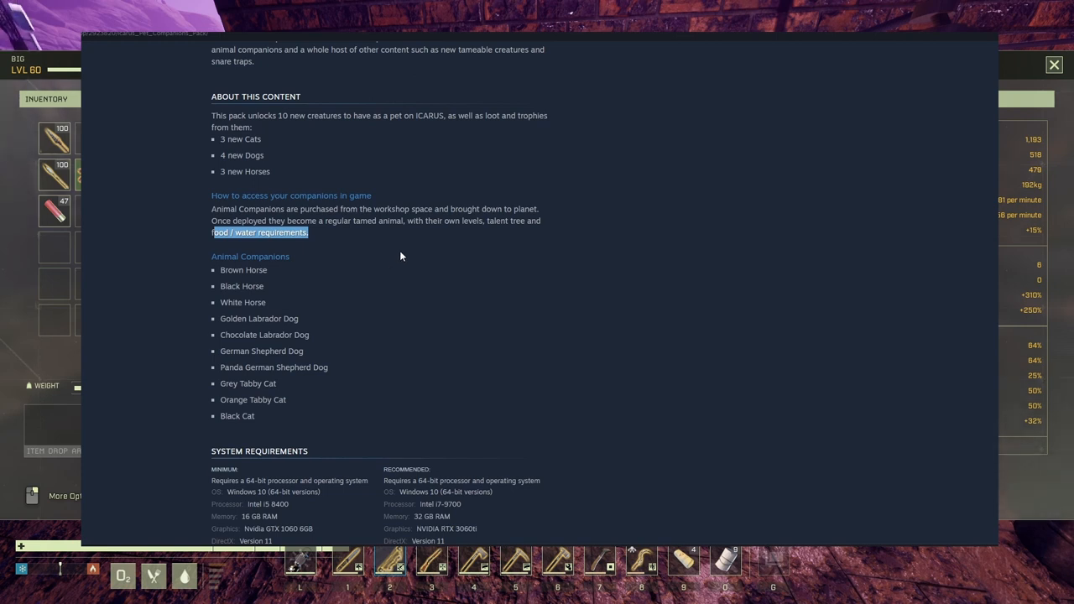
mouse_move(249, 173)
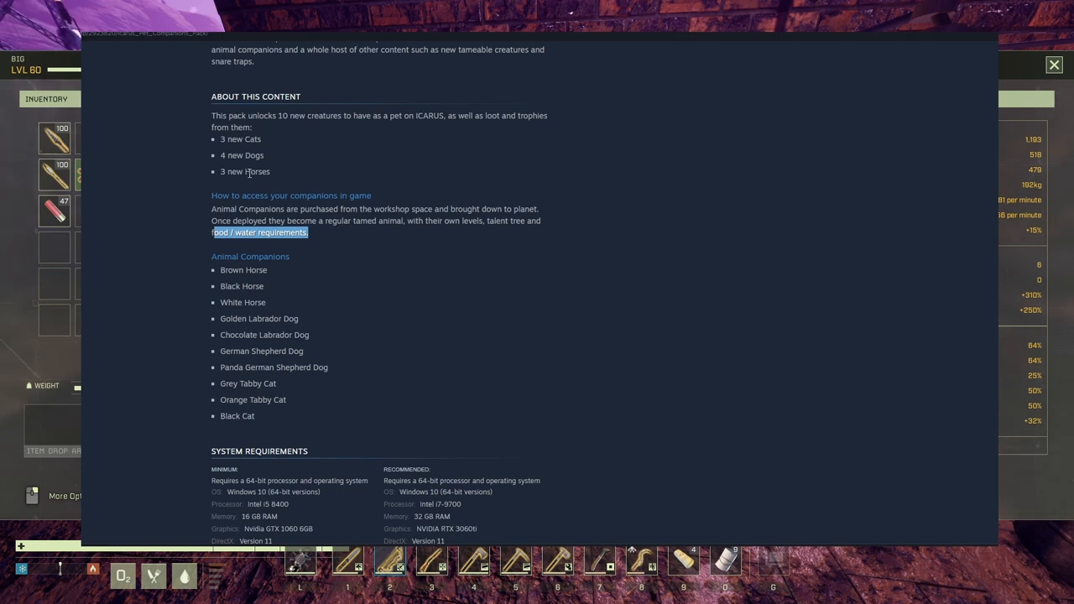
mouse_move(235, 266)
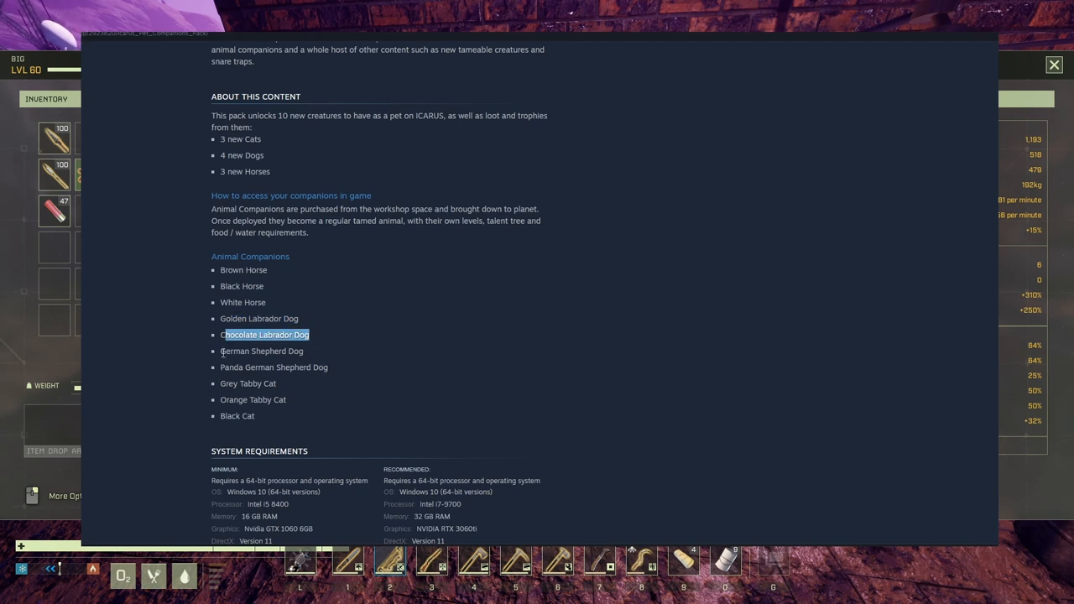
double_click(274, 367)
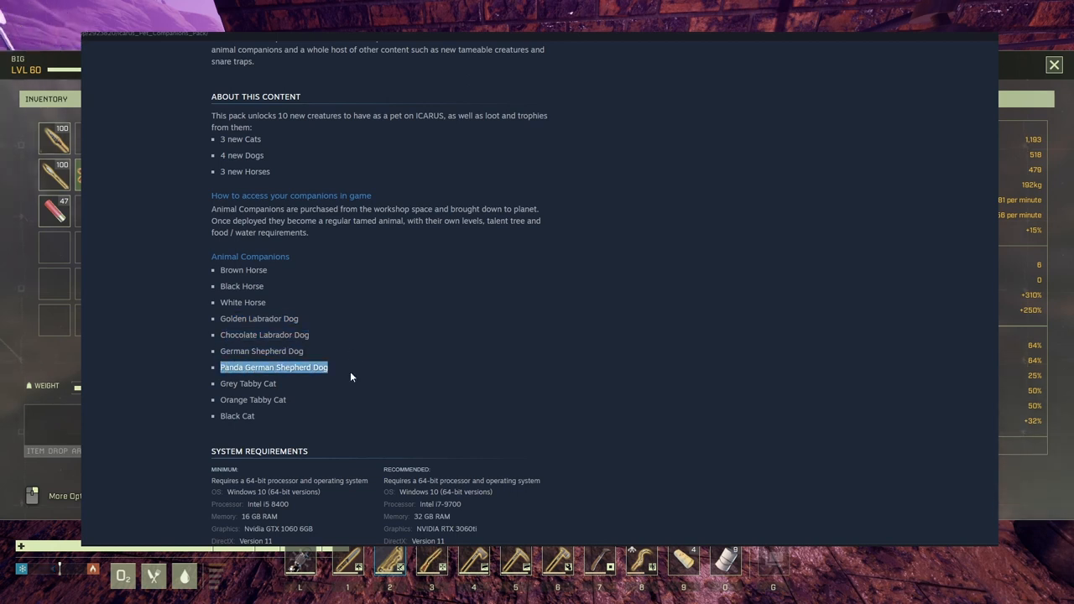
scroll("up", 3)
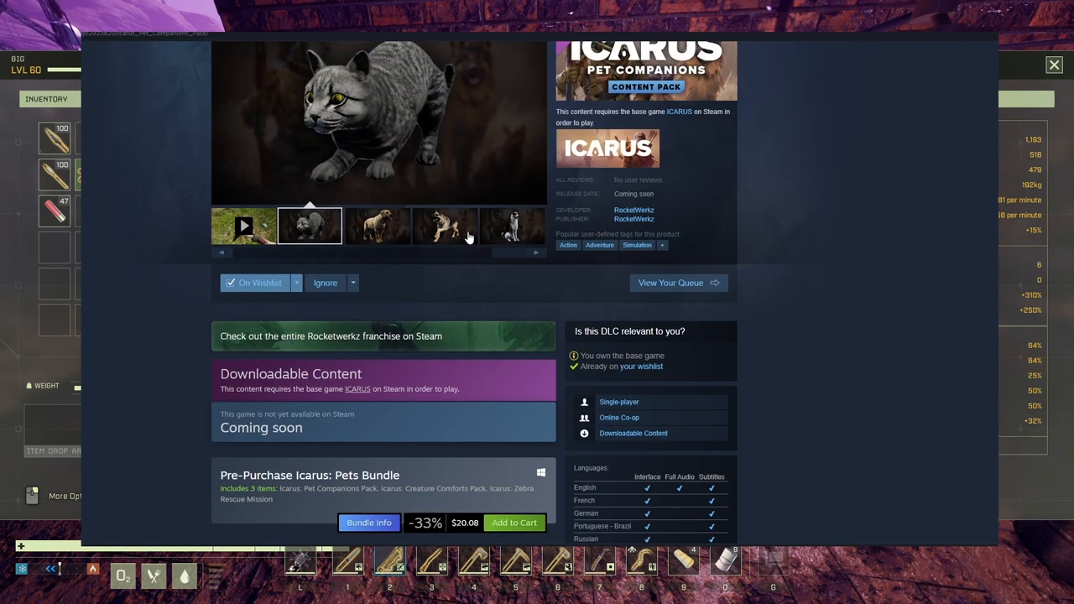
scroll("up", 3)
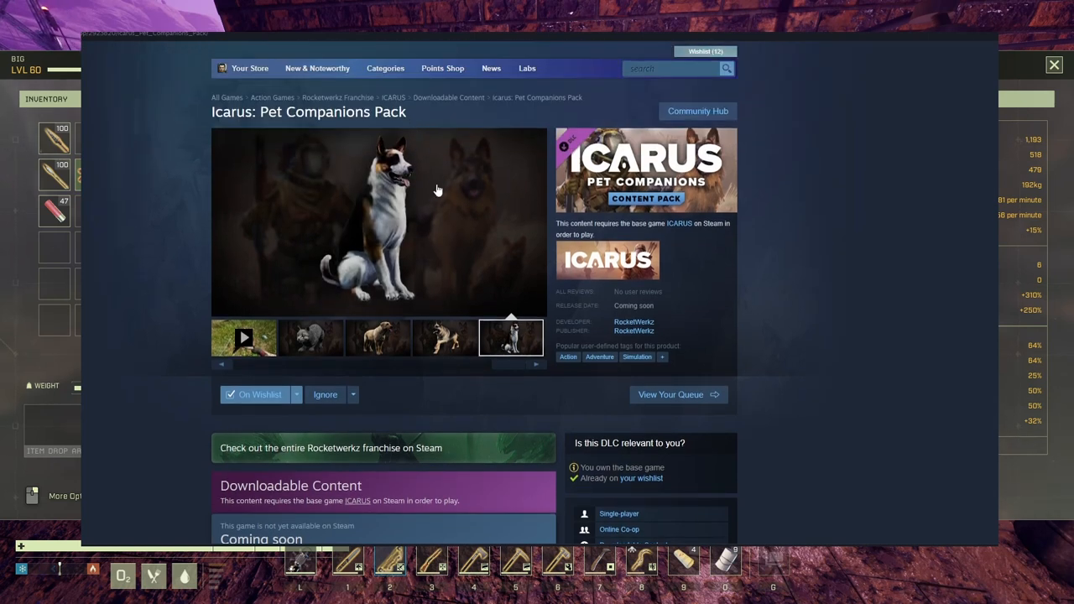
scroll("down", 3)
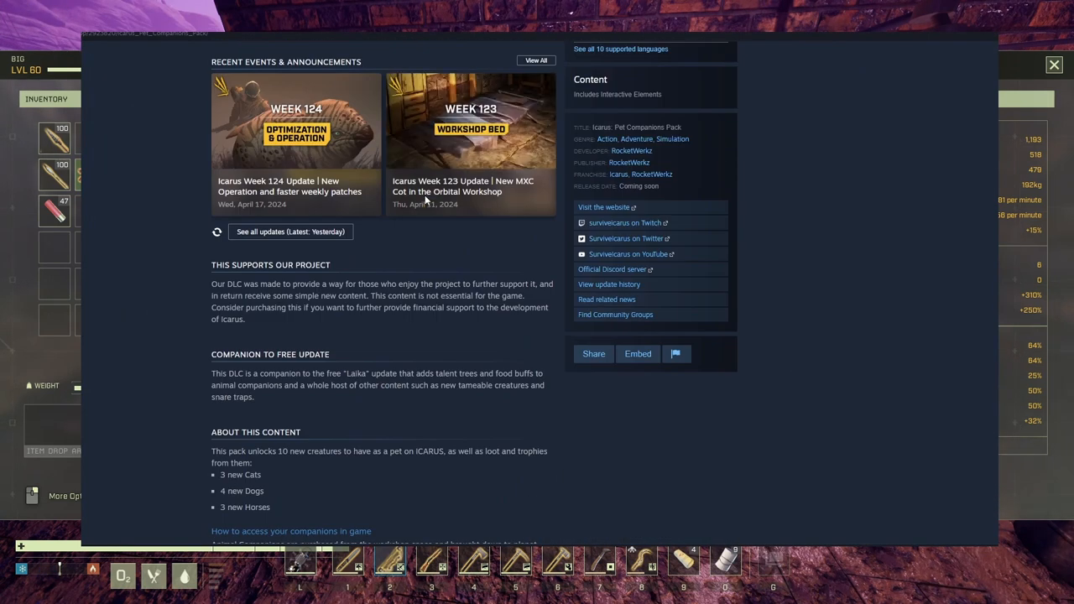
scroll("down", 3)
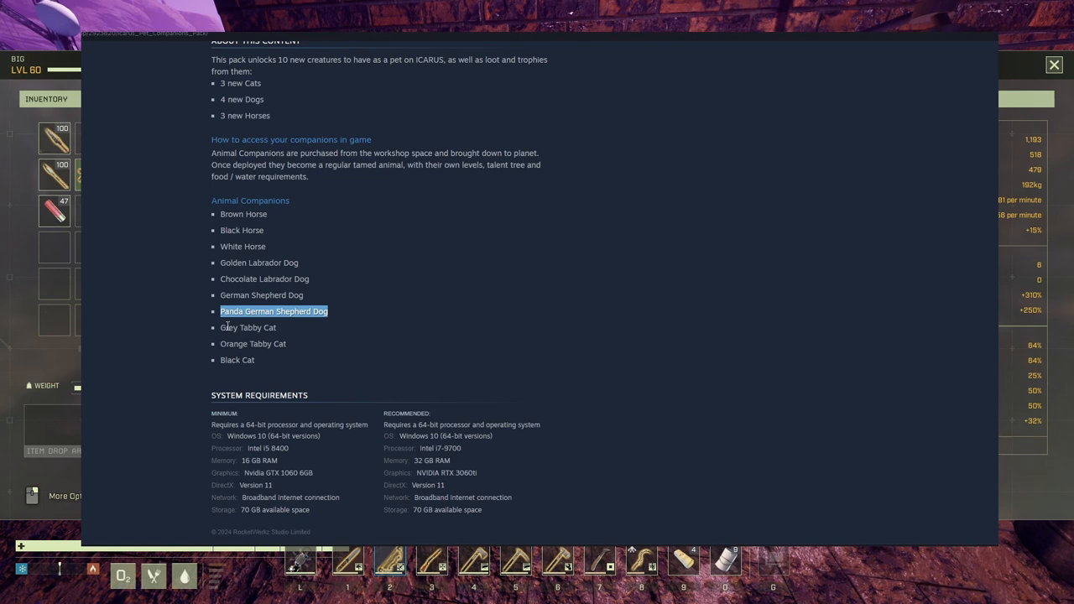
mouse_move(265, 366)
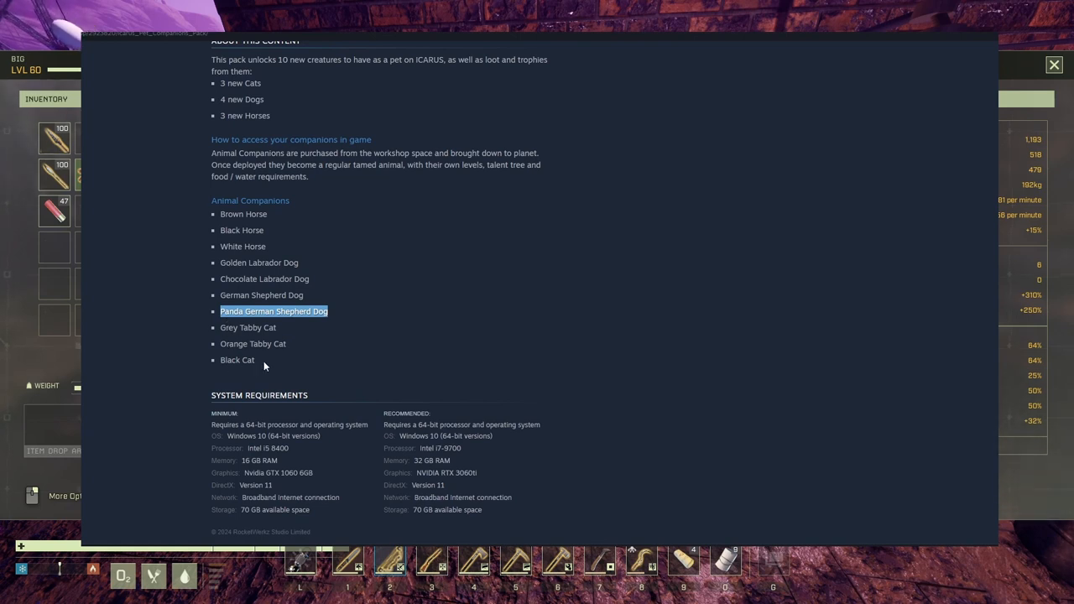
mouse_move(359, 297)
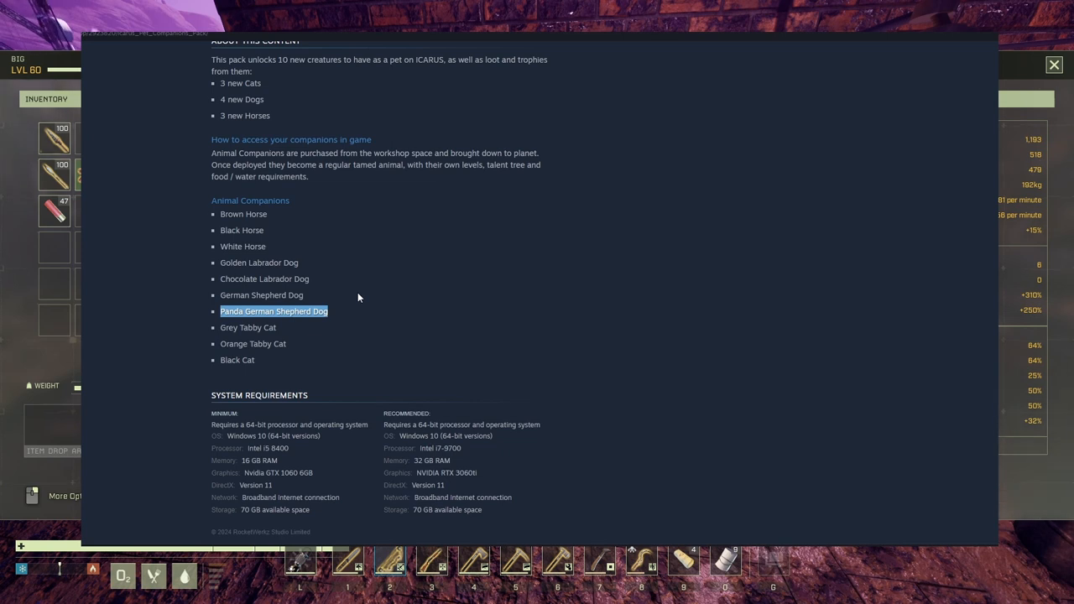
scroll("up", 3)
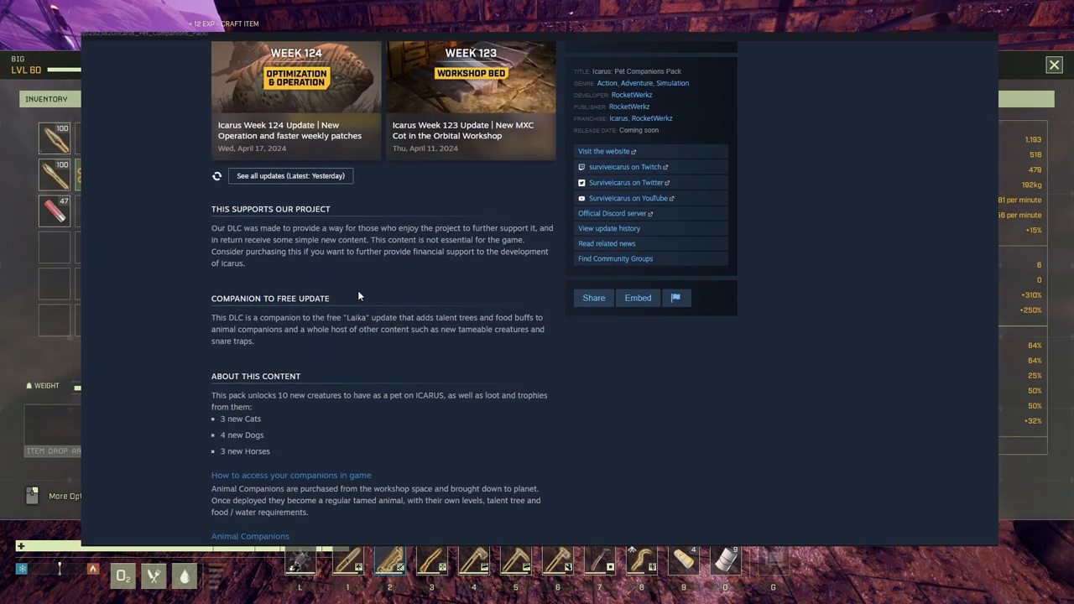
scroll("up", 3)
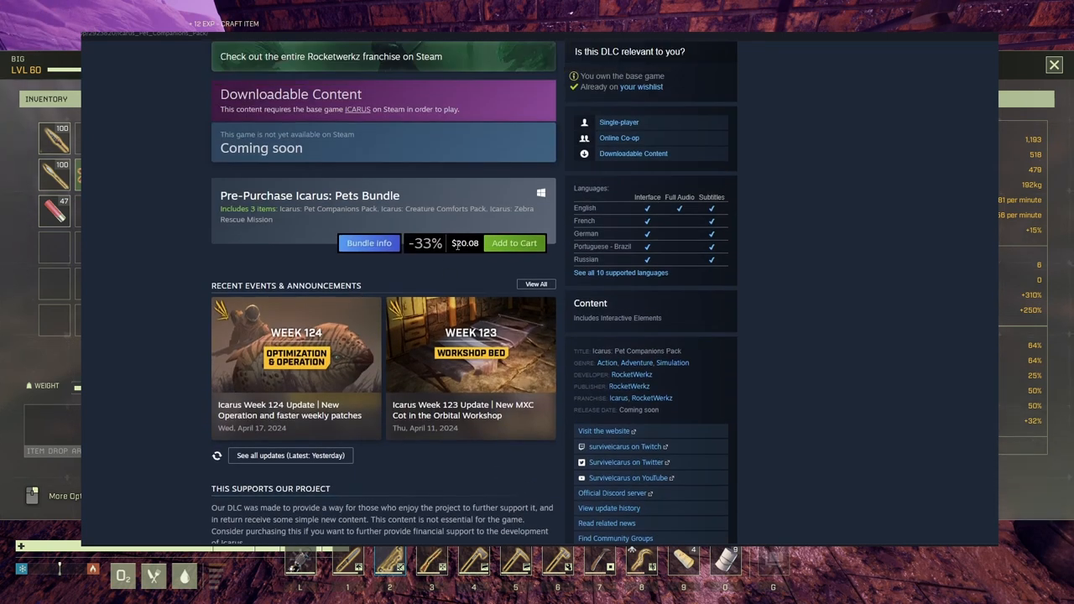
scroll("up", 3)
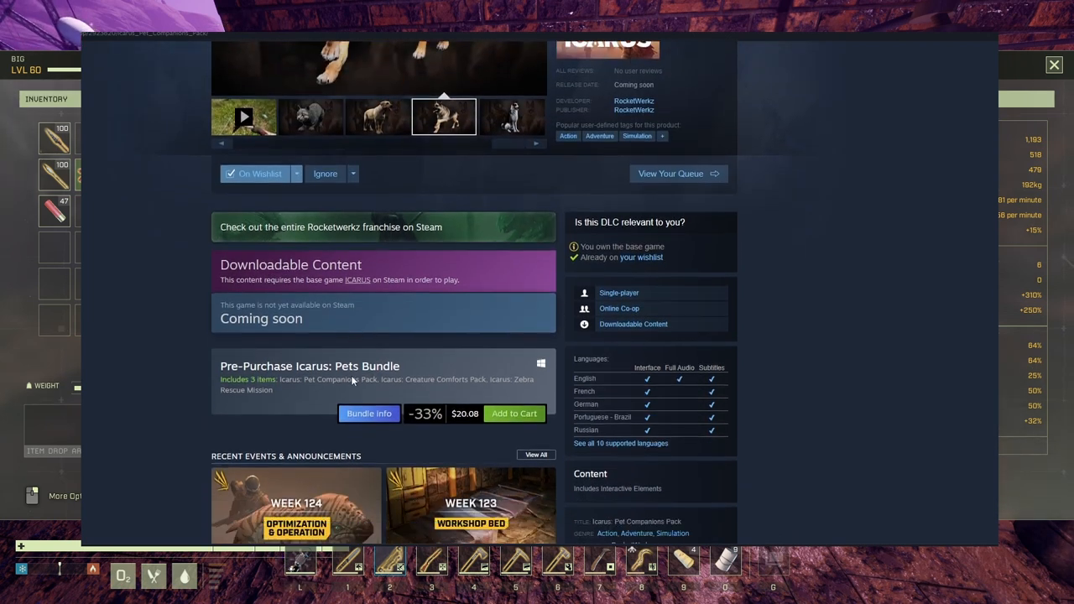
scroll("up", 3)
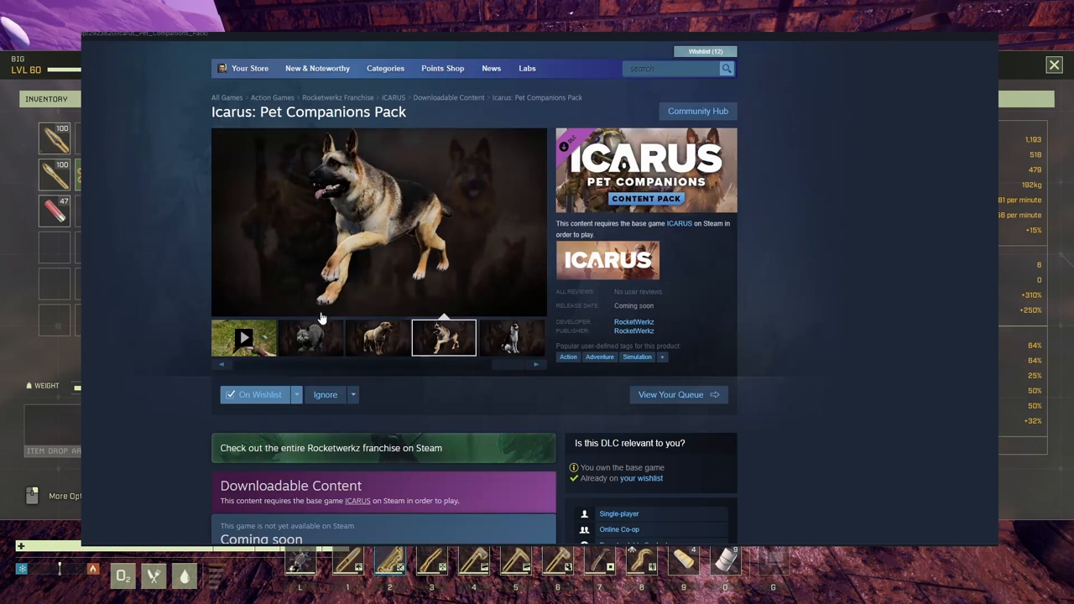
scroll("down", 3)
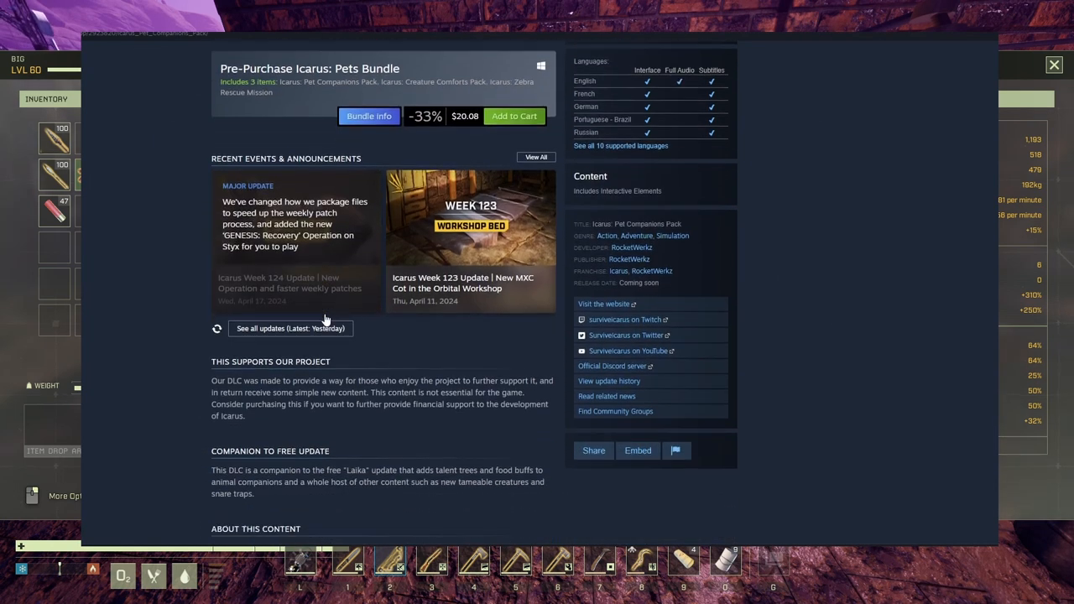
scroll("down", 3)
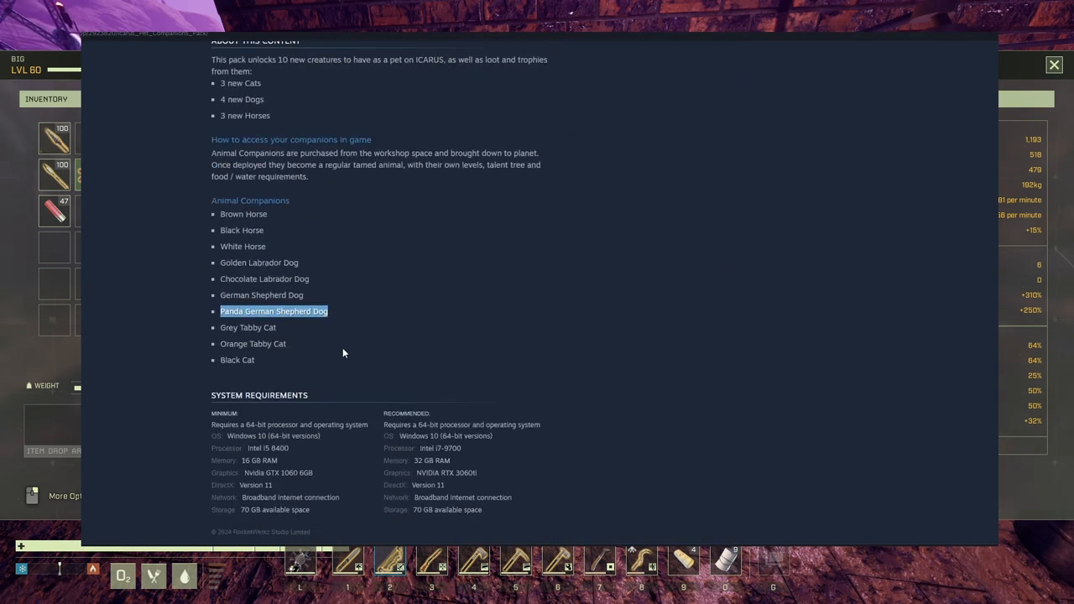
scroll("up", 3)
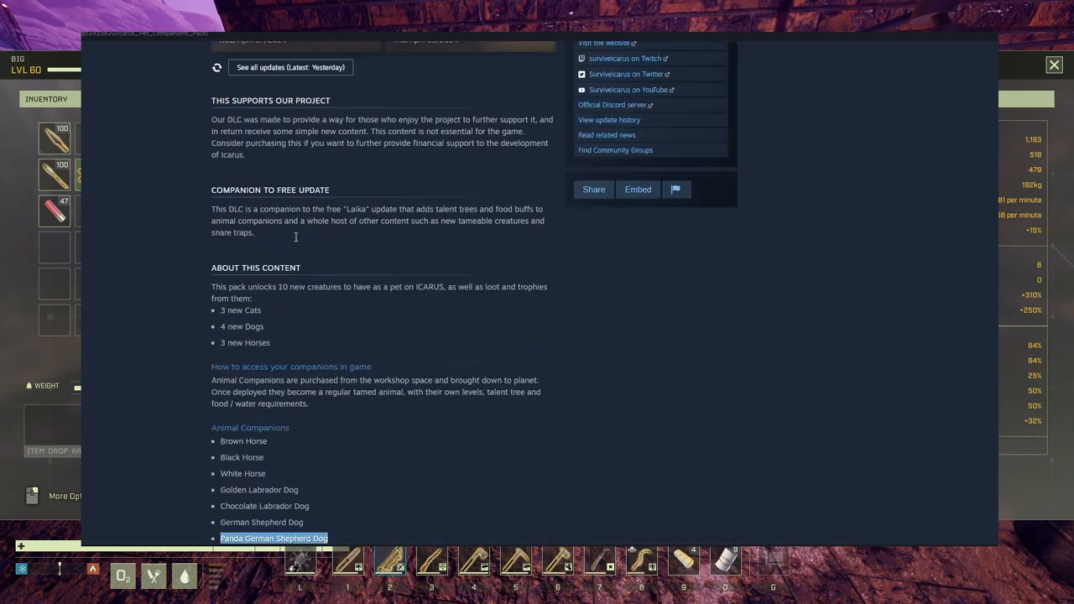
scroll("up", 3)
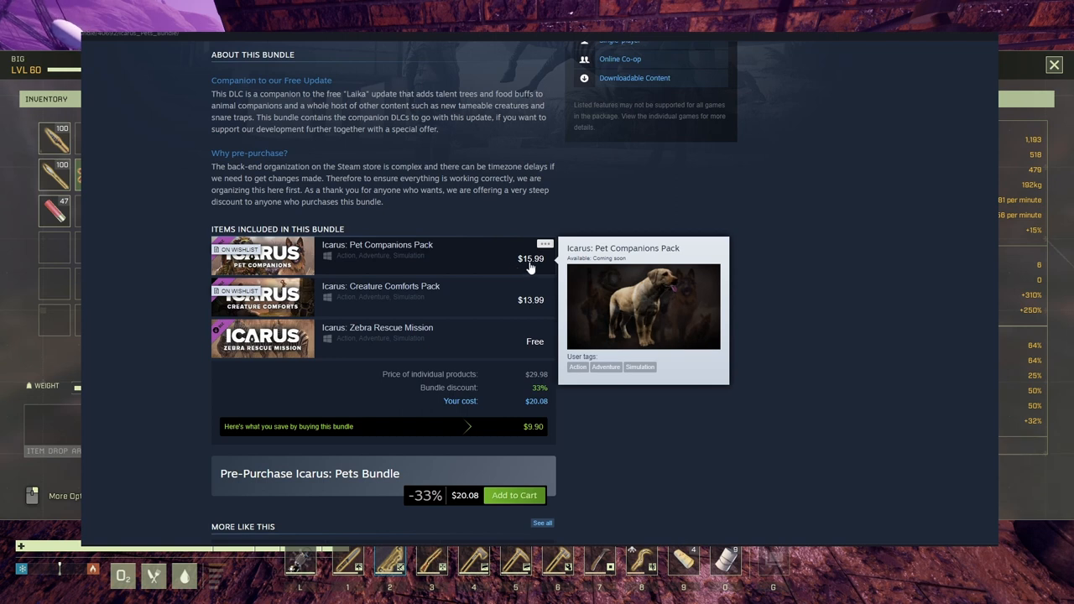
mouse_move(530, 409)
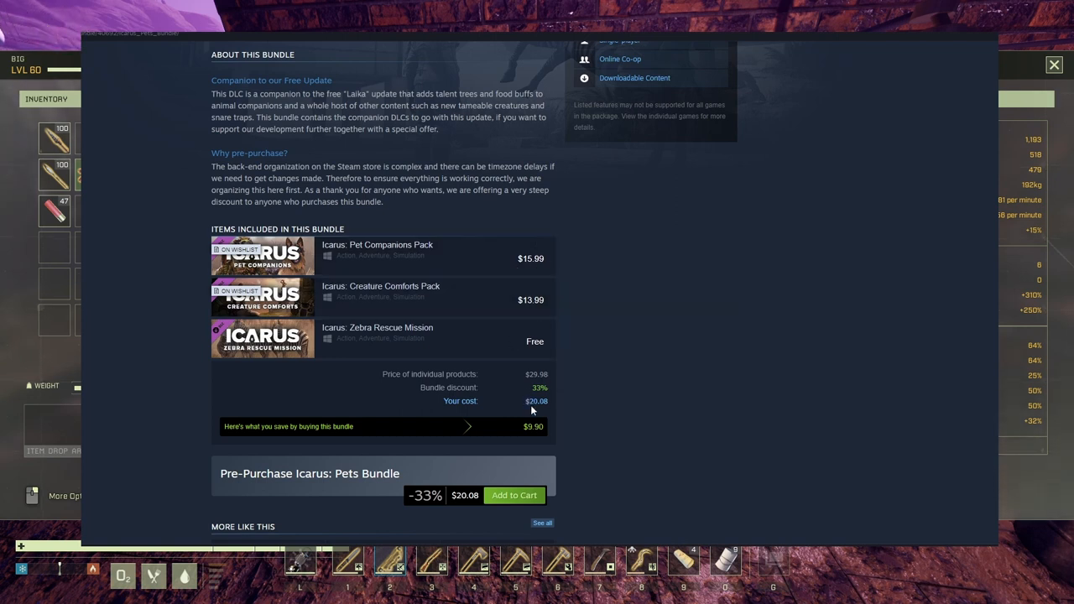
mouse_move(527, 299)
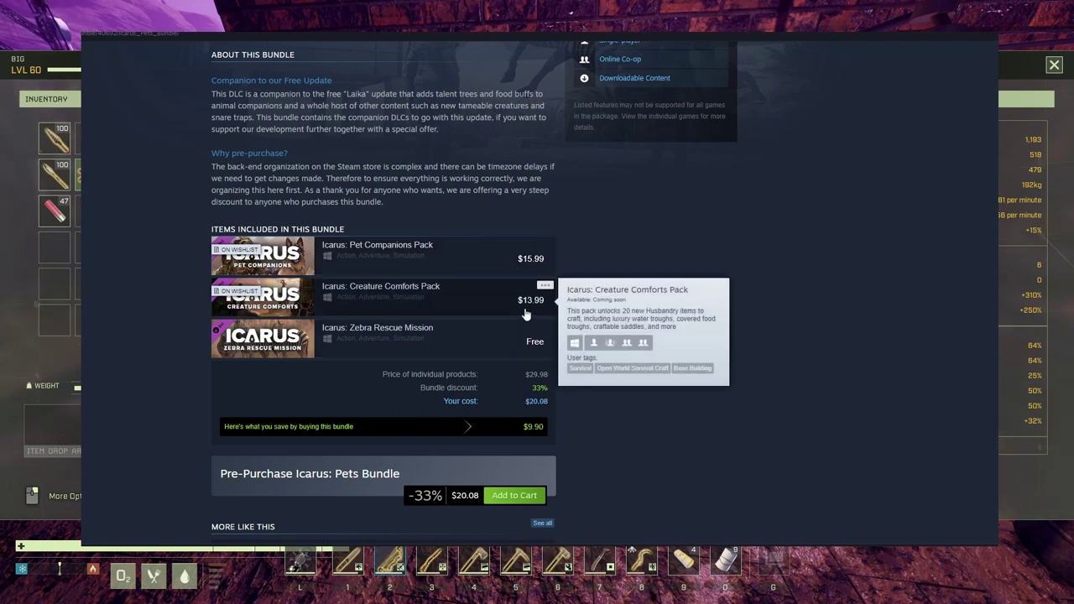
mouse_move(399, 299)
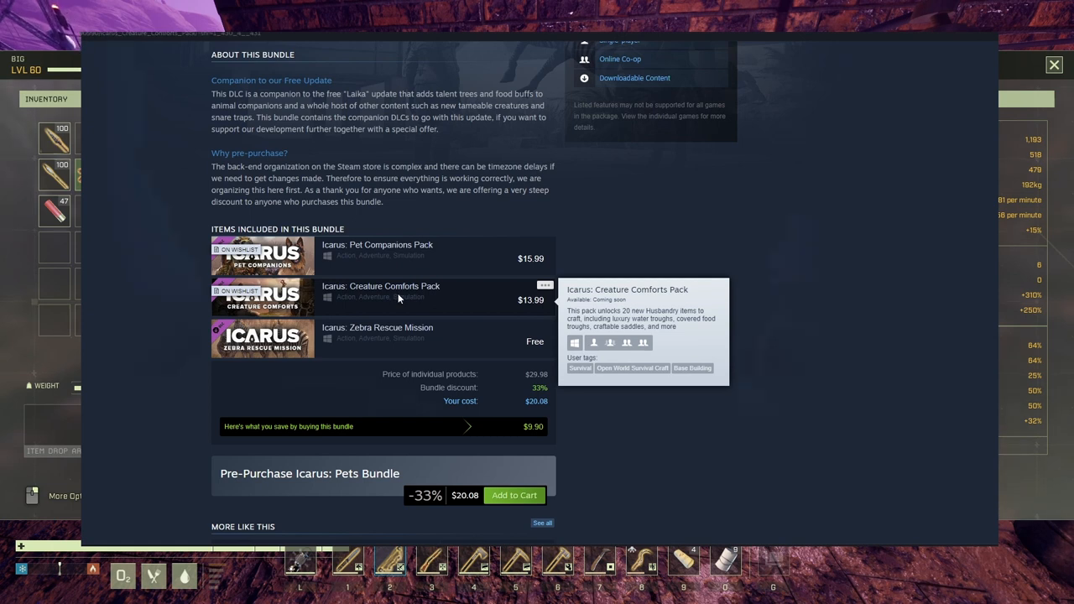
Step: Choose Icarus: Creature Comforts Pack from the bundle's included-items list to reach its store page
left_click(379, 286)
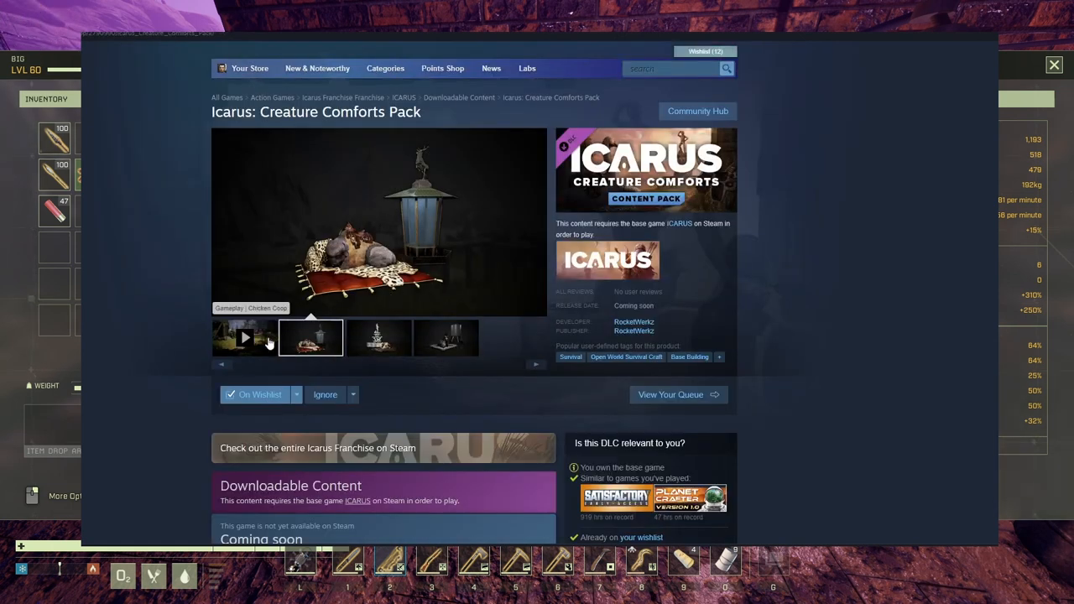
Step: Start the Chicken Coop gameplay trailer, glance at the lantern and pet bed screenshot, and resume the video
left_click(244, 336)
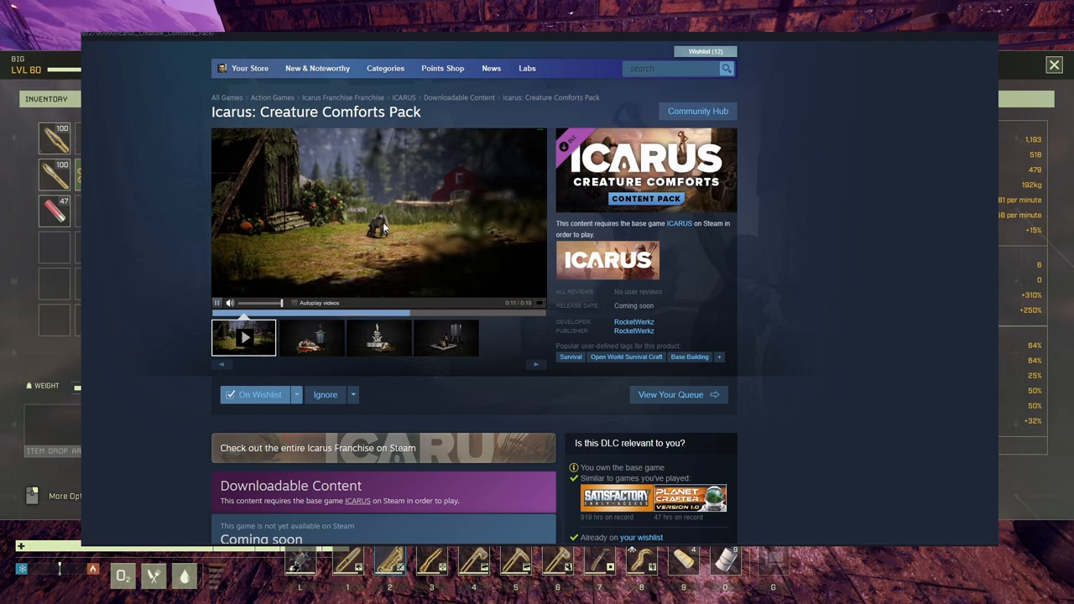
mouse_move(262, 181)
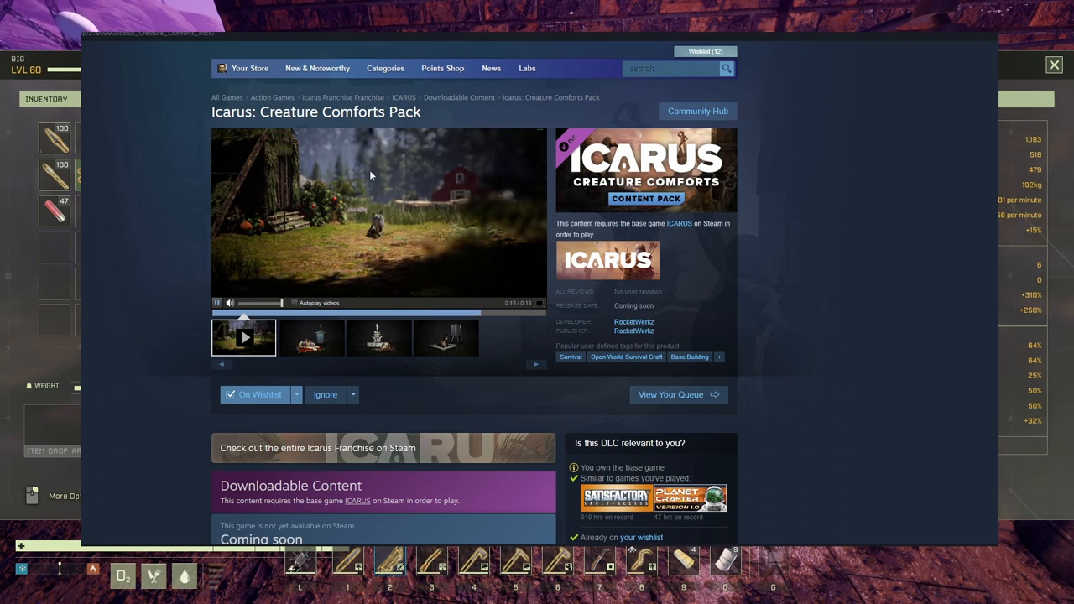
mouse_move(447, 242)
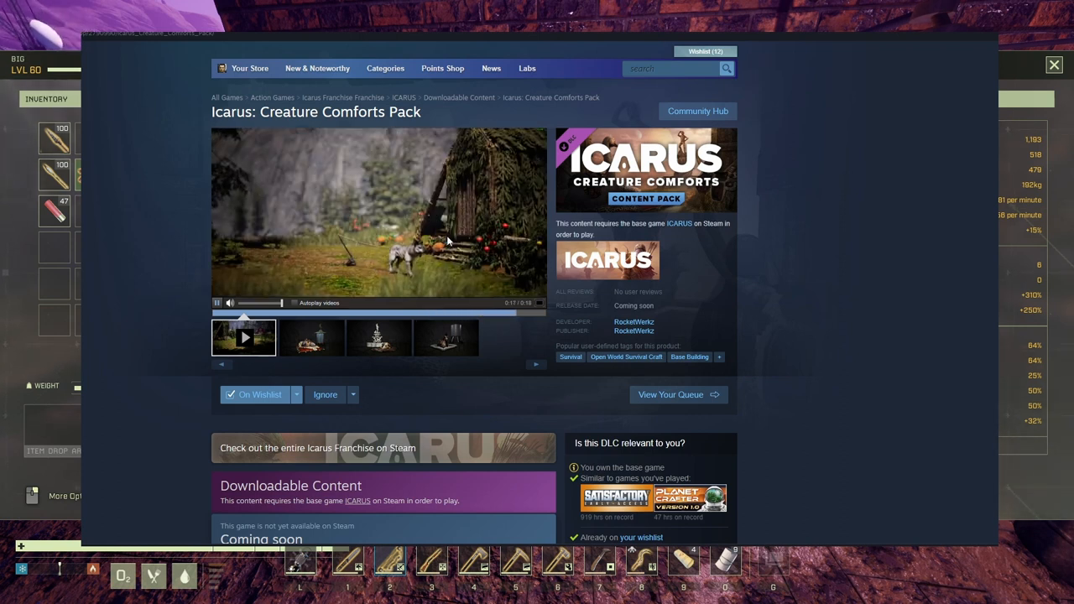
left_click(310, 337)
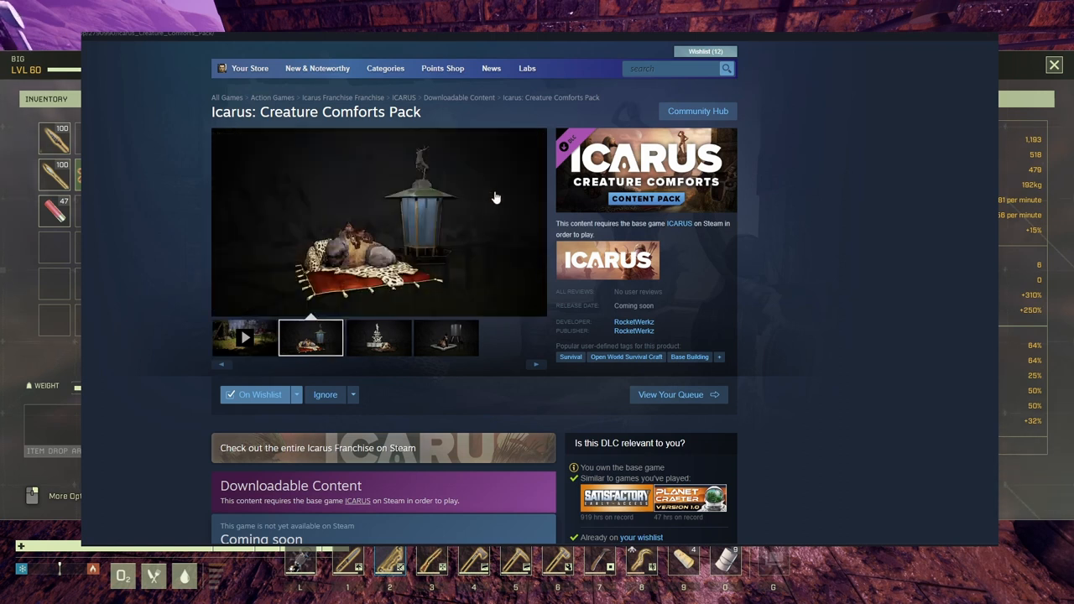
left_click(244, 338)
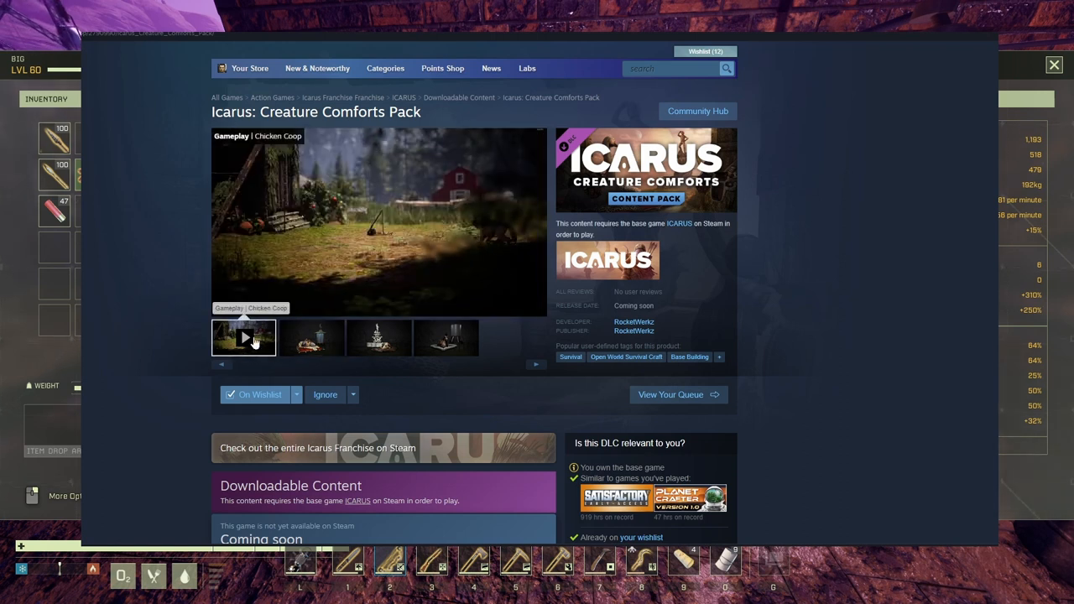
left_click(244, 337)
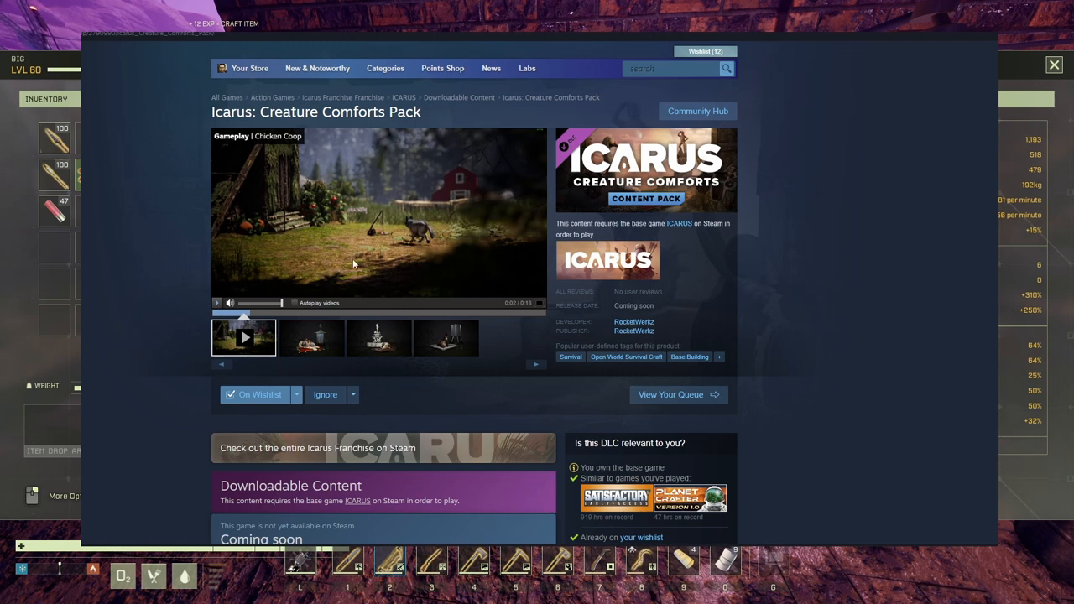
mouse_move(446, 192)
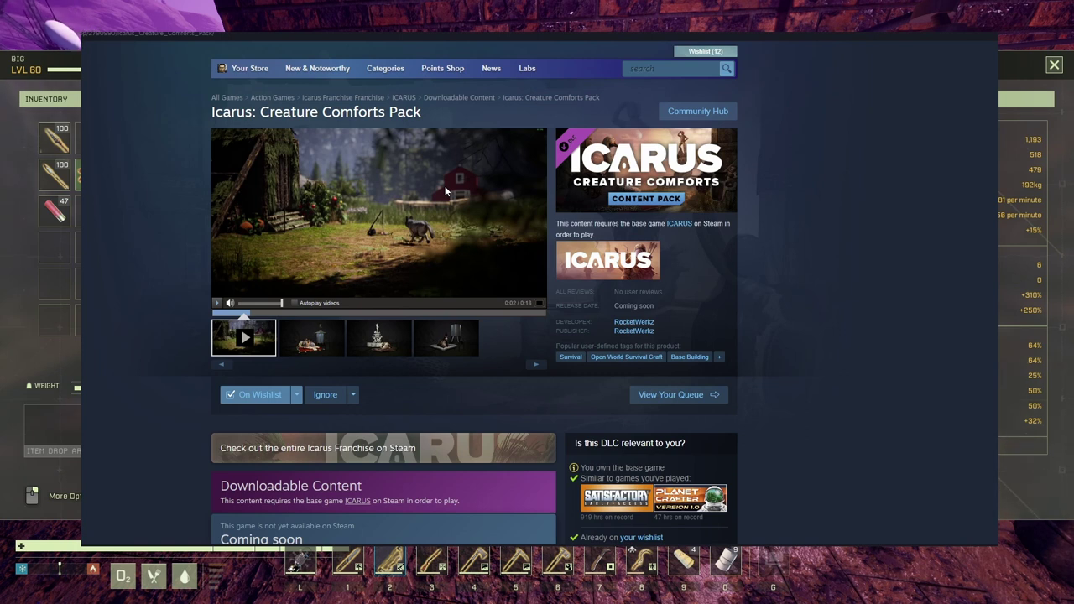
mouse_move(435, 205)
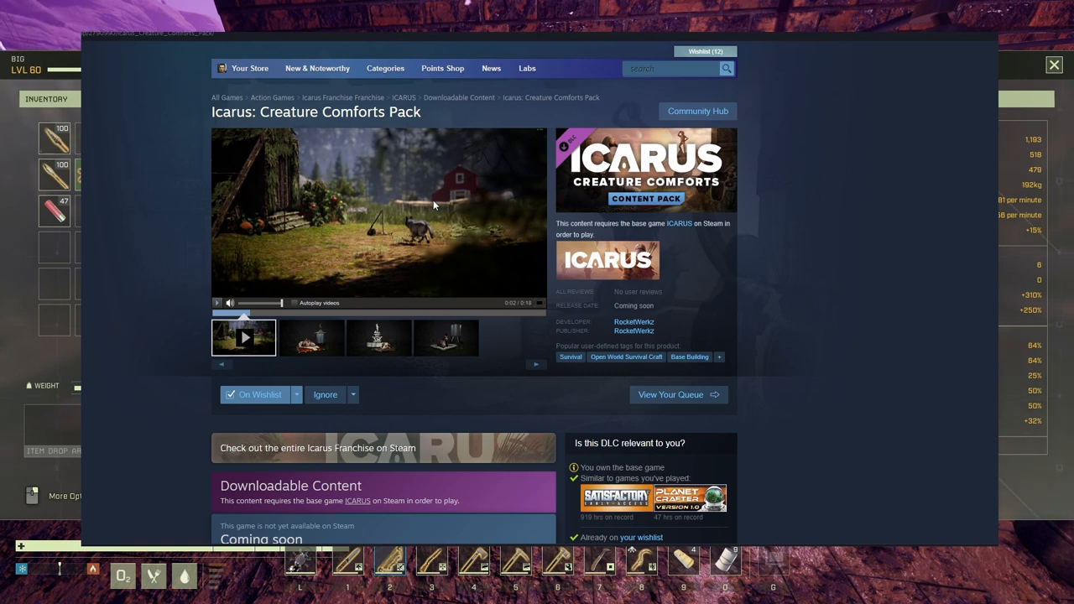
mouse_move(462, 182)
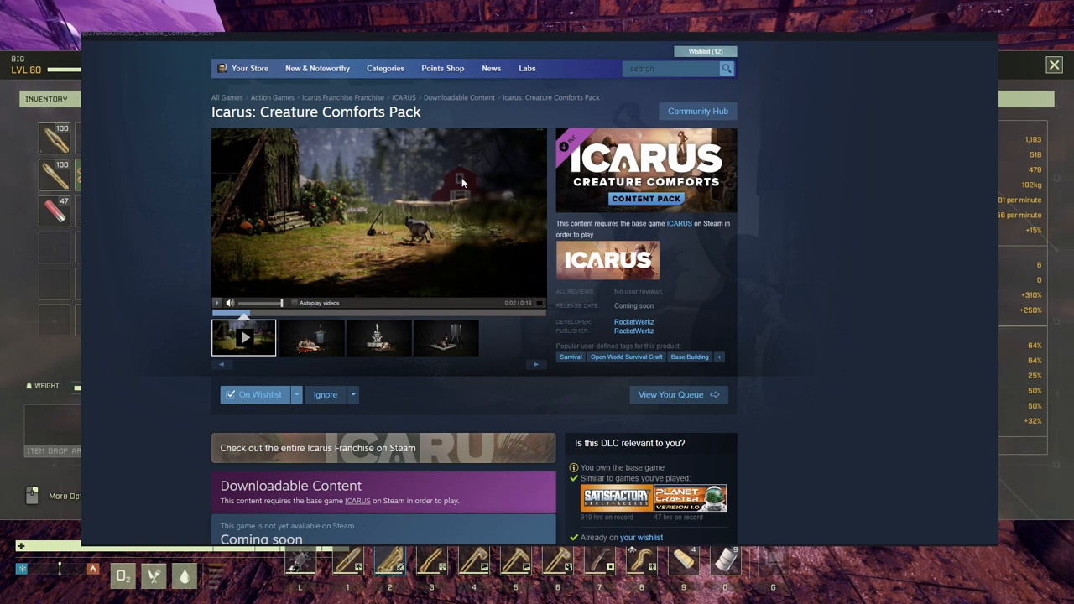
mouse_move(435, 242)
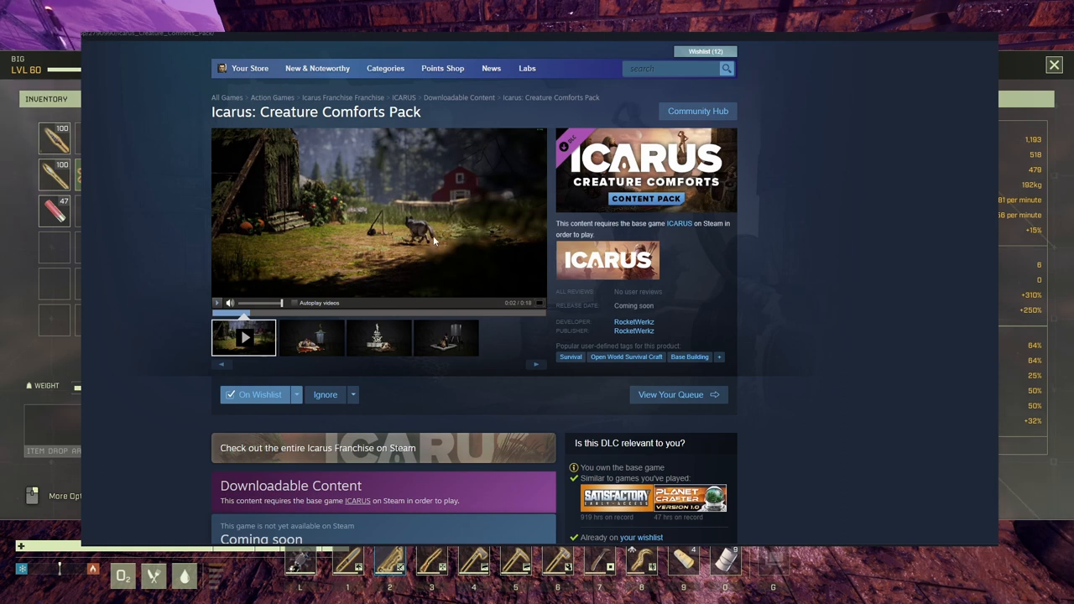
mouse_move(369, 228)
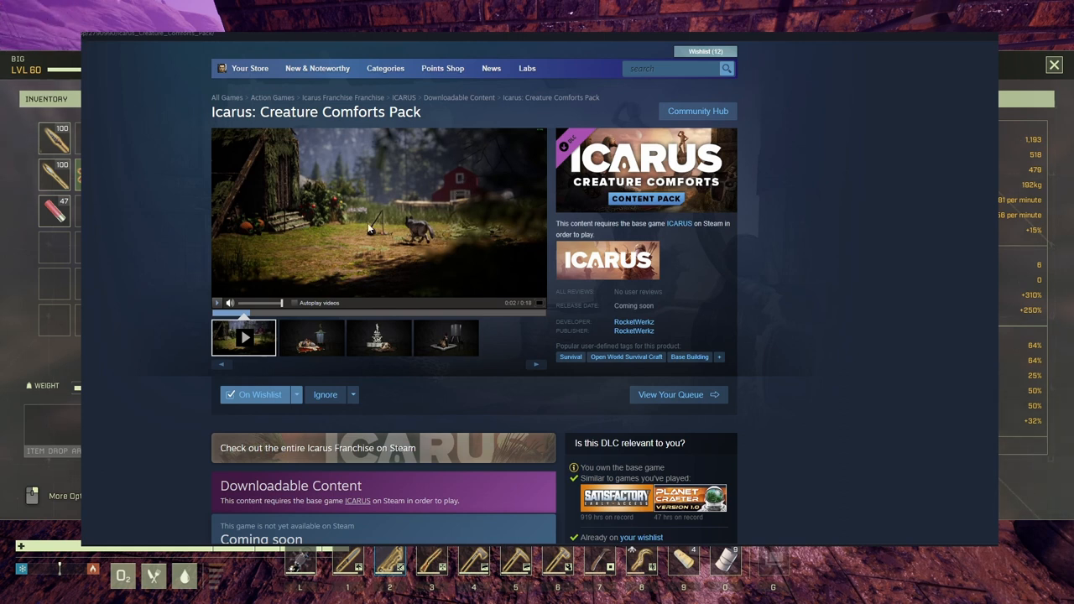
mouse_move(400, 242)
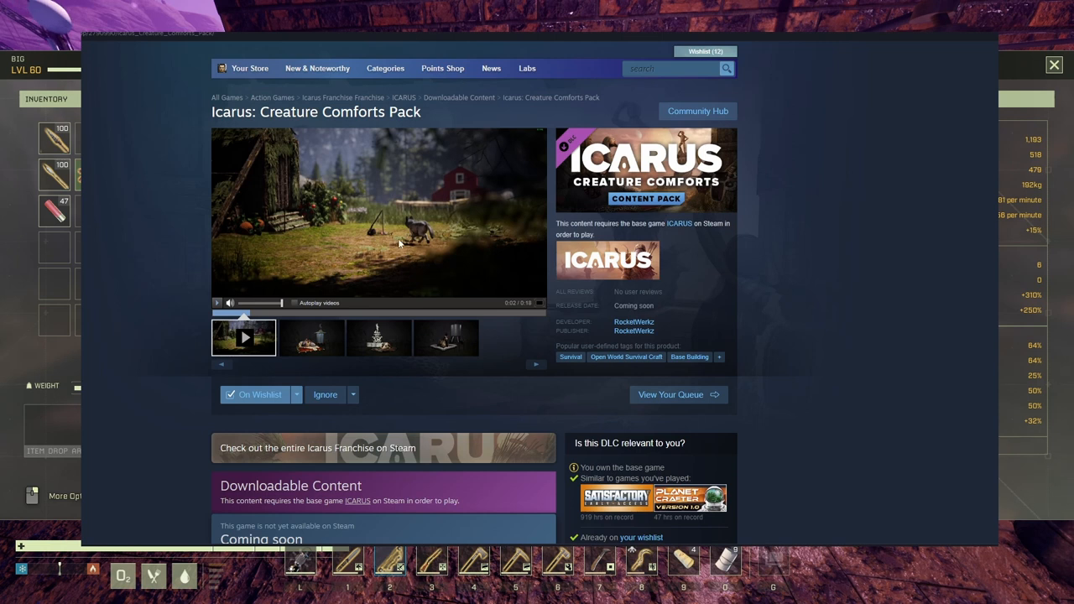
mouse_move(429, 235)
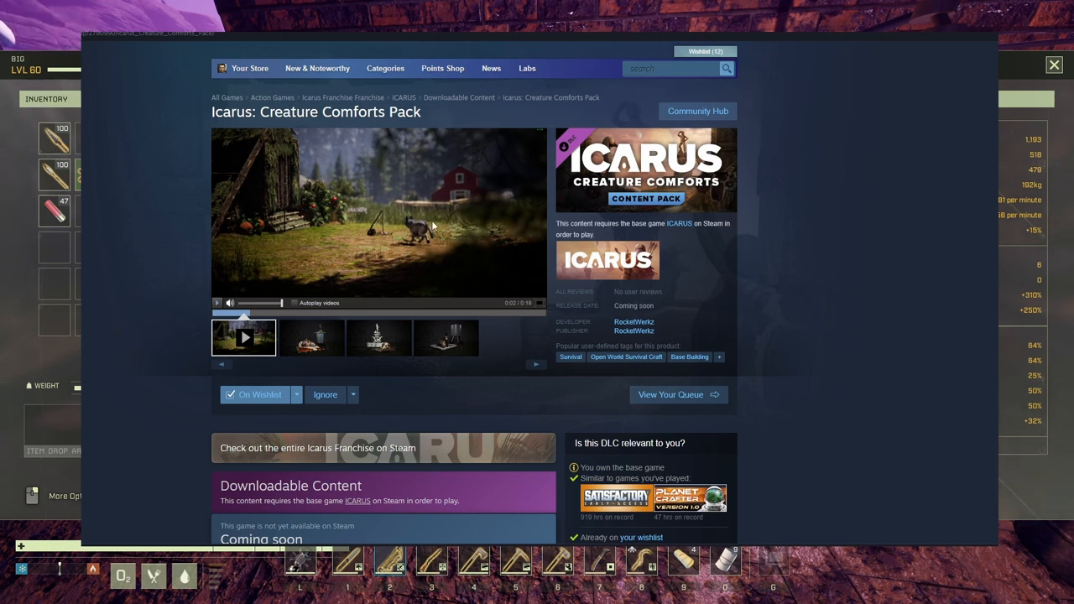
mouse_move(445, 221)
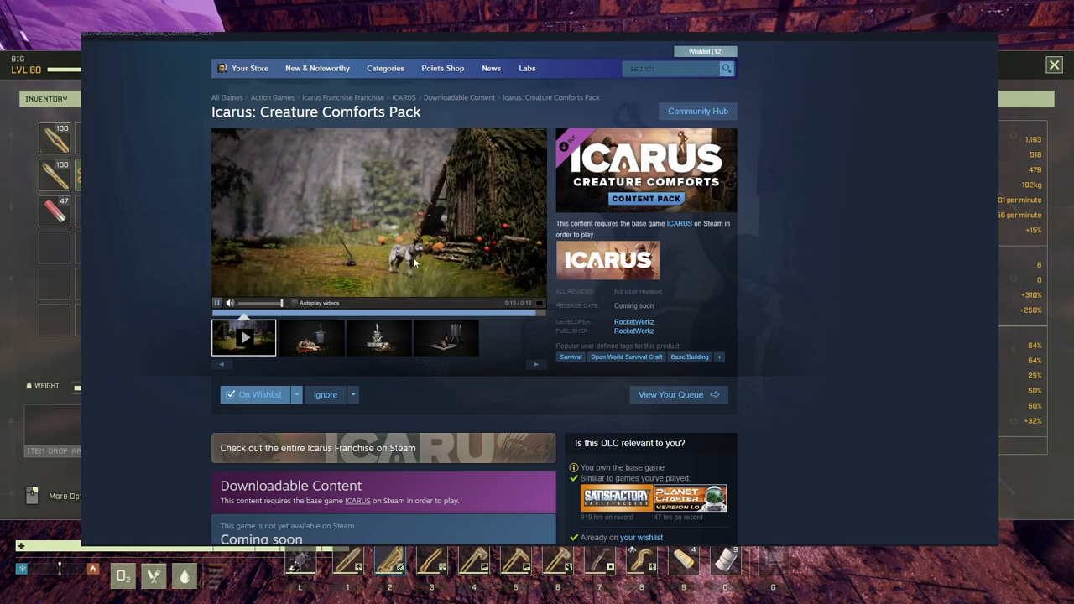
Step: Step through the lantern/pet bed, fountain and water tank screenshots, then move down to the Pets Bundle section
left_click(310, 337)
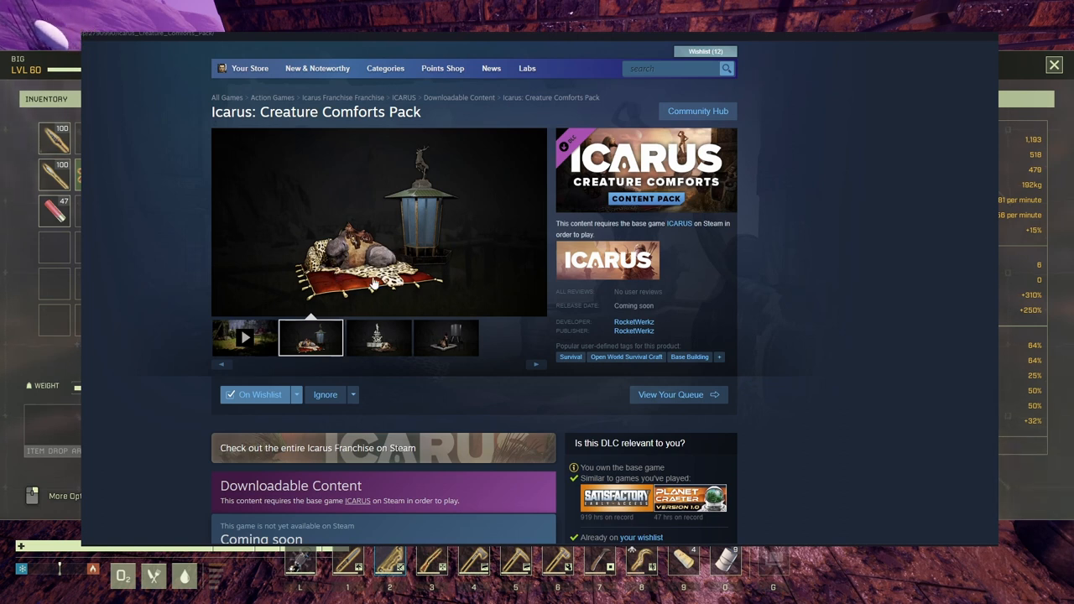
mouse_move(430, 268)
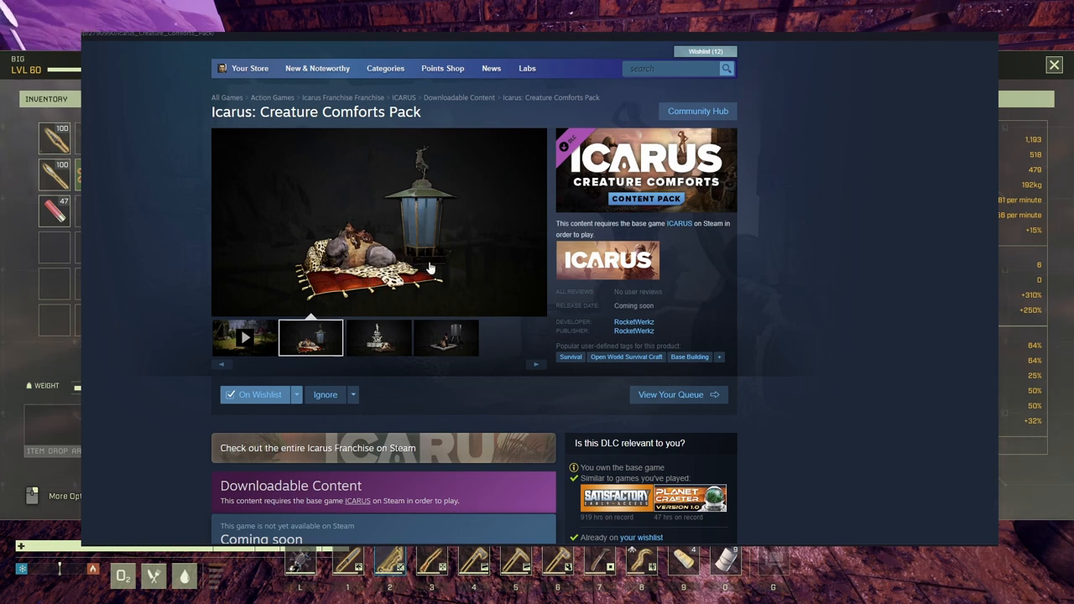
left_click(378, 338)
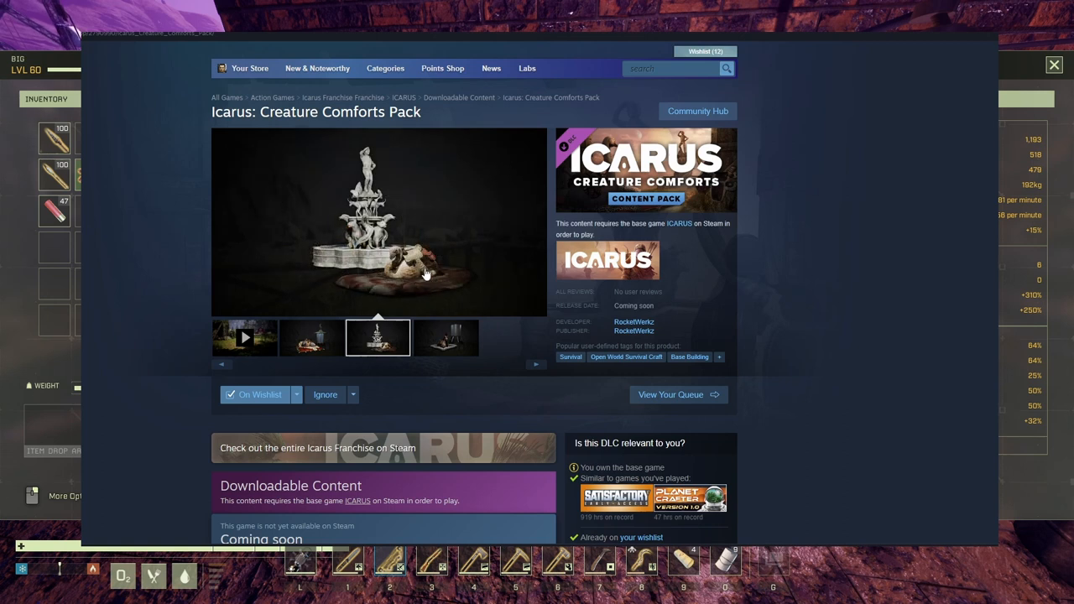
mouse_move(353, 285)
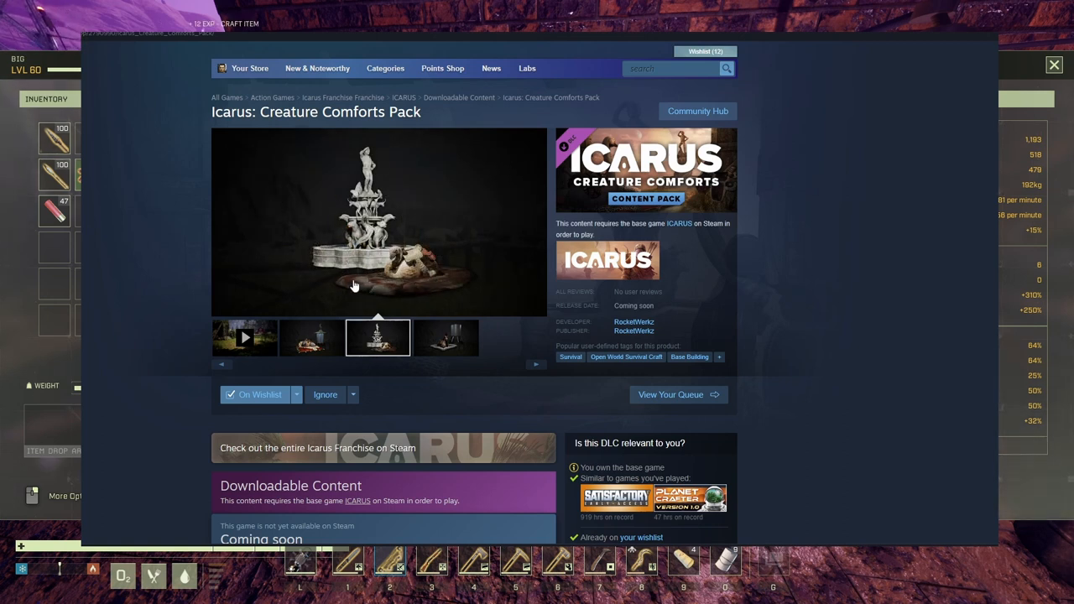
left_click(447, 336)
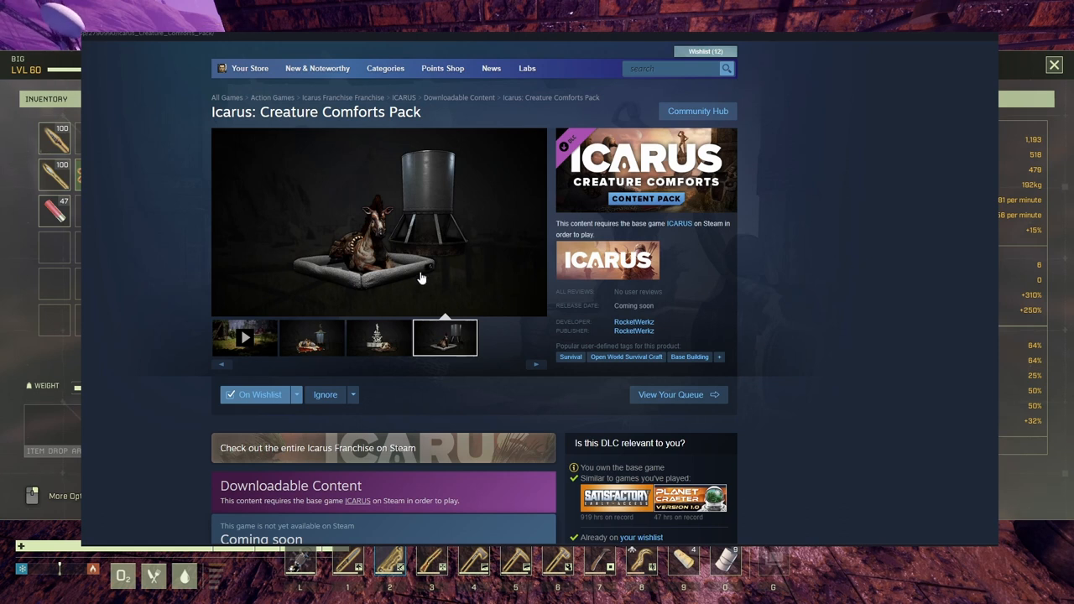
mouse_move(443, 218)
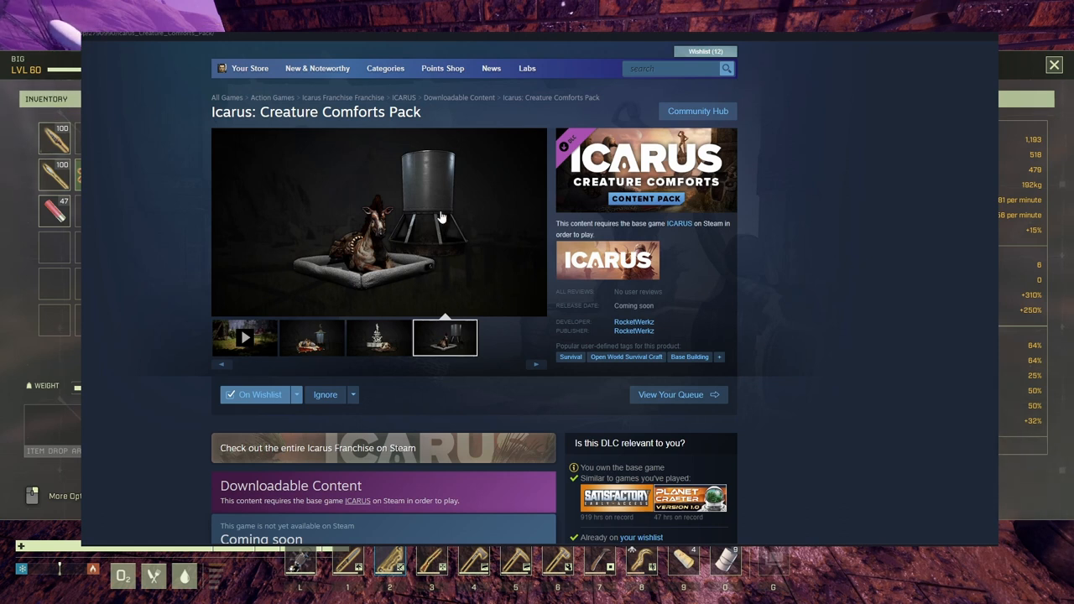
scroll("down", 3)
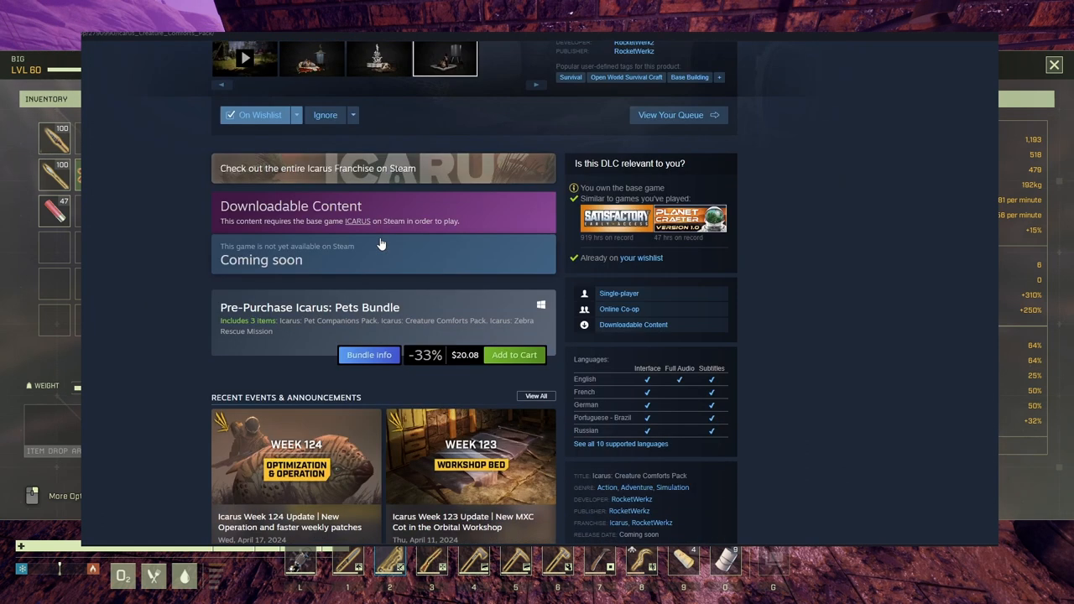
scroll("down", 3)
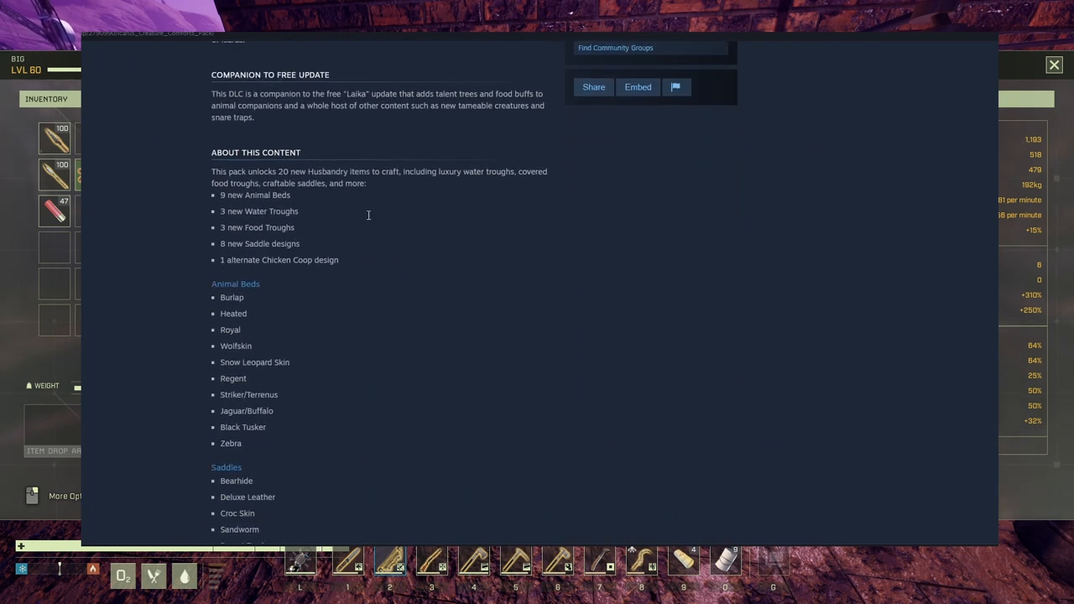
double_click(255, 194)
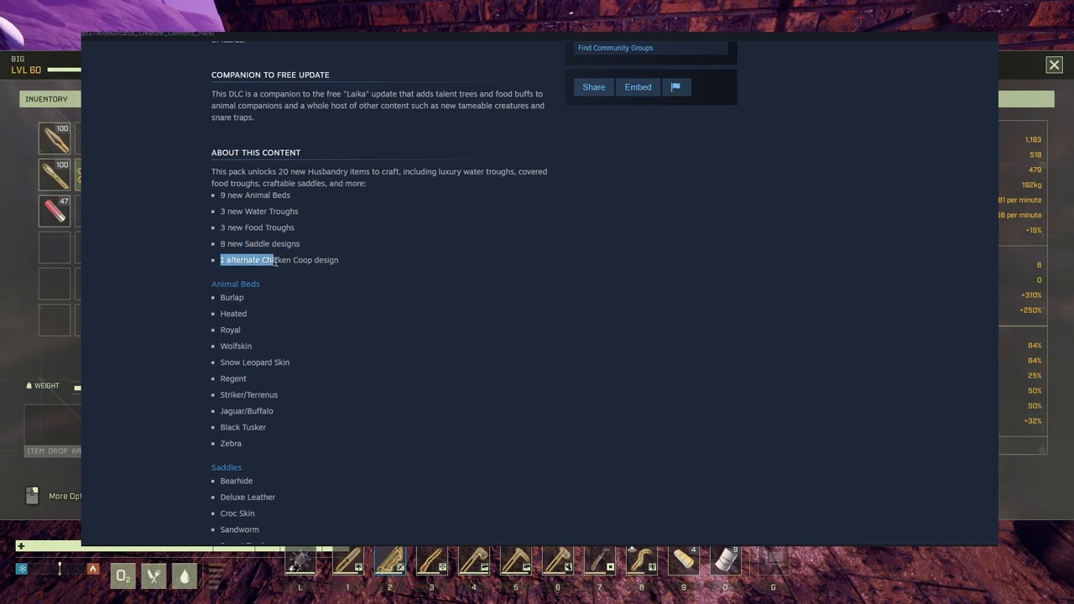
scroll("down", 3)
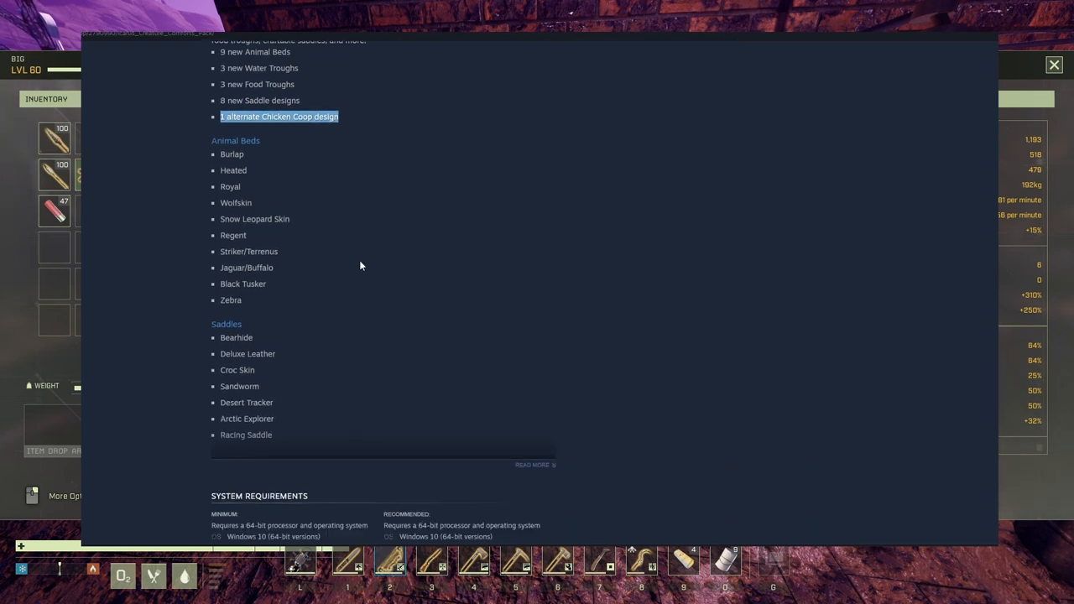
scroll("down", 3)
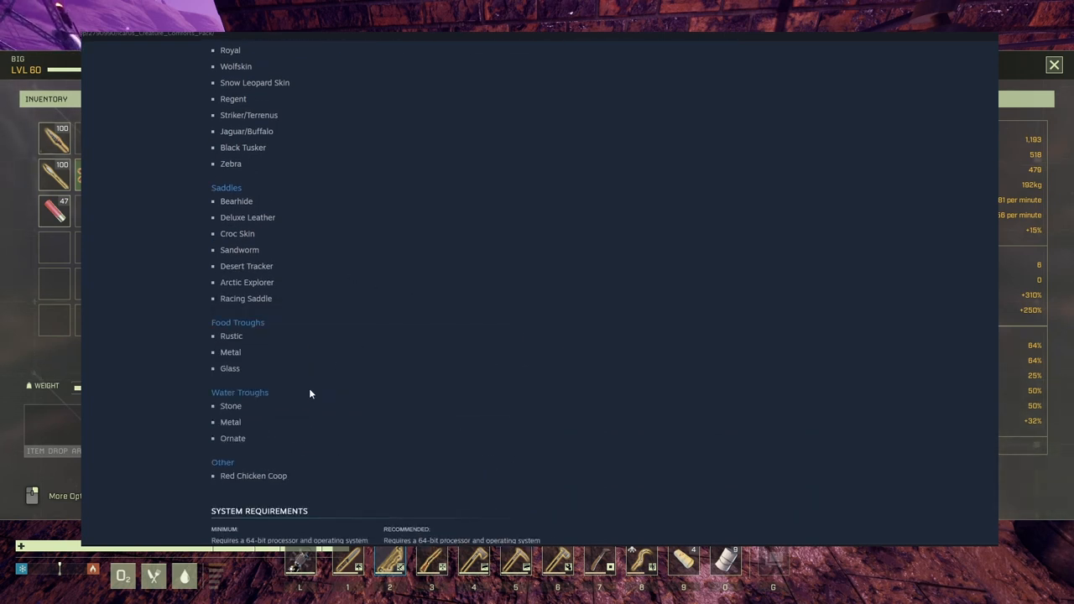
double_click(254, 477)
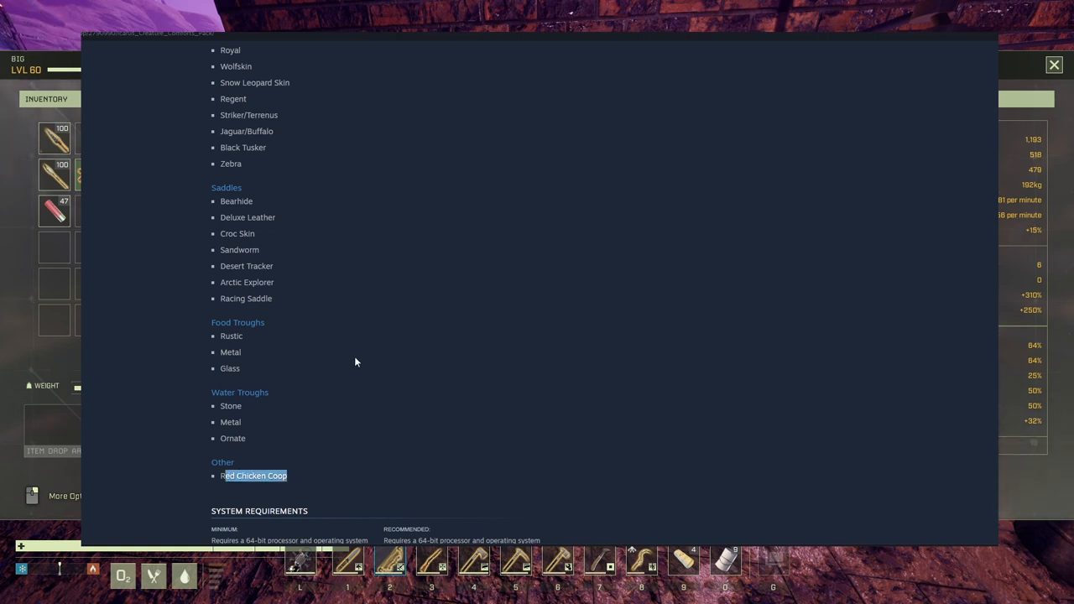
scroll("up", 3)
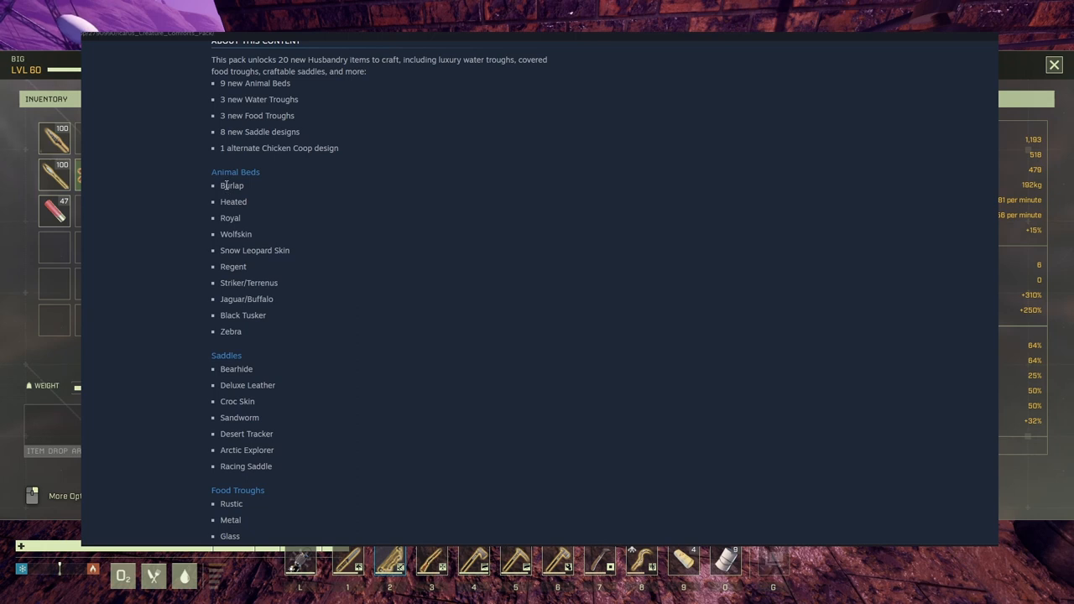
mouse_move(230, 232)
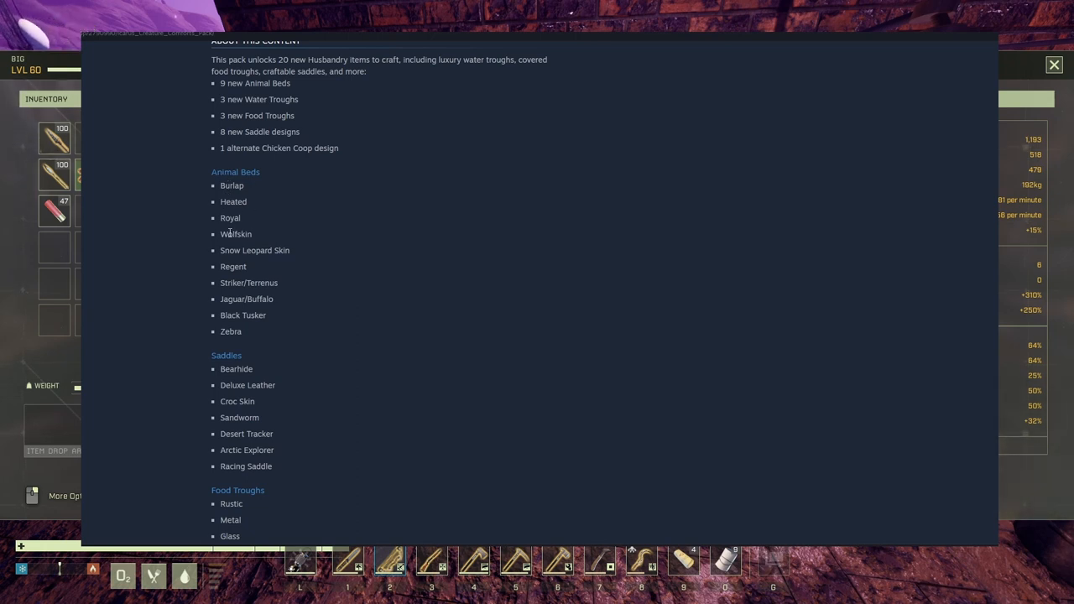
mouse_move(221, 282)
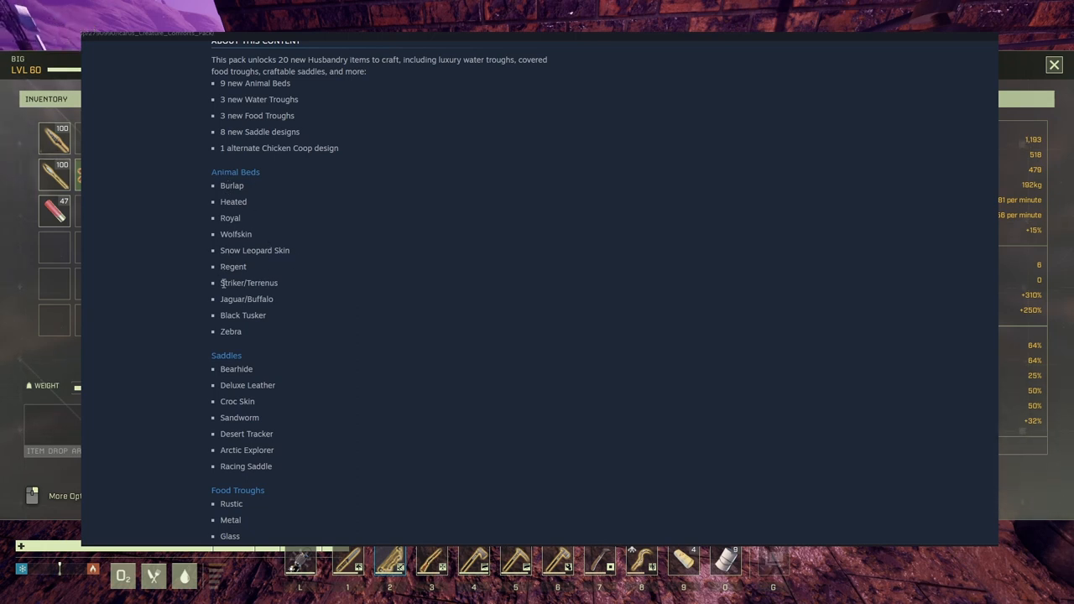
mouse_move(282, 307)
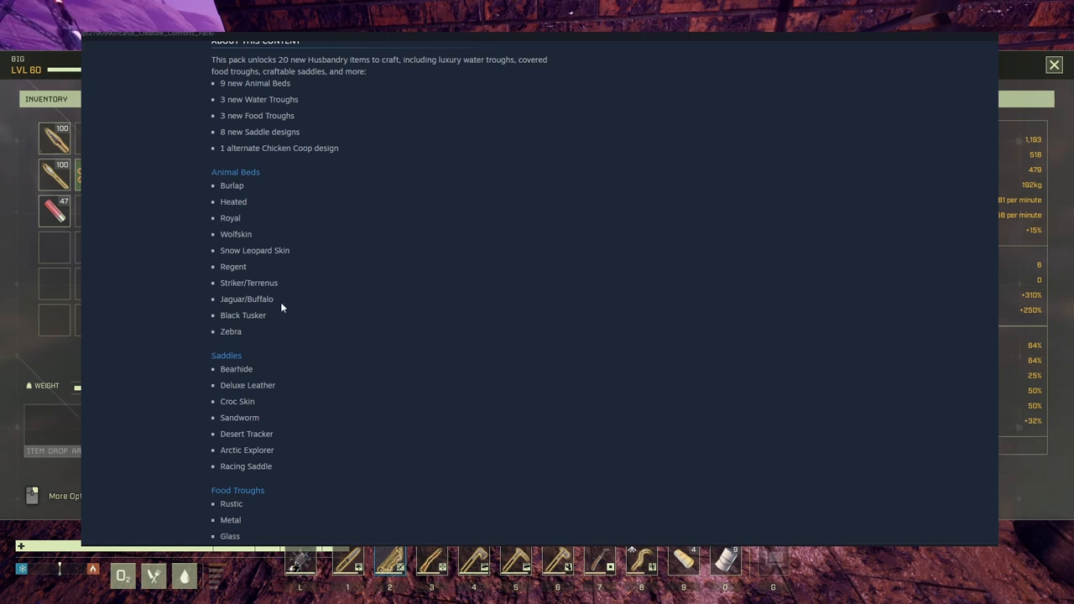
mouse_move(287, 335)
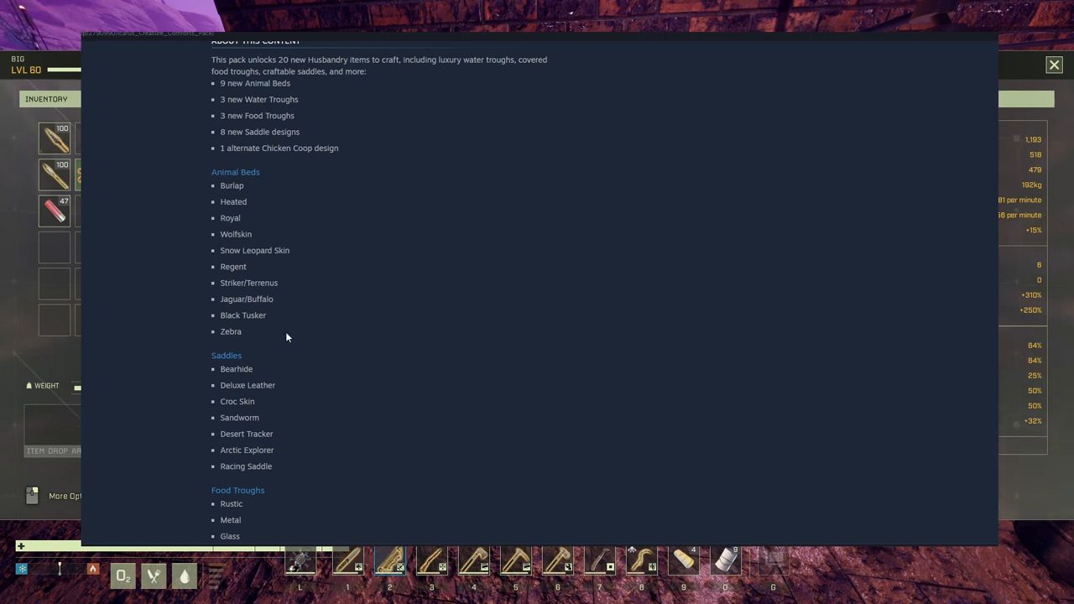
scroll("down", 3)
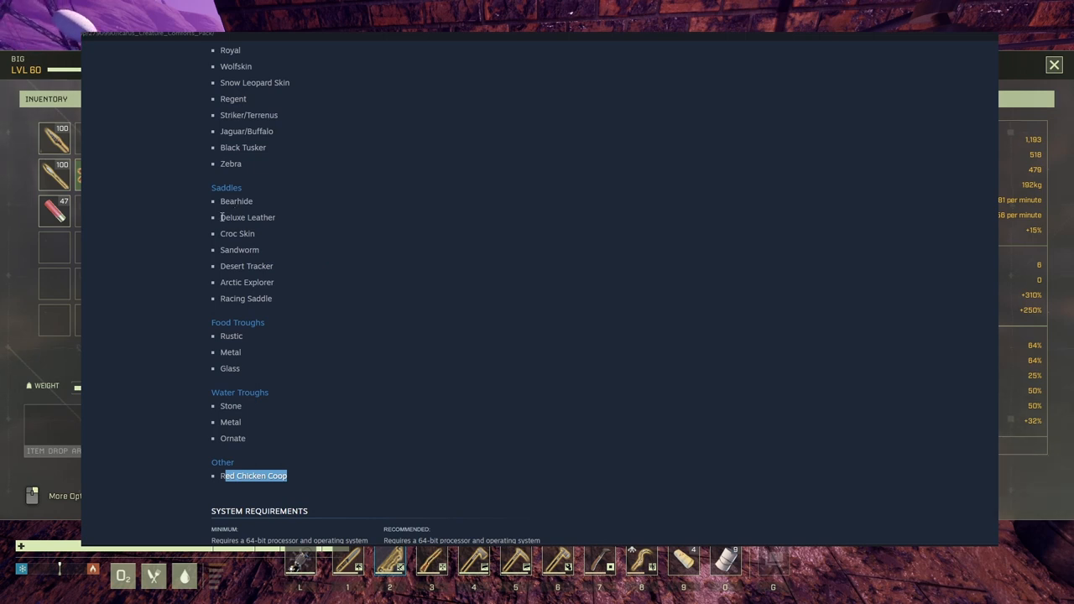
mouse_move(275, 252)
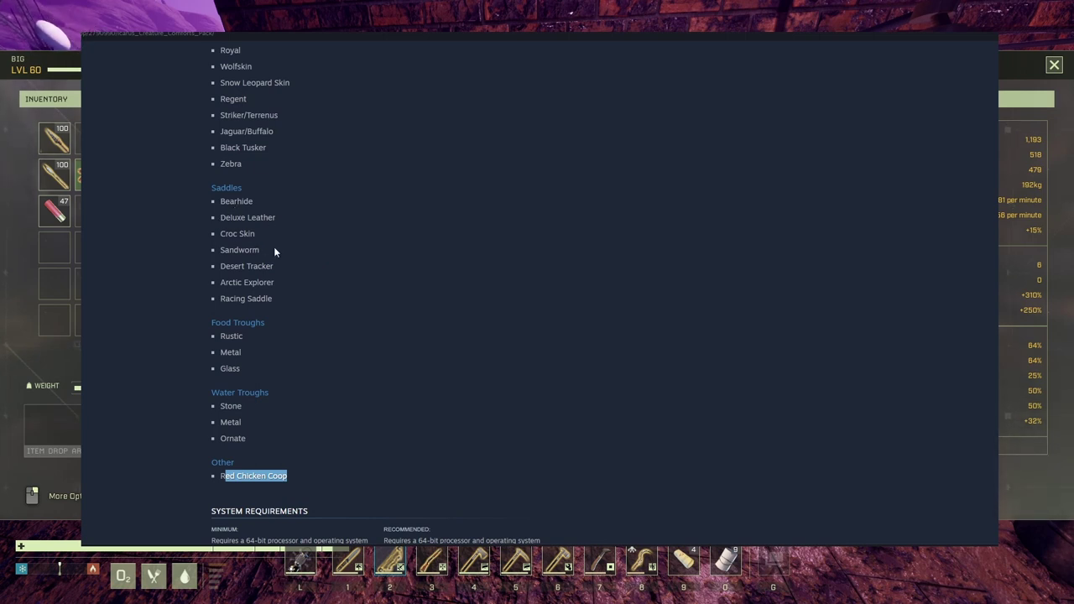
mouse_move(235, 265)
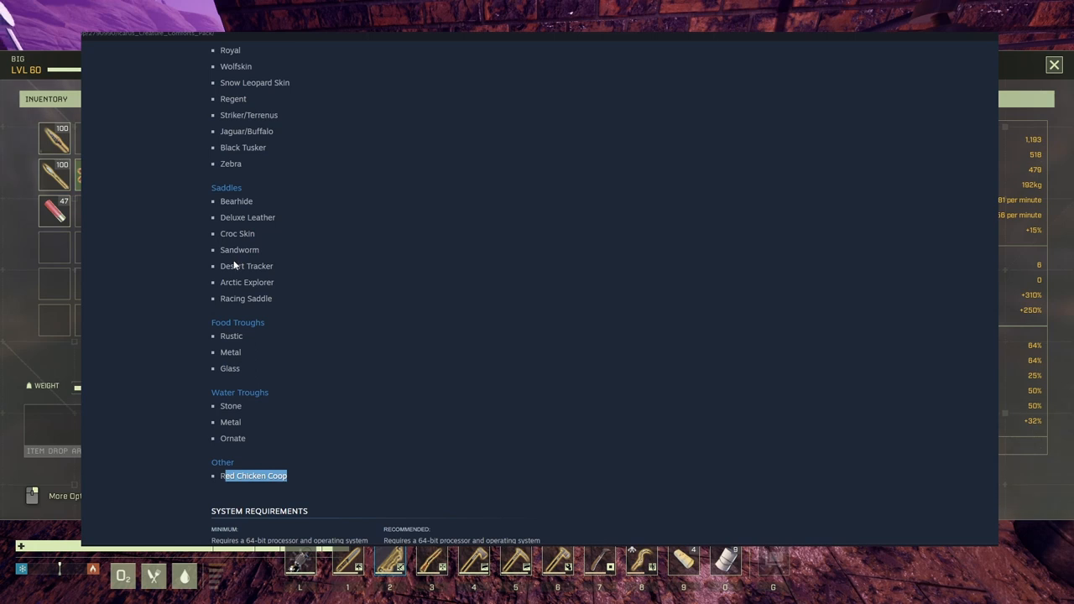
mouse_move(238, 302)
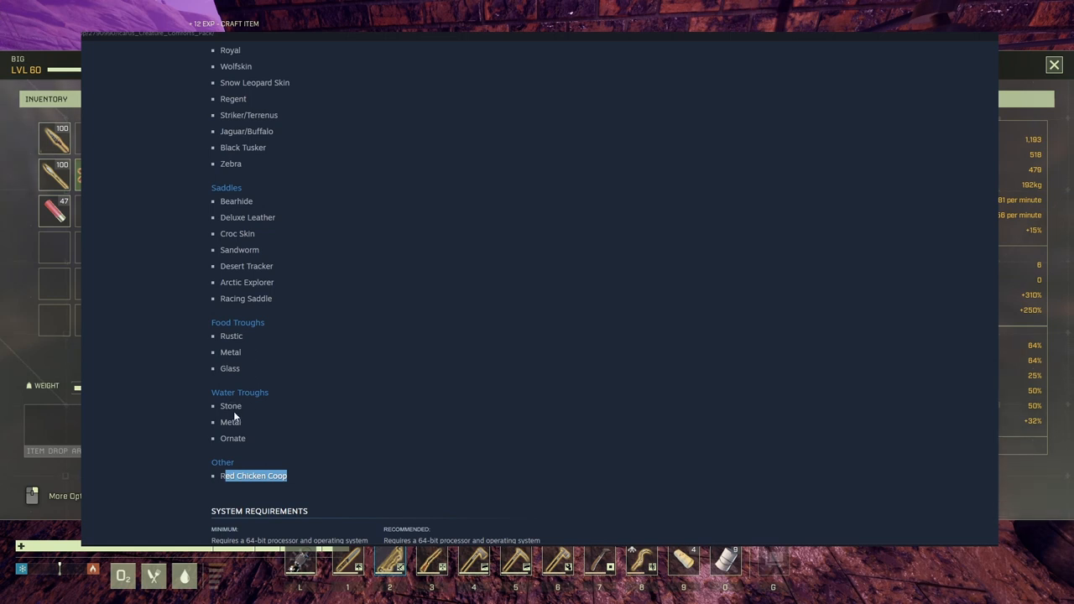
scroll("down", 3)
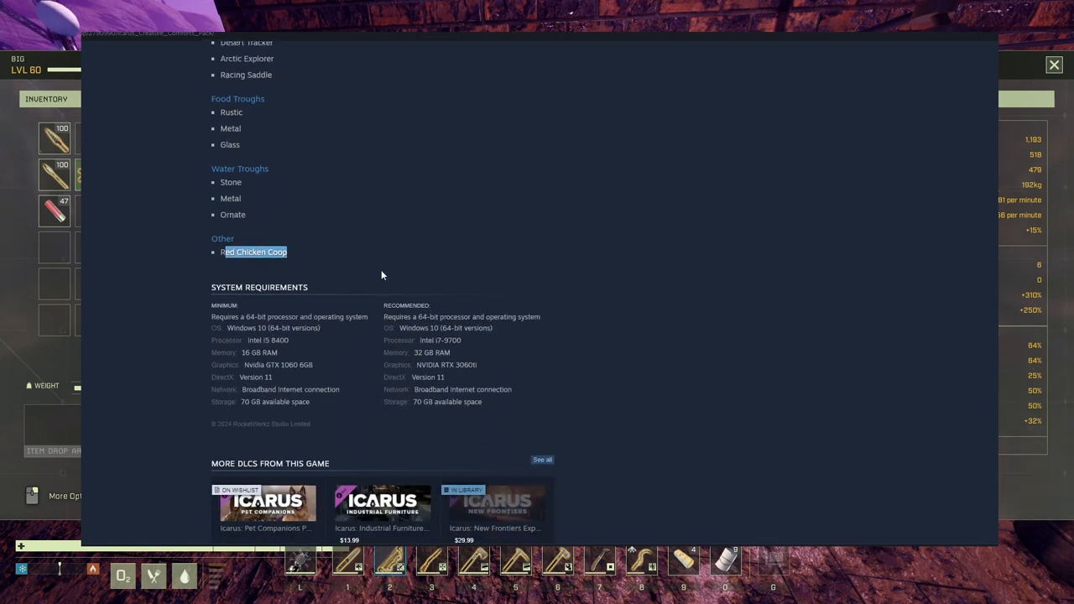
scroll("up", 3)
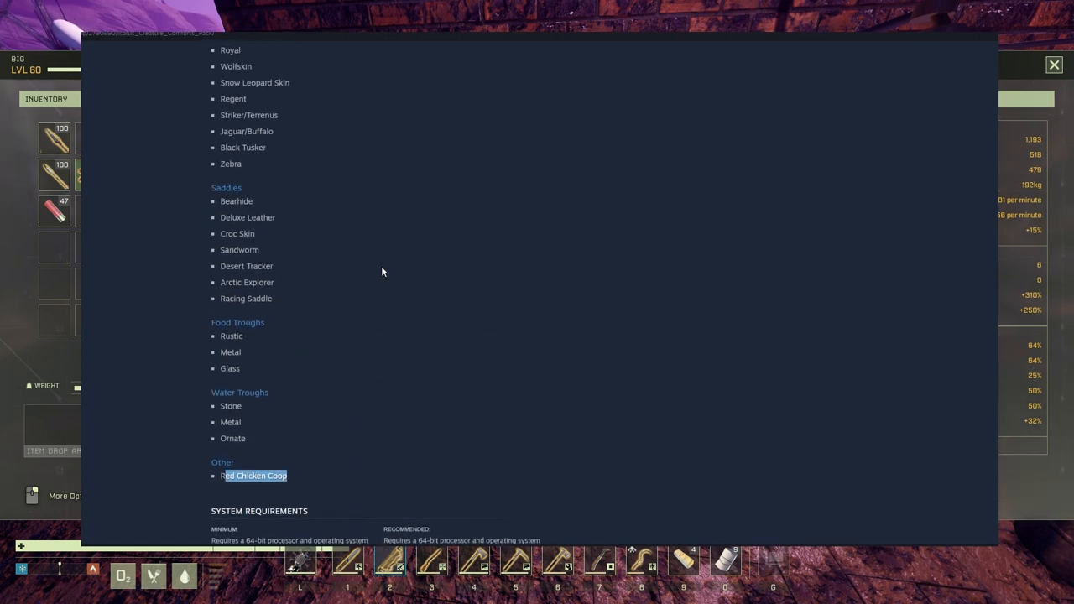
scroll("up", 3)
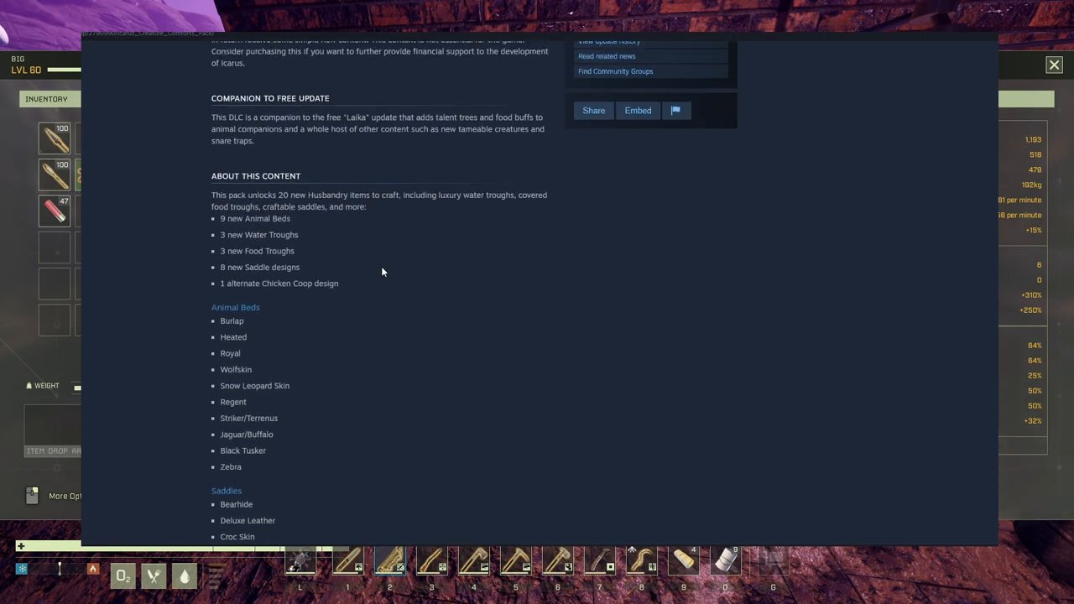
scroll("up", 3)
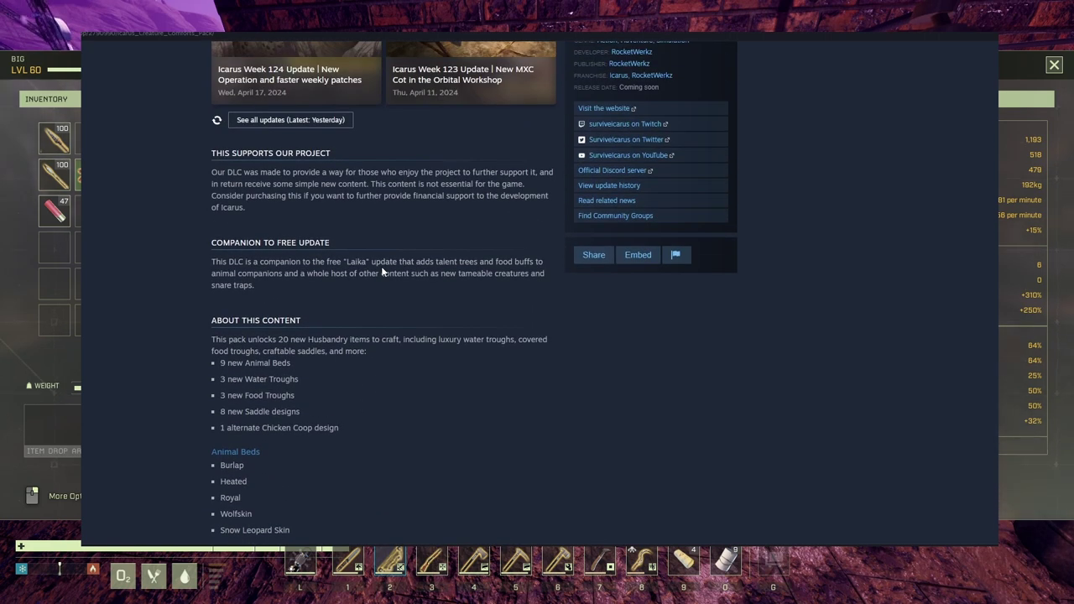
mouse_move(366, 329)
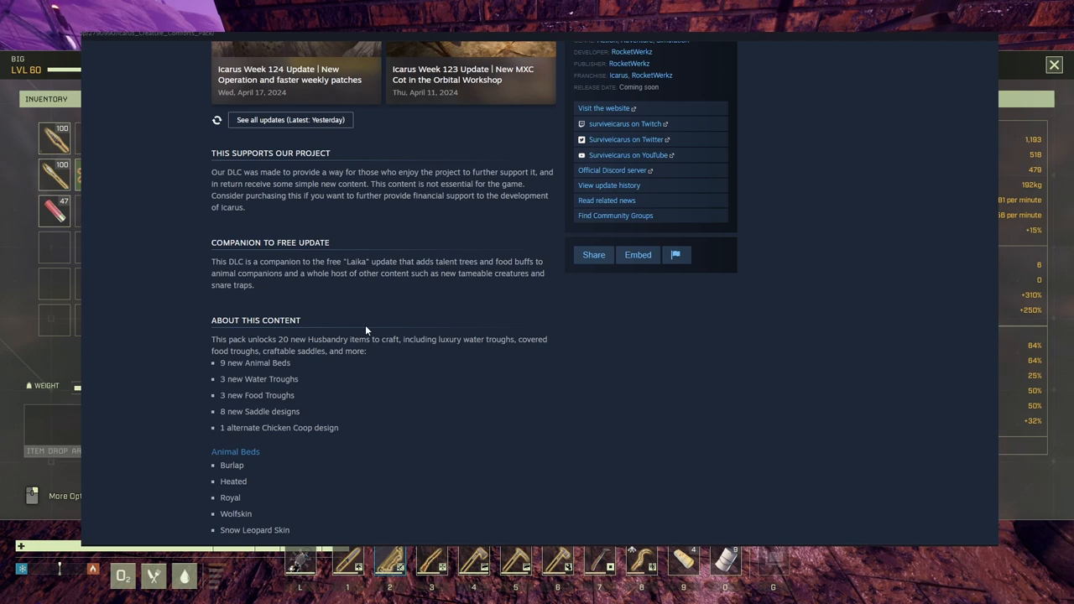
mouse_move(377, 313)
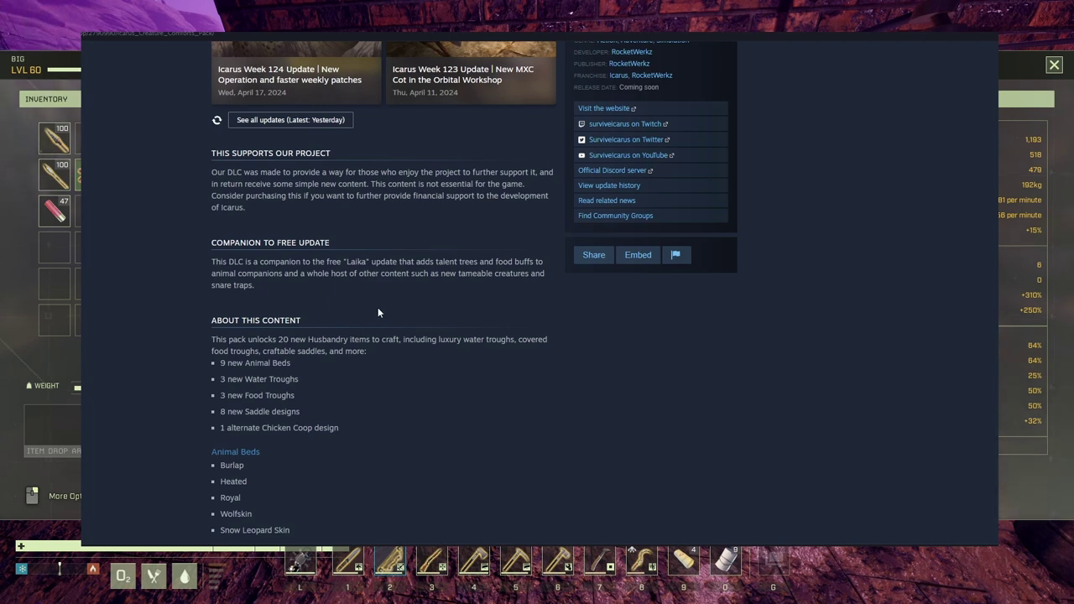
scroll("down", 3)
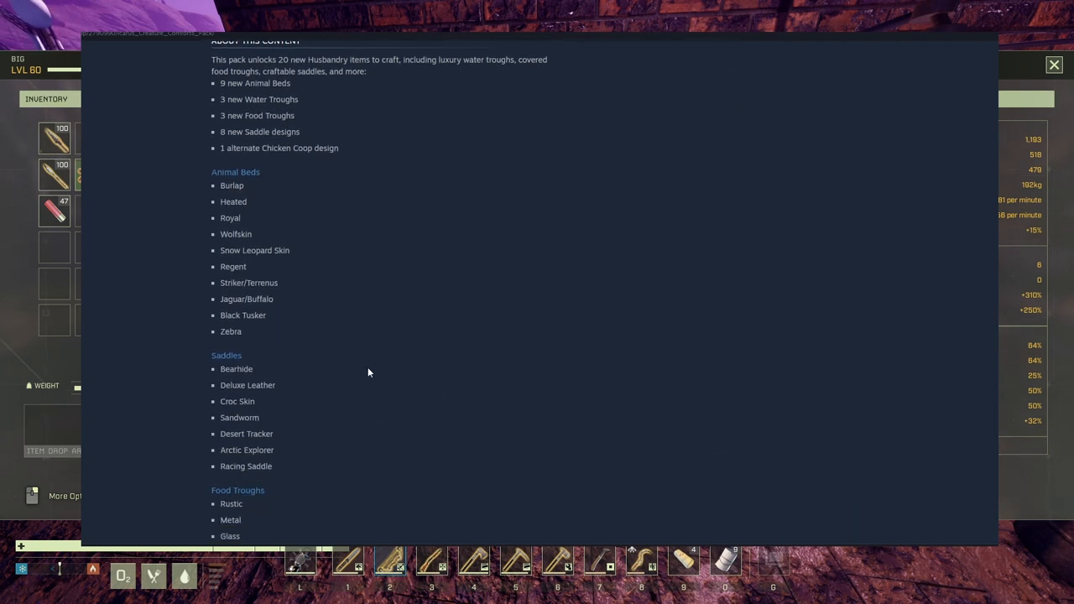
mouse_move(326, 314)
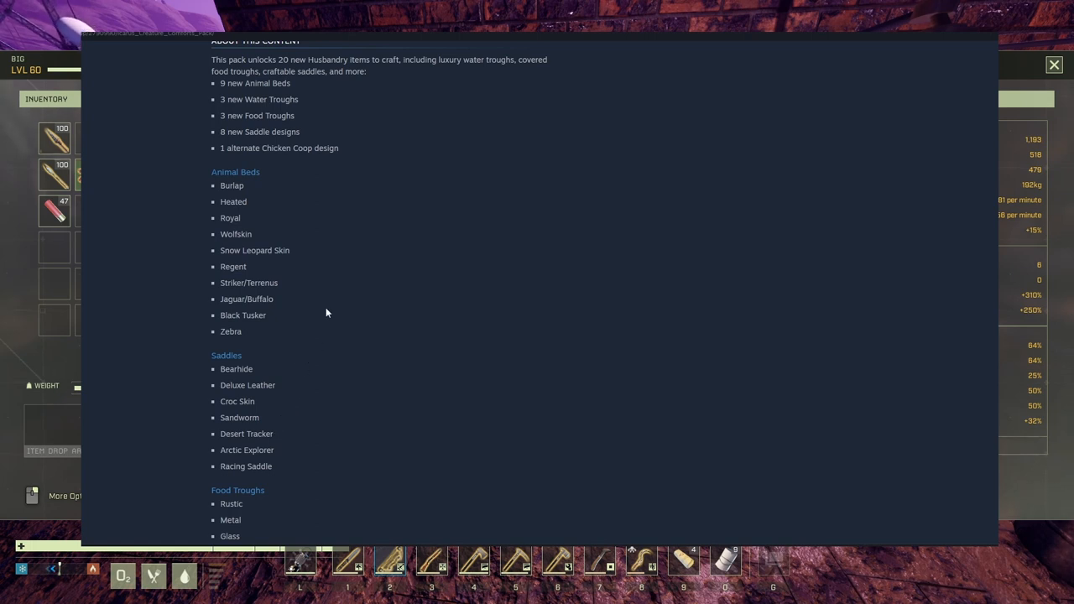
mouse_move(265, 294)
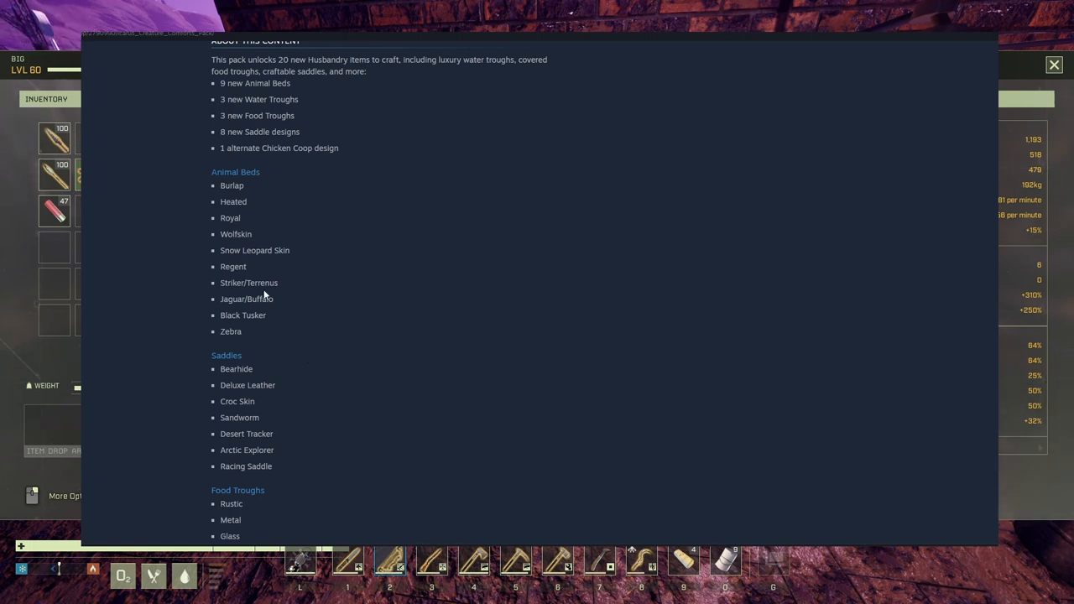
mouse_move(281, 278)
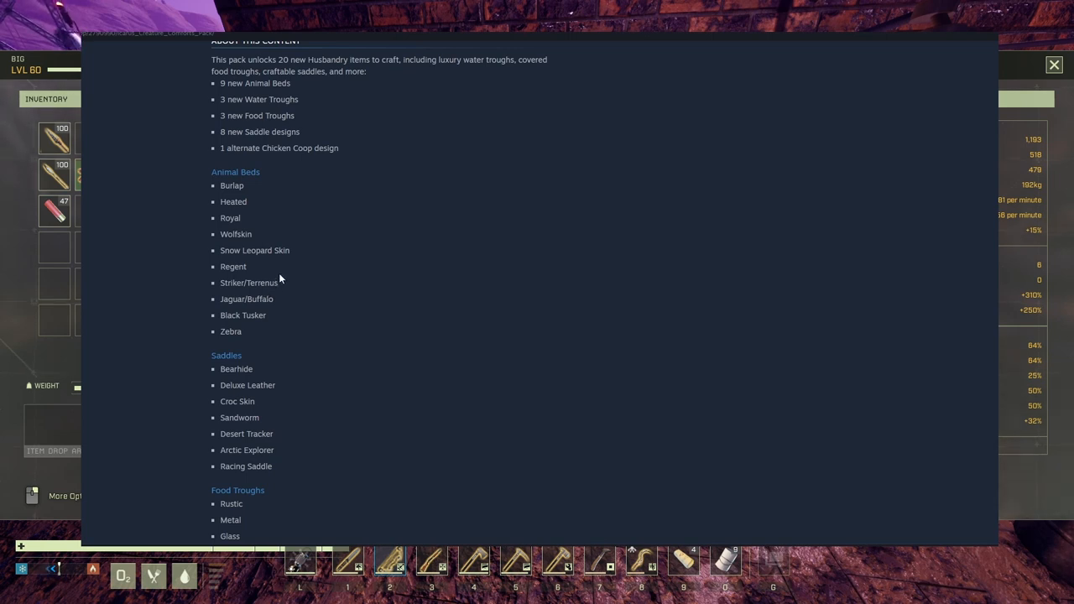
mouse_move(507, 309)
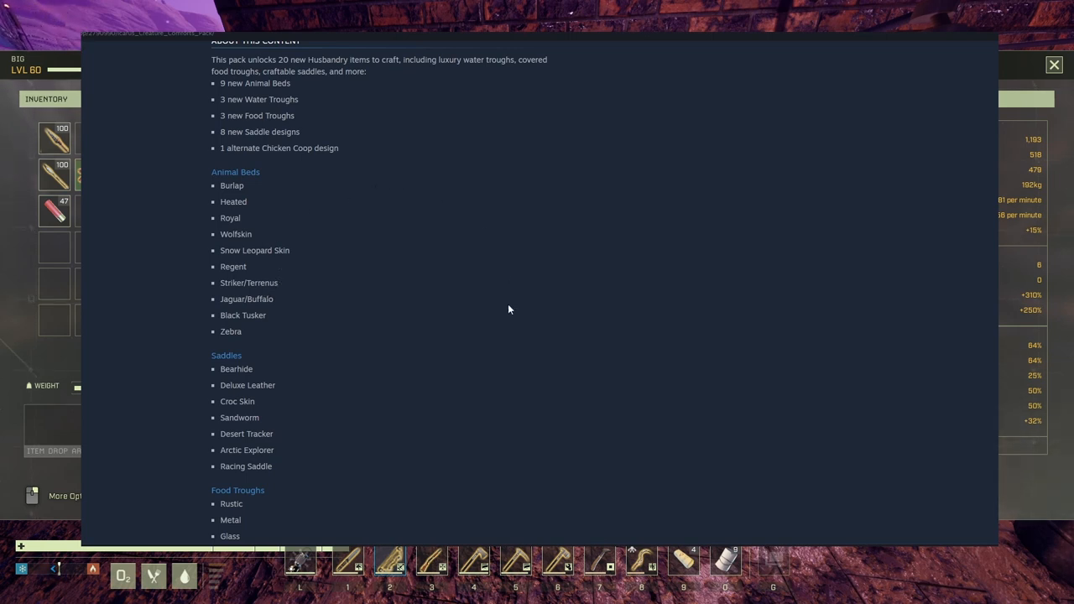
Step: Scroll the Creature Comforts Pack page down and back to the top to reach the Pets Bundle info and its included items
scroll("down", 3)
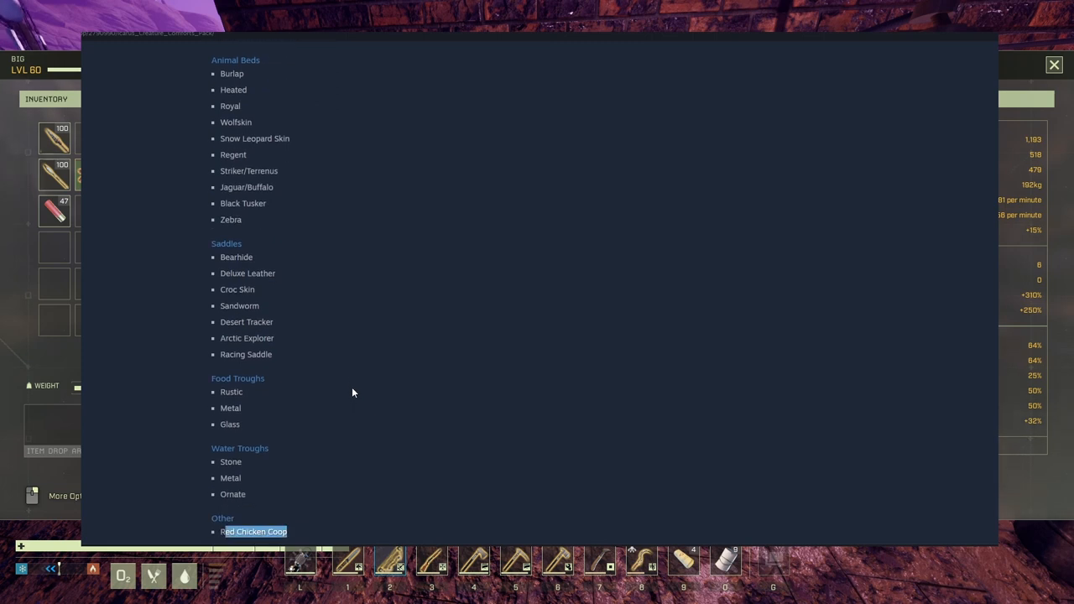
mouse_move(255, 320)
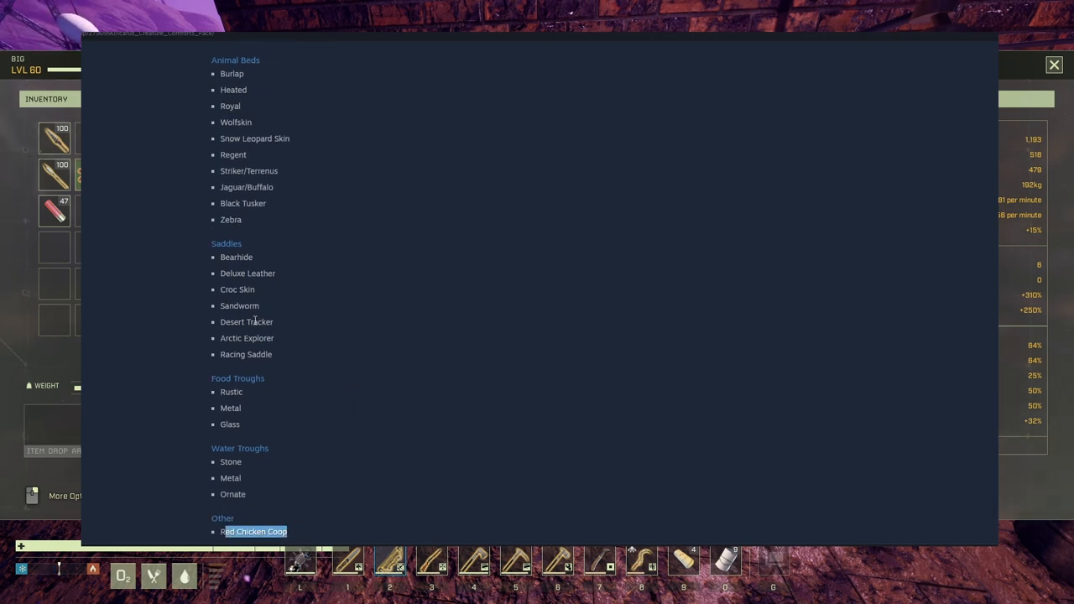
scroll("down", 3)
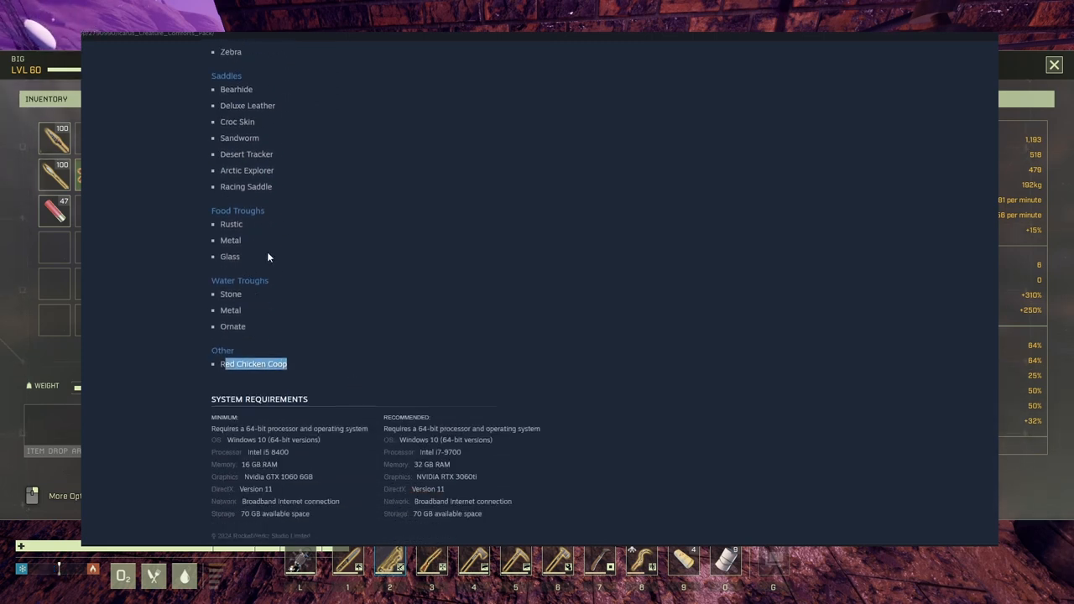
scroll("up", 3)
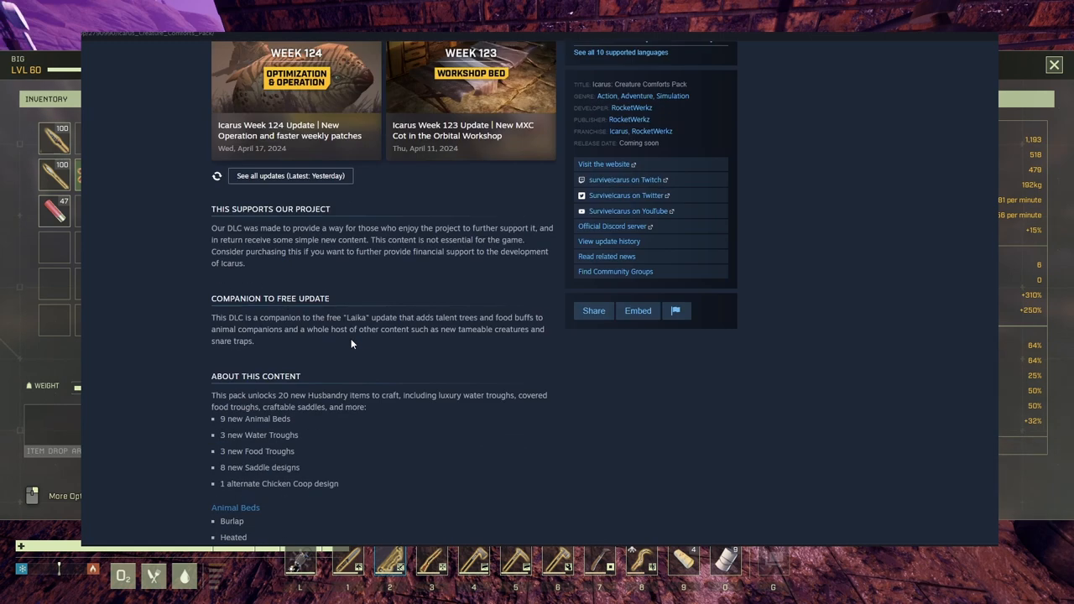
scroll("up", 3)
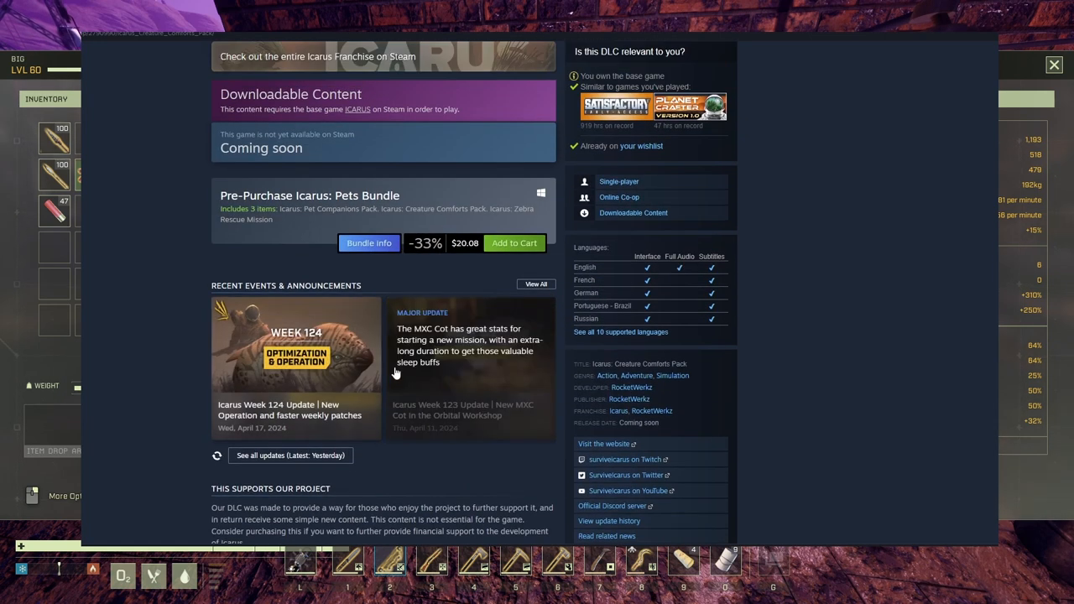
scroll("up", 3)
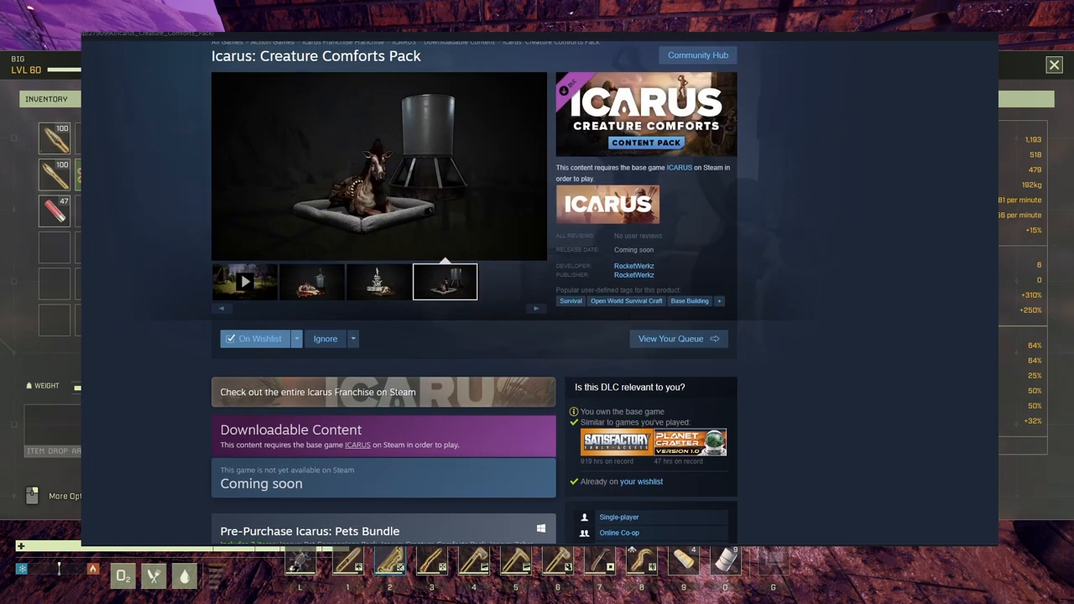
scroll("down", 3)
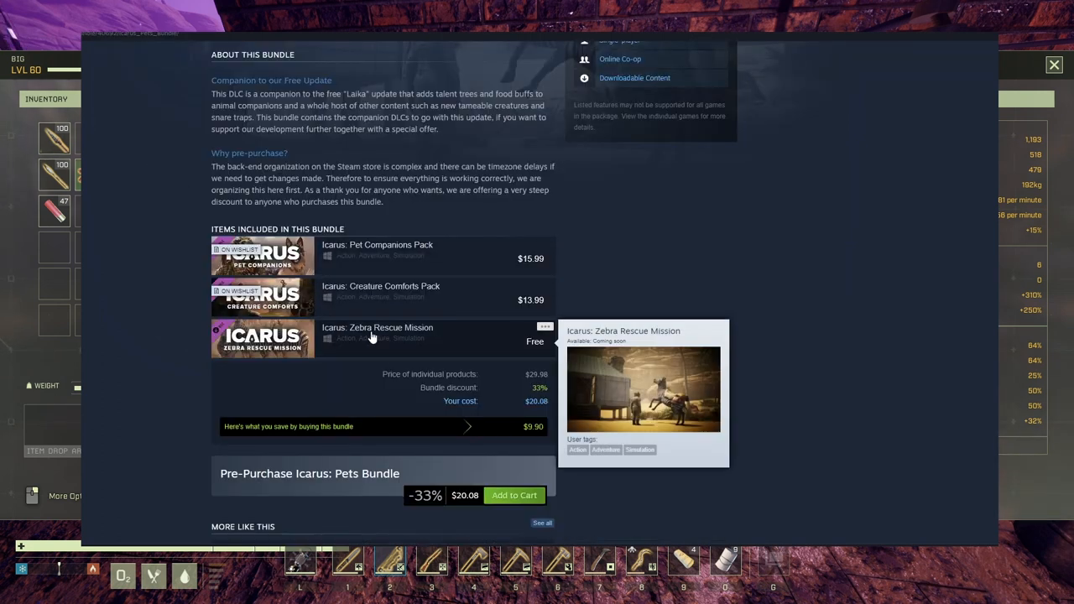
Step: Go to the Icarus: Zebra Rescue Mission page and read down to its support note and About This Content
left_click(378, 327)
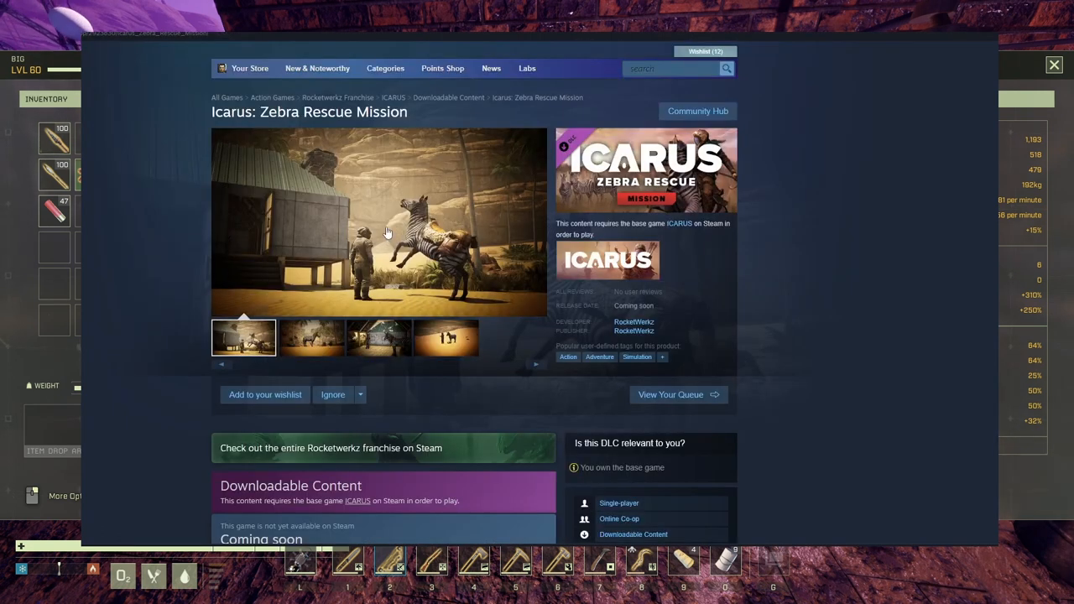
mouse_move(569, 295)
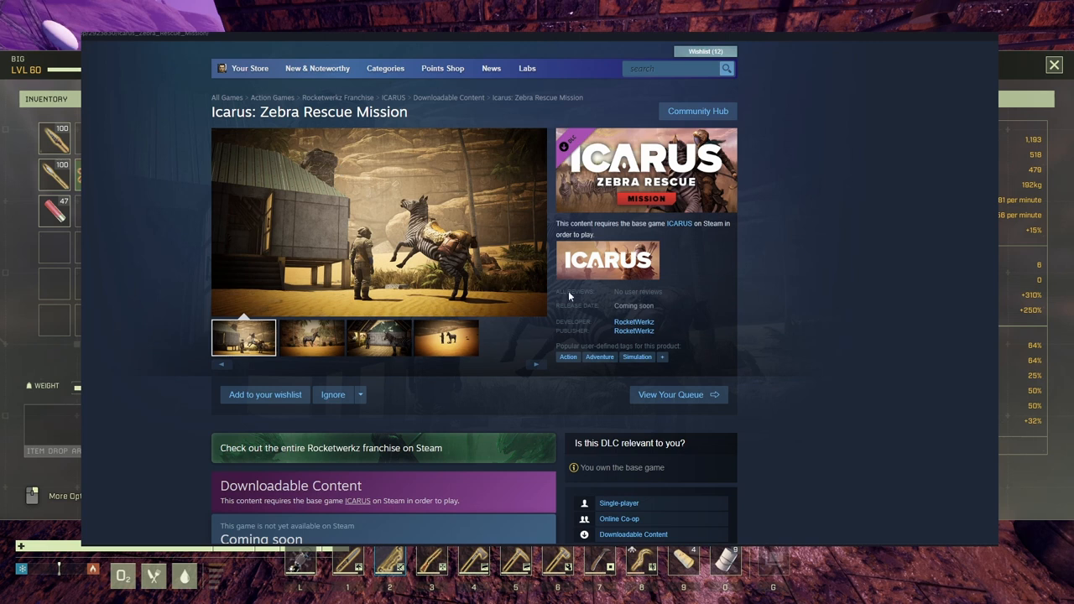
scroll("down", 3)
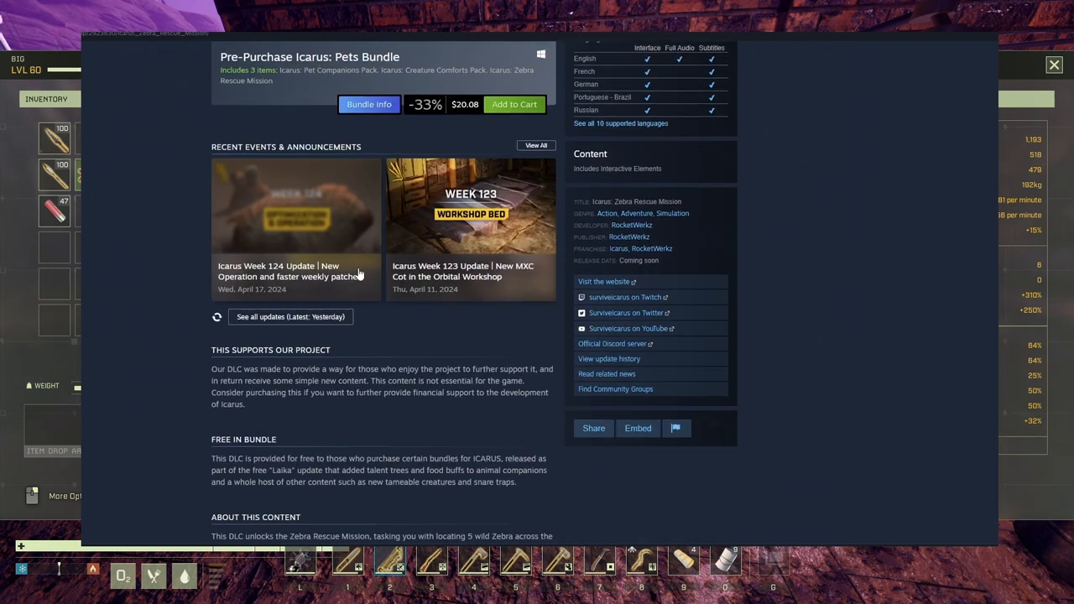
scroll("up", 3)
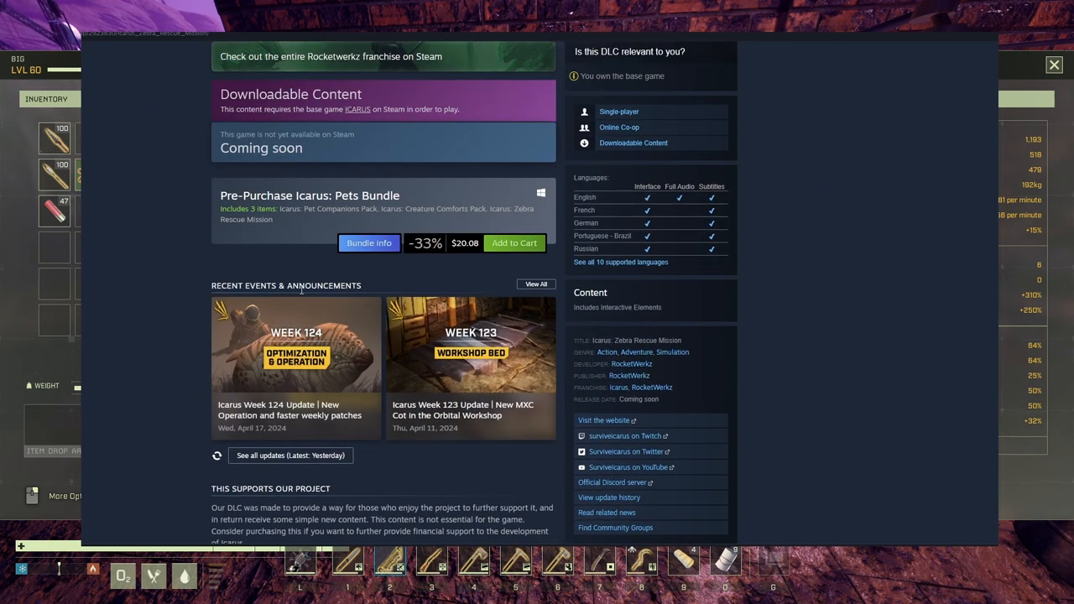
scroll("down", 3)
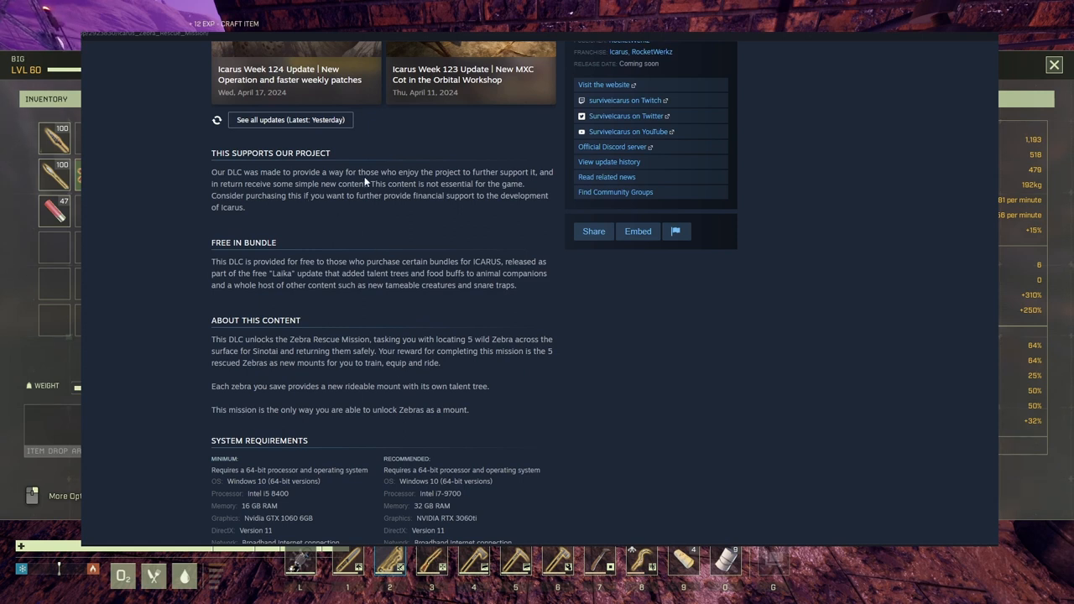
mouse_move(440, 186)
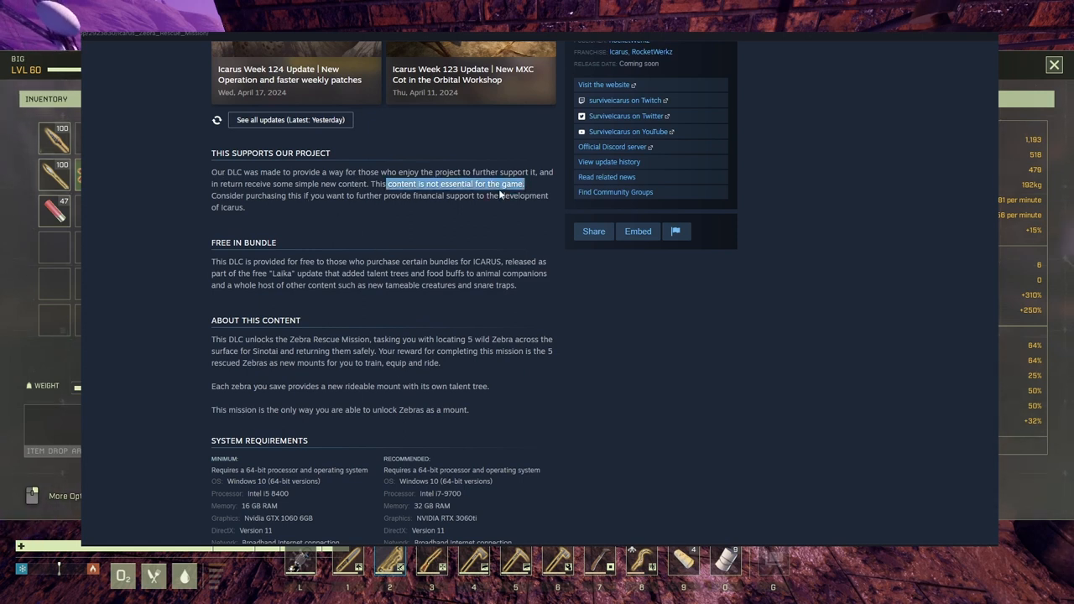
mouse_move(230, 262)
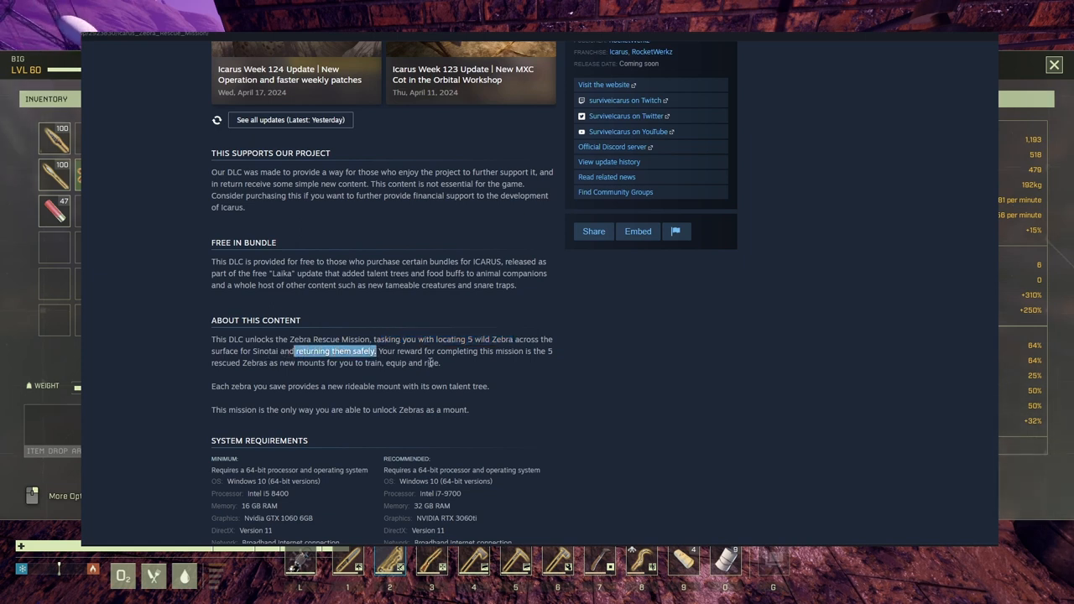
Step: Continue down to System Requirements and highlight the About sentence on rescued zebras becoming mounts
scroll("down", 3)
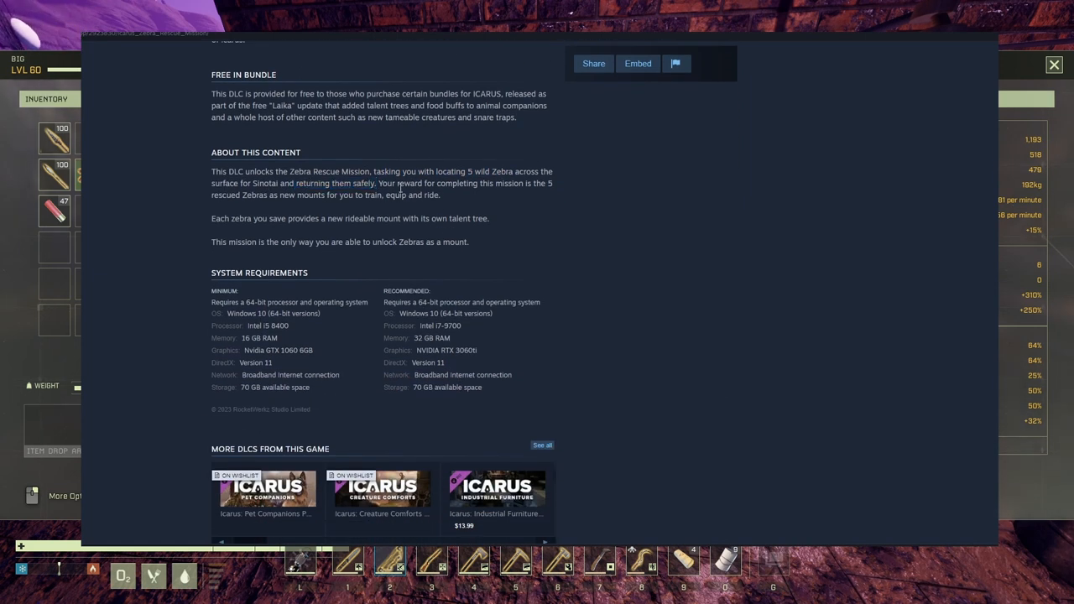
left_click_drag(380, 183, 531, 183)
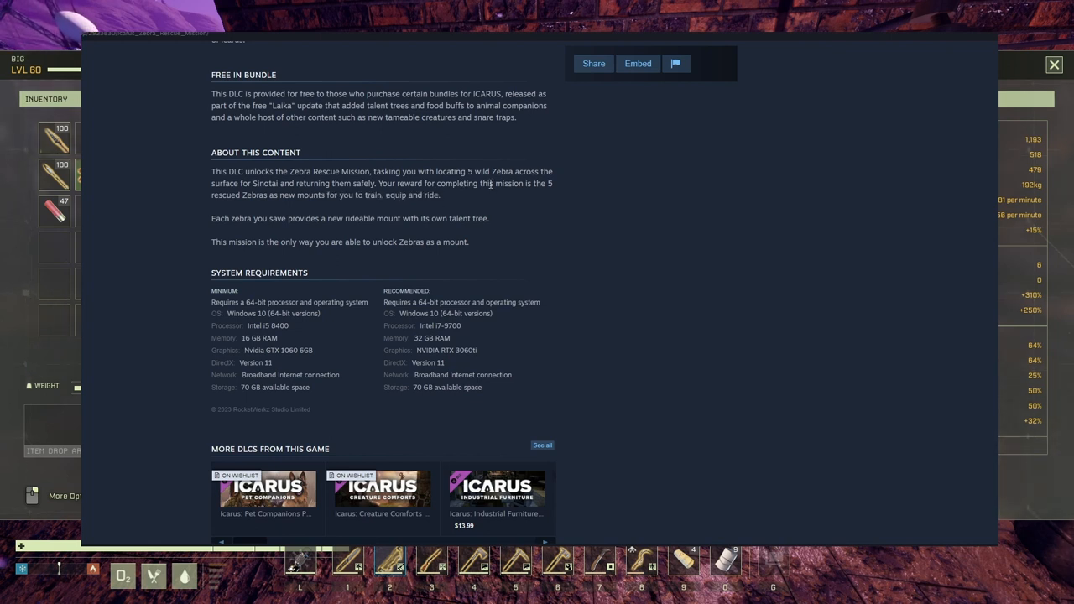
left_click_drag(519, 183, 439, 194)
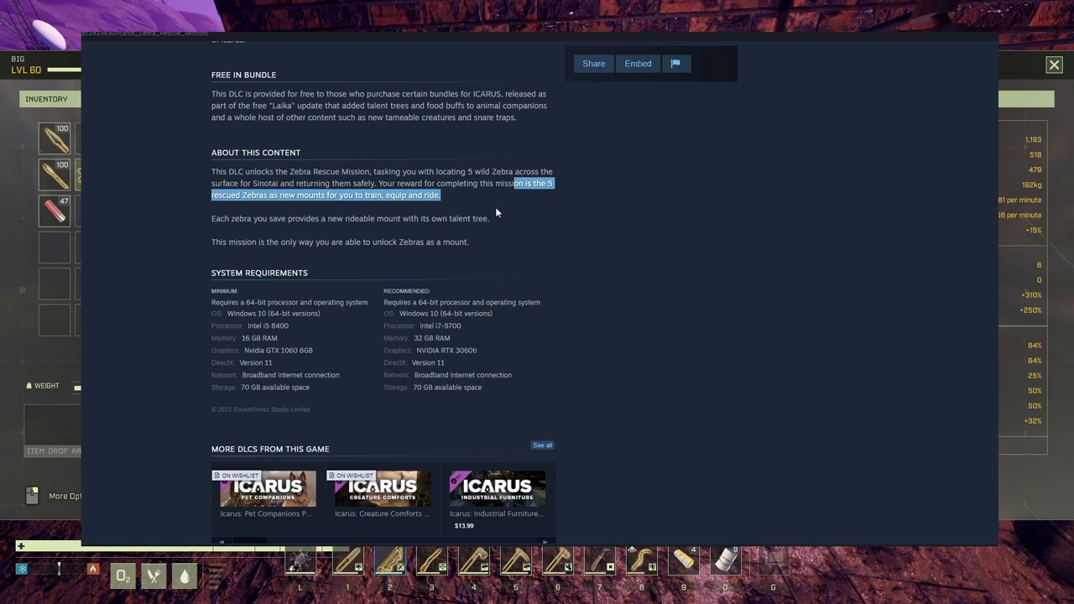
mouse_move(470, 208)
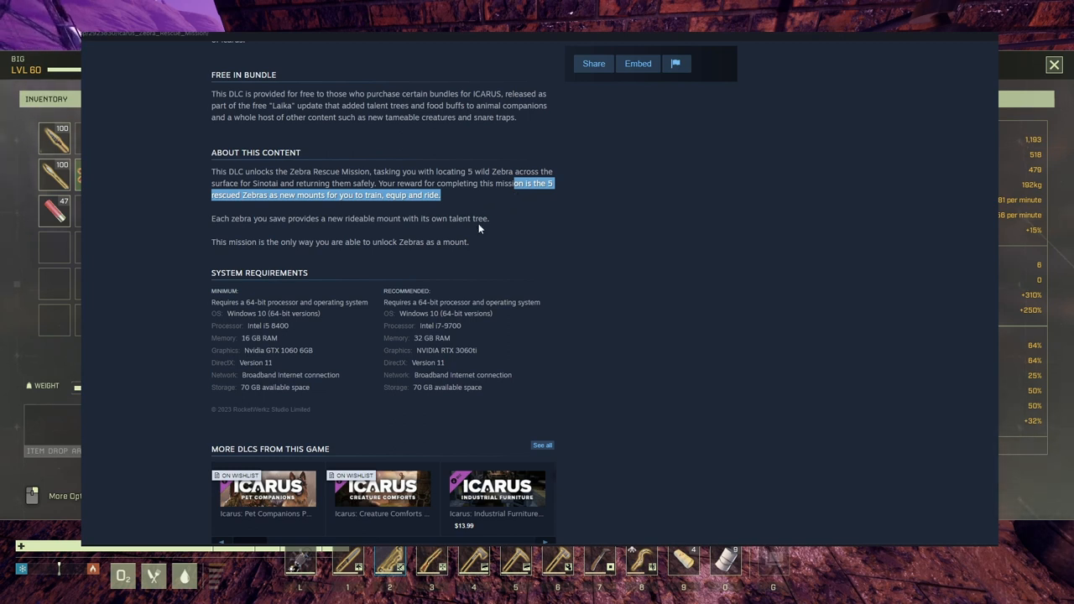
mouse_move(480, 210)
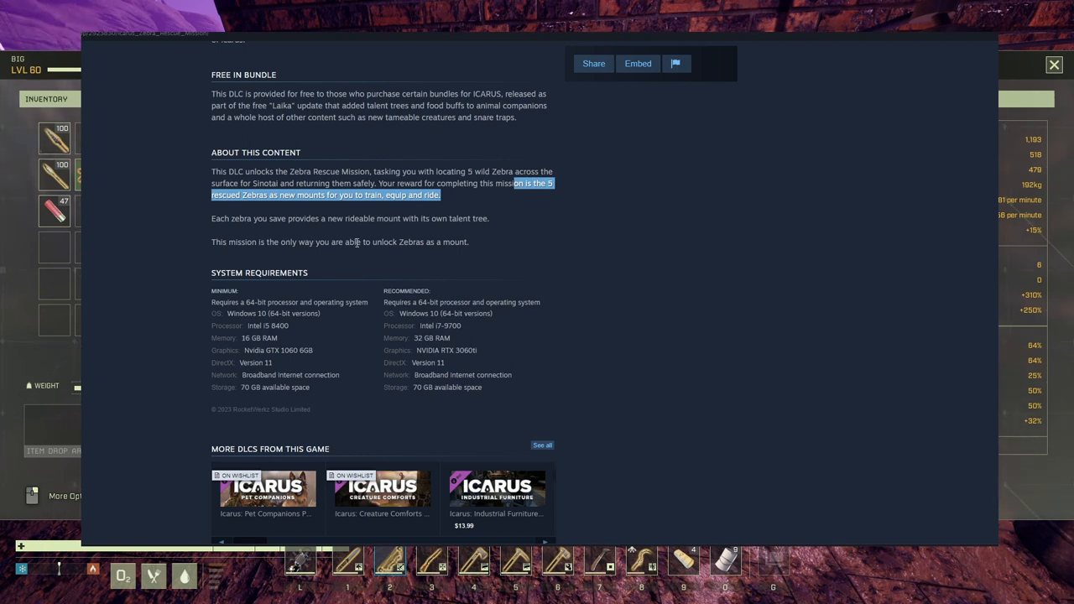
mouse_move(458, 238)
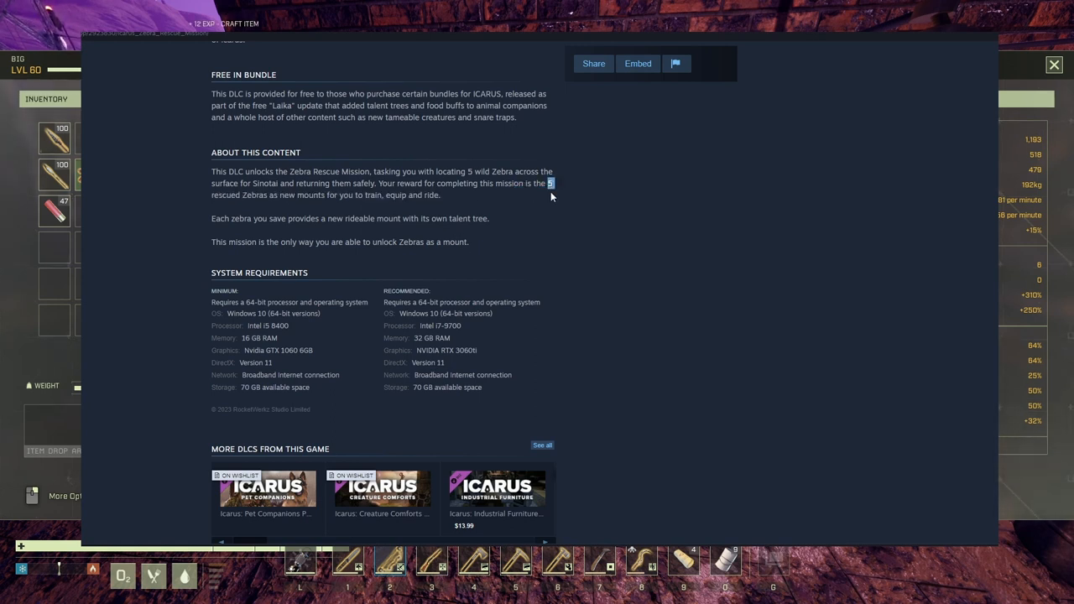
mouse_move(531, 285)
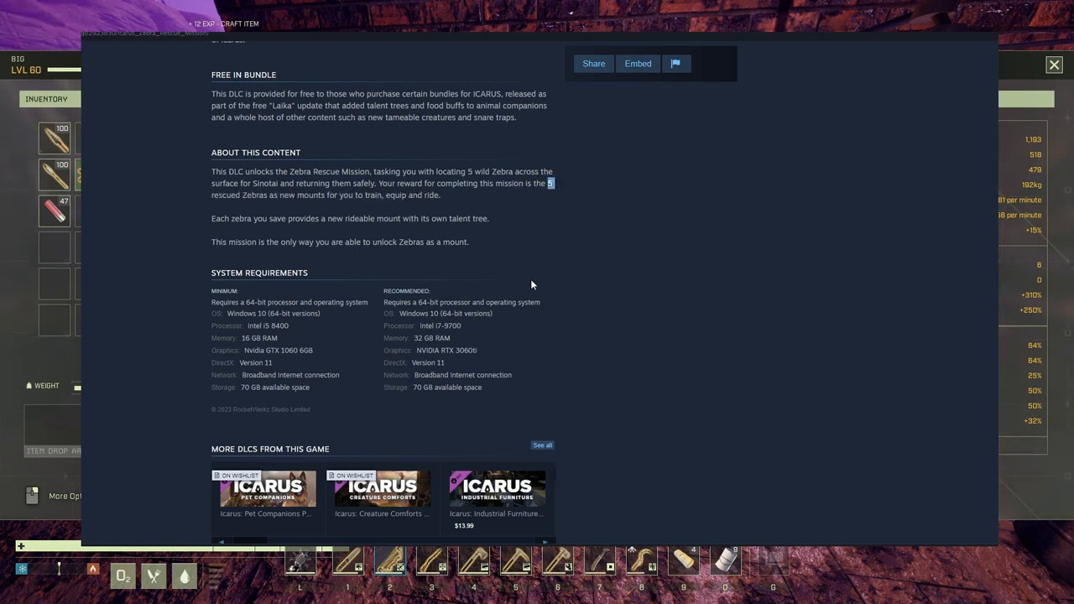
mouse_move(484, 258)
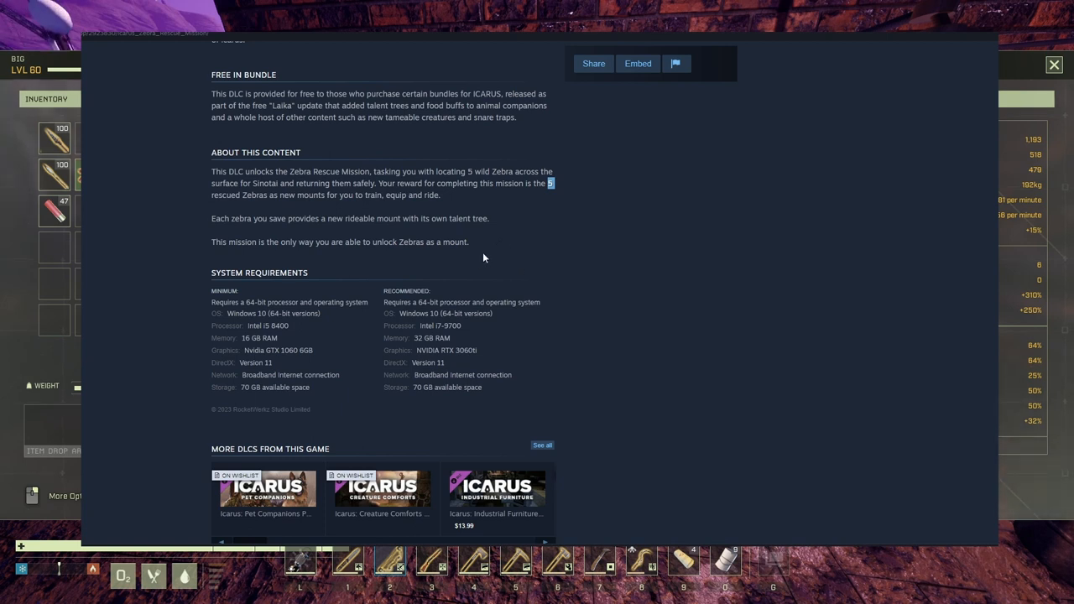
mouse_move(386, 193)
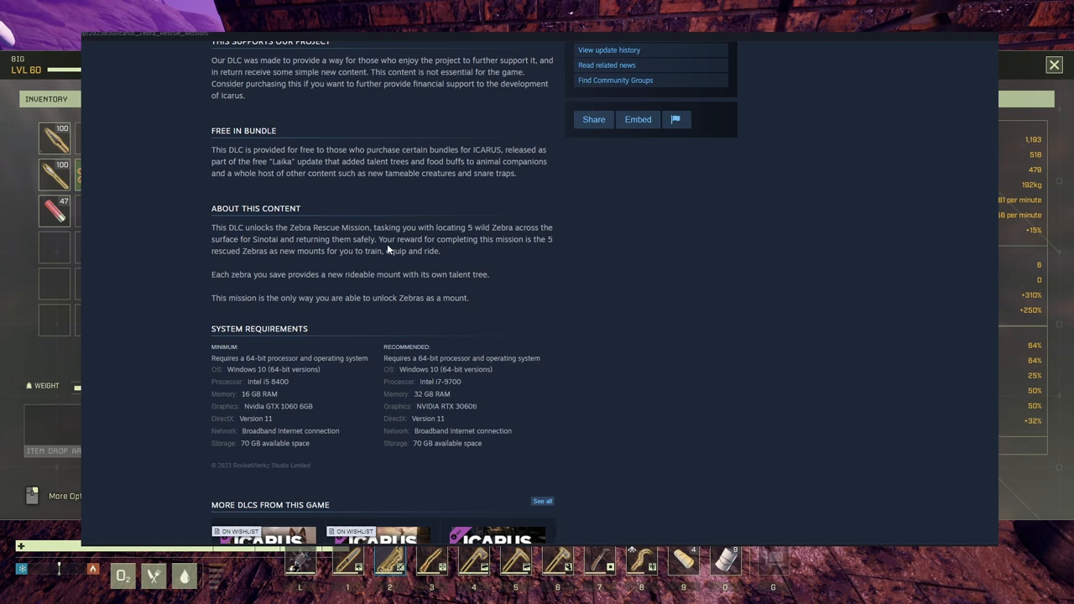
Step: Navigate to the Icarus: Pet Companions Pack page and bring up a dog screenshot in its preview
scroll("up", 3)
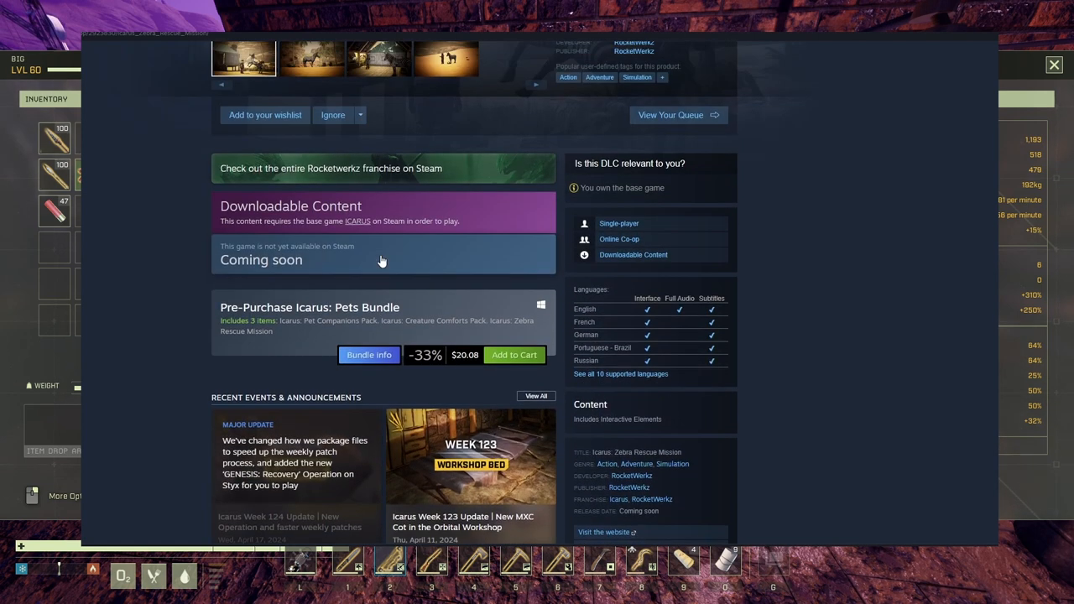
scroll("up", 3)
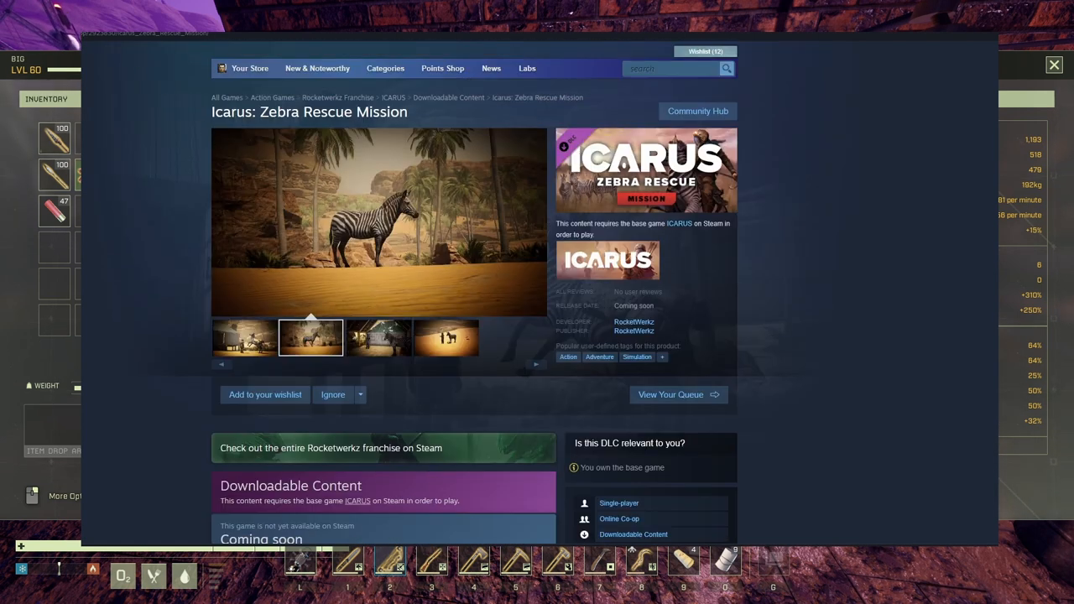
scroll("down", 3)
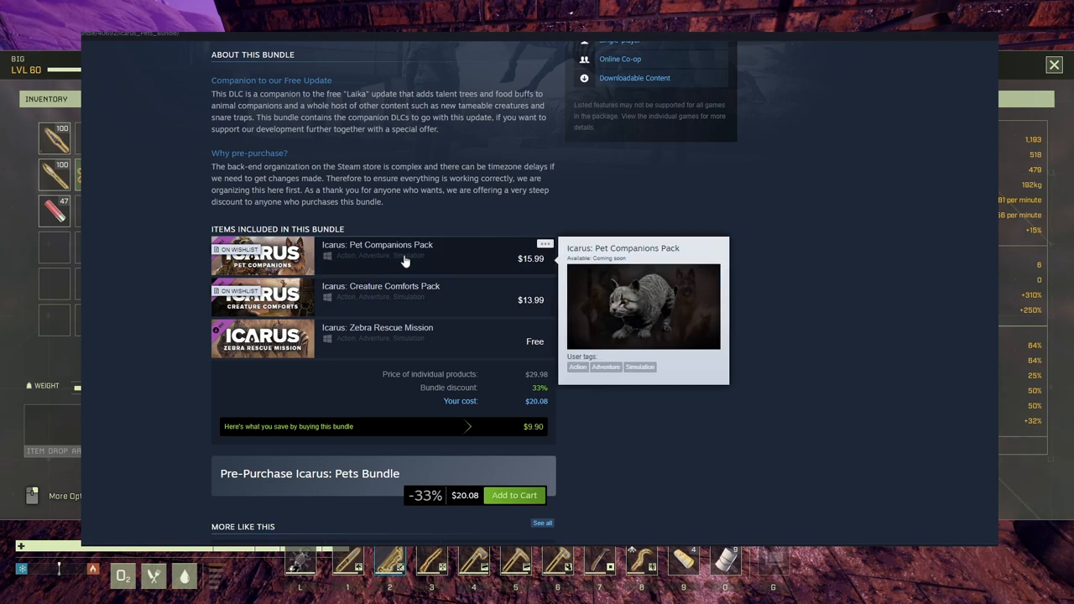
left_click(376, 245)
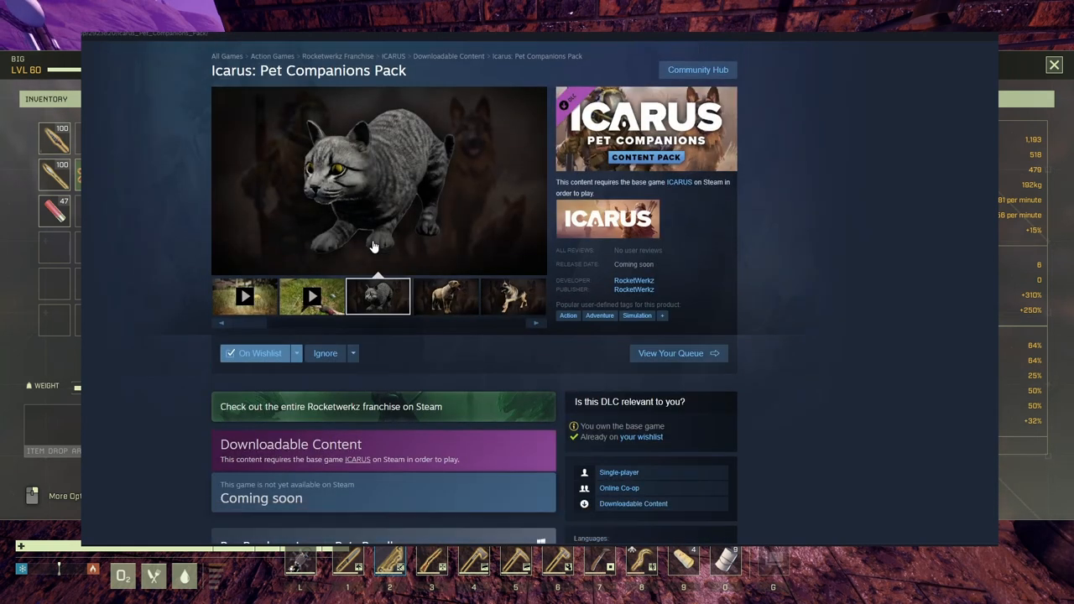
scroll("down", 3)
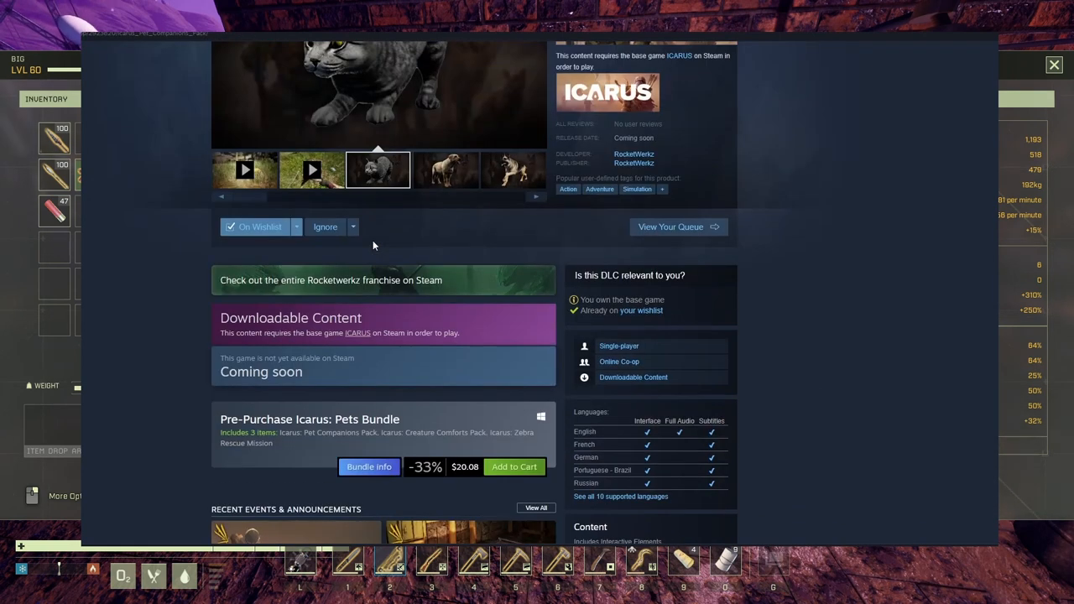
left_click(510, 169)
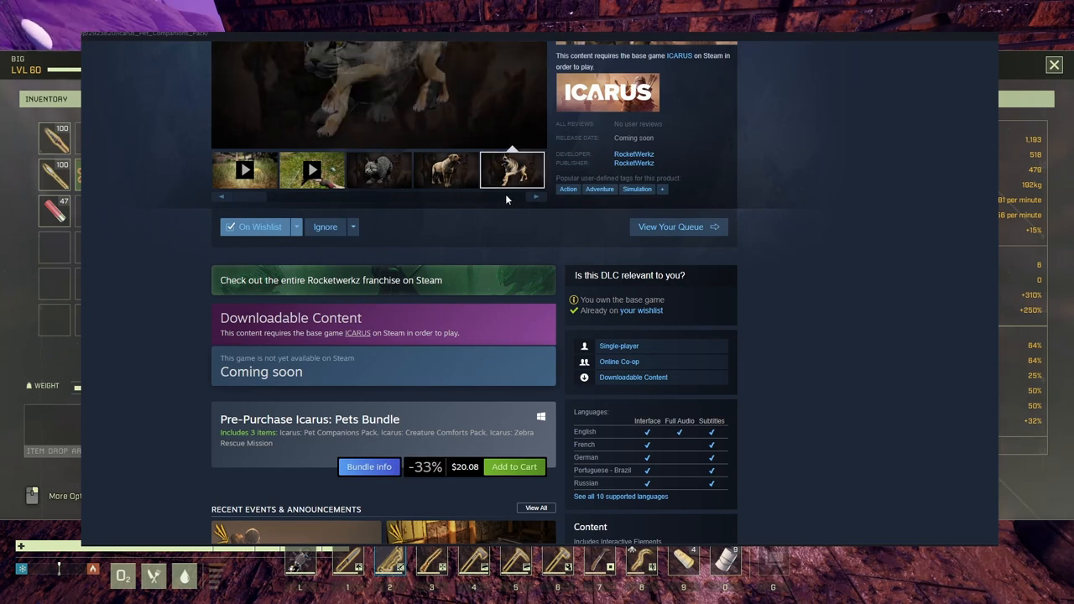
Step: Read down the Pet Companions Pack content list, then return to the gallery and view another dog screenshot
scroll("up", 3)
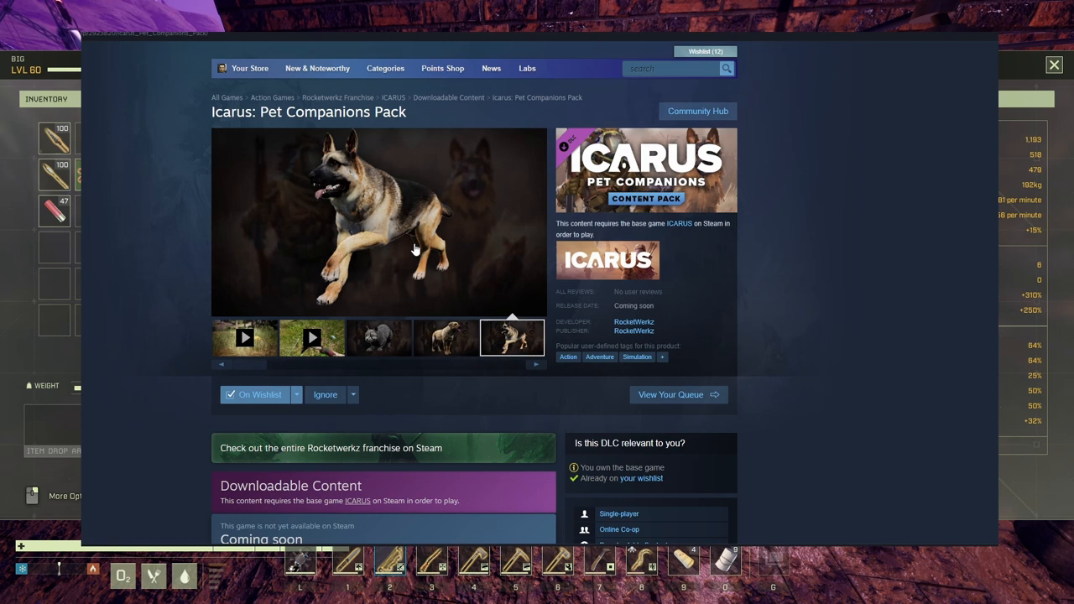
scroll("down", 3)
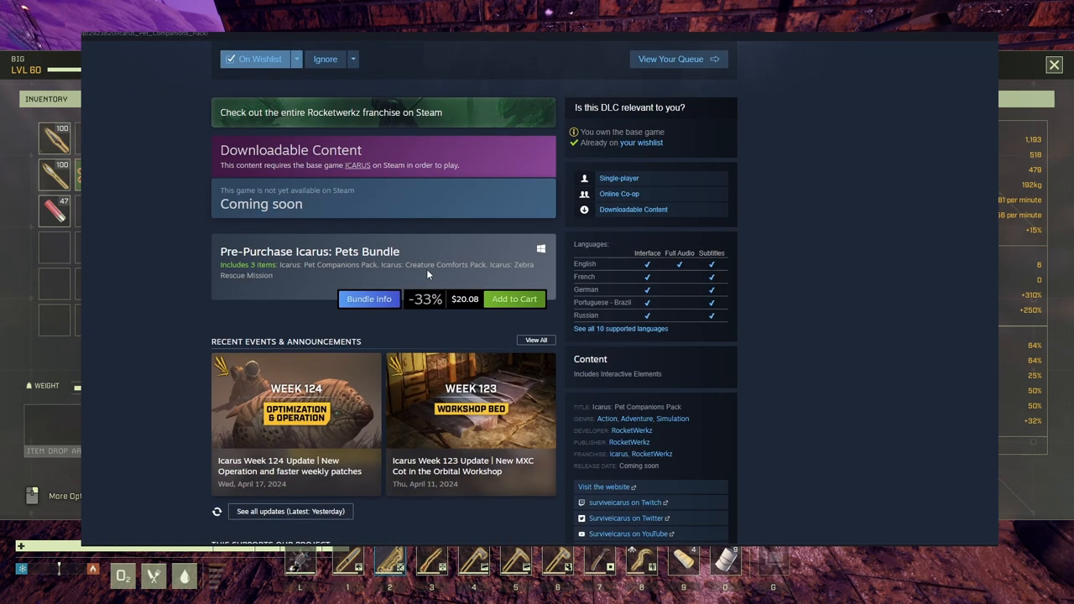
scroll("down", 3)
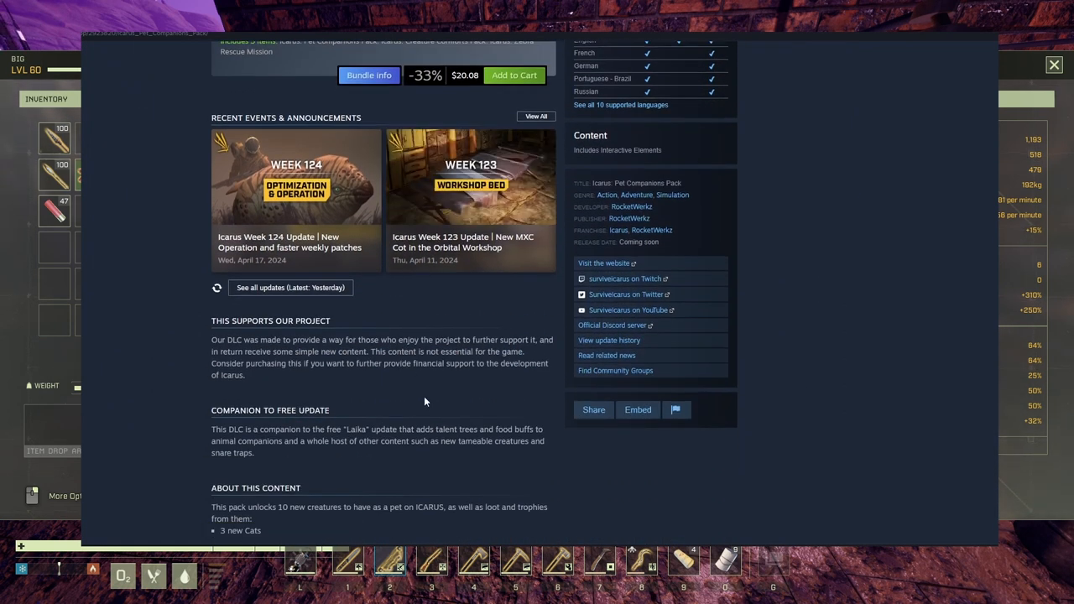
mouse_move(384, 388)
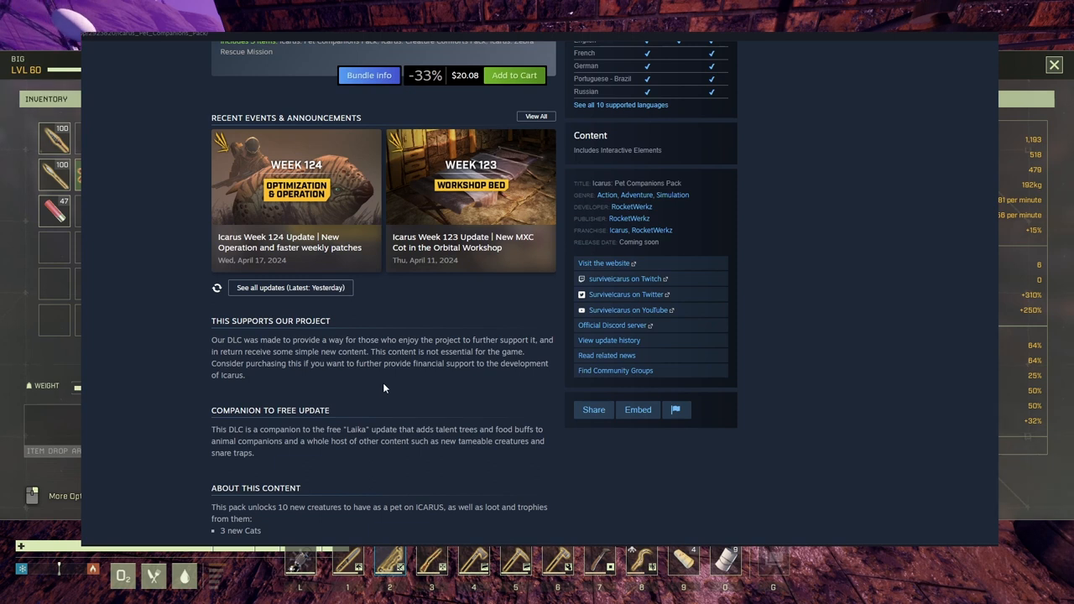
scroll("down", 3)
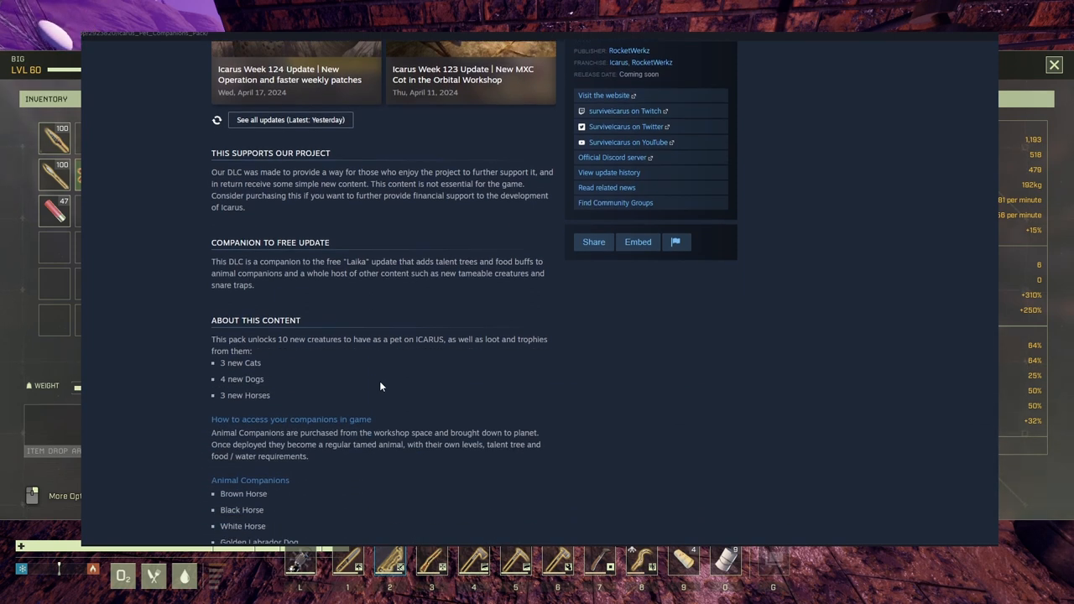
scroll("up", 3)
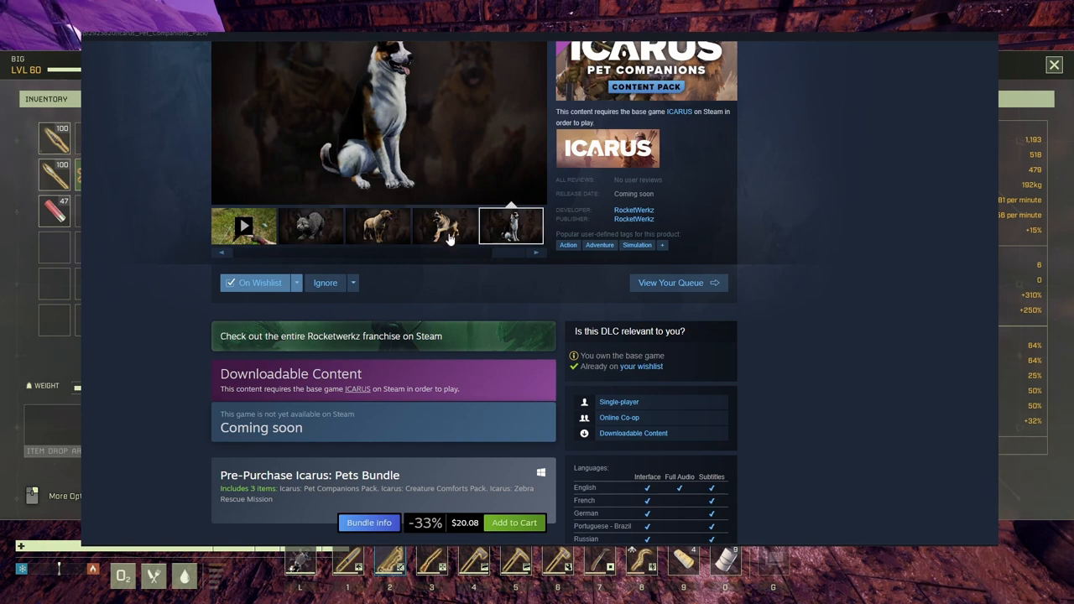
left_click(444, 225)
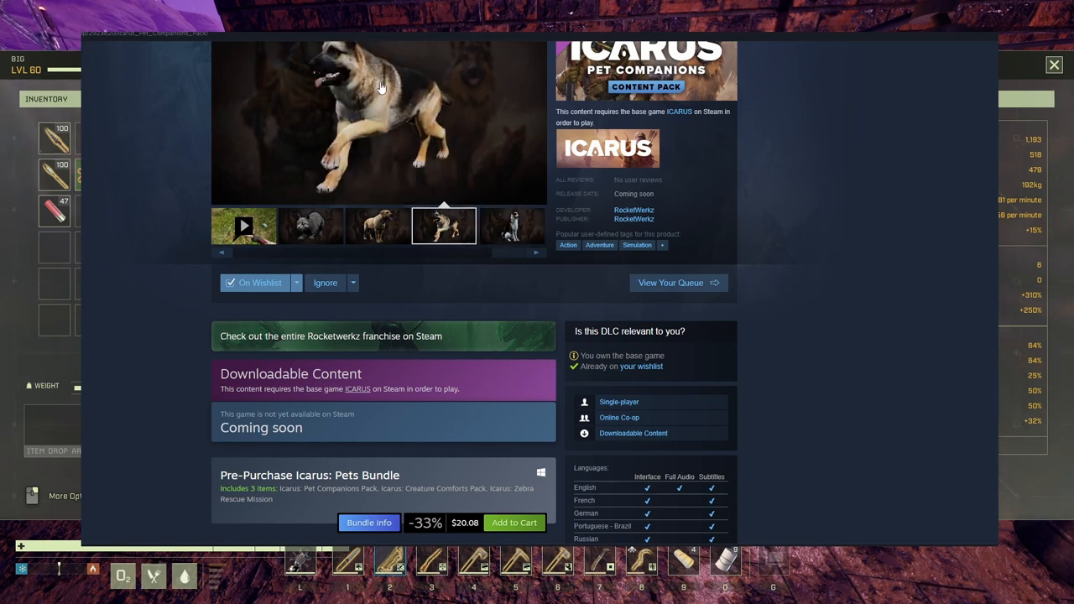
scroll("up", 3)
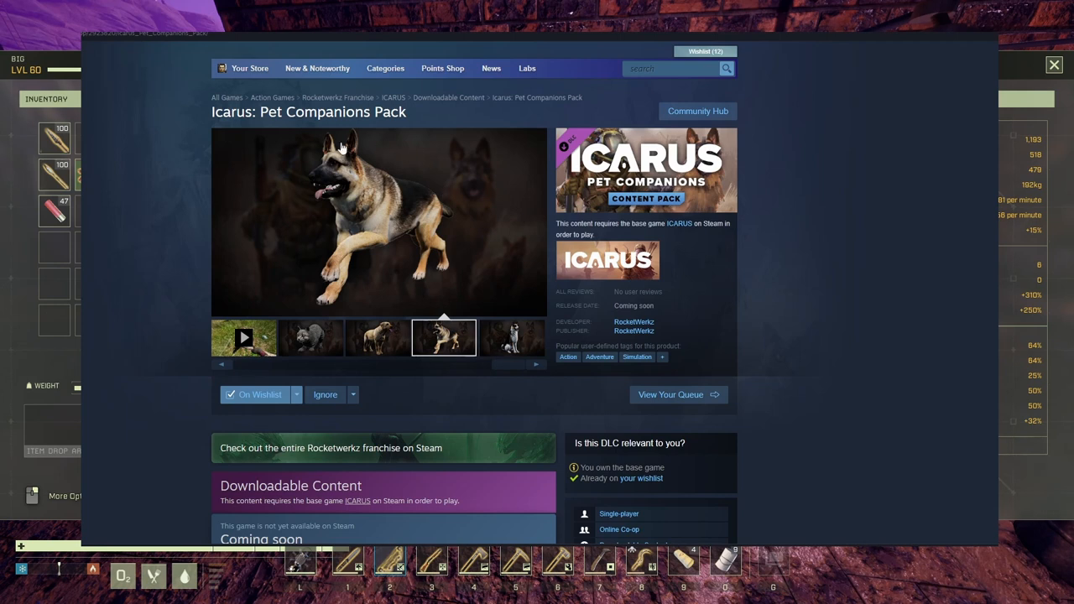
mouse_move(495, 141)
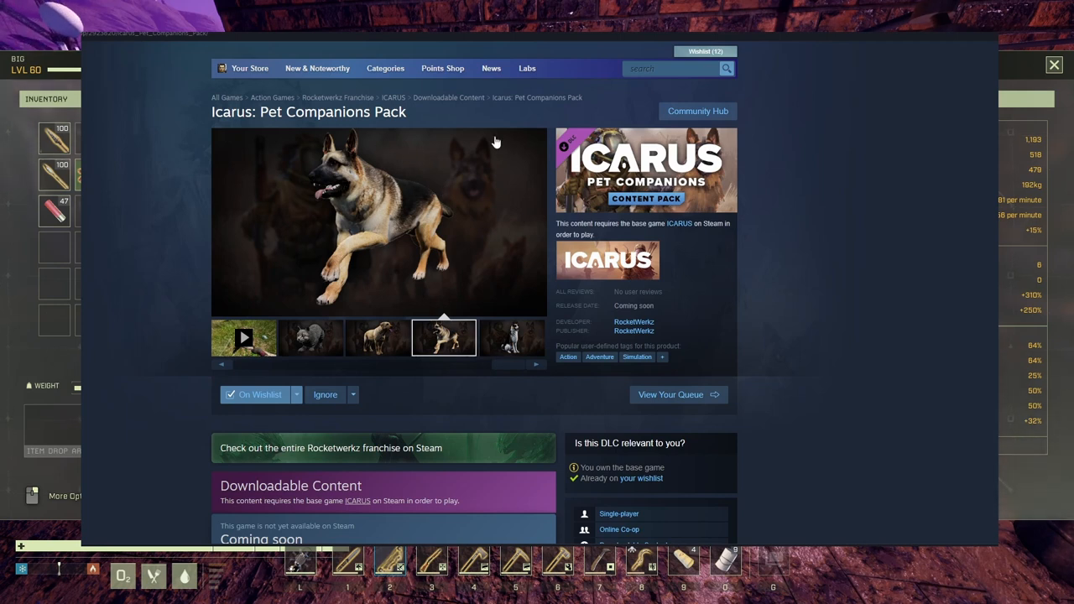
mouse_move(726, 218)
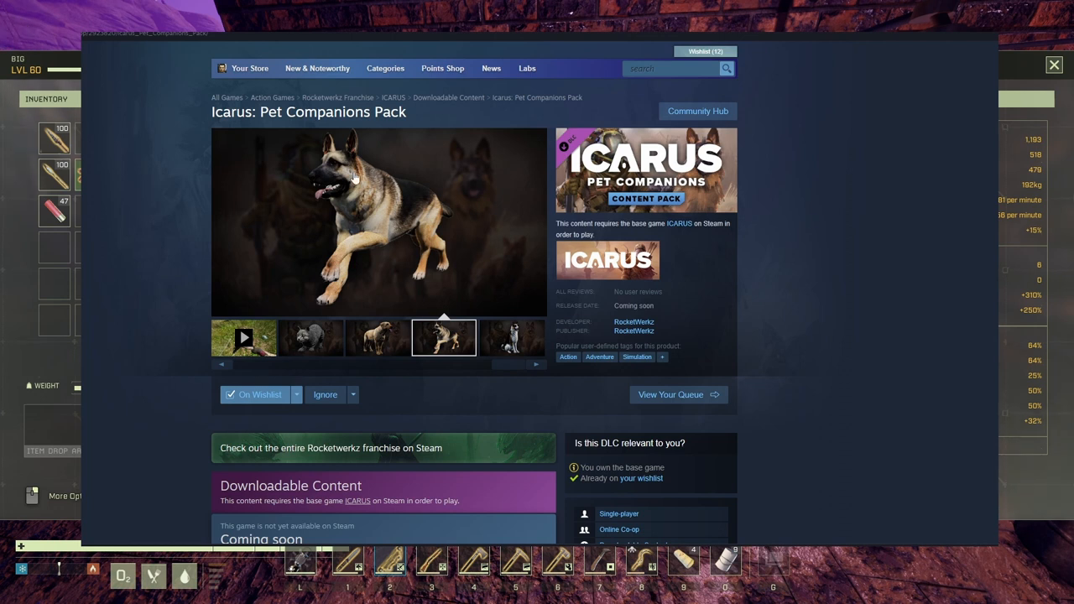
mouse_move(371, 222)
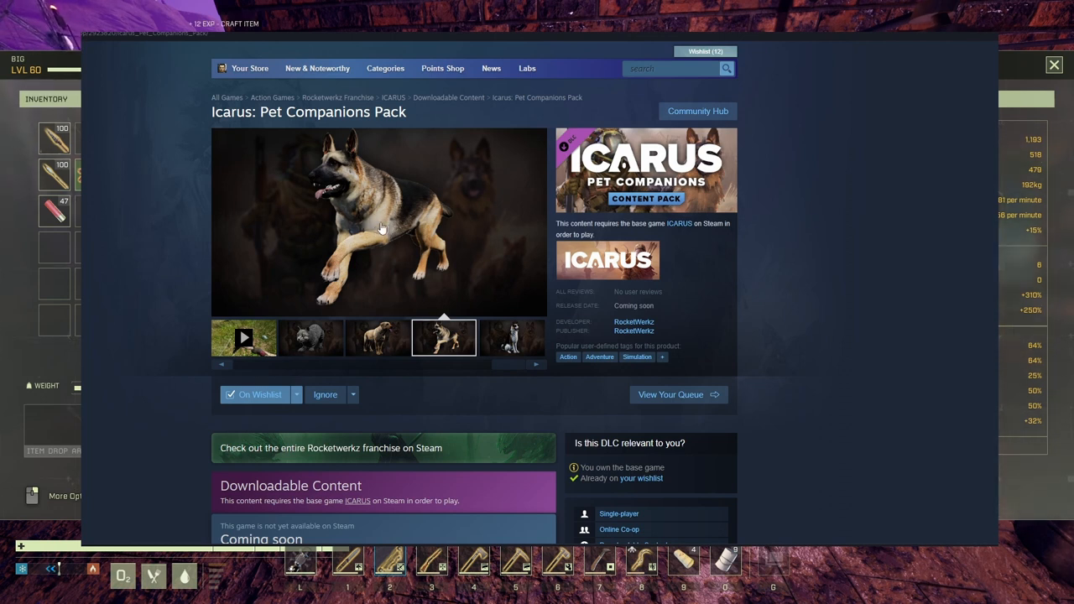
mouse_move(400, 202)
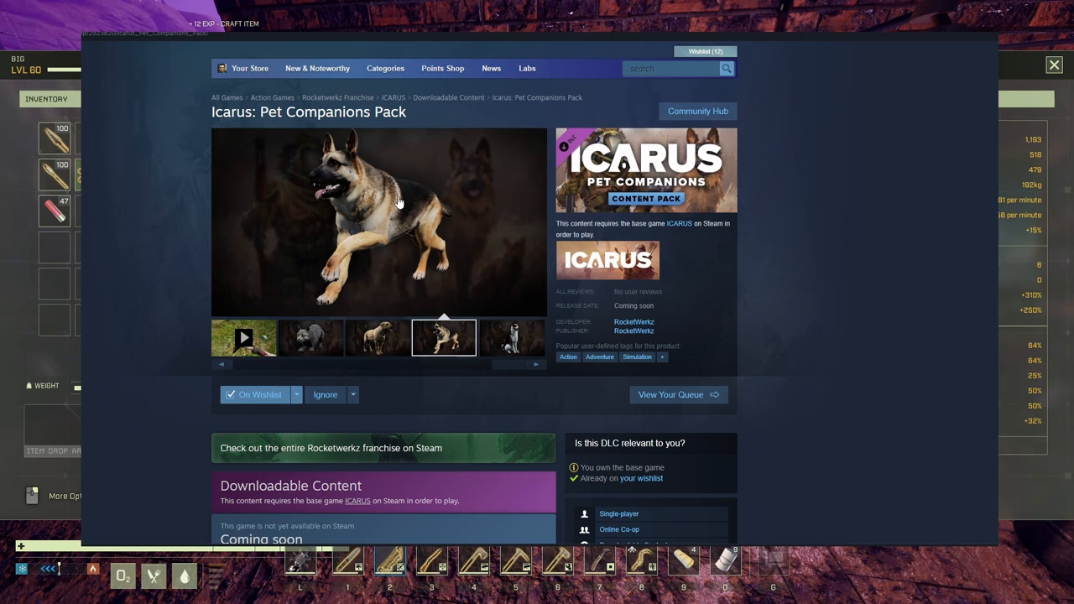
scroll("down", 3)
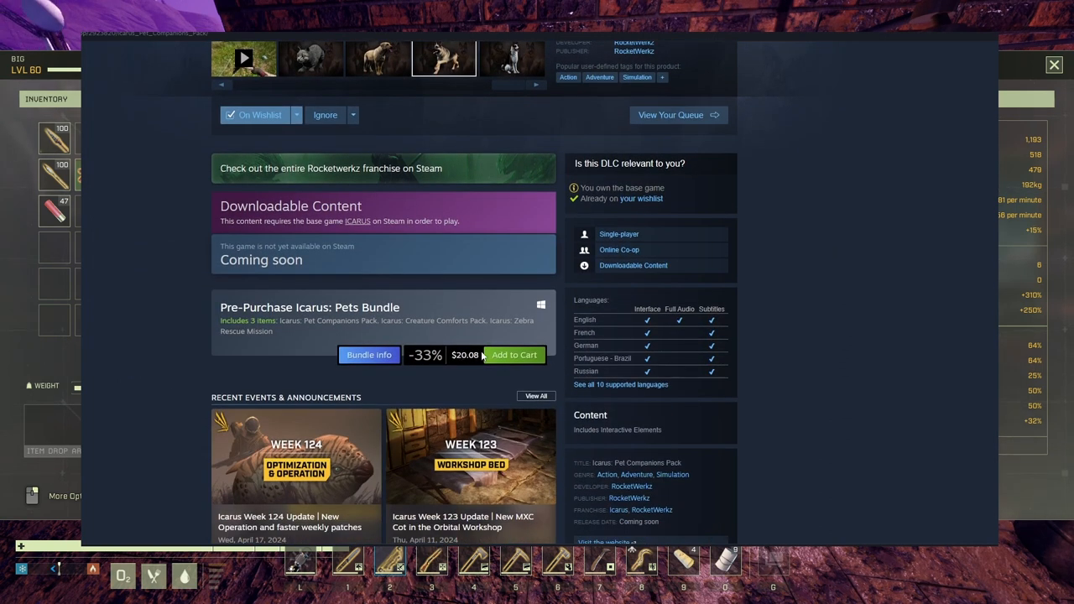
scroll("down", 3)
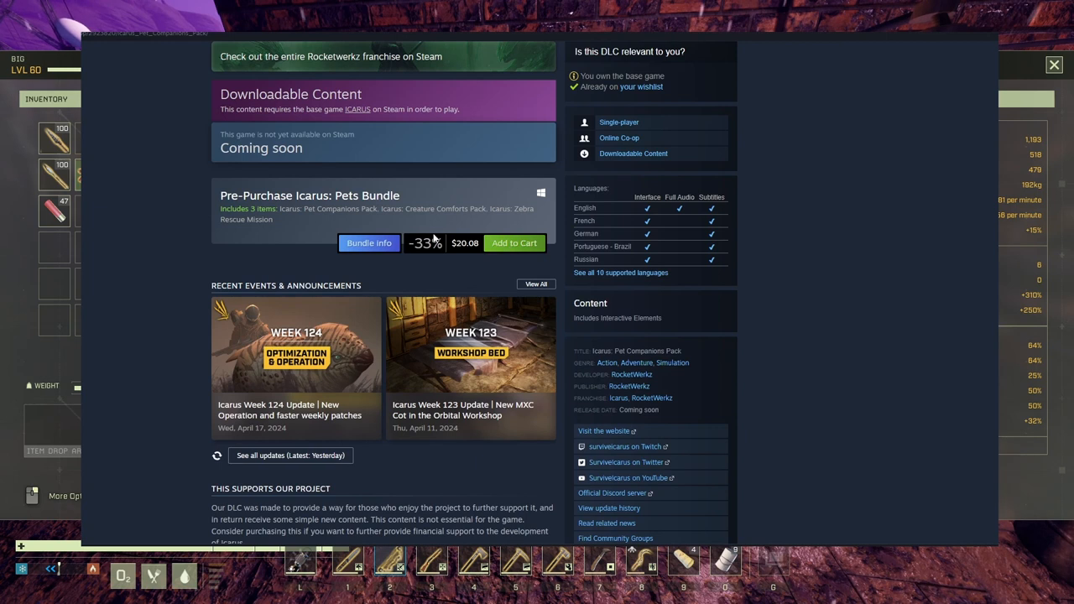
scroll("down", 3)
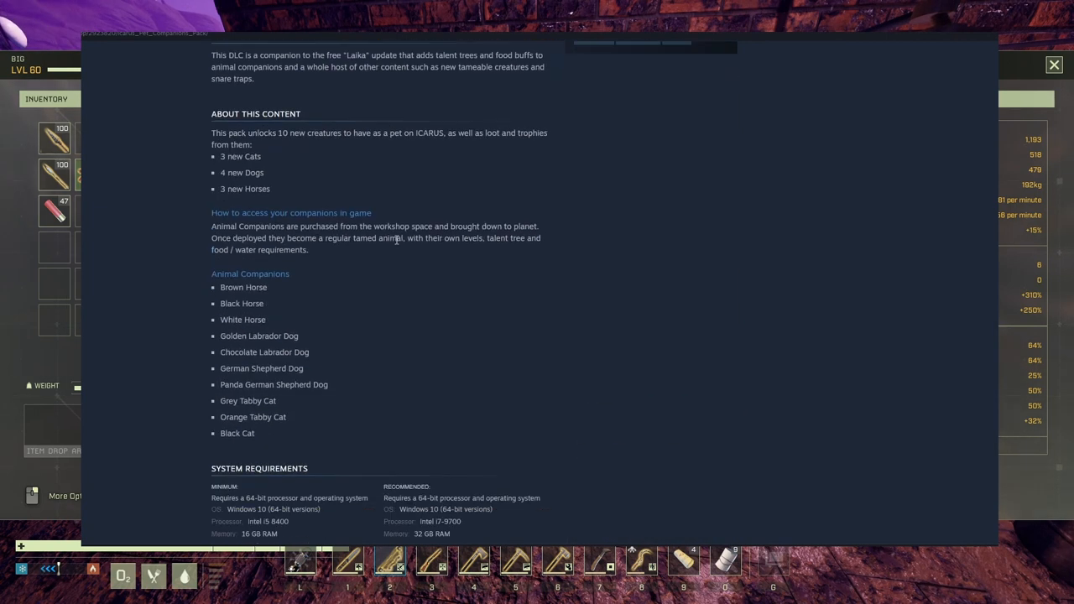
scroll("down", 3)
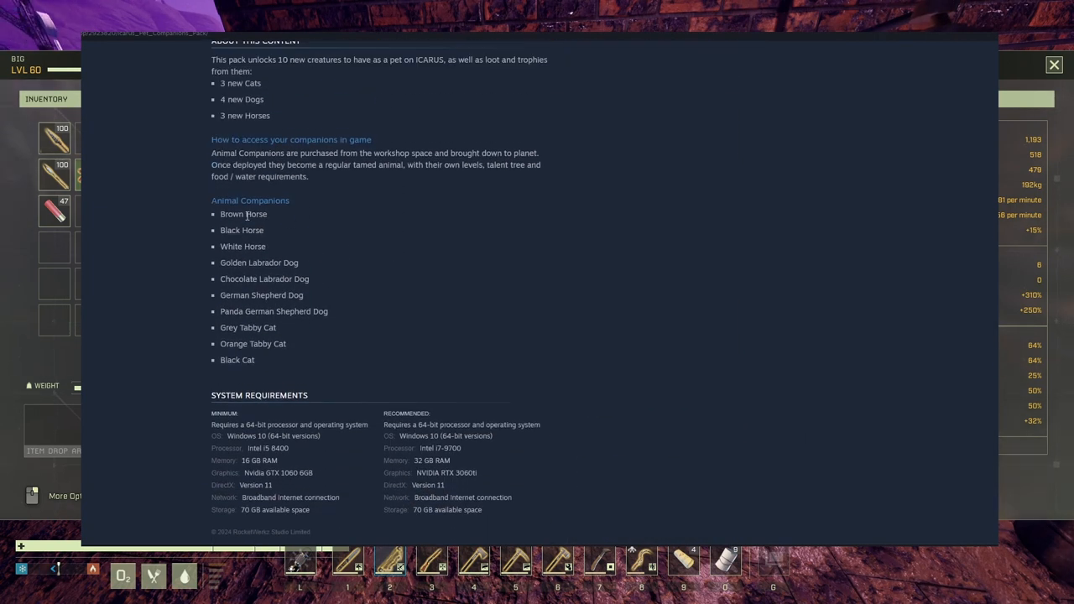
left_click_drag(241, 213, 267, 245)
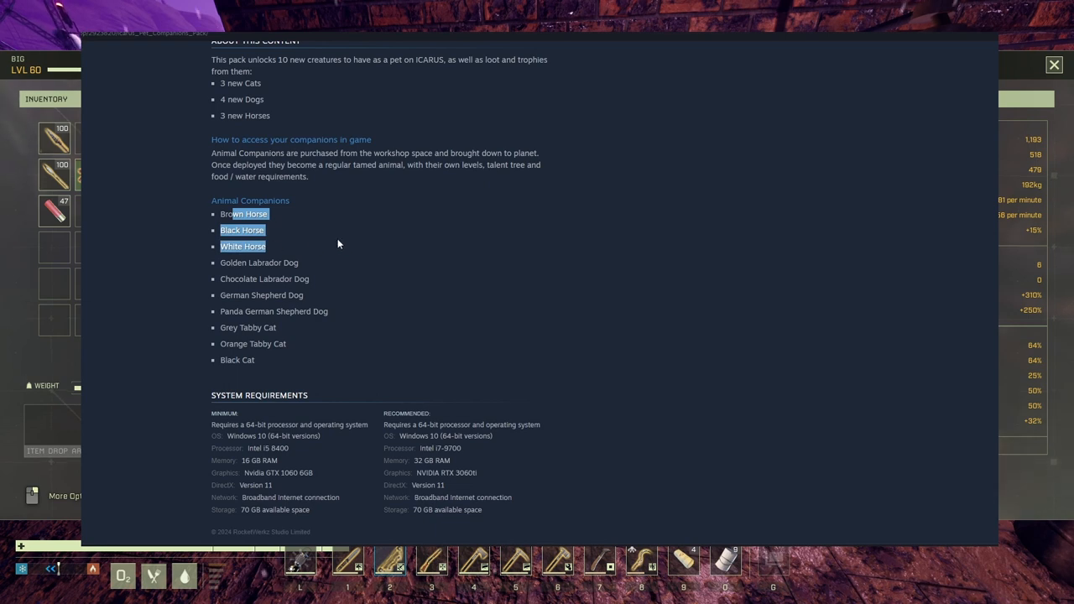
mouse_move(386, 239)
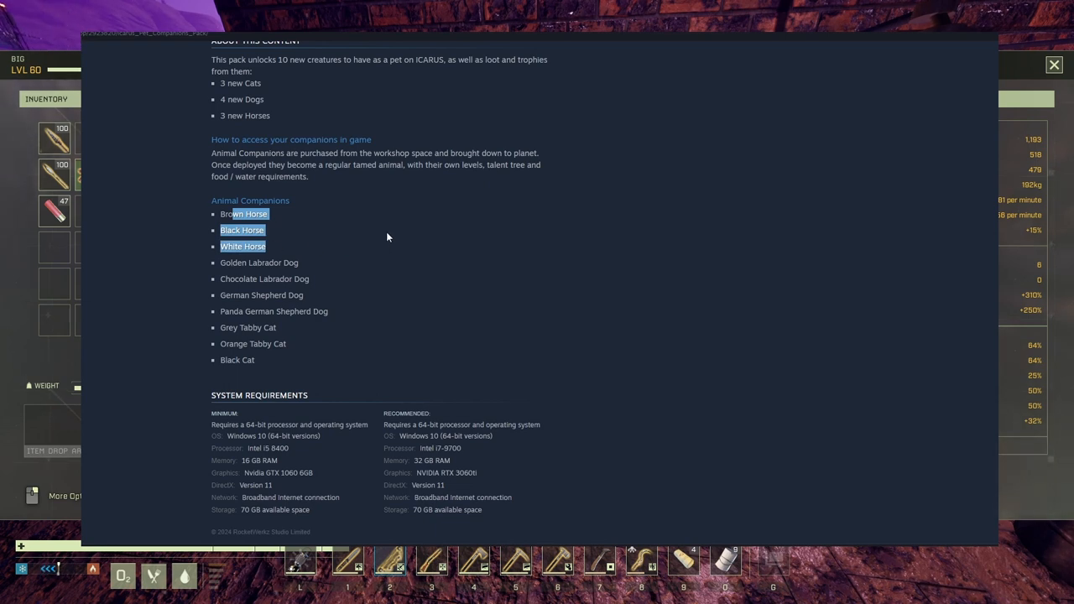
mouse_move(406, 285)
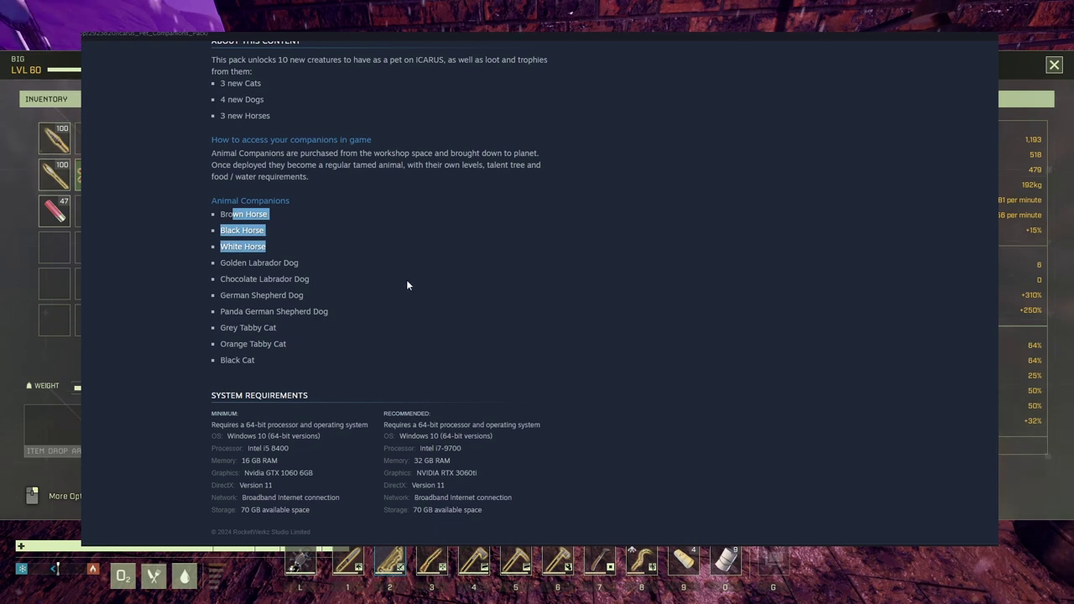
mouse_move(402, 272)
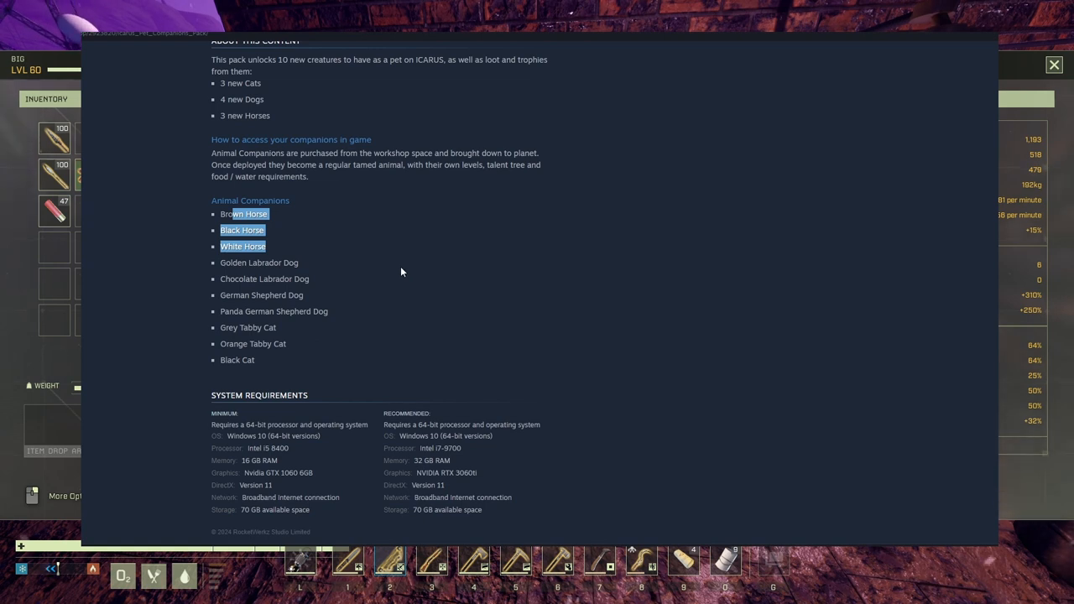
mouse_move(376, 272)
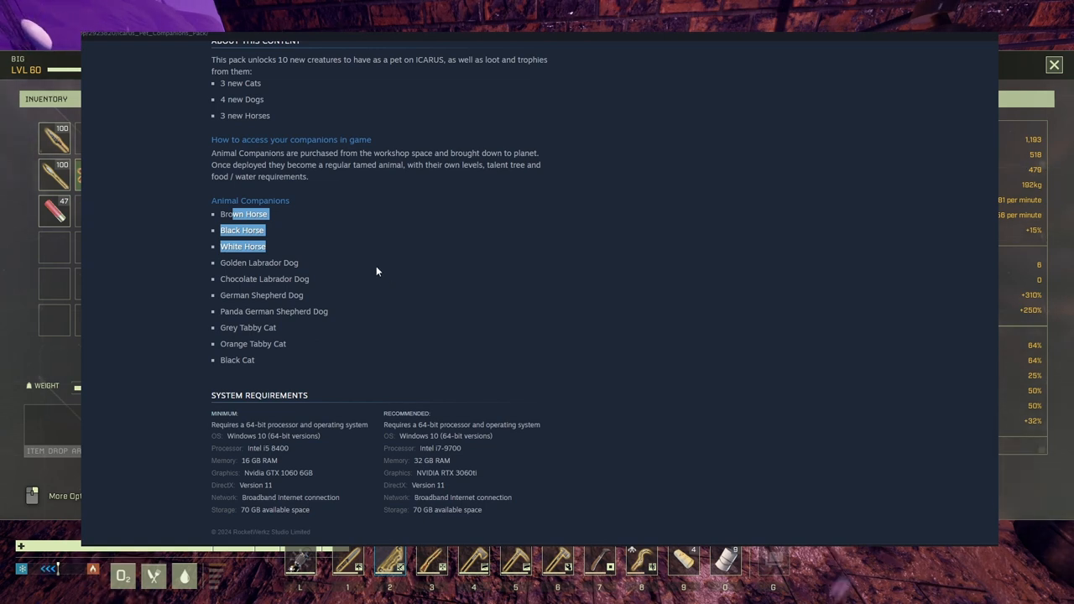
scroll("up", 3)
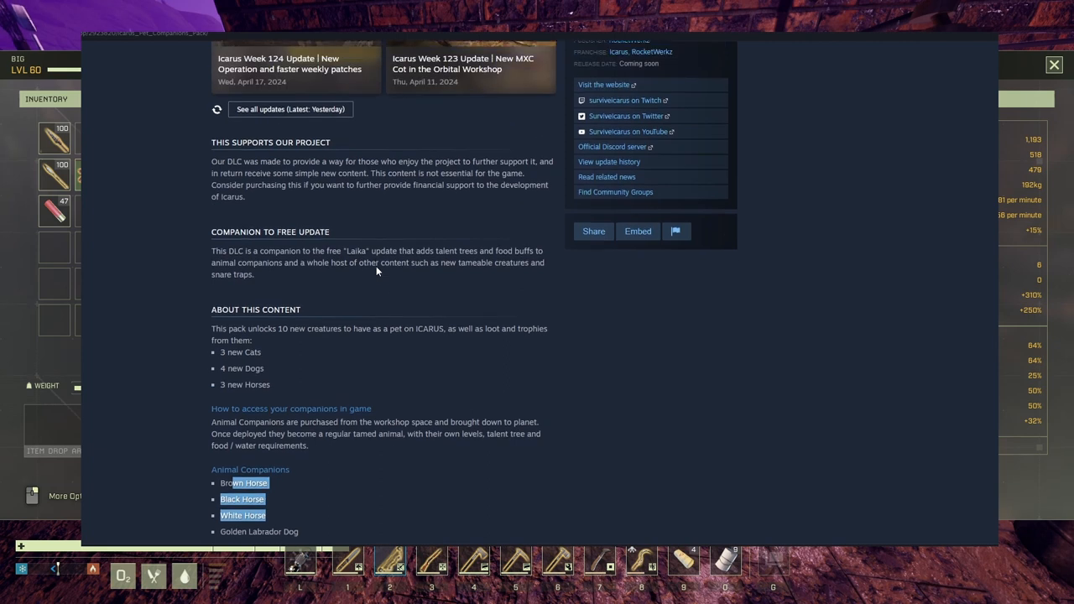
scroll("up", 3)
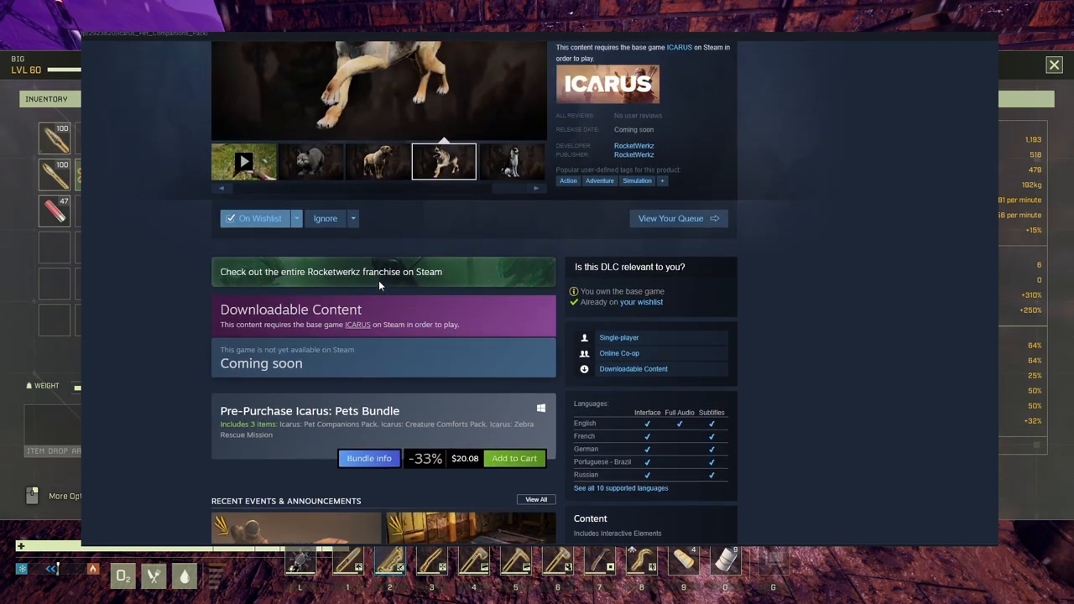
scroll("up", 3)
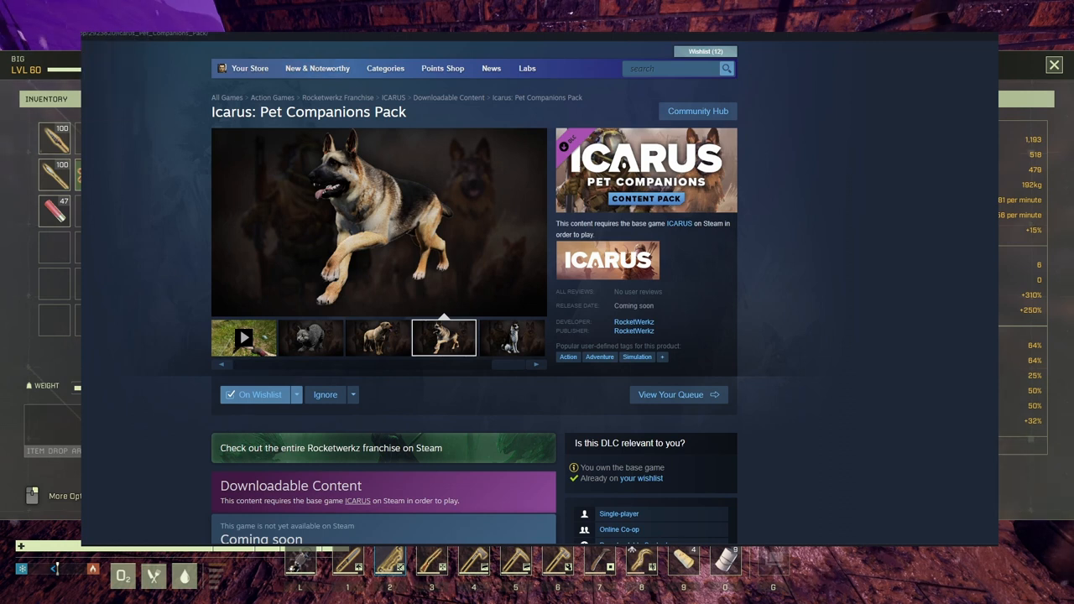
Step: Read through the Week 124 Pets Bundle pre-purchase announcement and close it
scroll("down", 3)
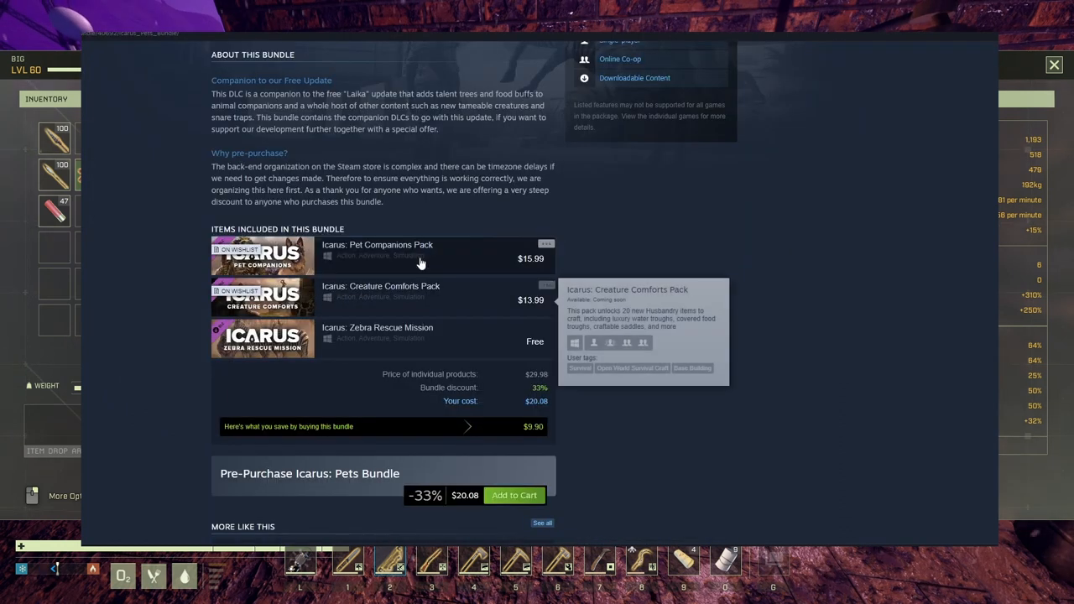
scroll("up", 3)
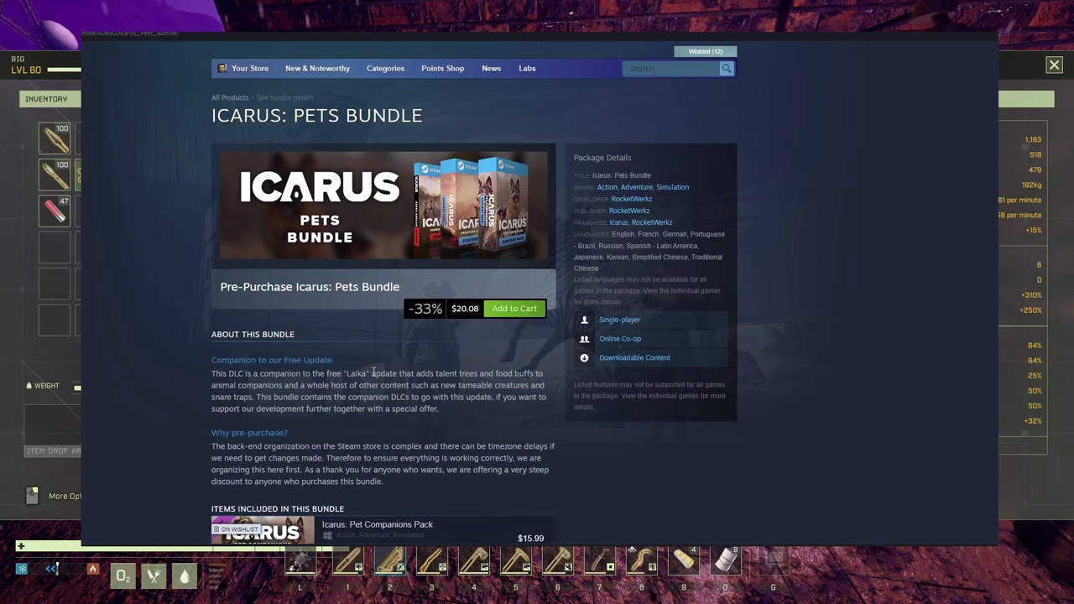
mouse_move(459, 323)
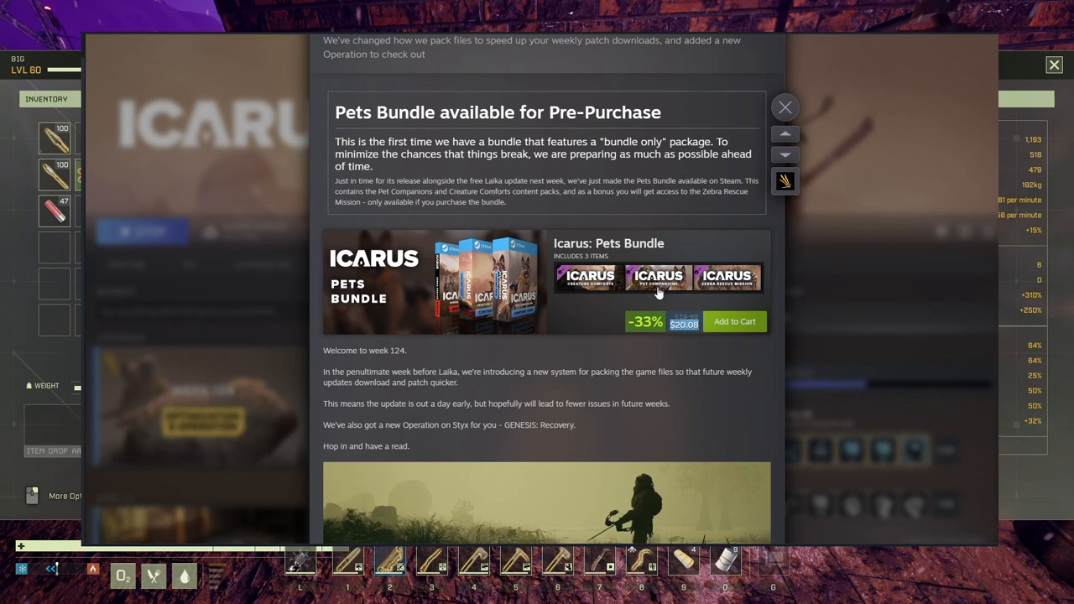
mouse_move(620, 320)
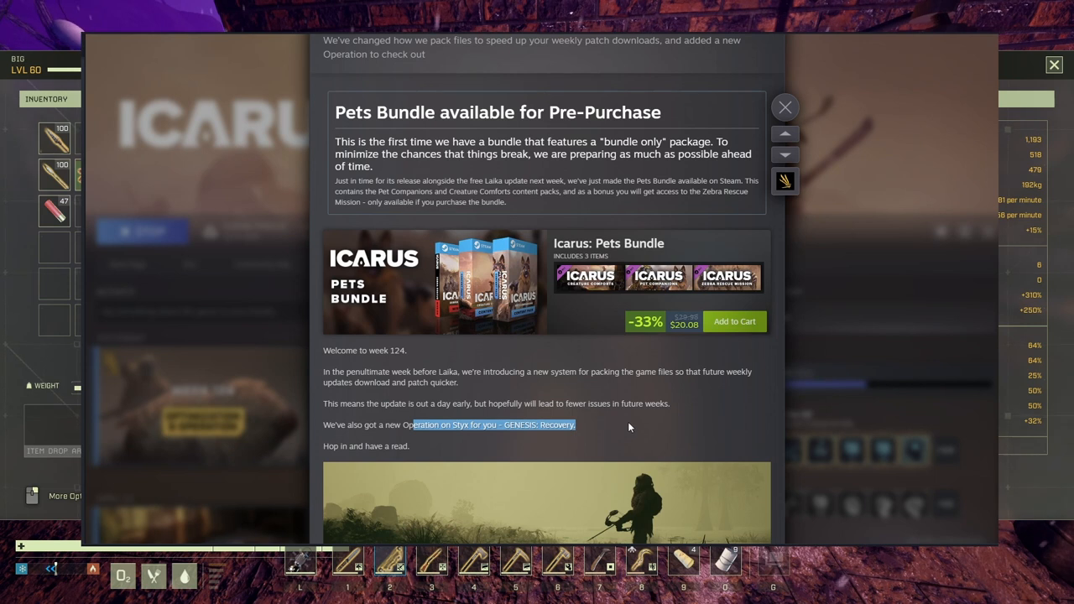
mouse_move(597, 420)
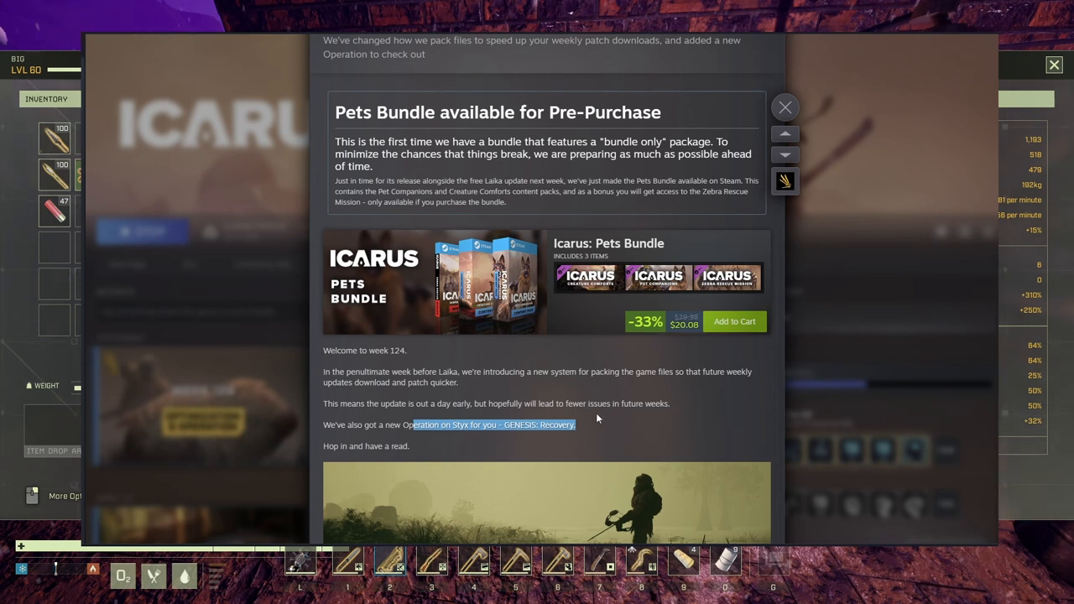
scroll("down", 3)
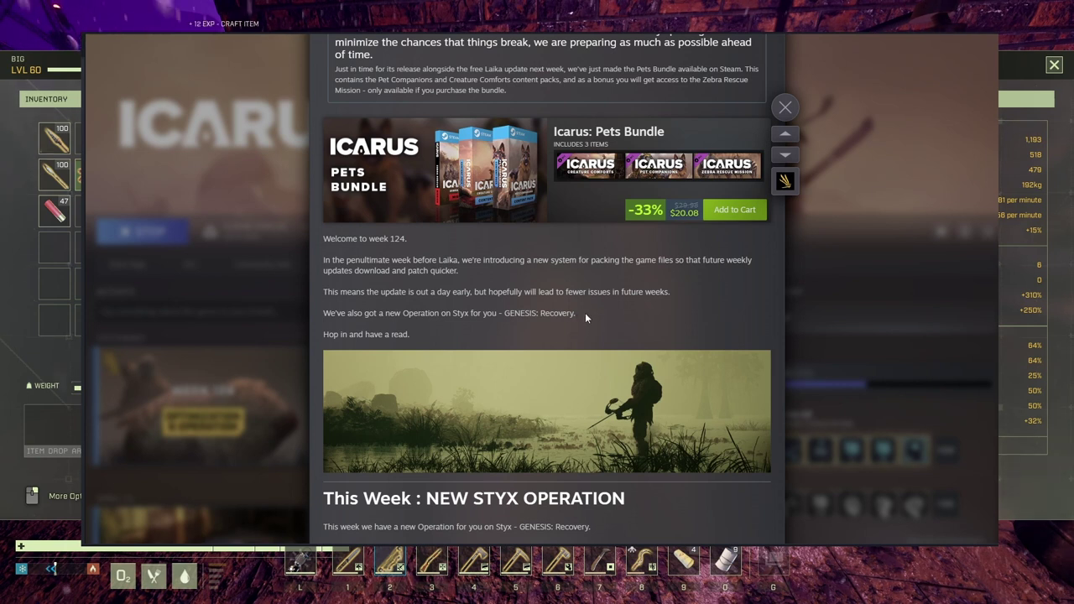
left_click(786, 108)
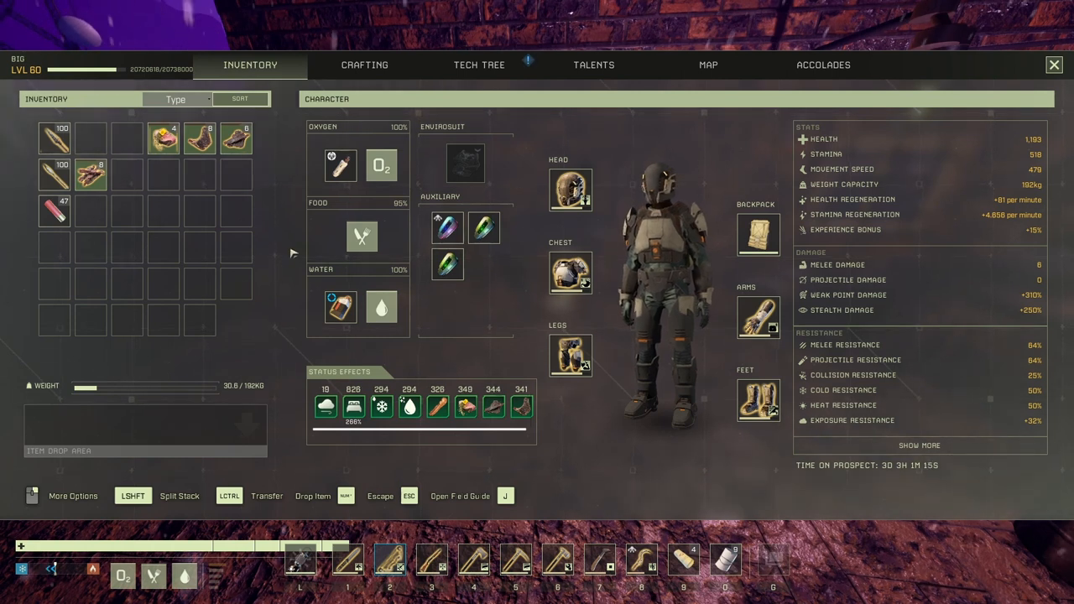
Step: Close the inventory to return to the game world and use the wooden door past the smoker
key("Escape")
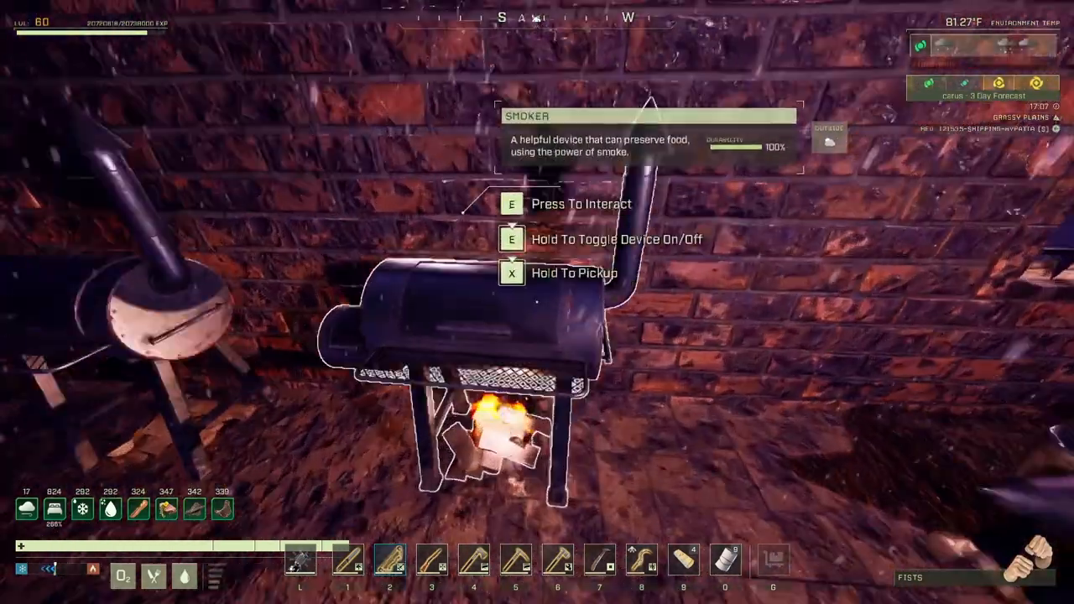
key("e")
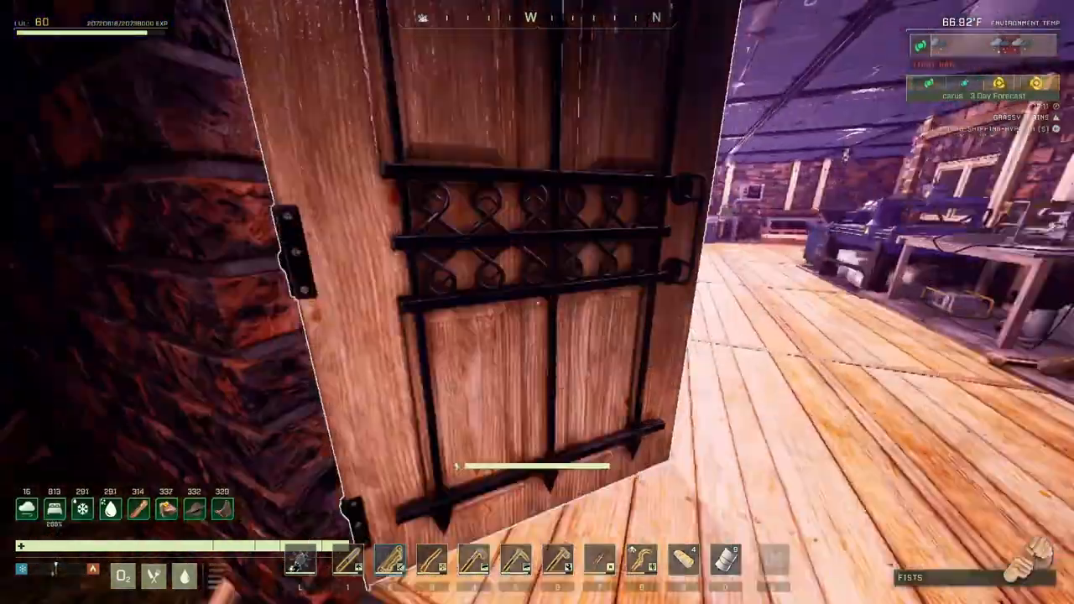
mouse_move(538, 302)
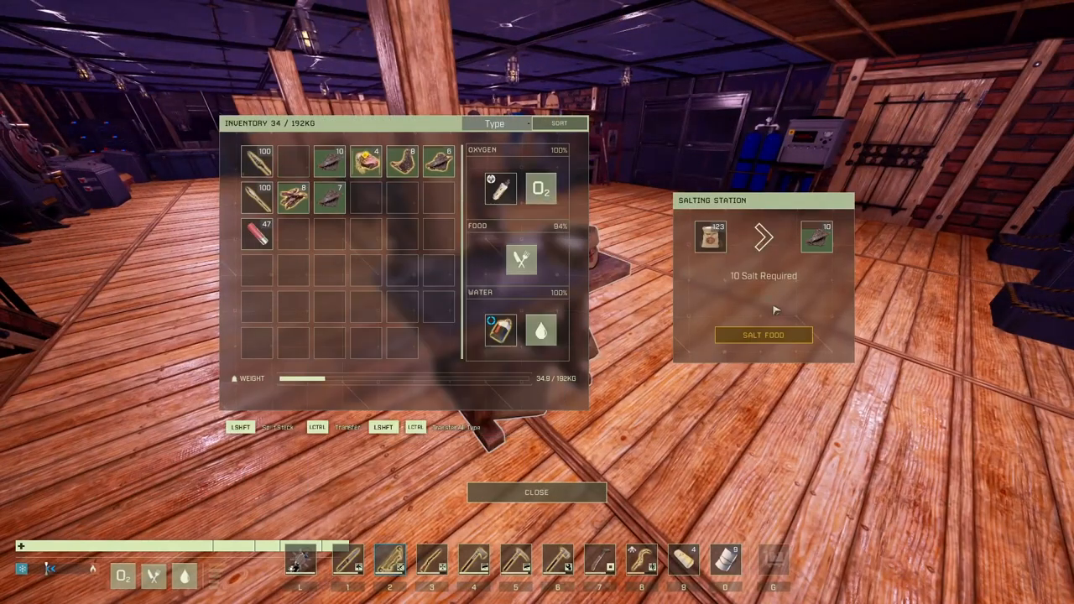
Step: Salt the meat into plain jerky at the salting station, then access the adjacent storage device's inventory
left_click(763, 336)
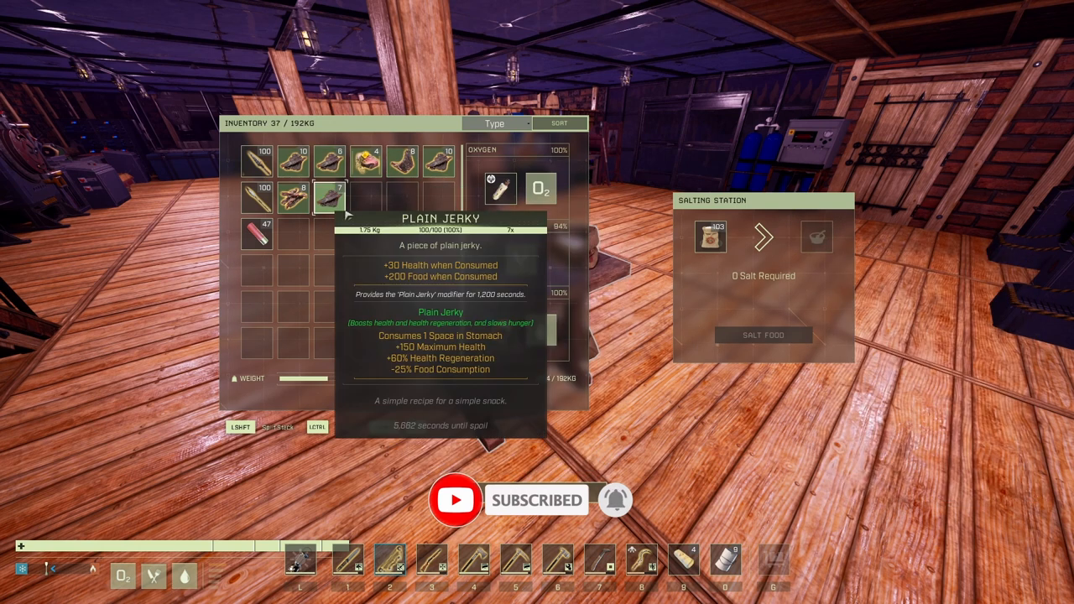
left_click(762, 336)
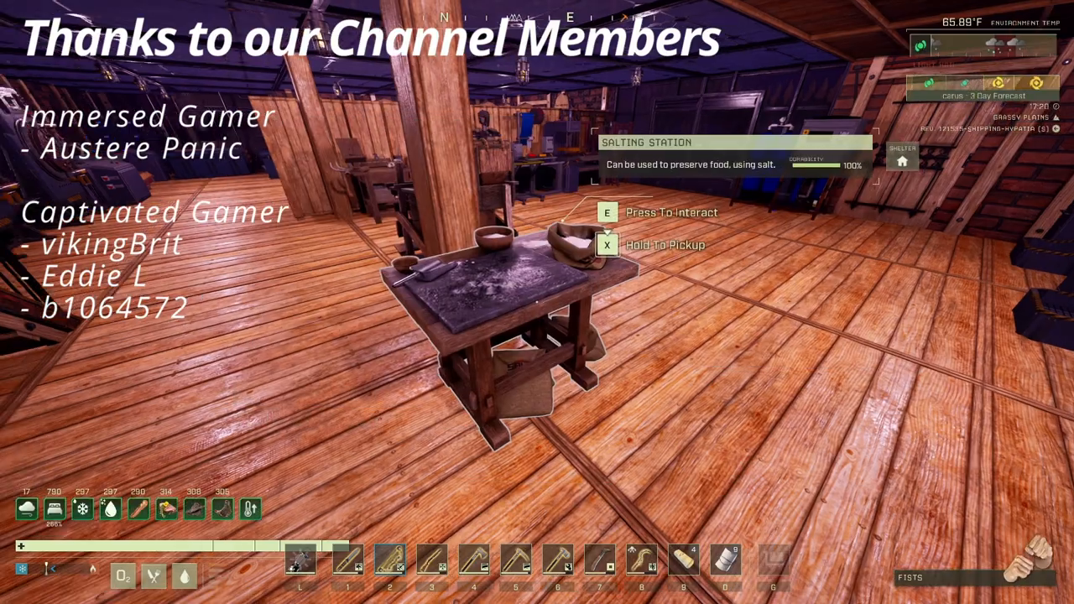
key("e")
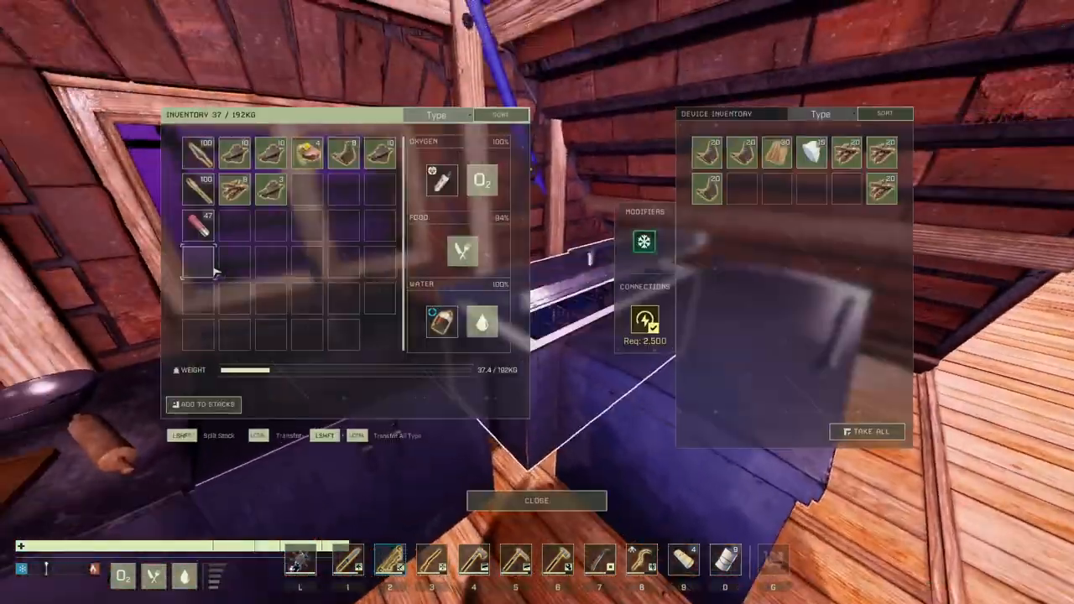